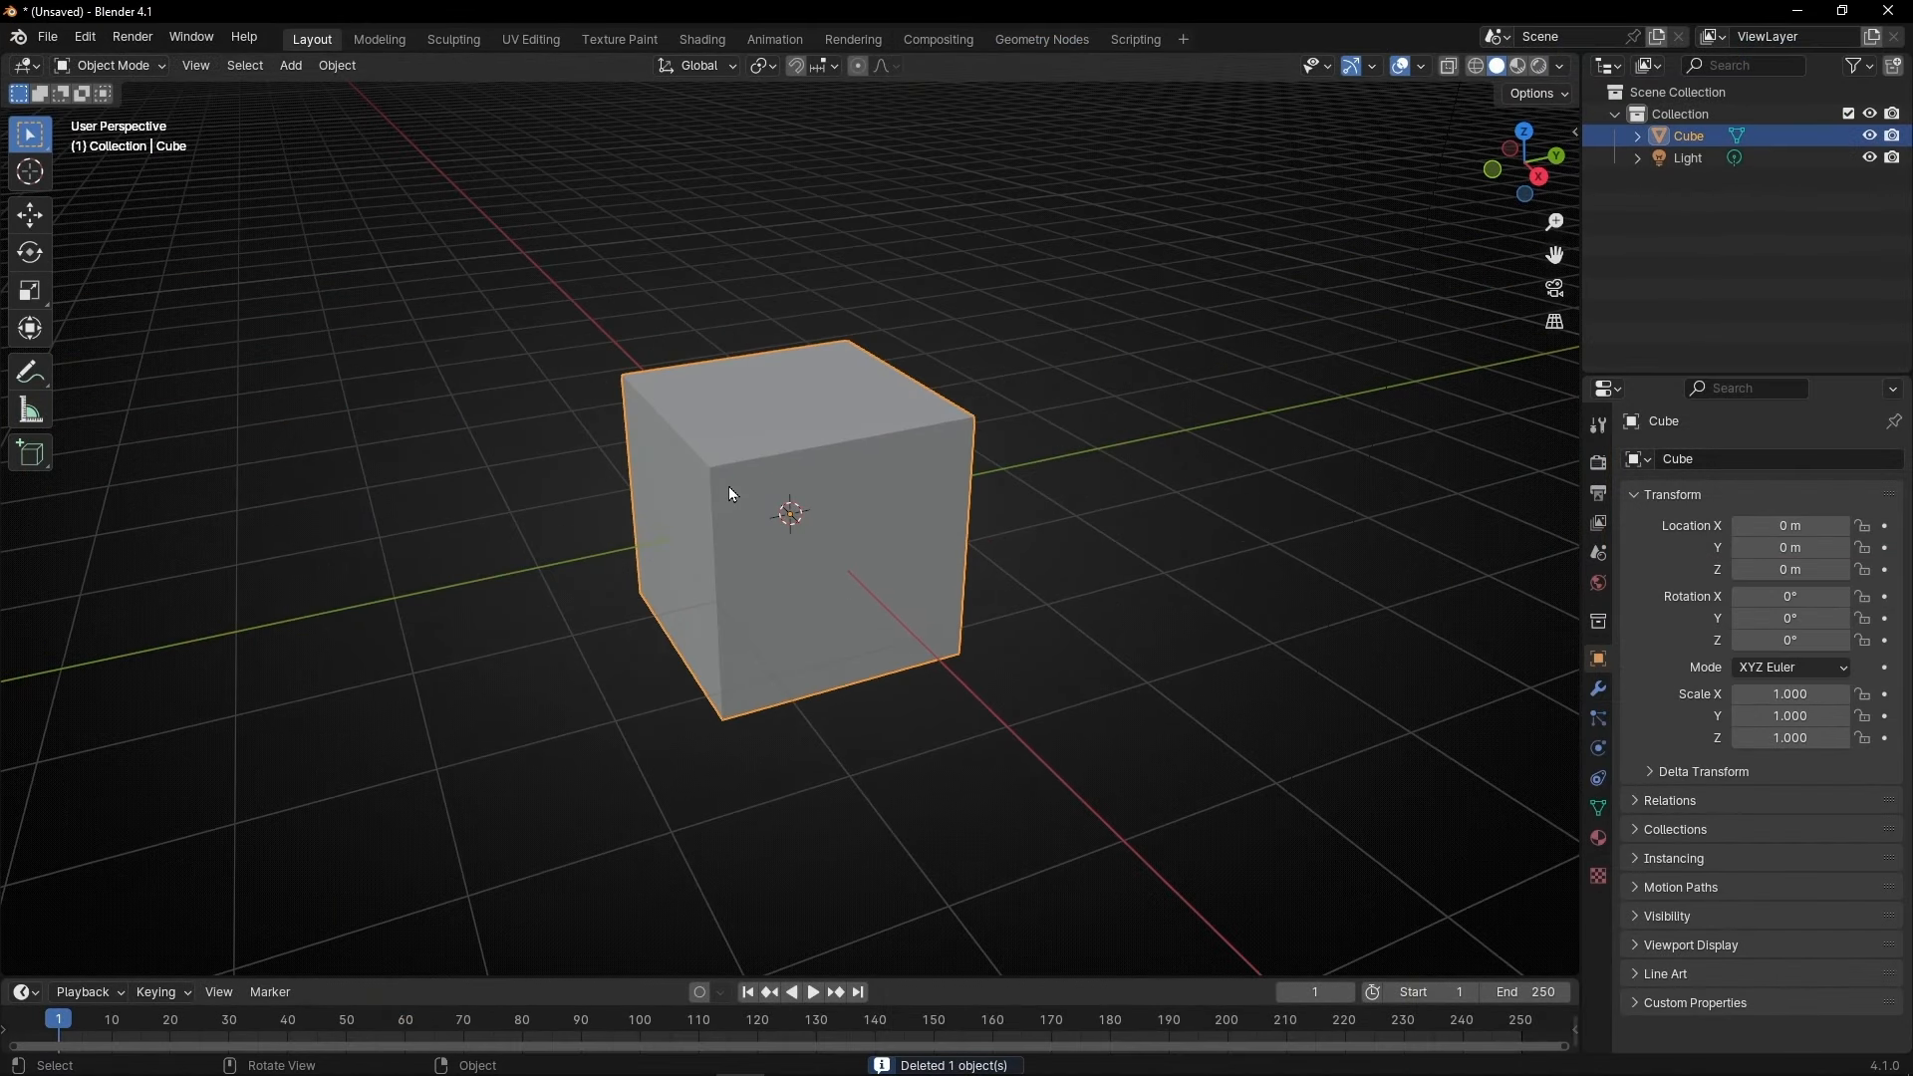
# Step: Enter Edit Mode and delete the cube's top face to leave an open box
pyautogui.click(112, 65)
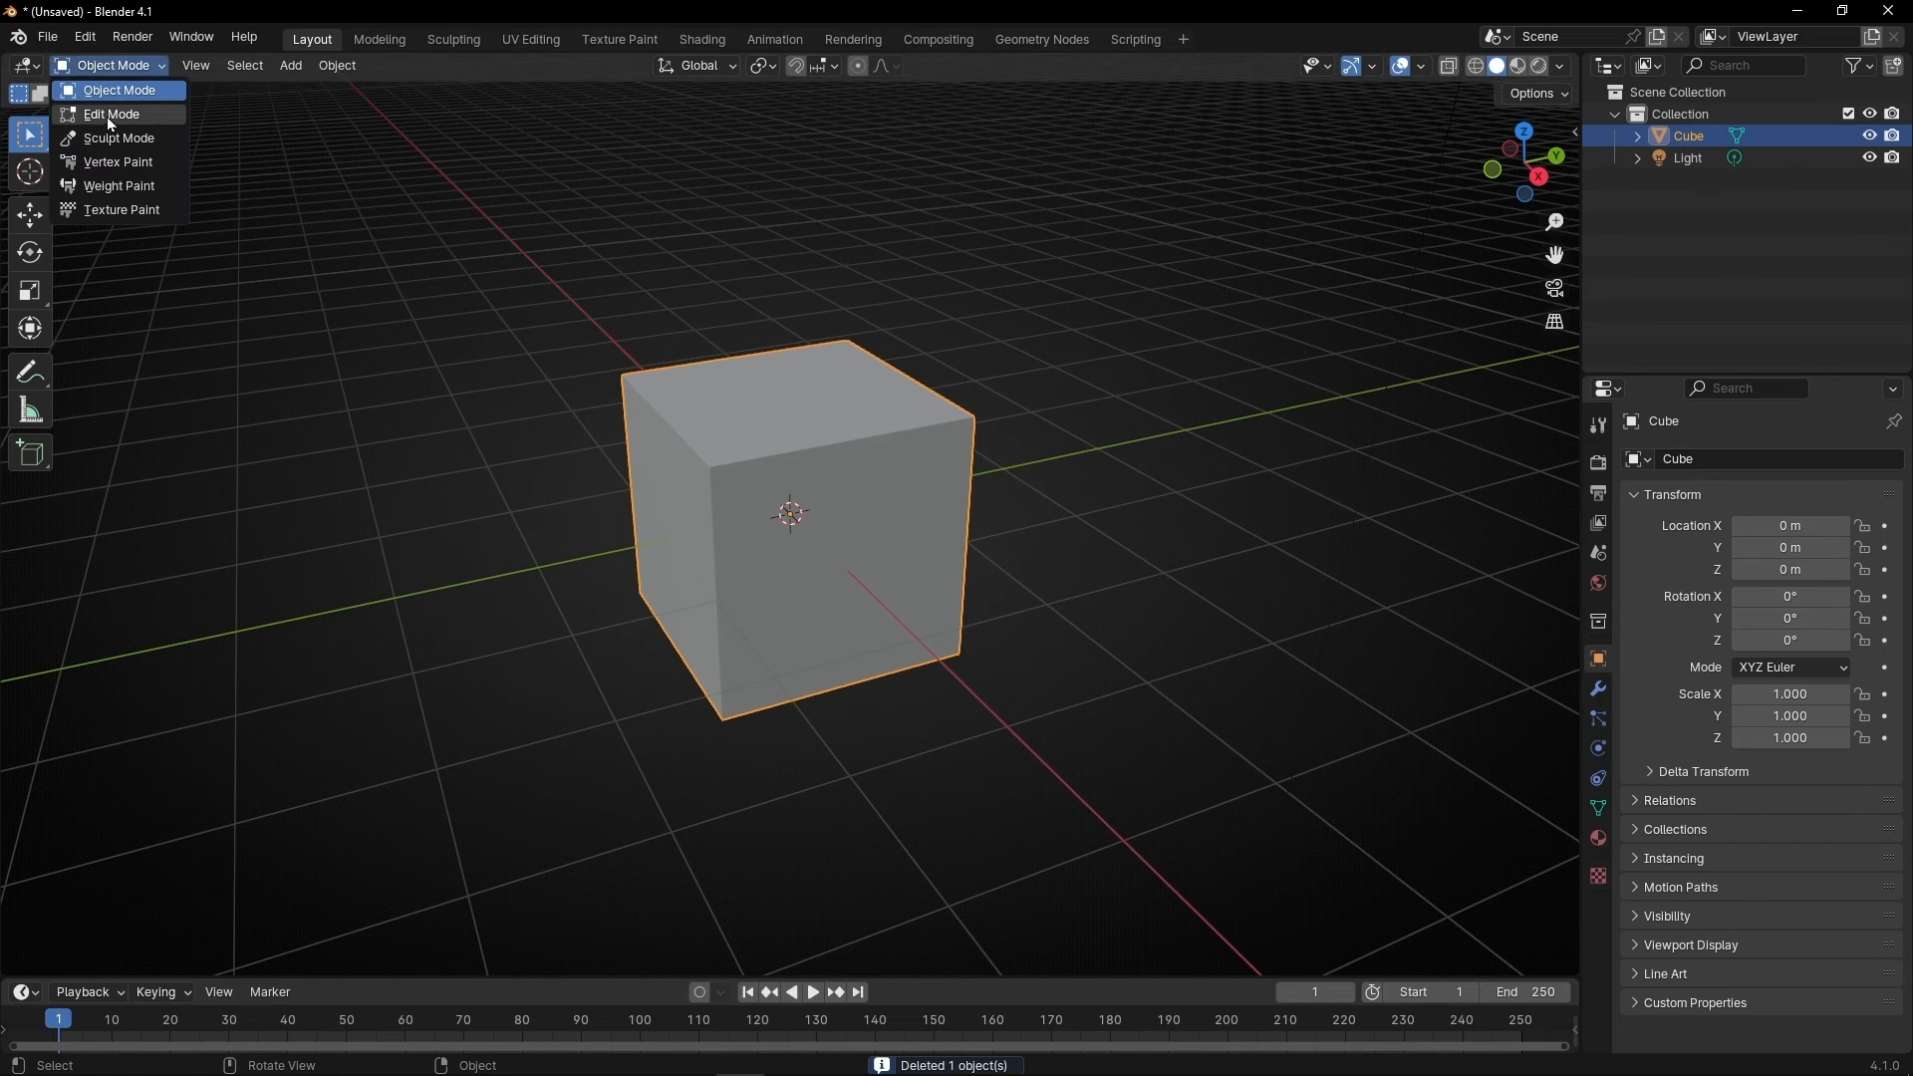
pyautogui.click(111, 113)
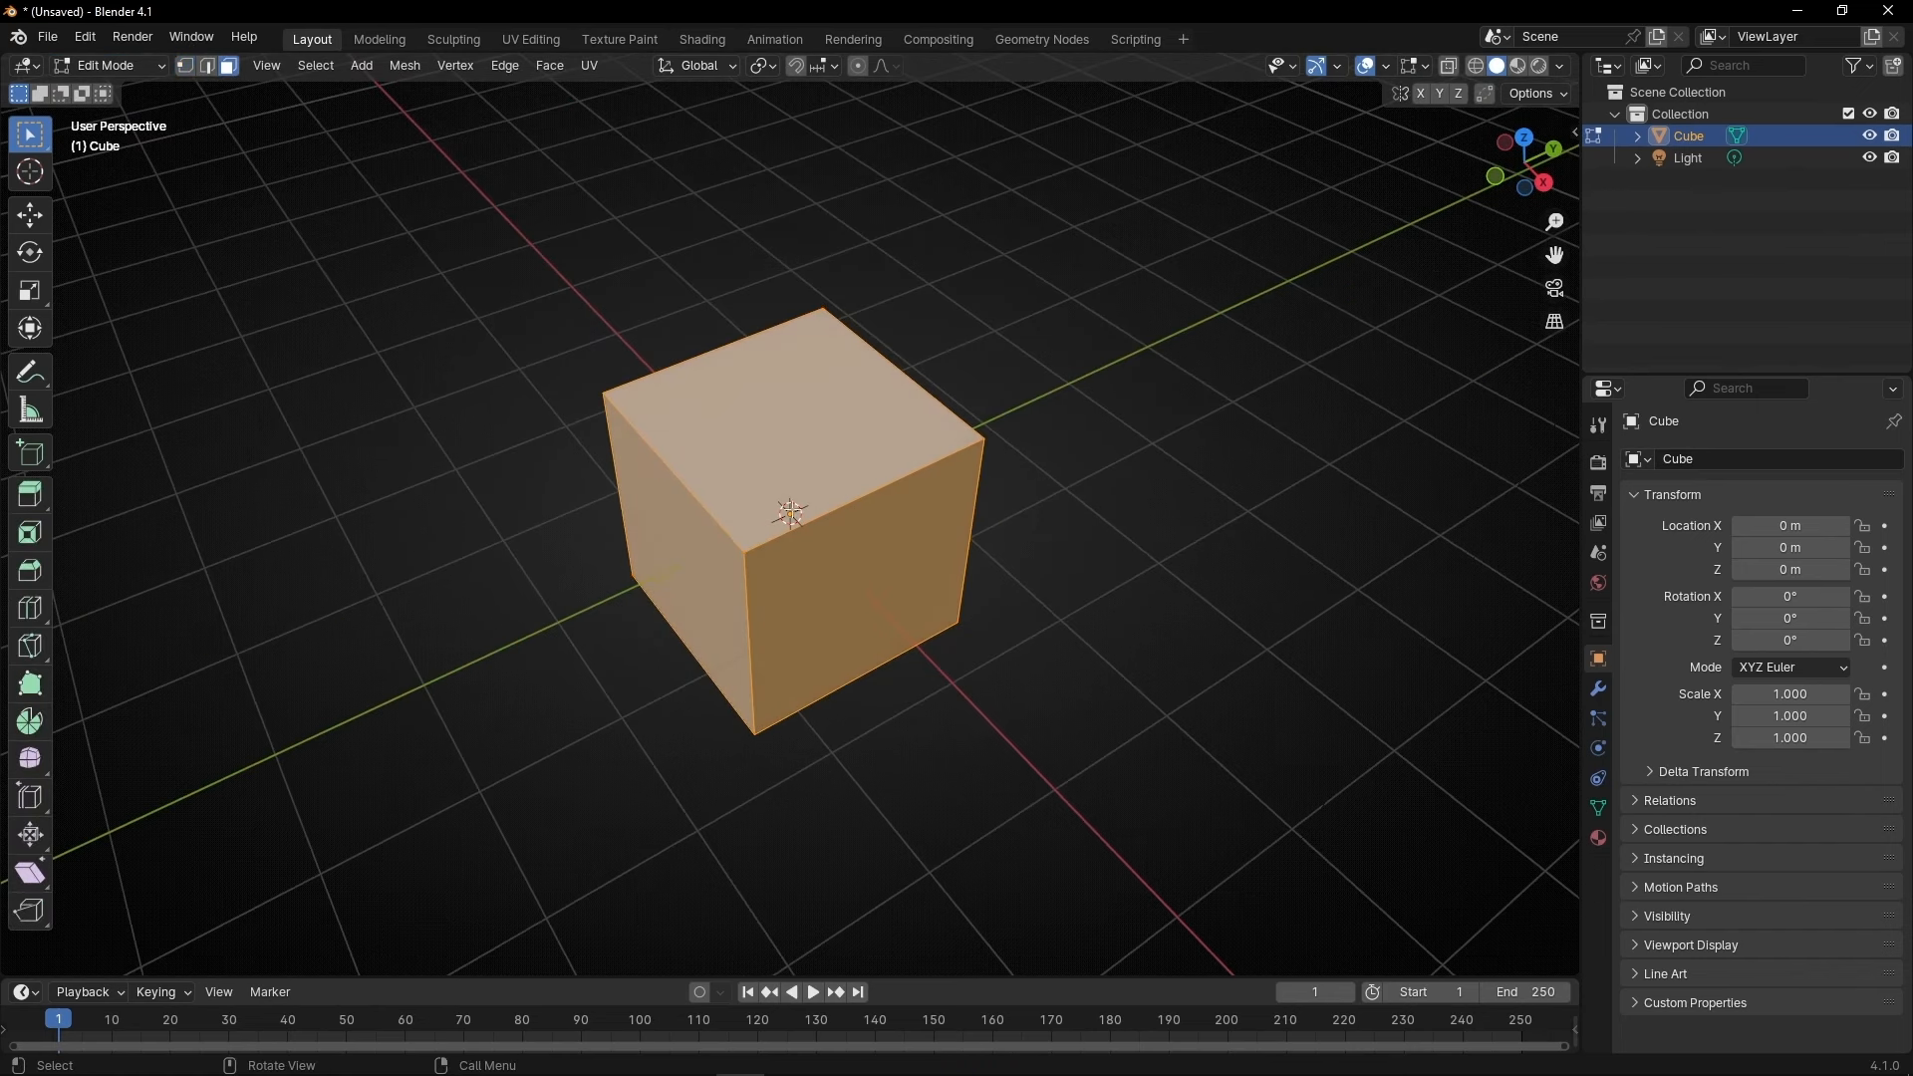
pyautogui.press('x')
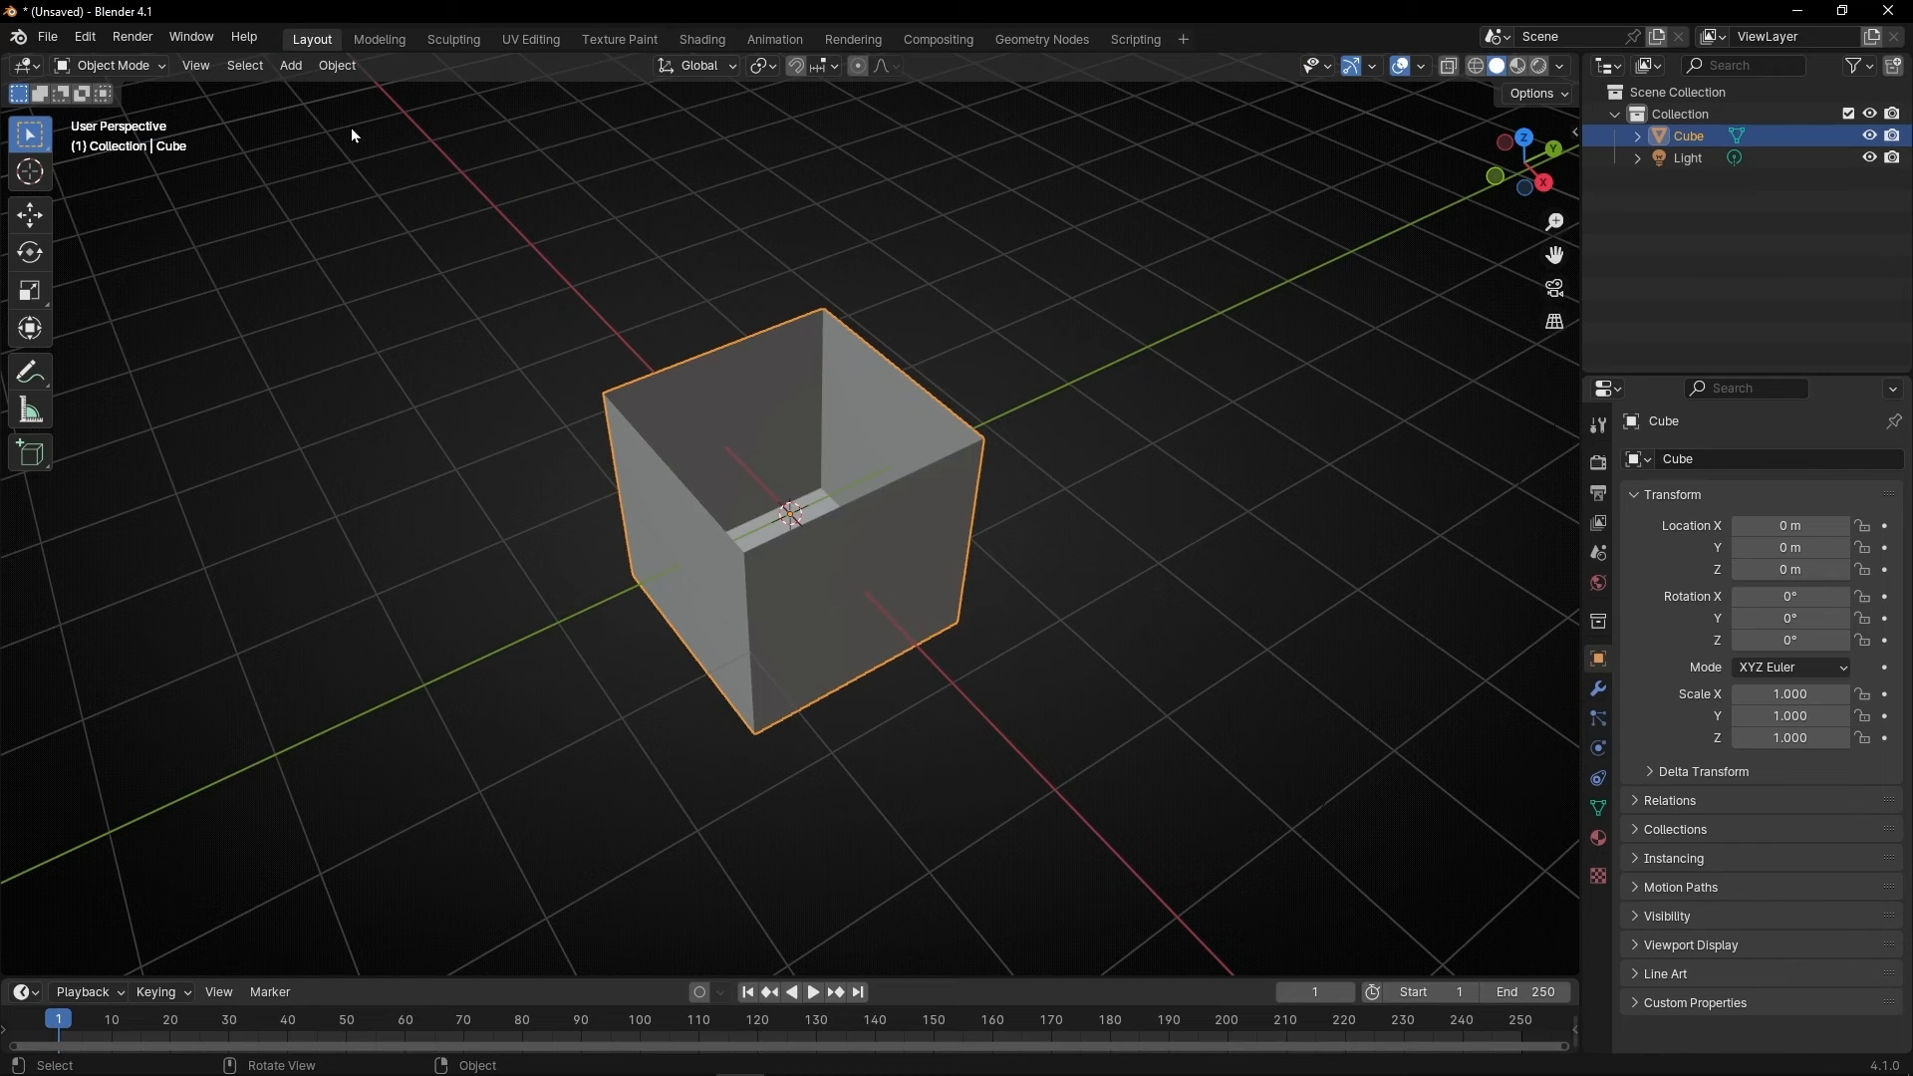
# Step: Add a UV Sphere mesh inside the open cube and orbit to view it
pyautogui.click(290, 65)
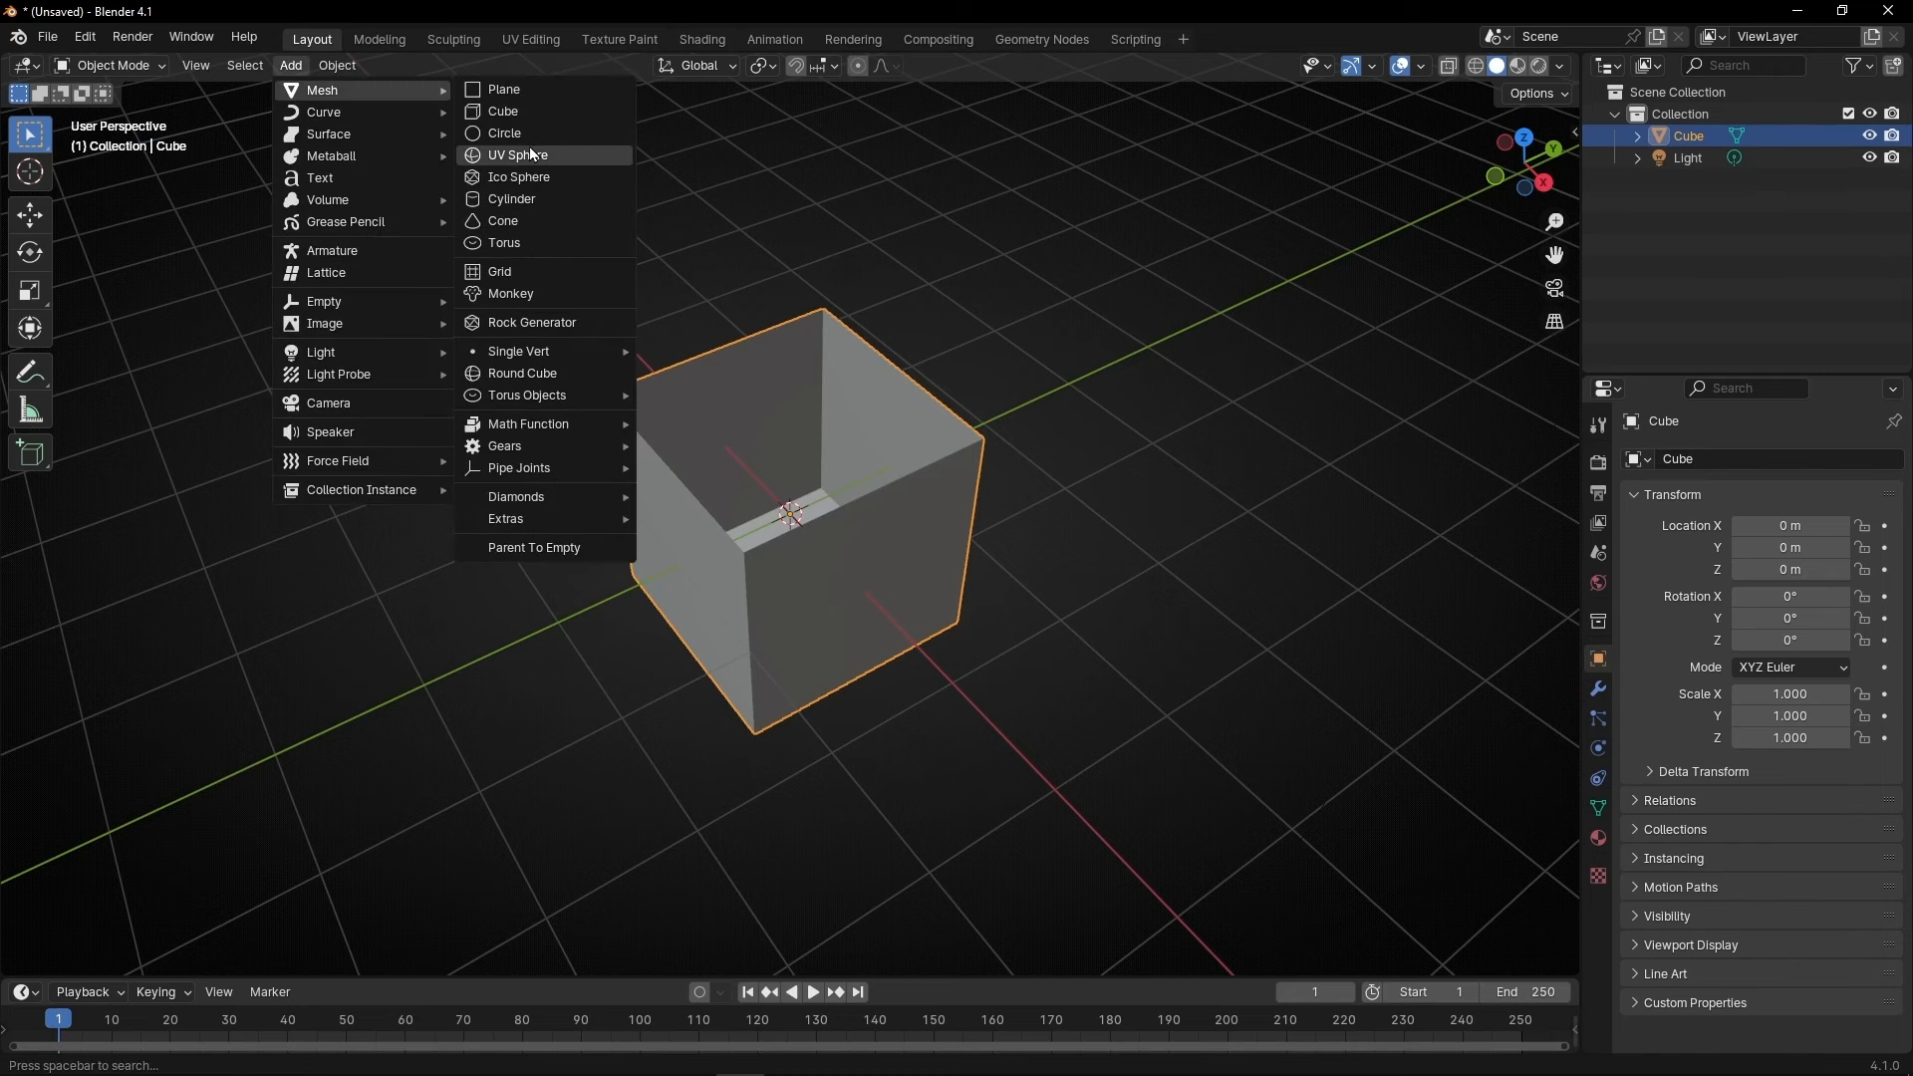
pyautogui.click(517, 156)
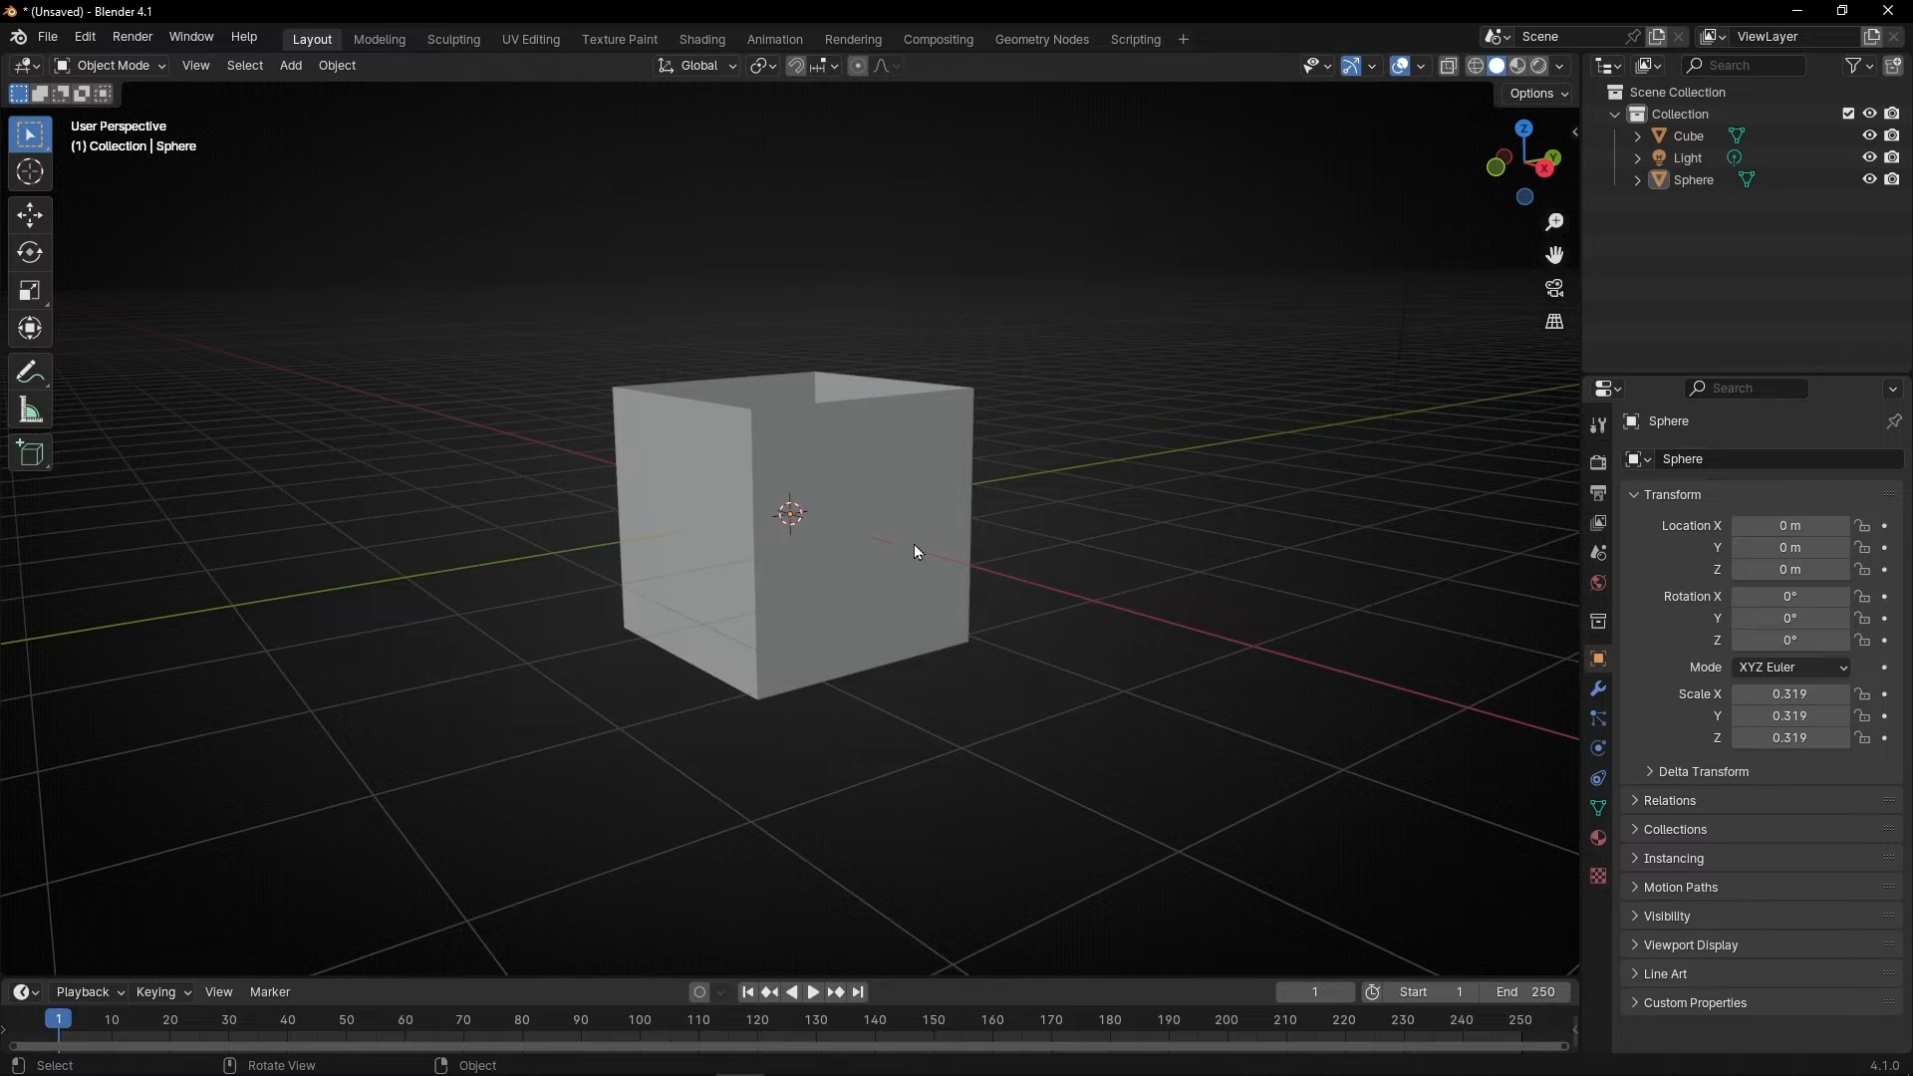
pyautogui.moveTo(915, 549); pyautogui.dragTo(956, 562)
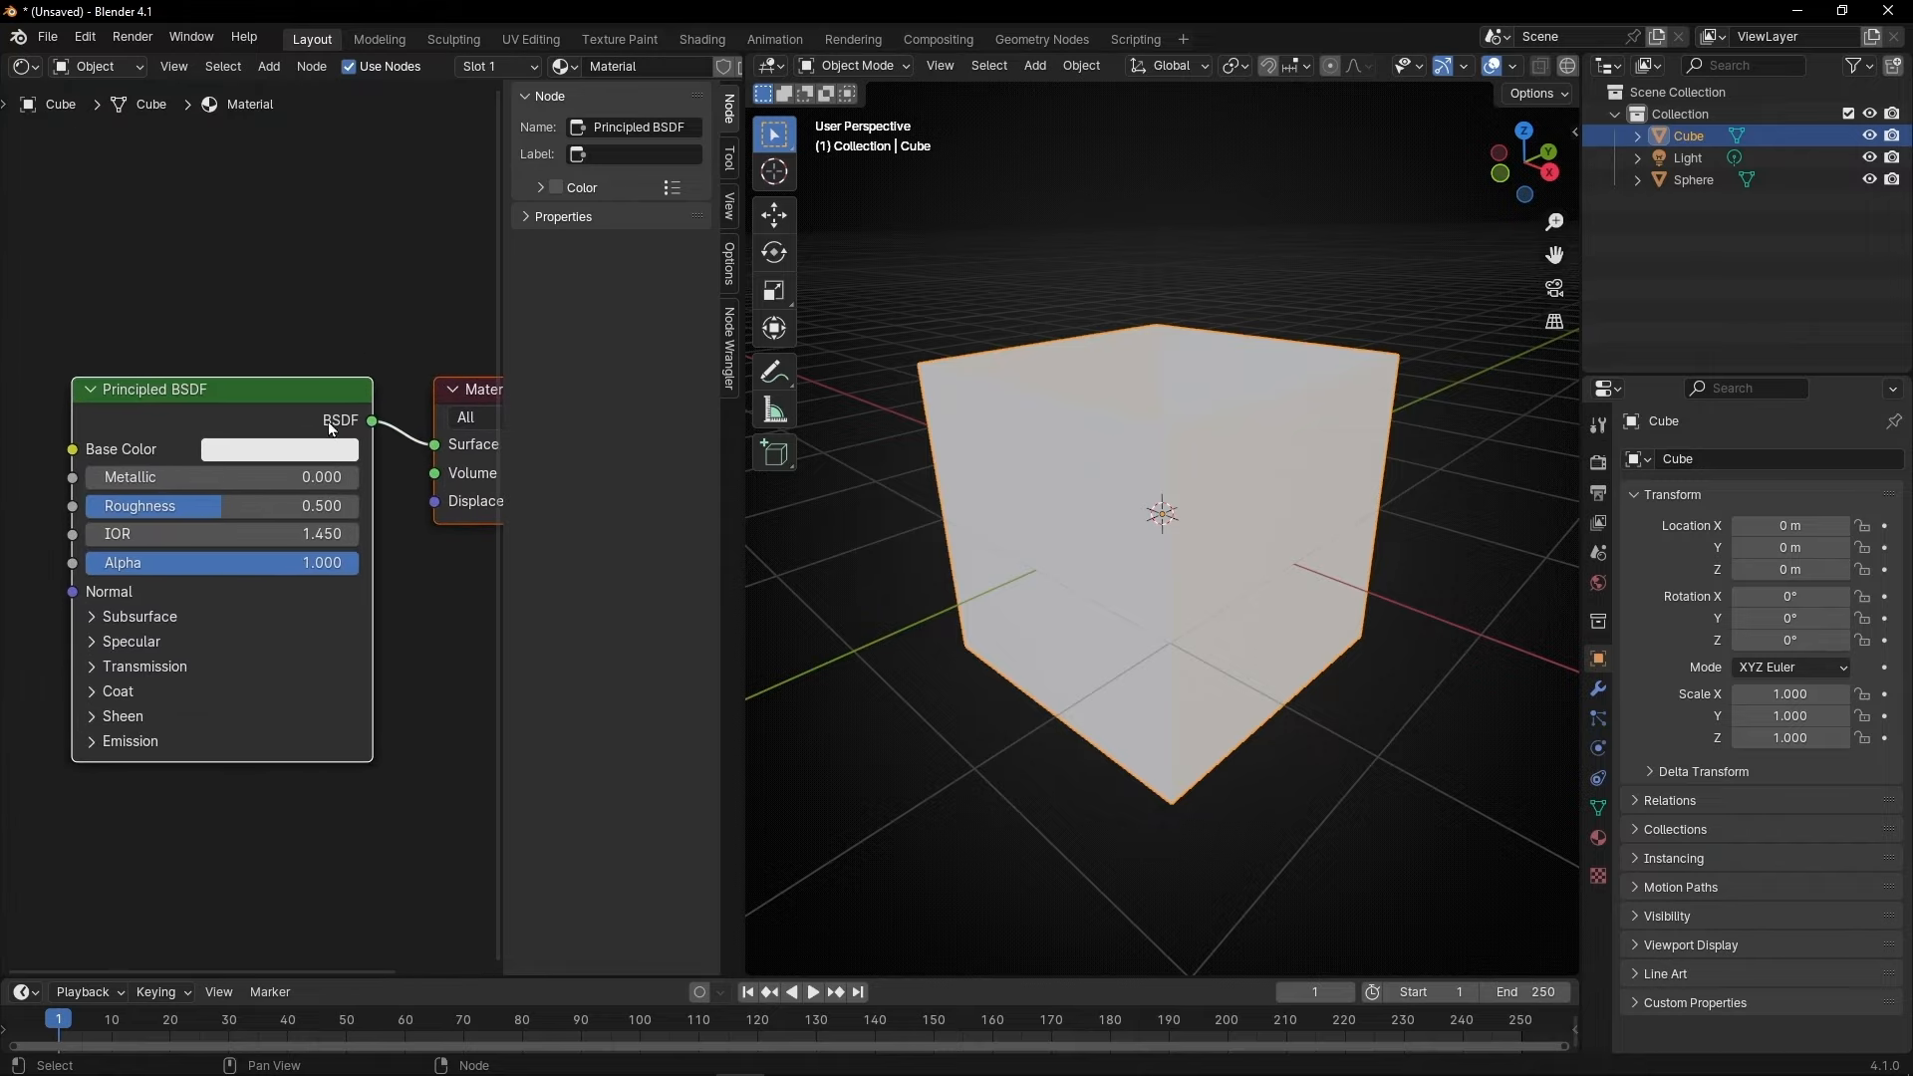
# Step: Set the Principled BSDF Base Color of the cube's material to blue
pyautogui.click(278, 450)
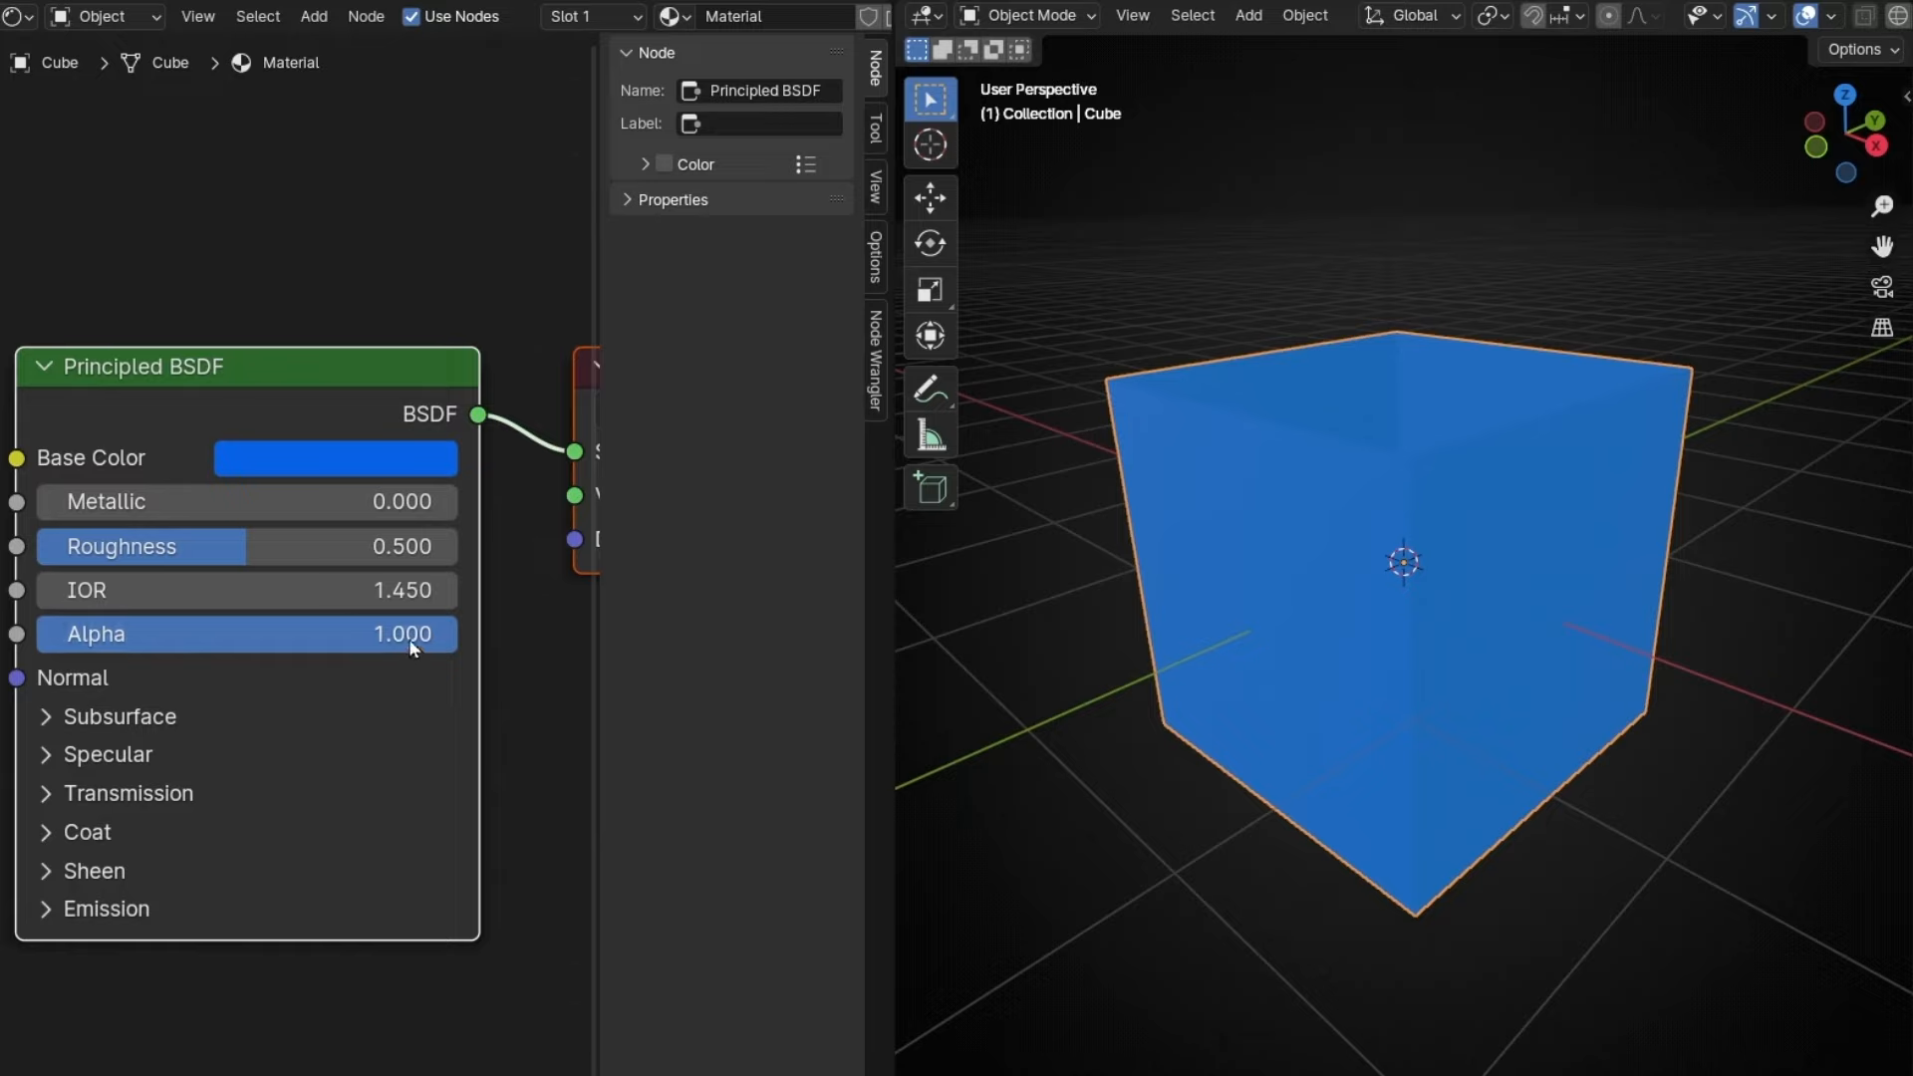
# Step: Try lowering the material's Alpha to 0.00001
pyautogui.moveTo(402, 634); pyautogui.dragTo(287, 634)
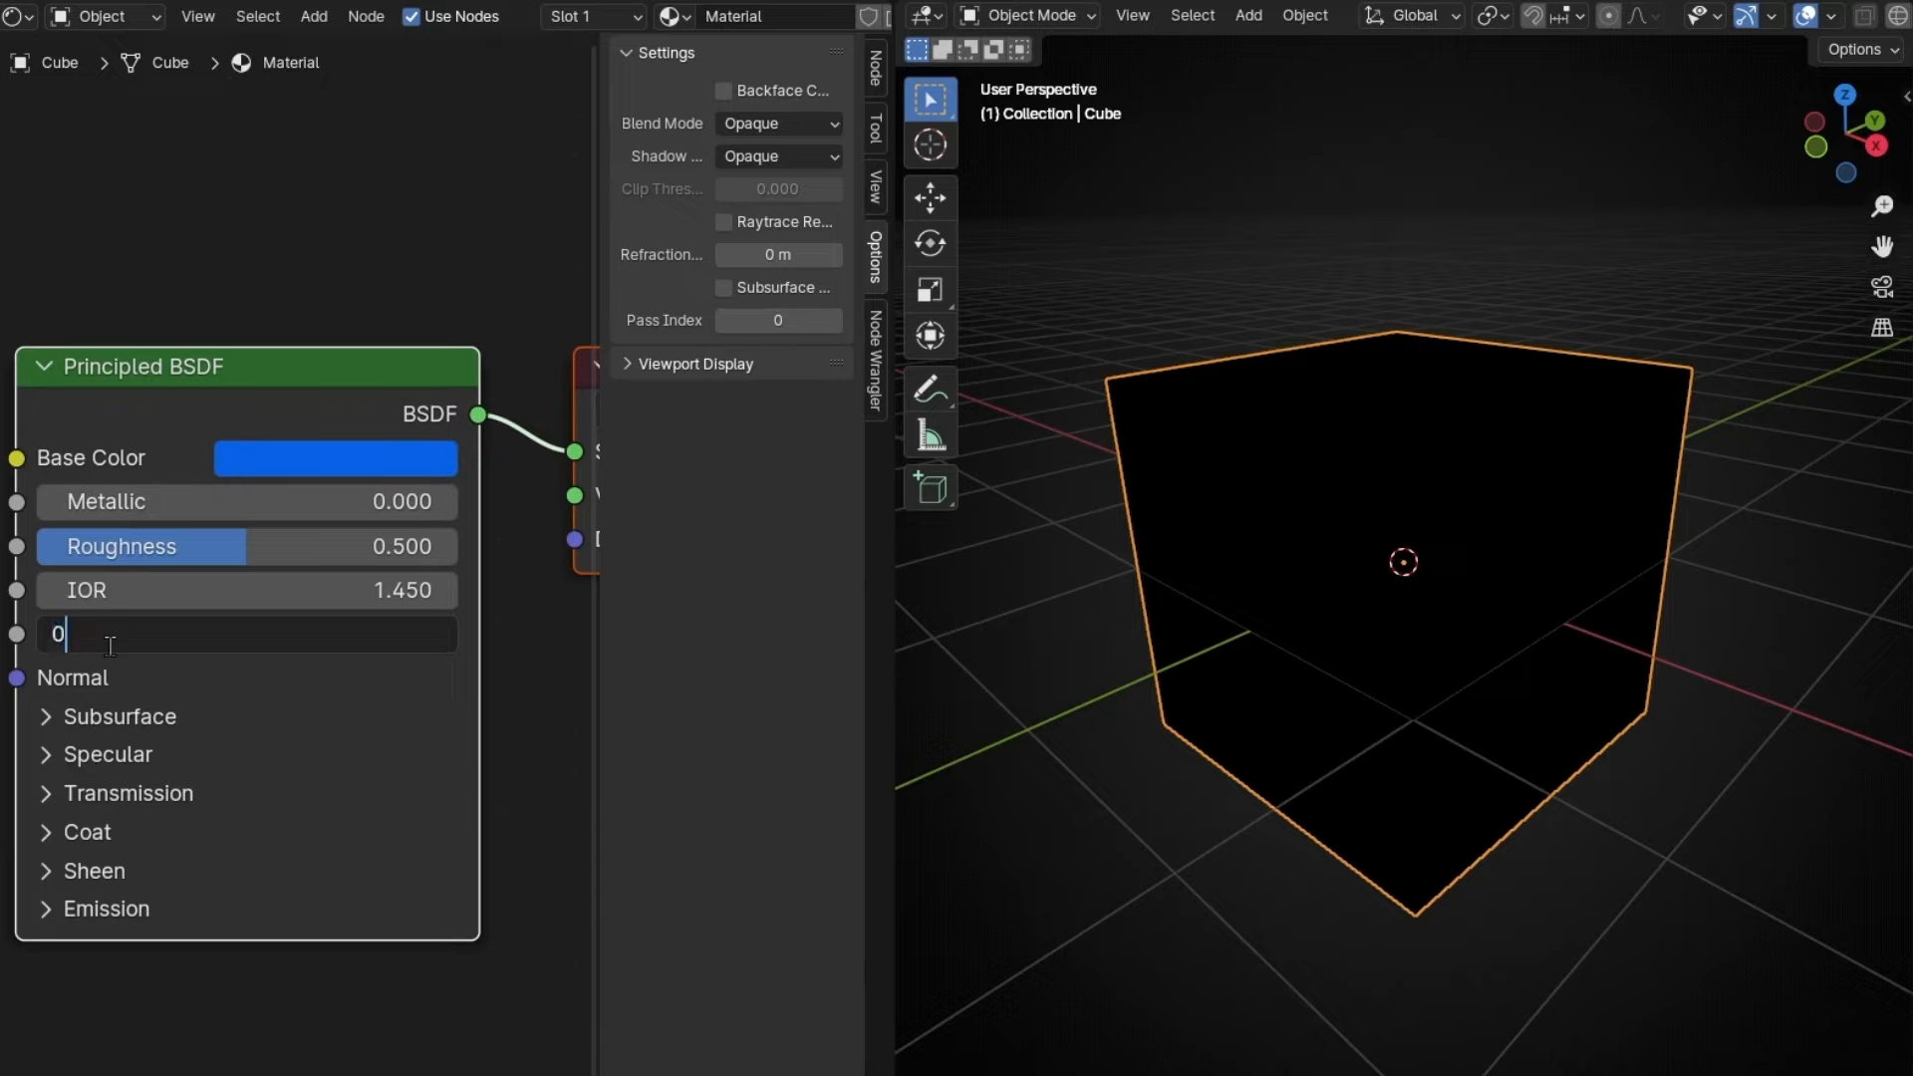
pyautogui.write('.00001')
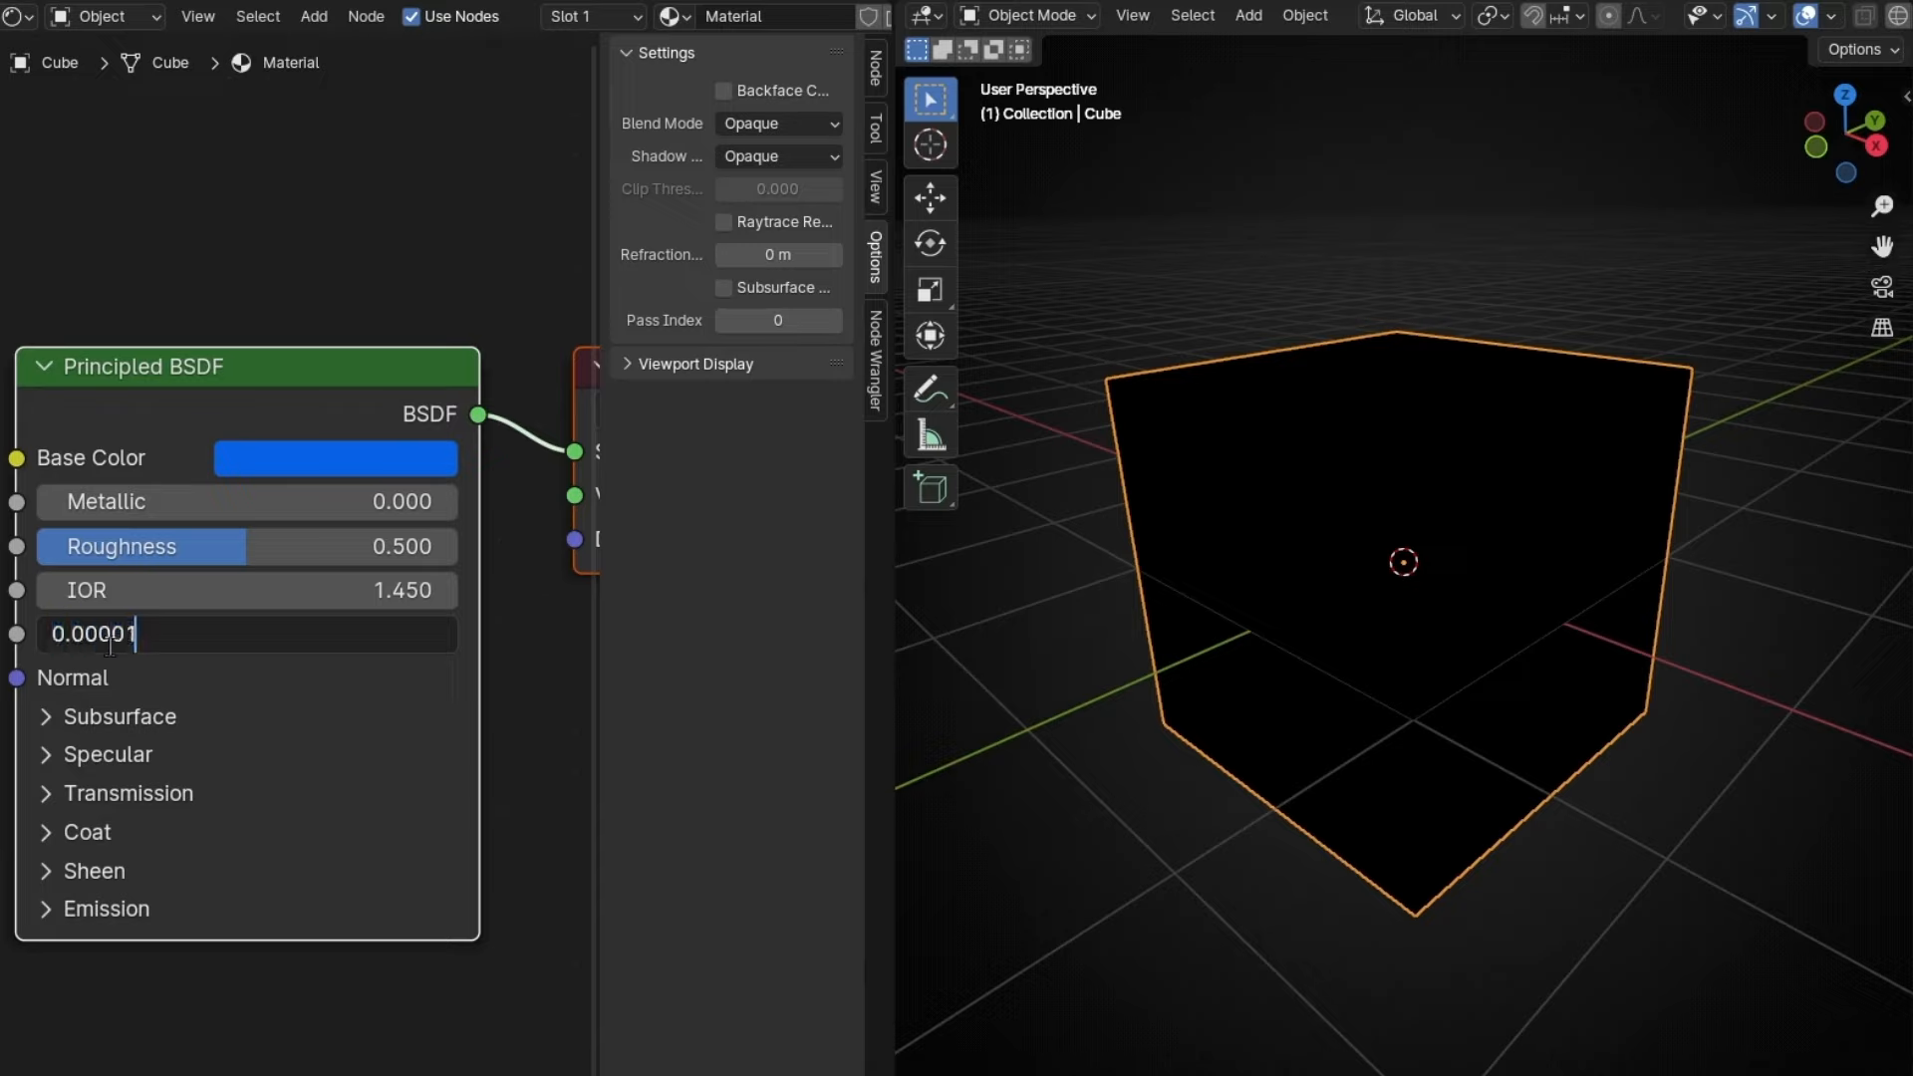
pyautogui.press('Return')
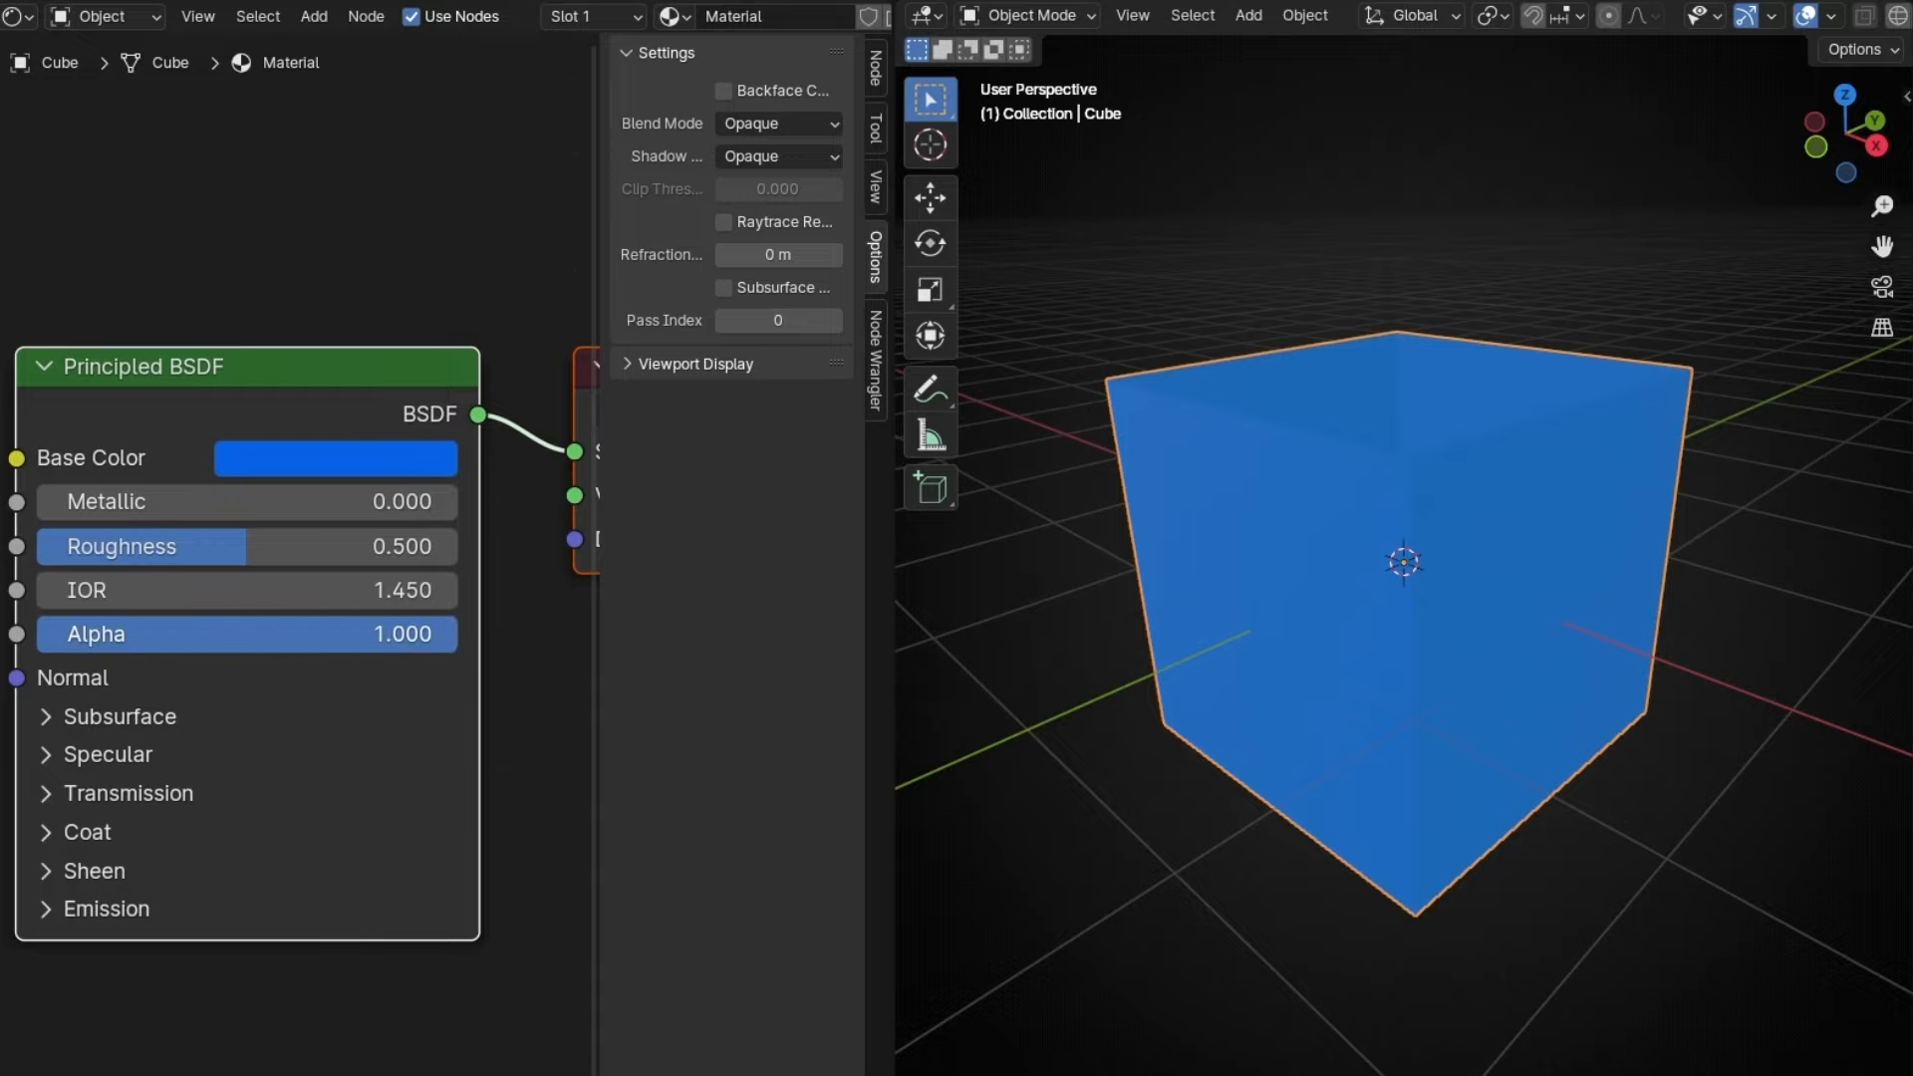
pyautogui.moveTo(1196, 440)
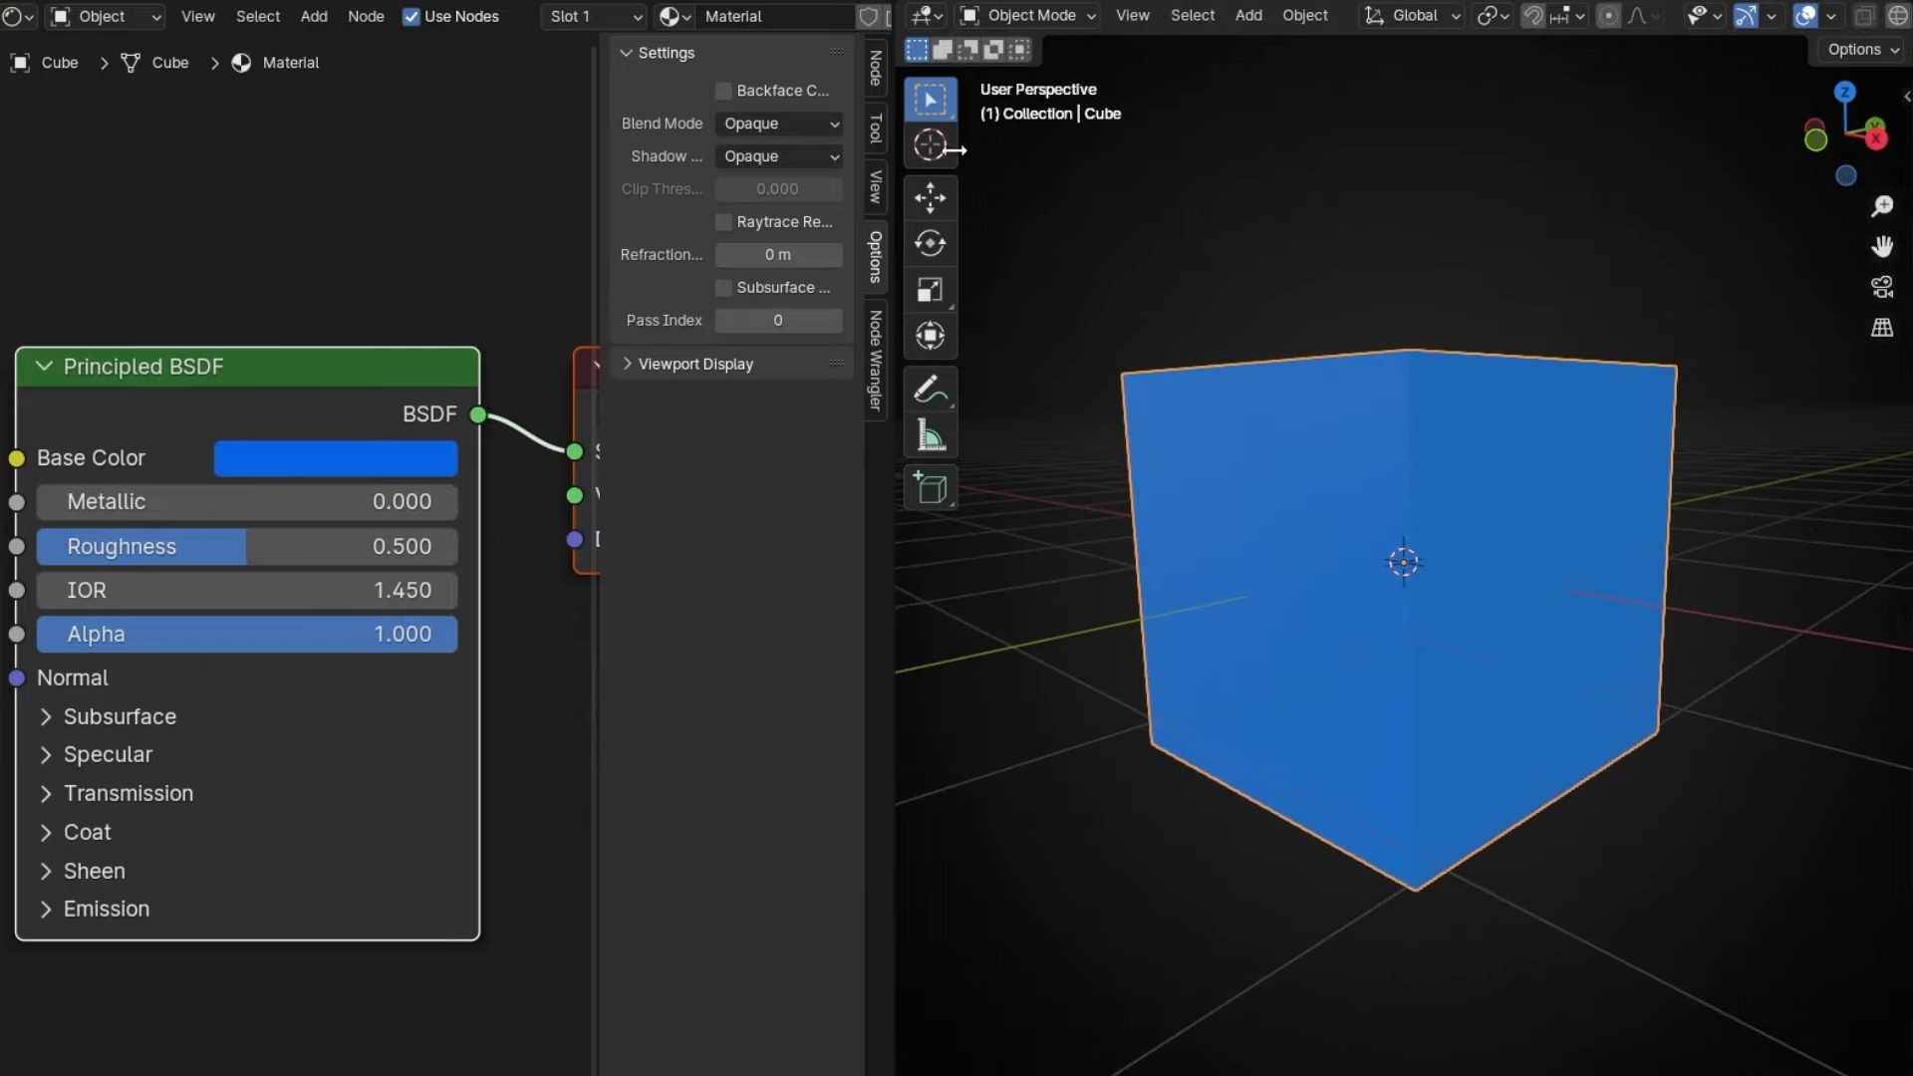
# Step: Choose Alpha Clip from the material's Blend Mode dropdown
pyautogui.click(777, 122)
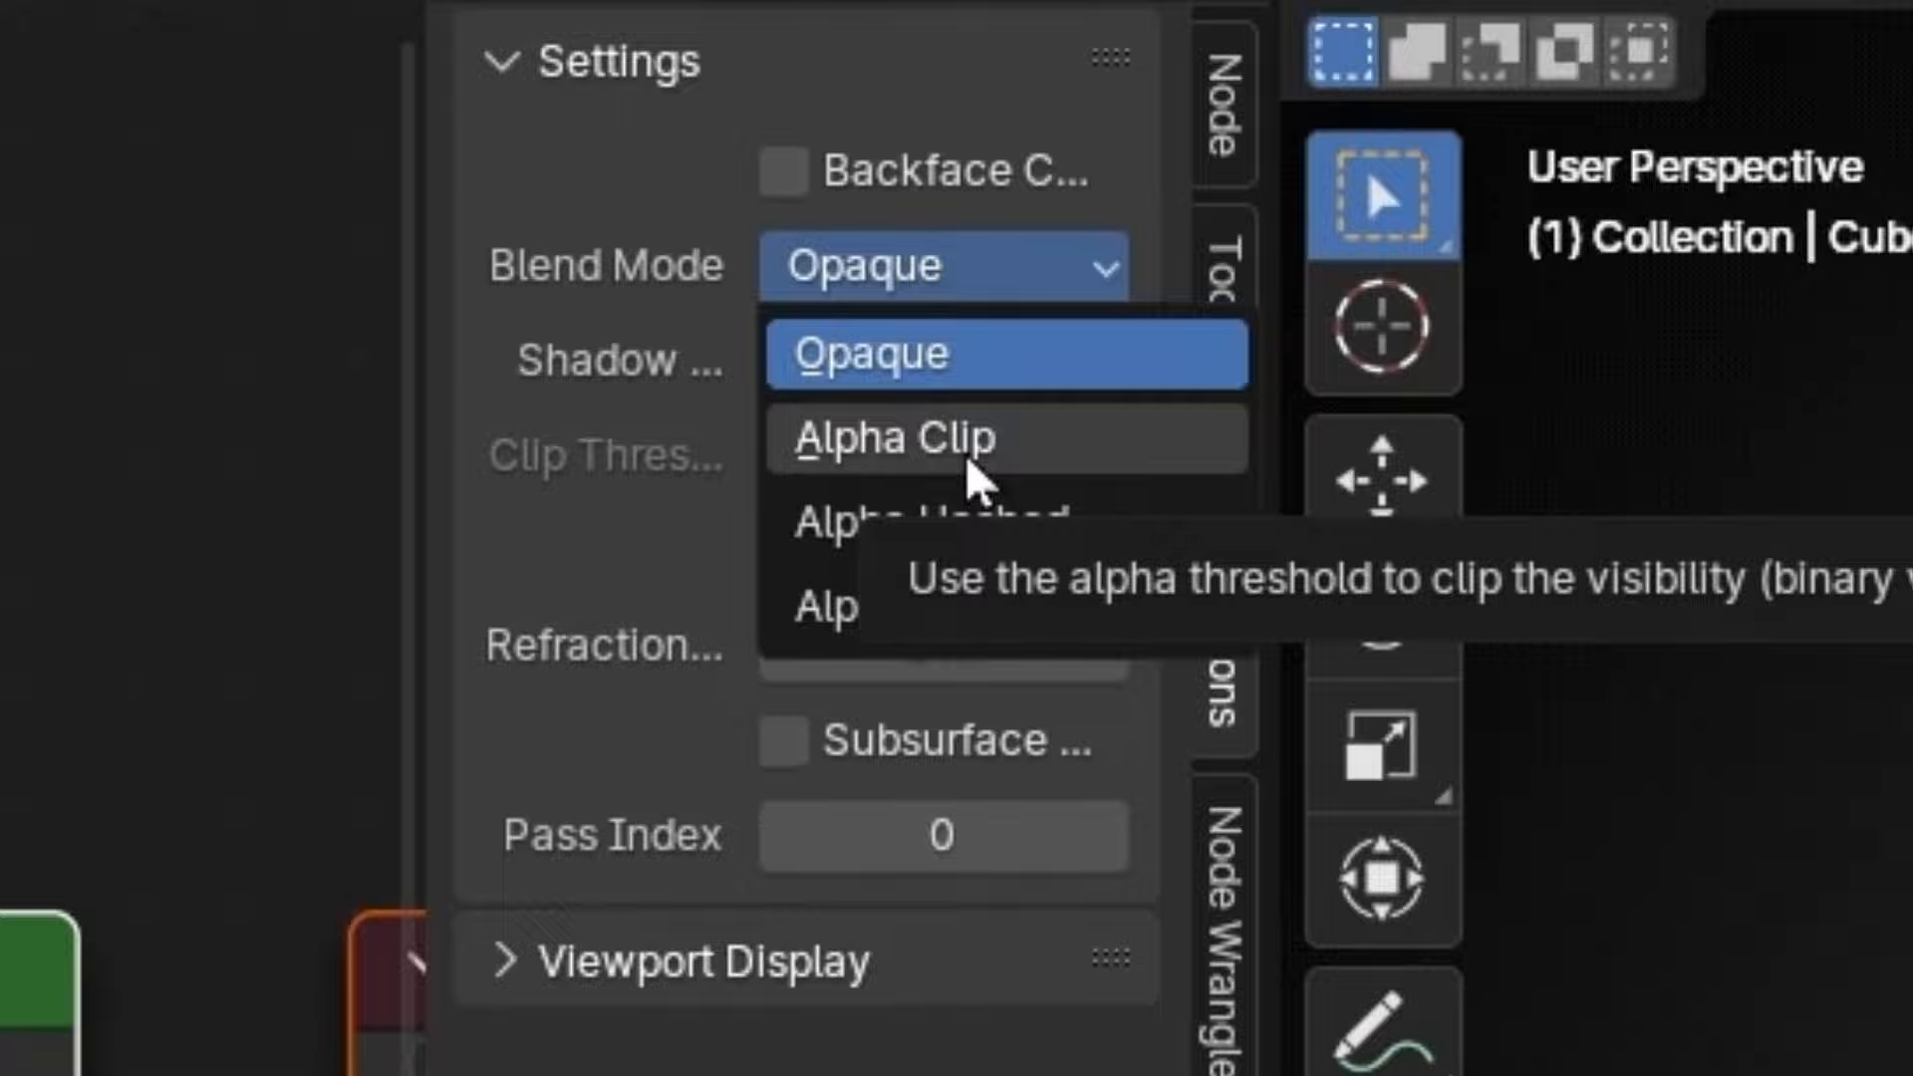
pyautogui.moveTo(988, 477)
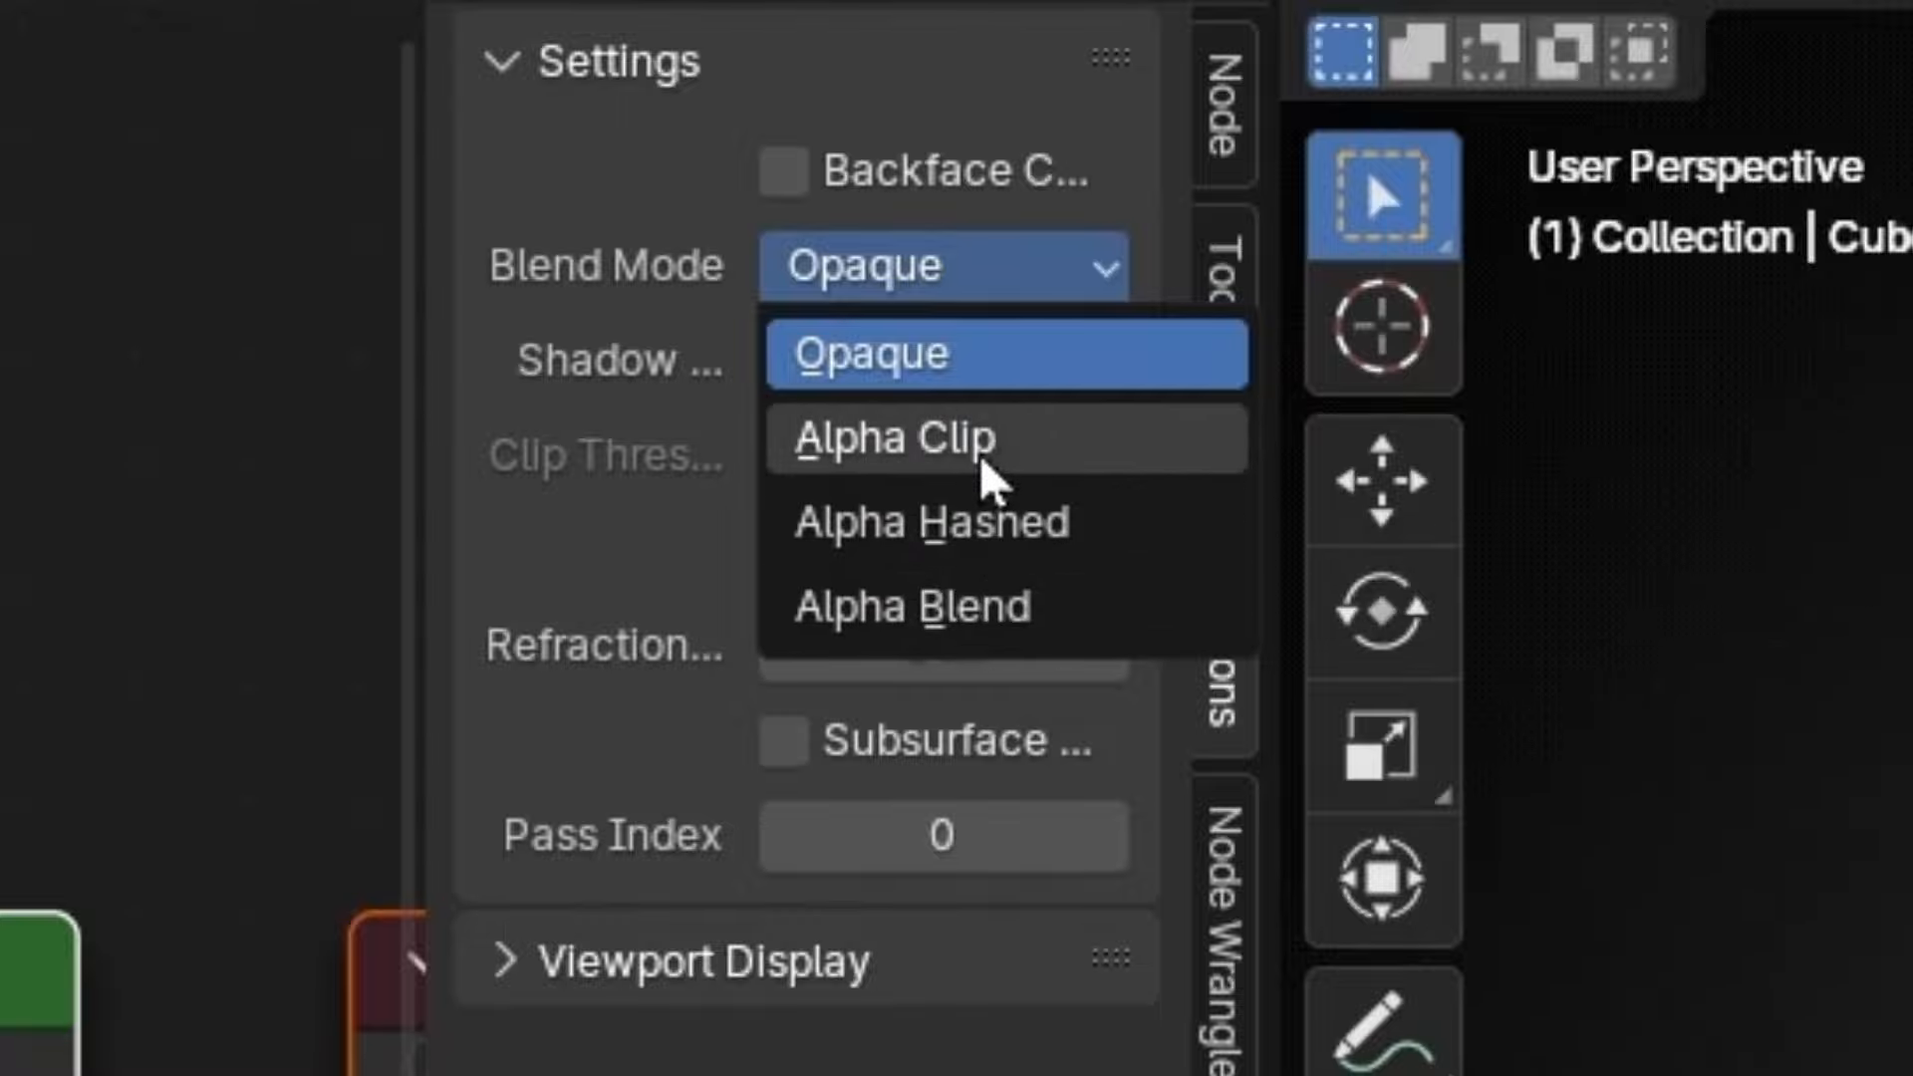
pyautogui.click(895, 439)
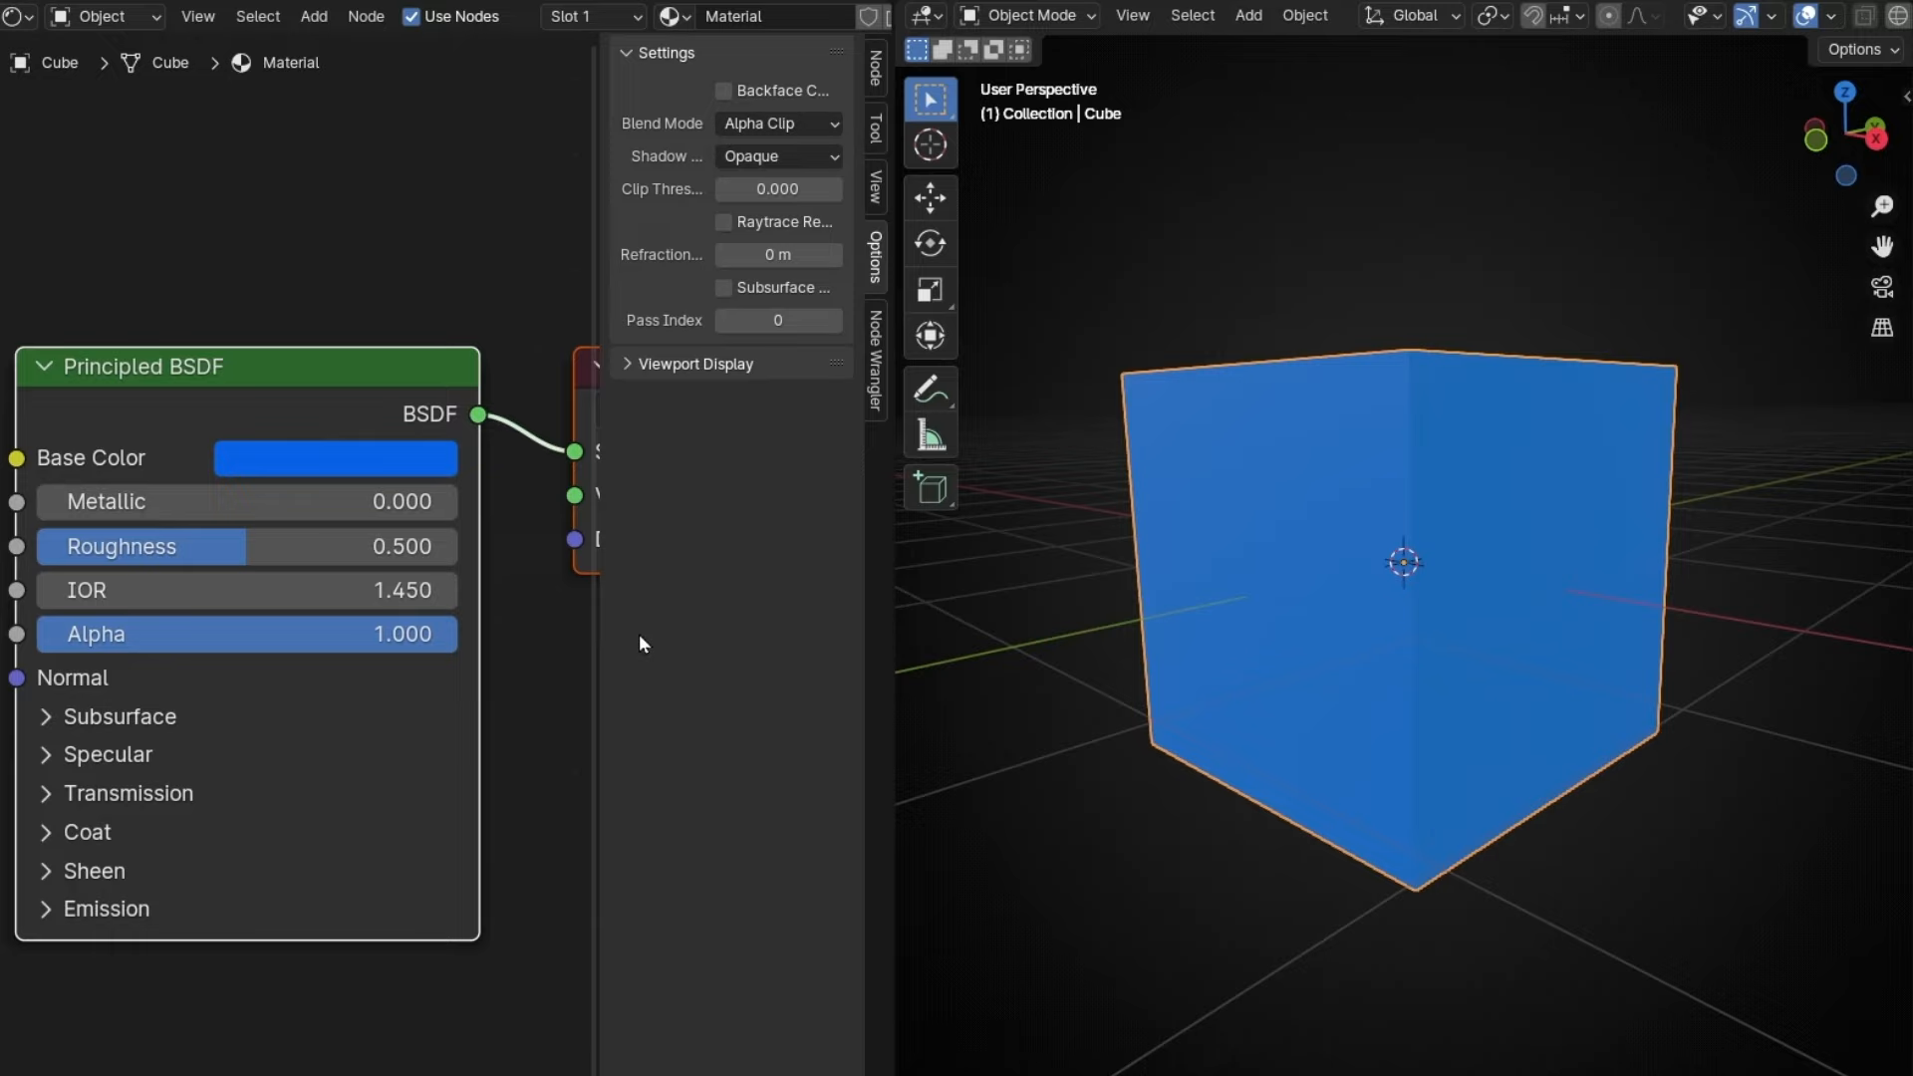
pyautogui.moveTo(643, 587)
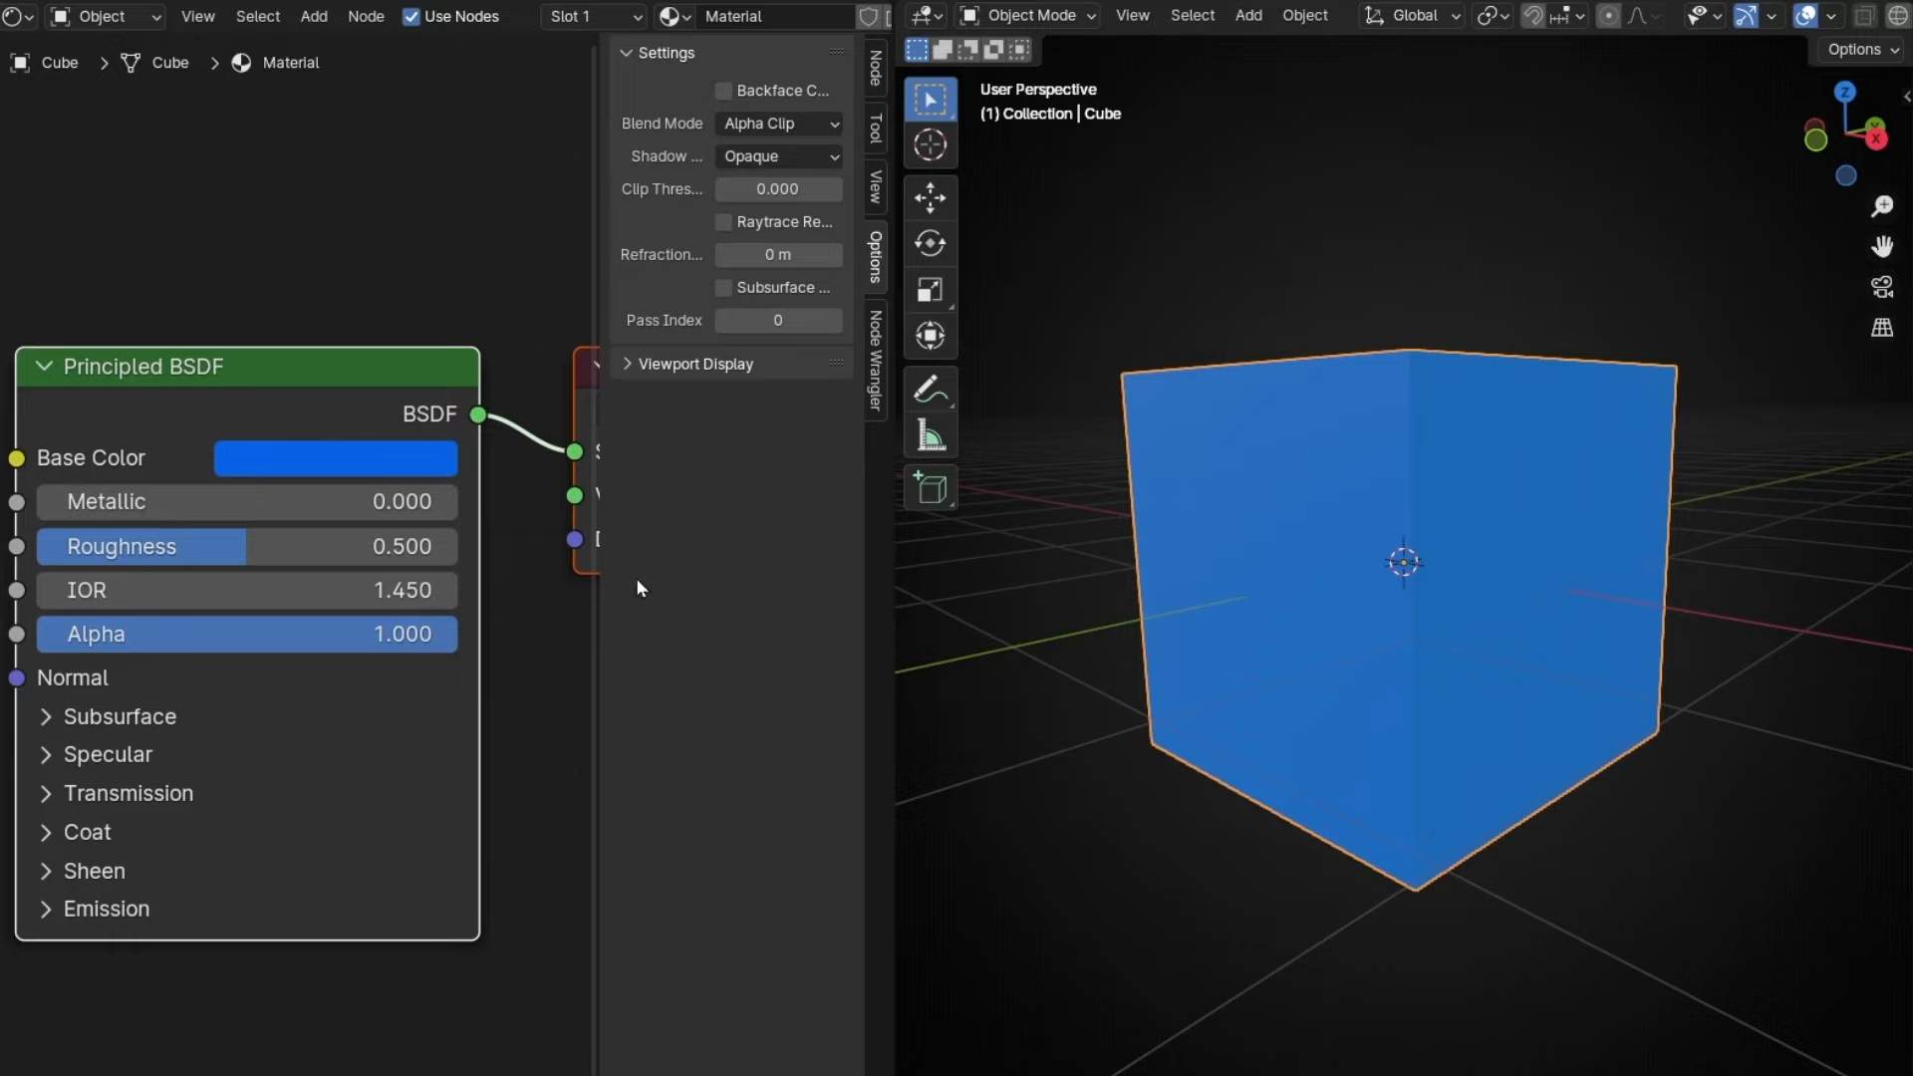
pyautogui.moveTo(1392, 634)
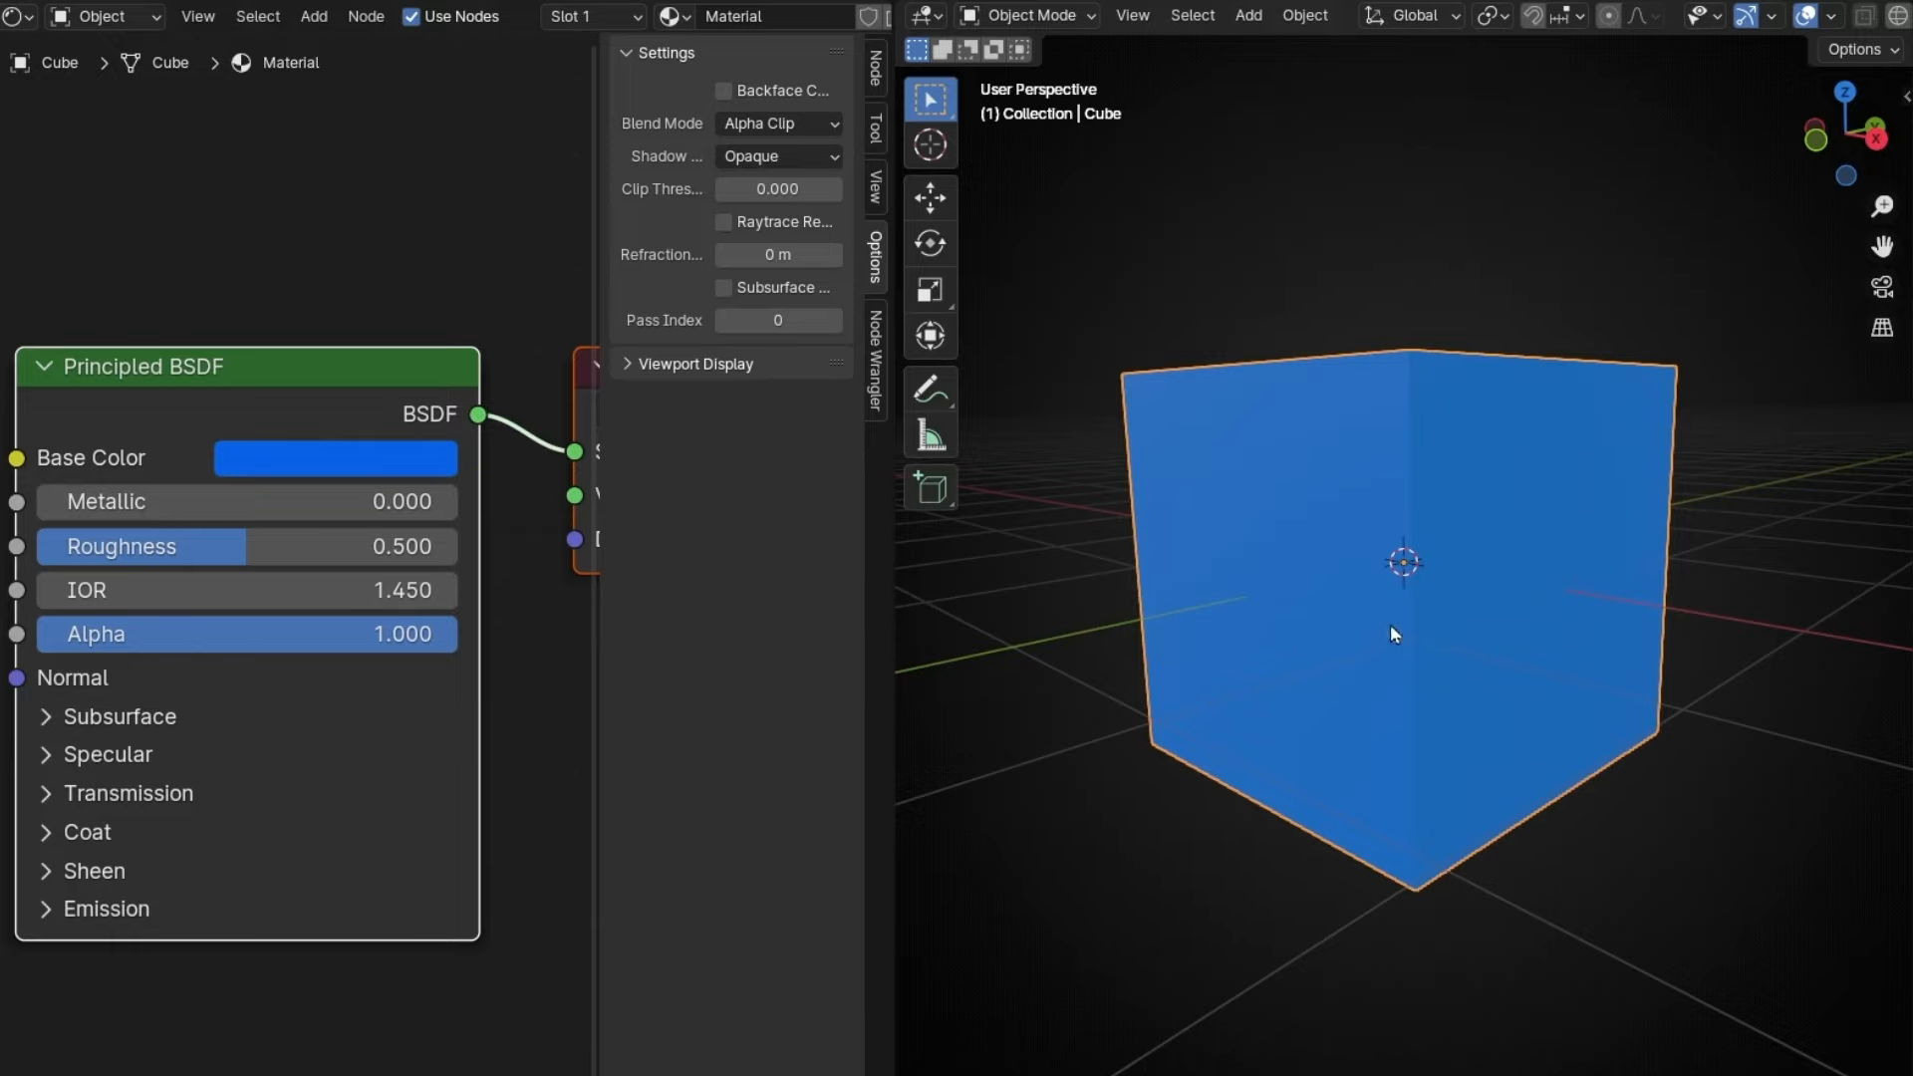
pyautogui.moveTo(1235, 710)
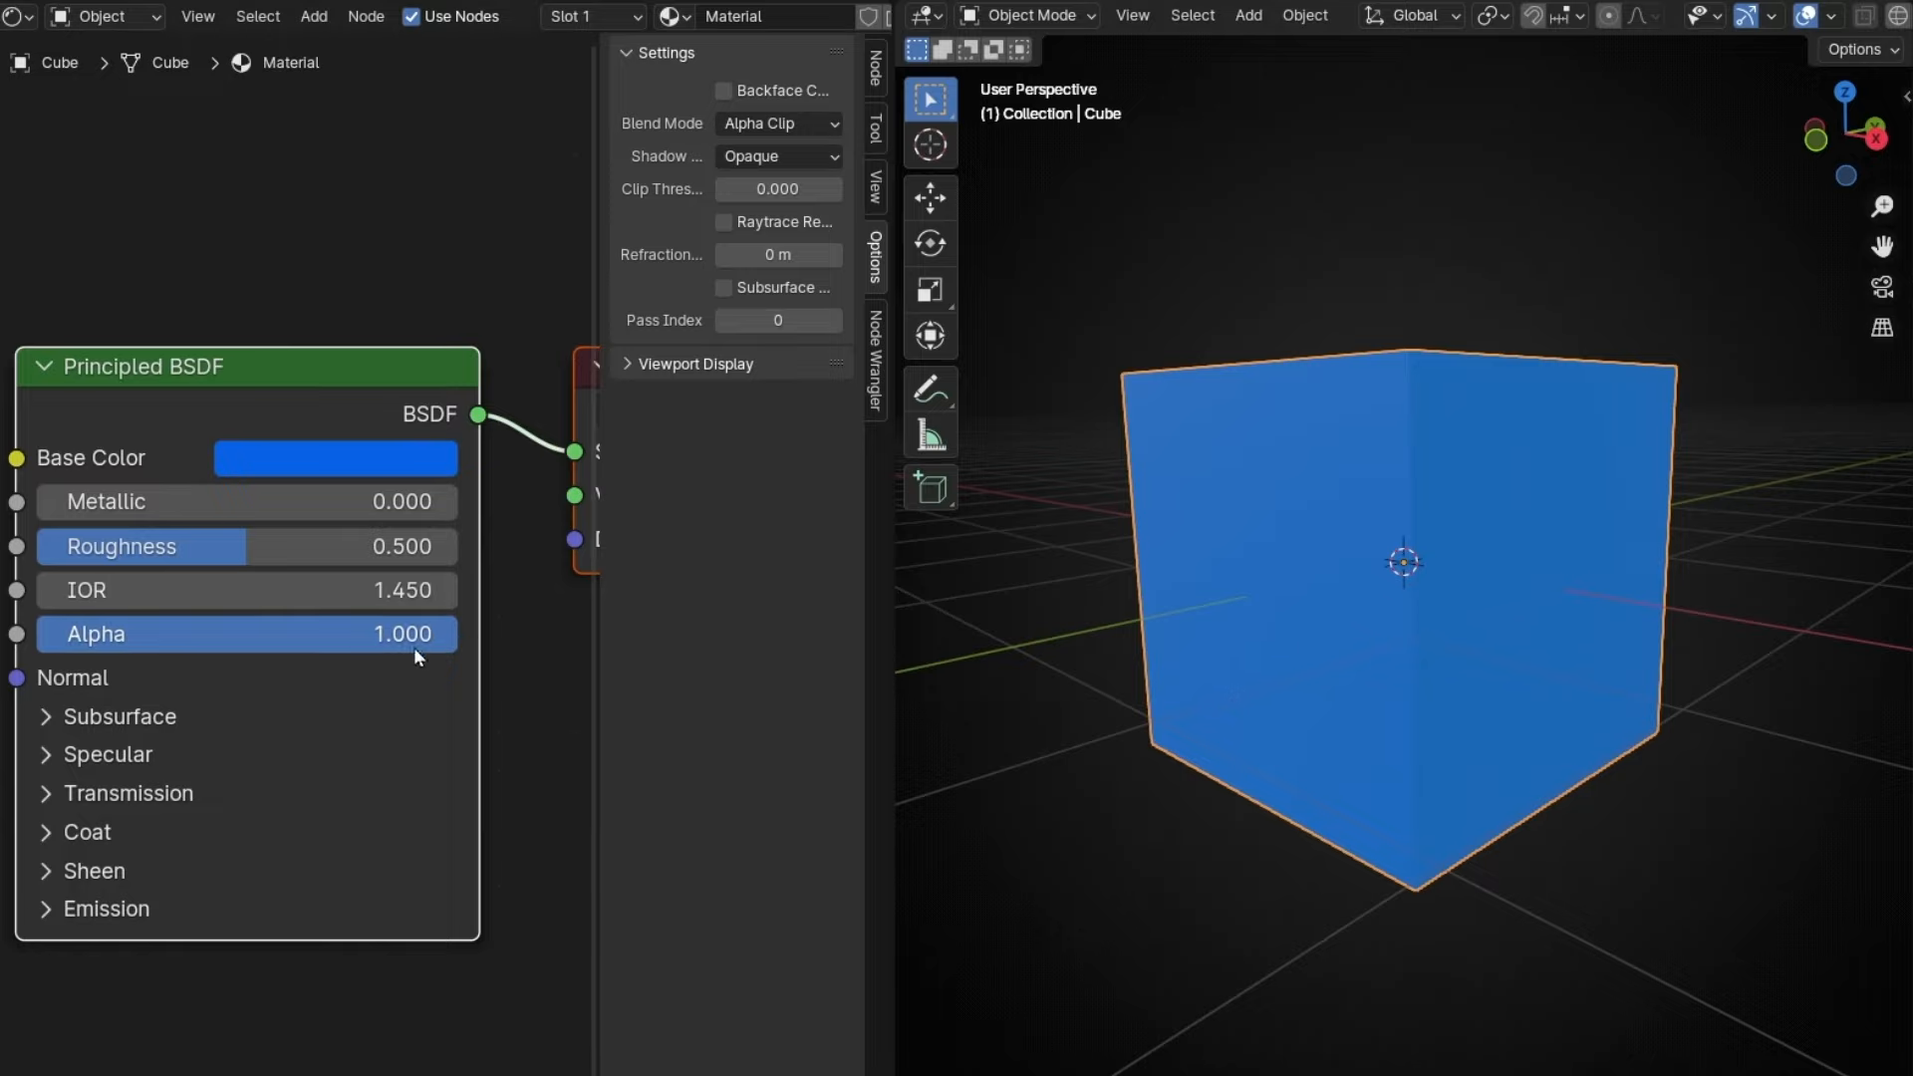
# Step: Bring the Principled BSDF Alpha down to 0, hiding the box and revealing the sphere
pyautogui.moveTo(403, 634); pyautogui.dragTo(238, 634)
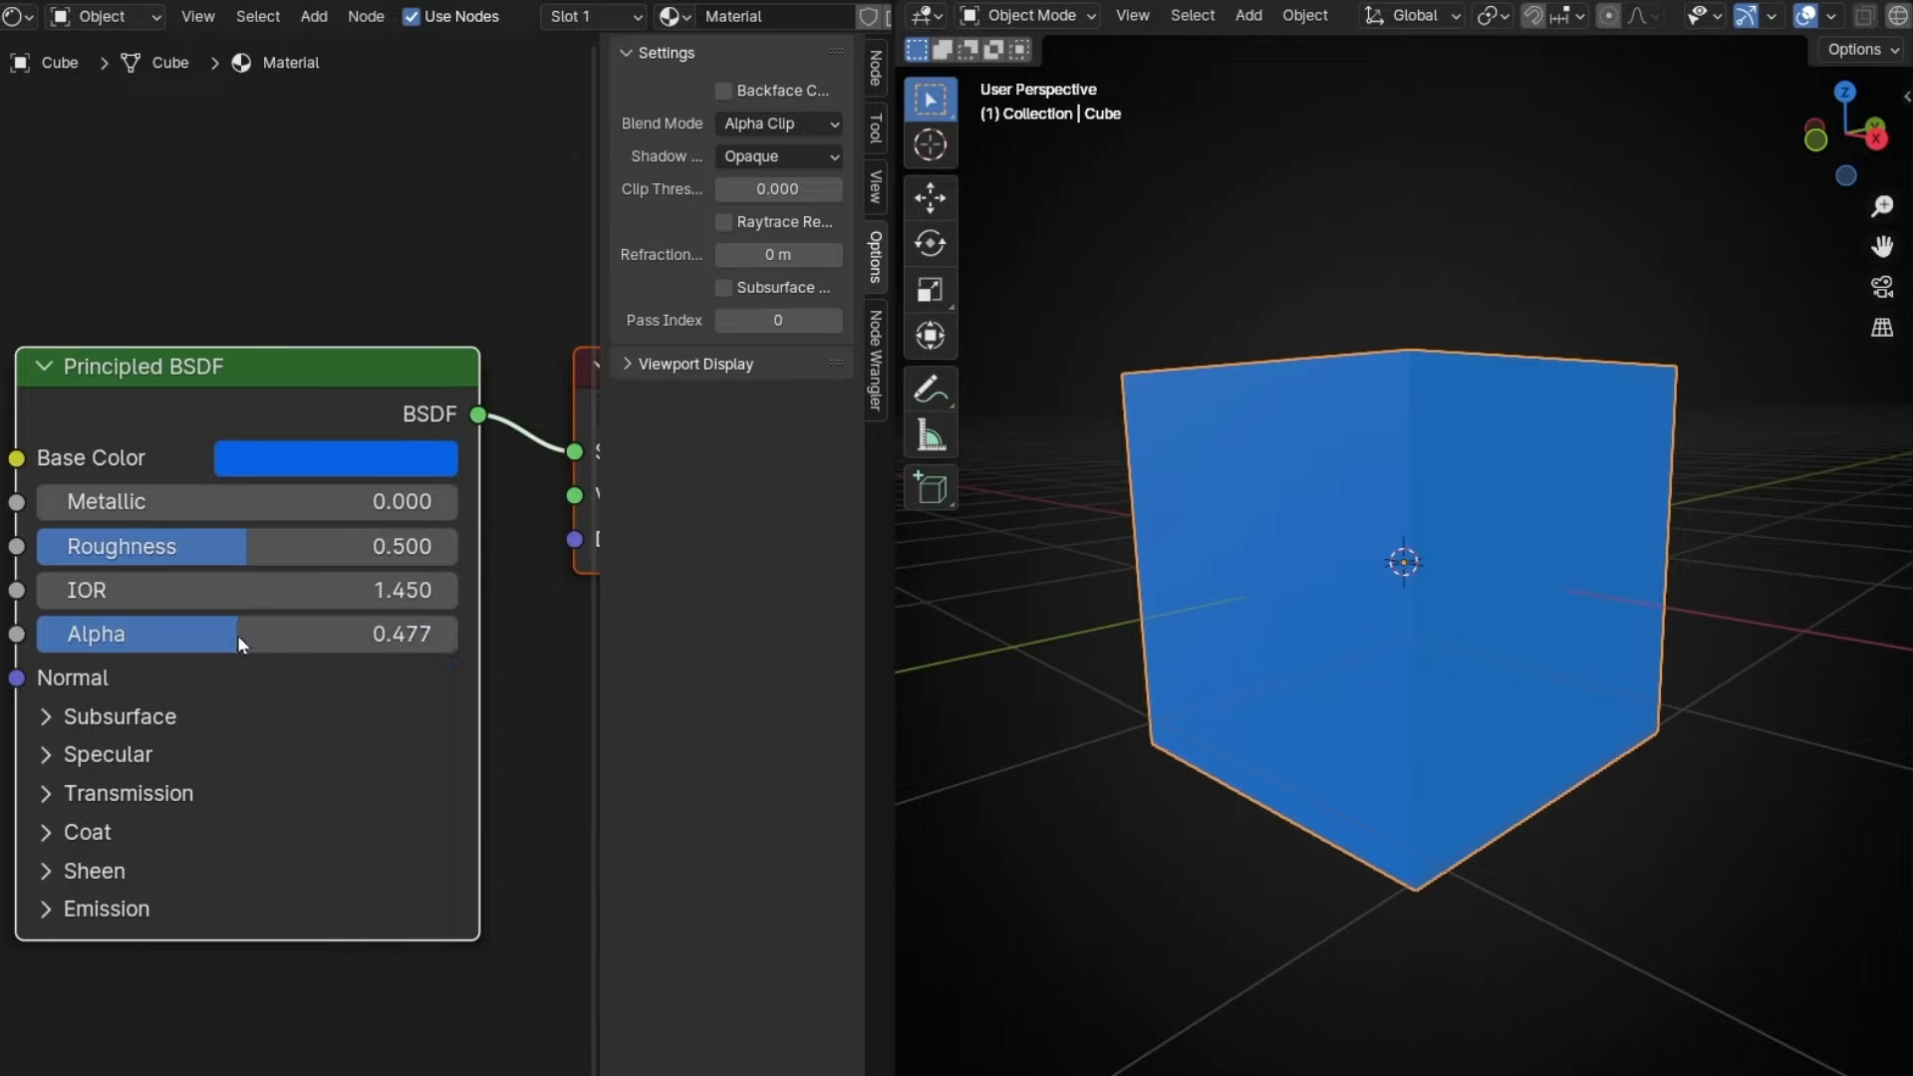
pyautogui.moveTo(1370, 510)
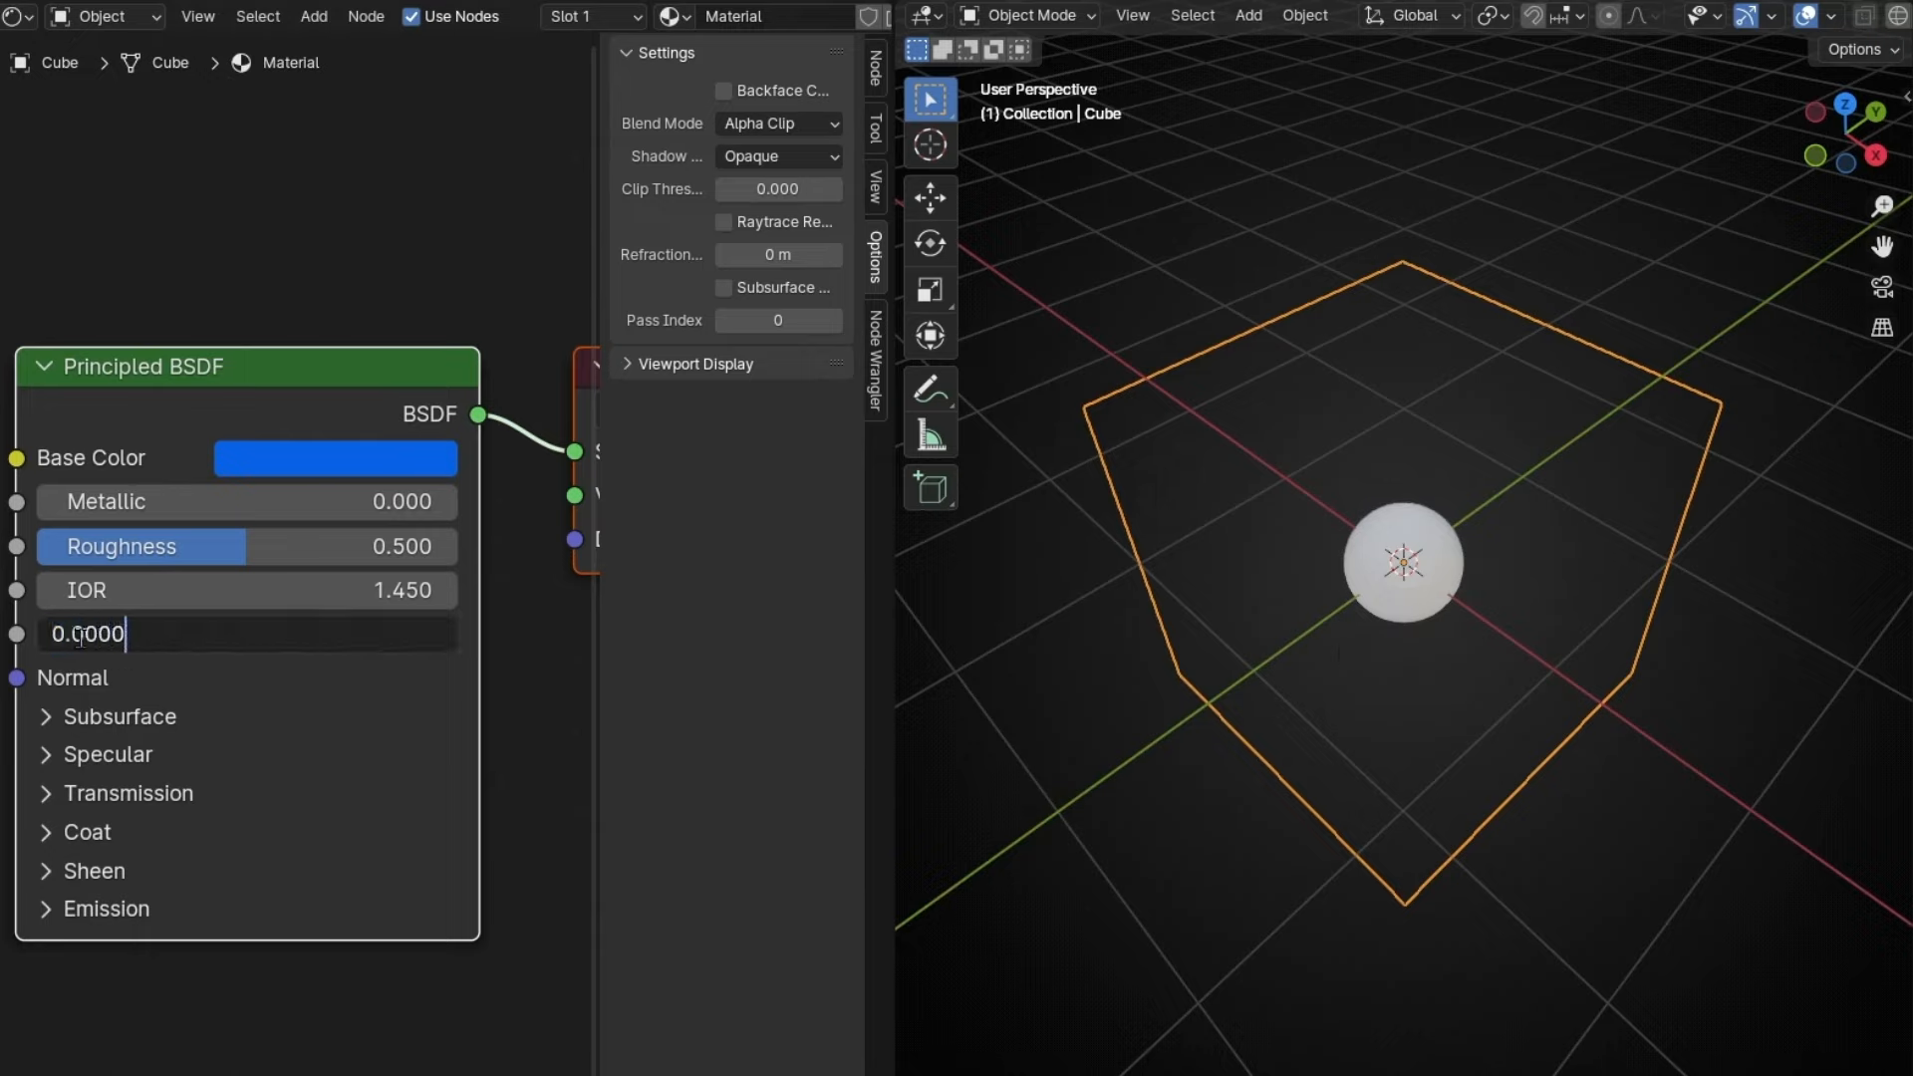
pyautogui.press('Return')
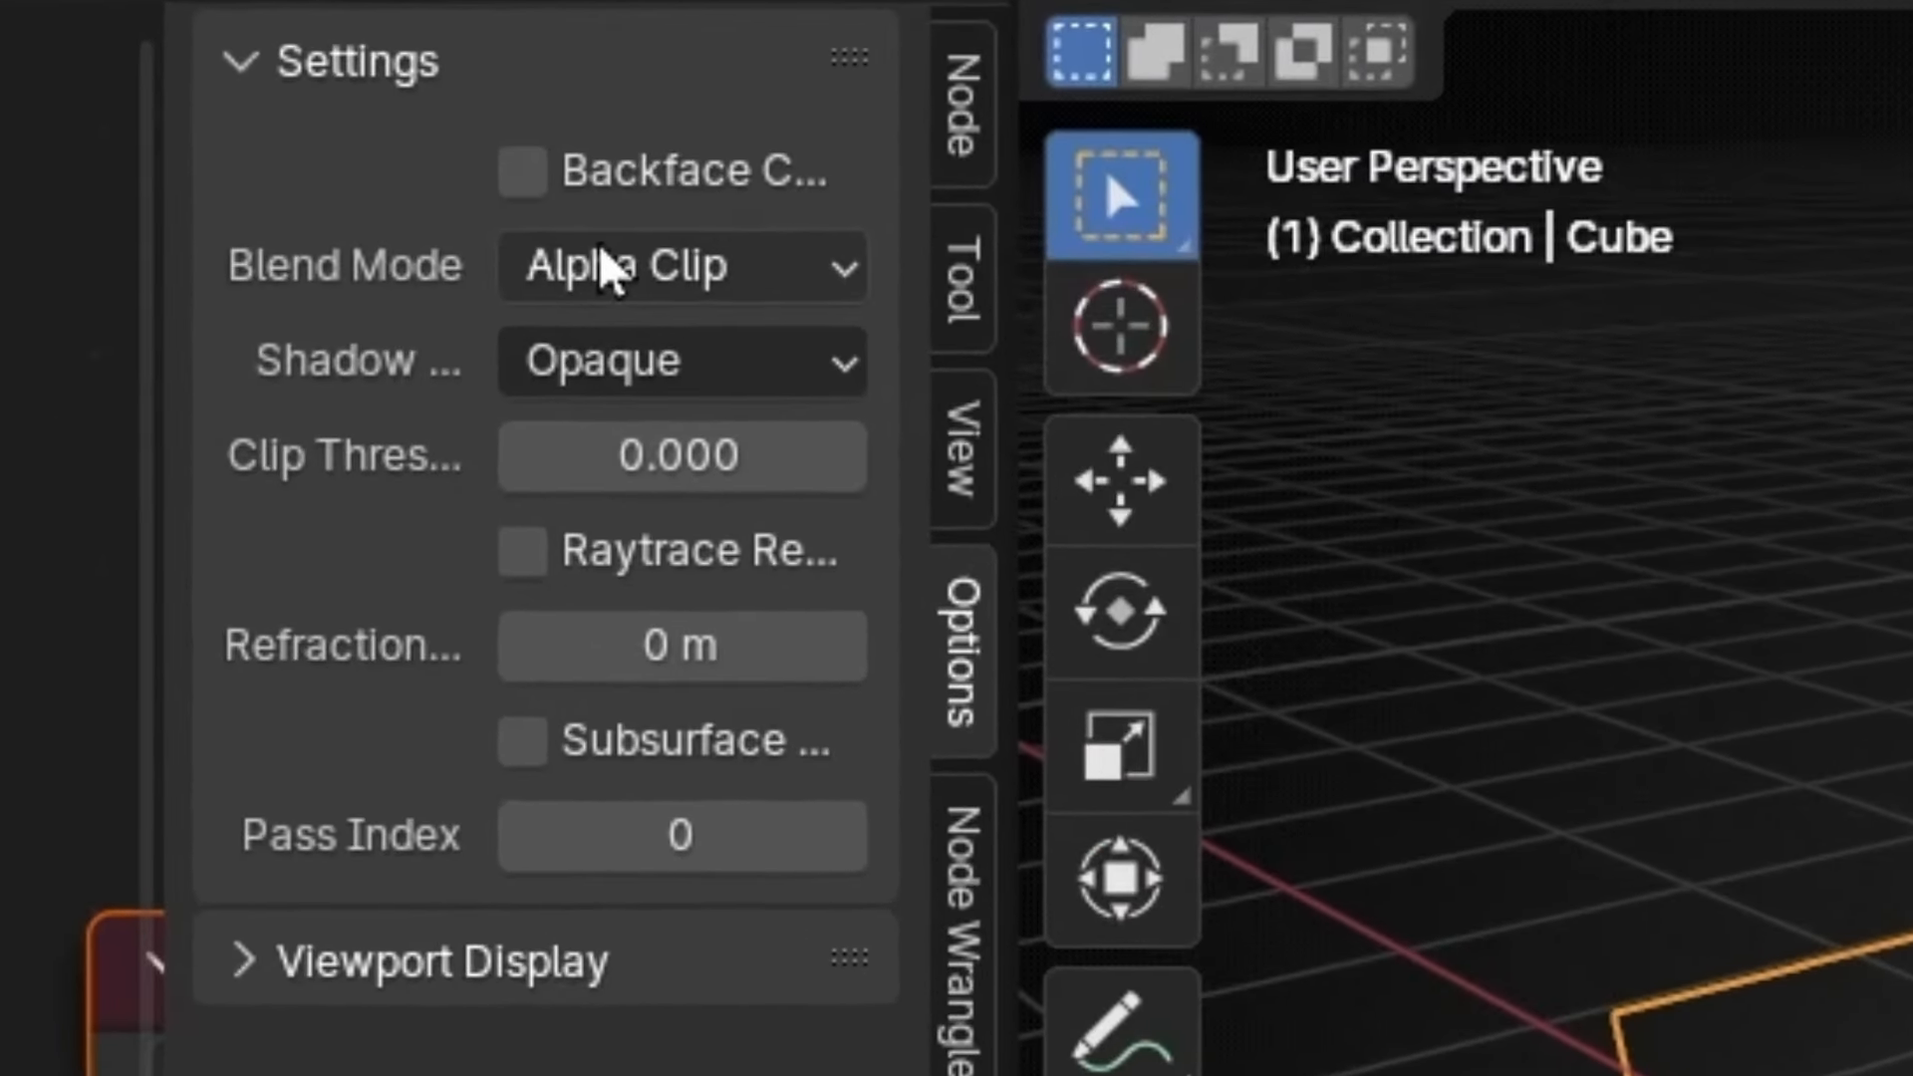
pyautogui.moveTo(727, 311)
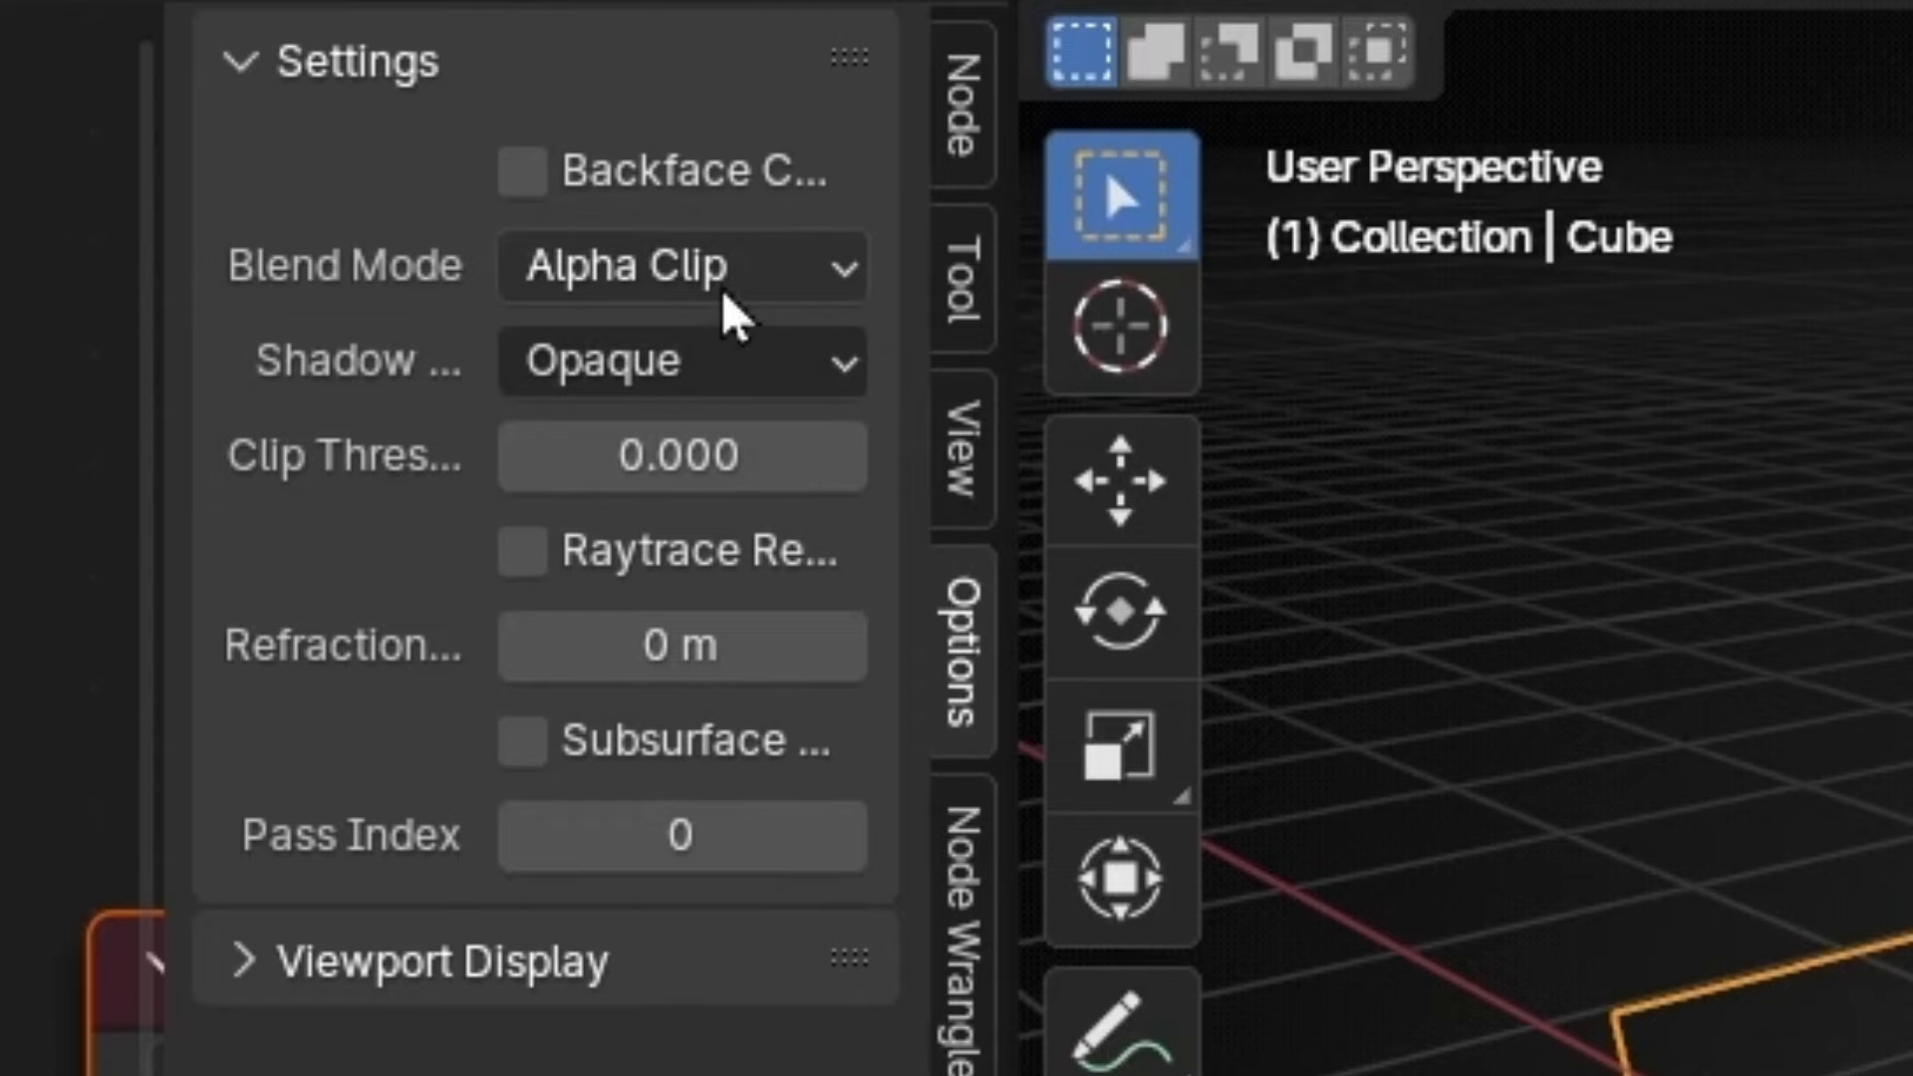
pyautogui.moveTo(684, 265)
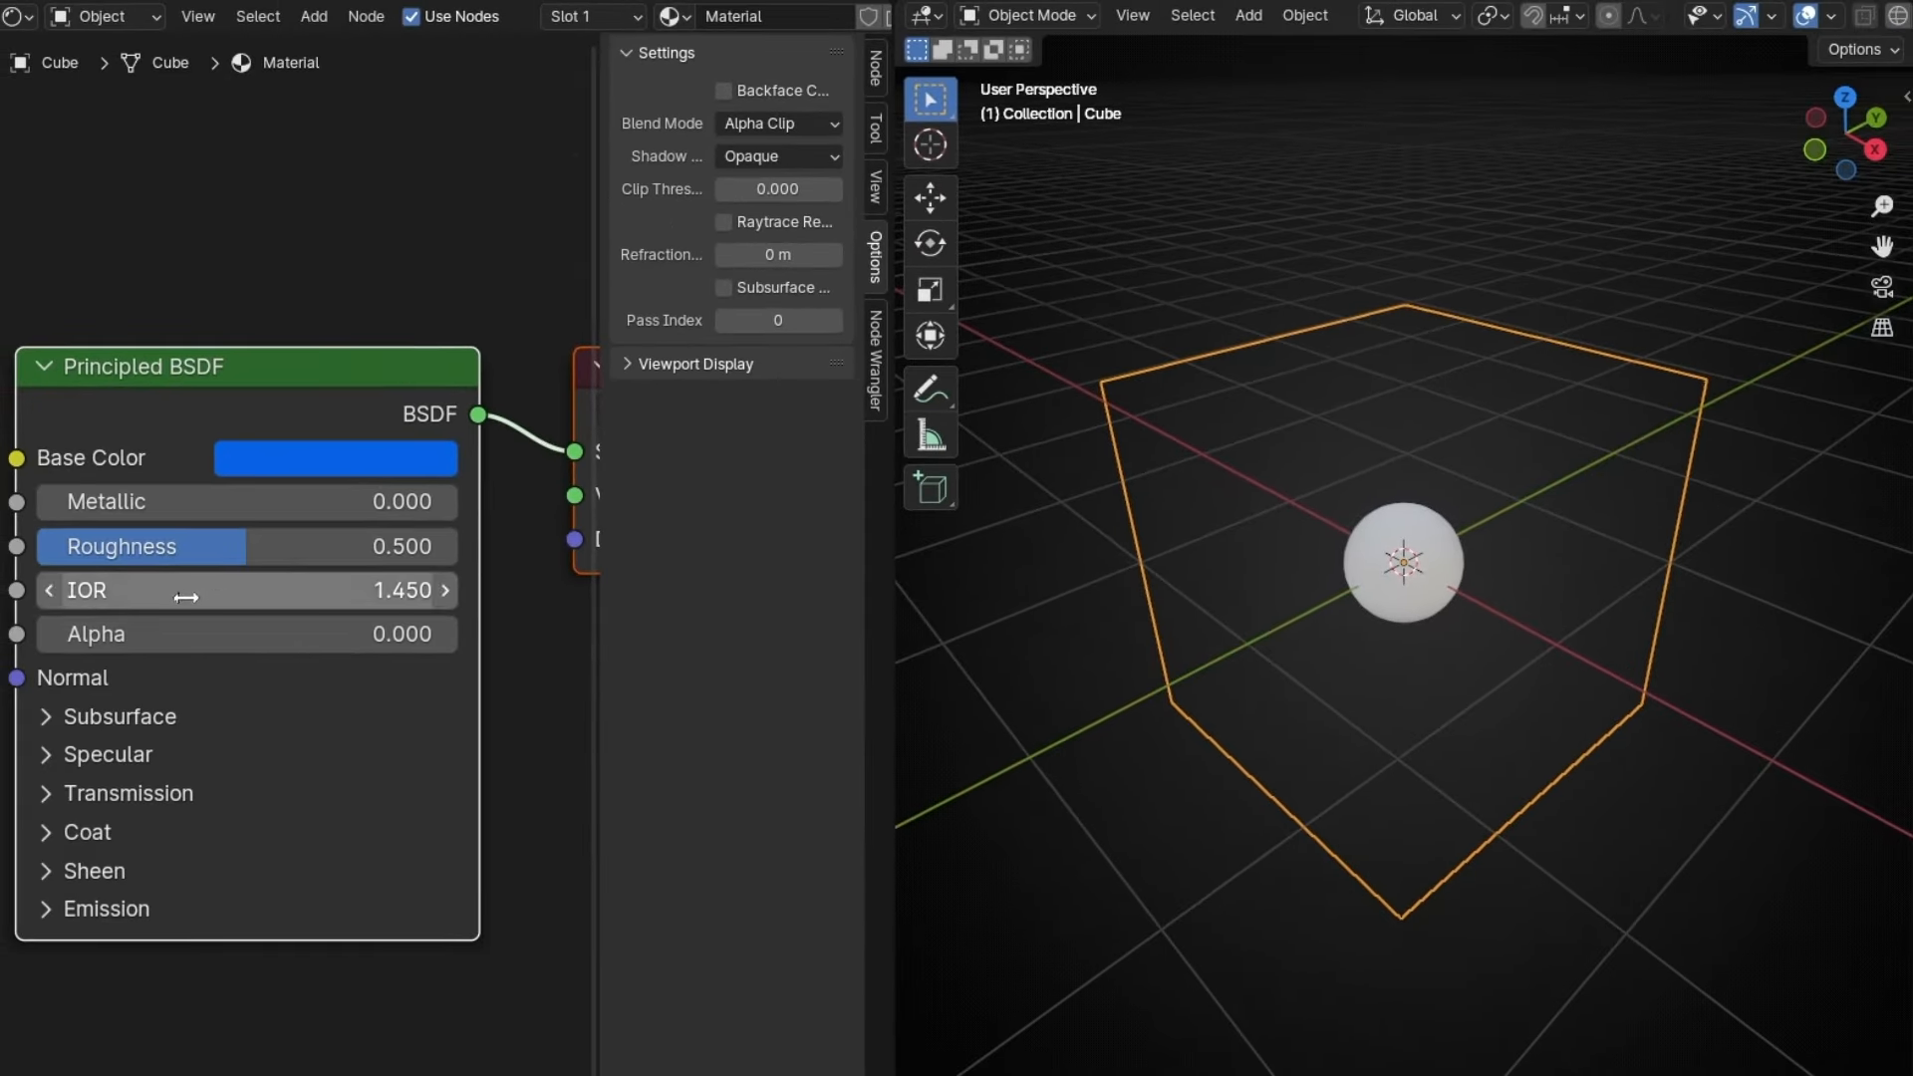
# Step: Switch Blend Mode to Alpha Hashed, test partial Alpha values, then return Alpha to 1.0
pyautogui.click(778, 123)
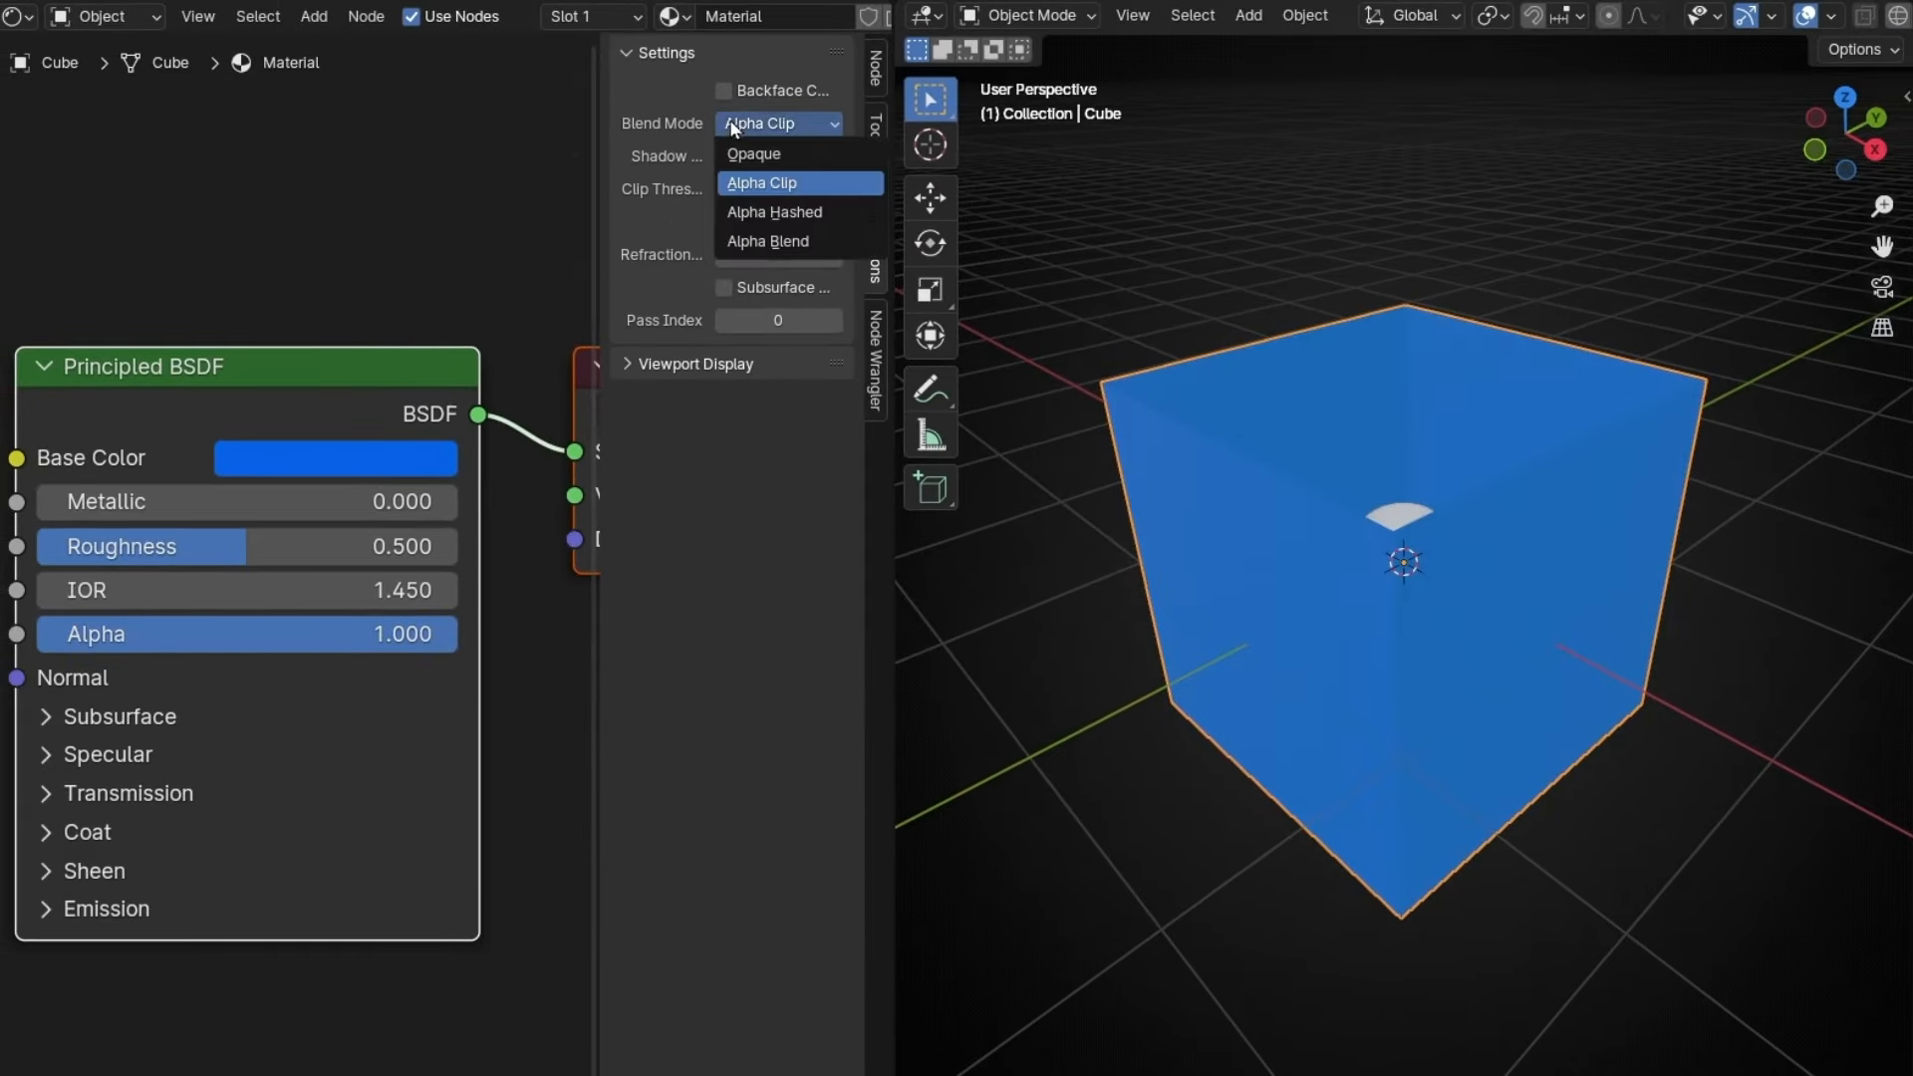
pyautogui.moveTo(773, 211)
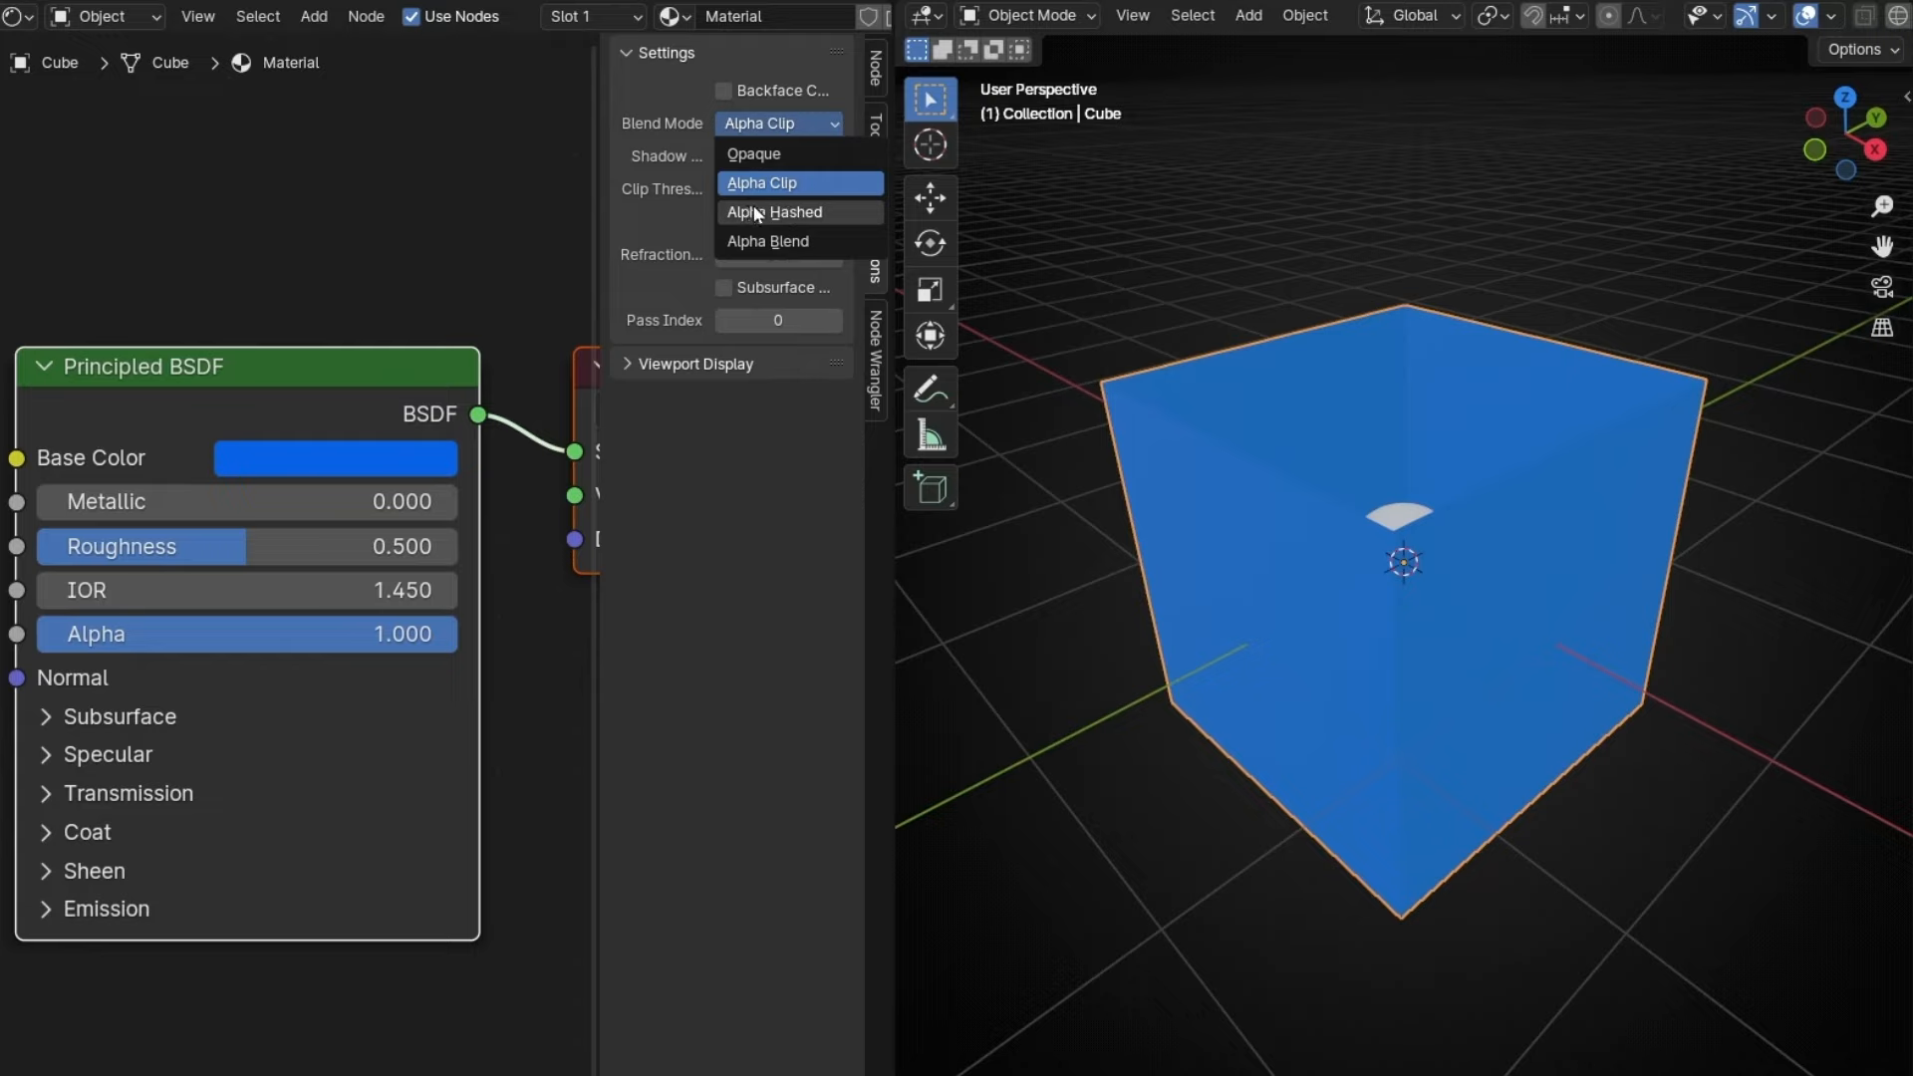
pyautogui.click(776, 212)
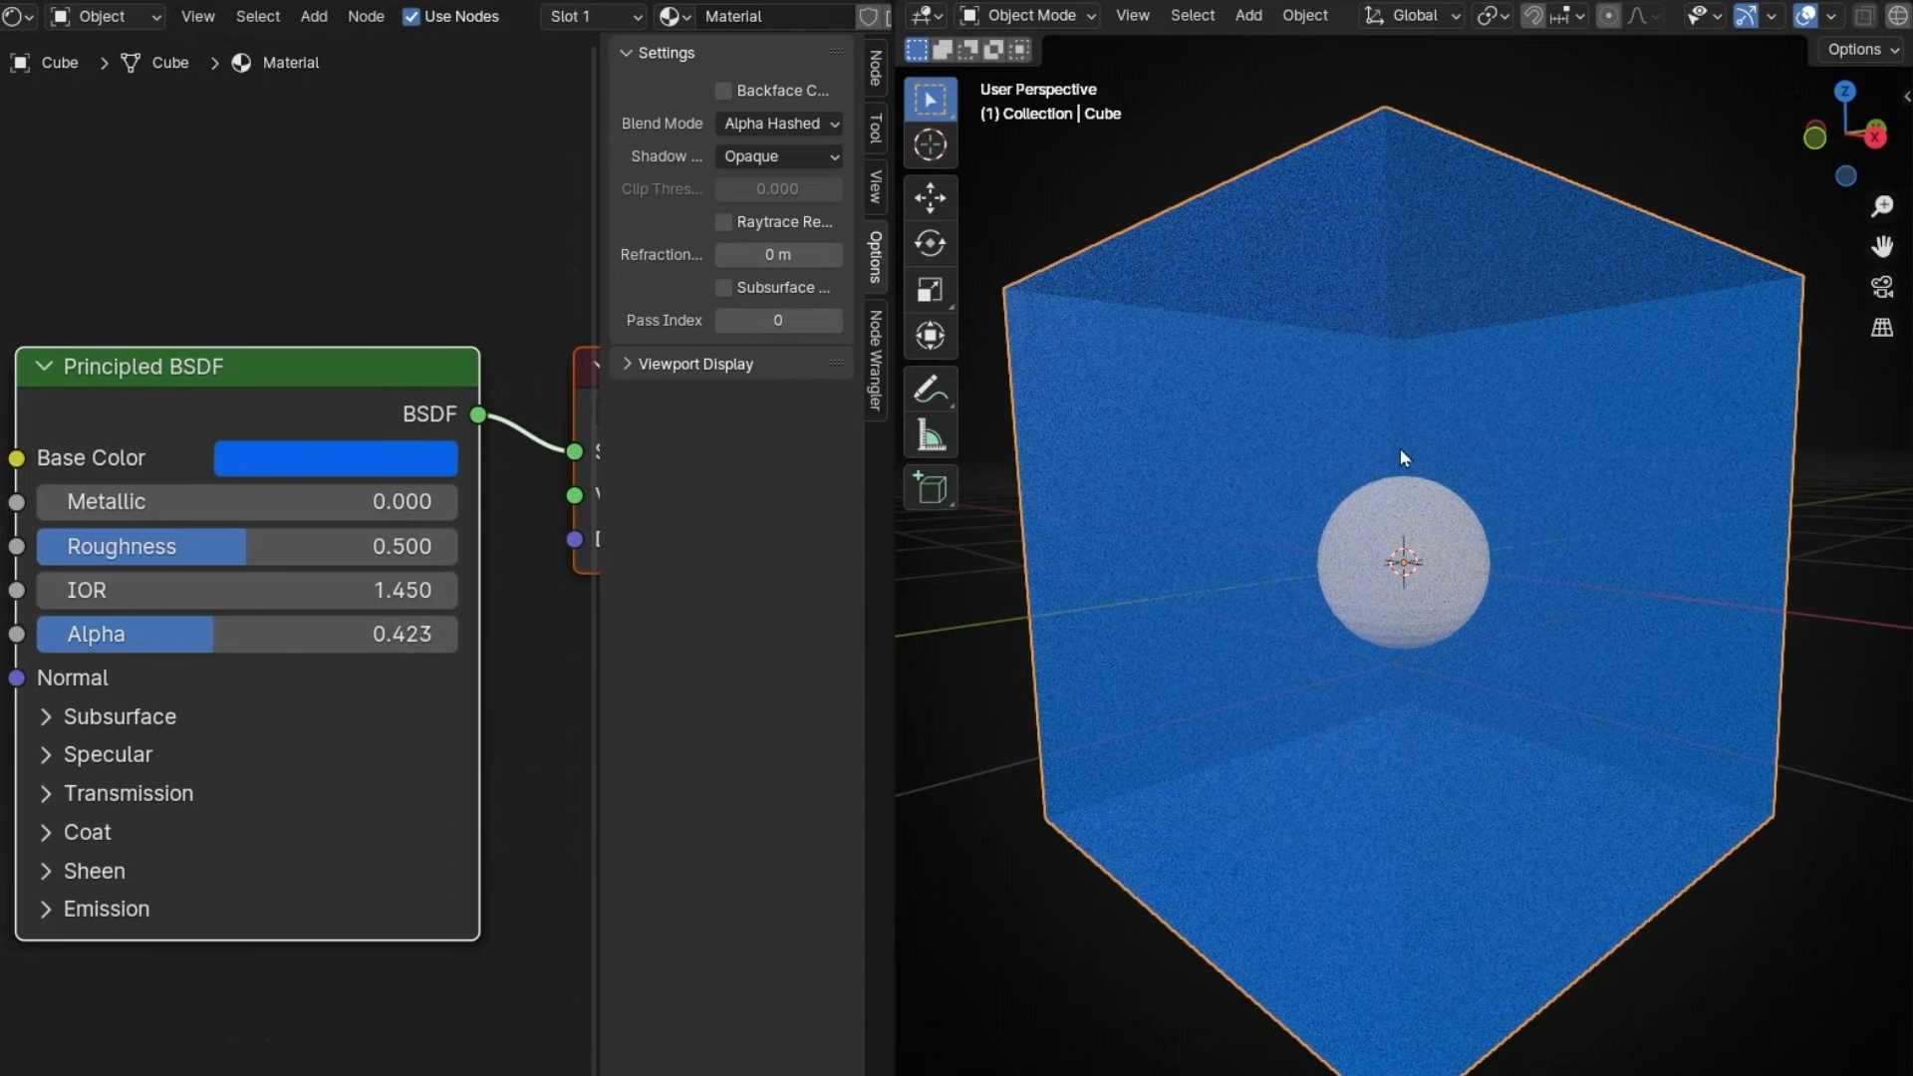
pyautogui.moveTo(244, 634); pyautogui.dragTo(122, 633)
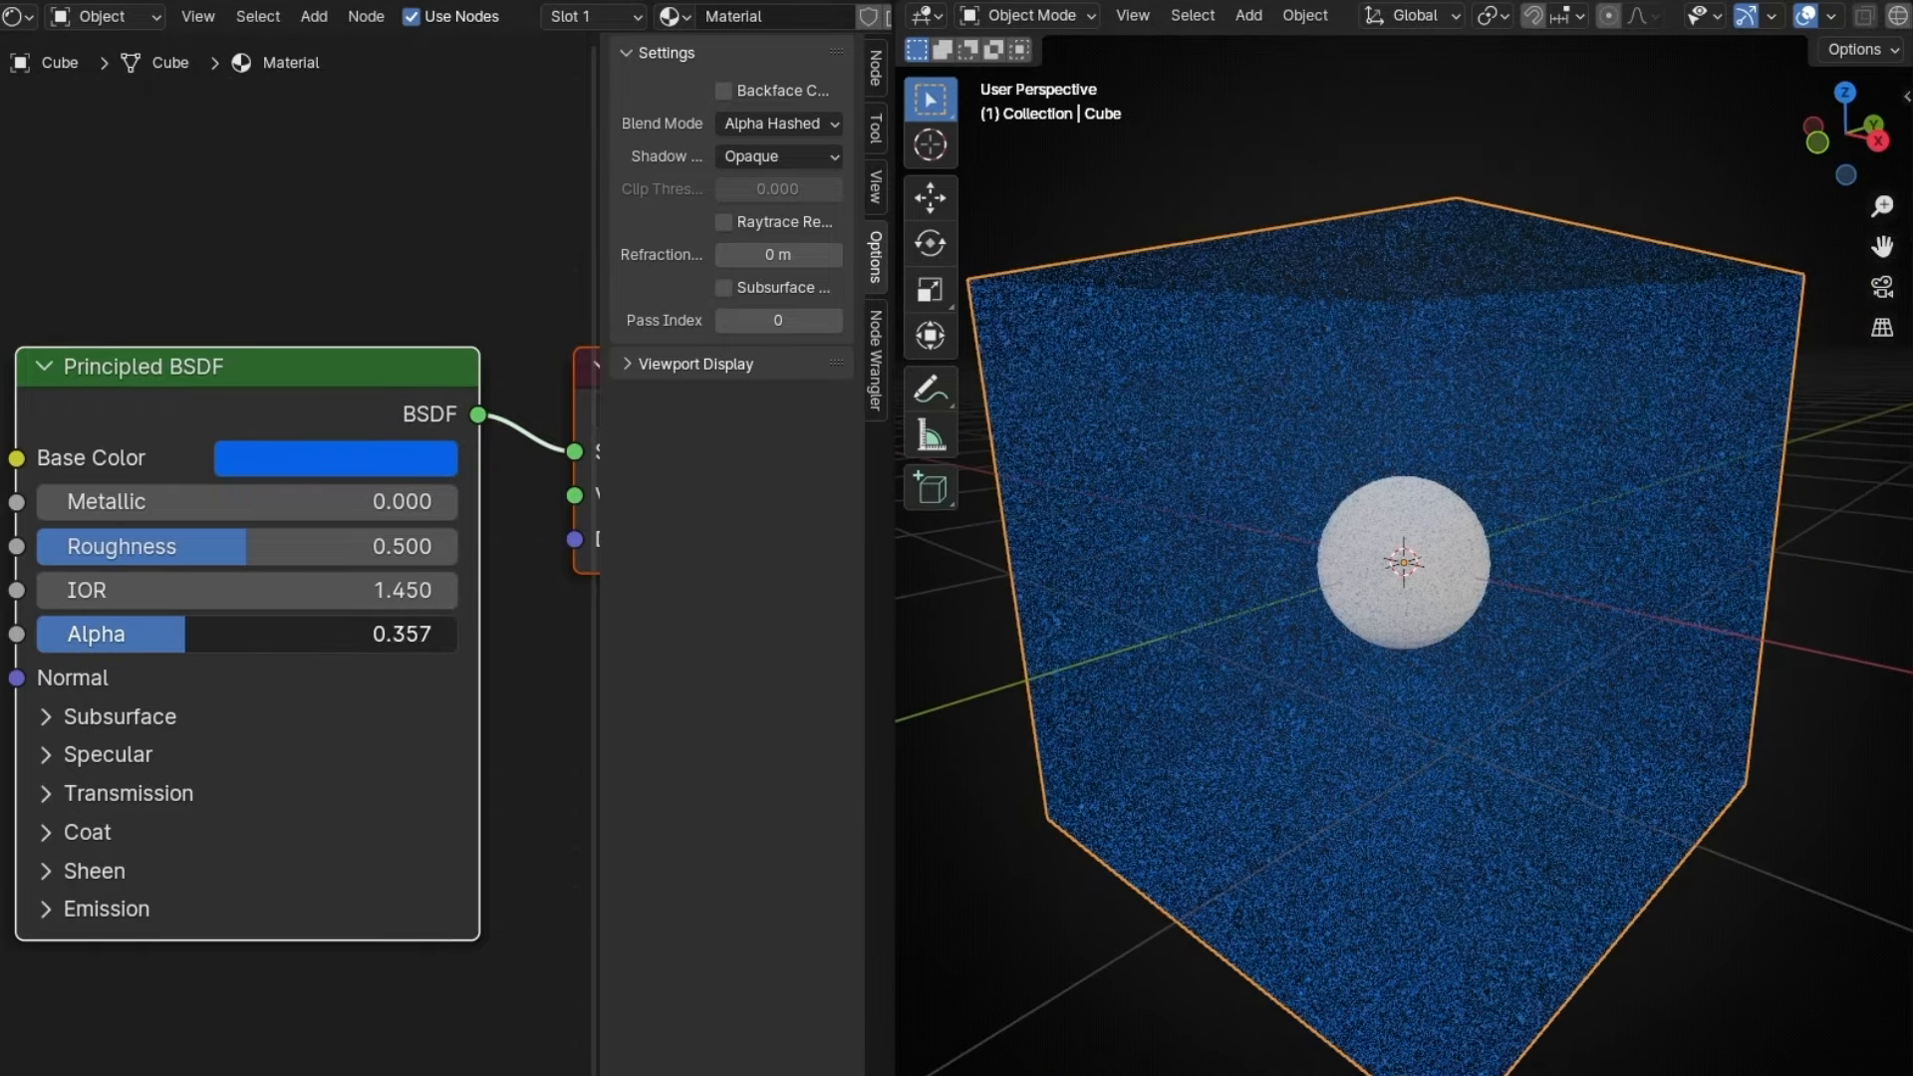
pyautogui.moveTo(244, 634); pyautogui.dragTo(414, 633)
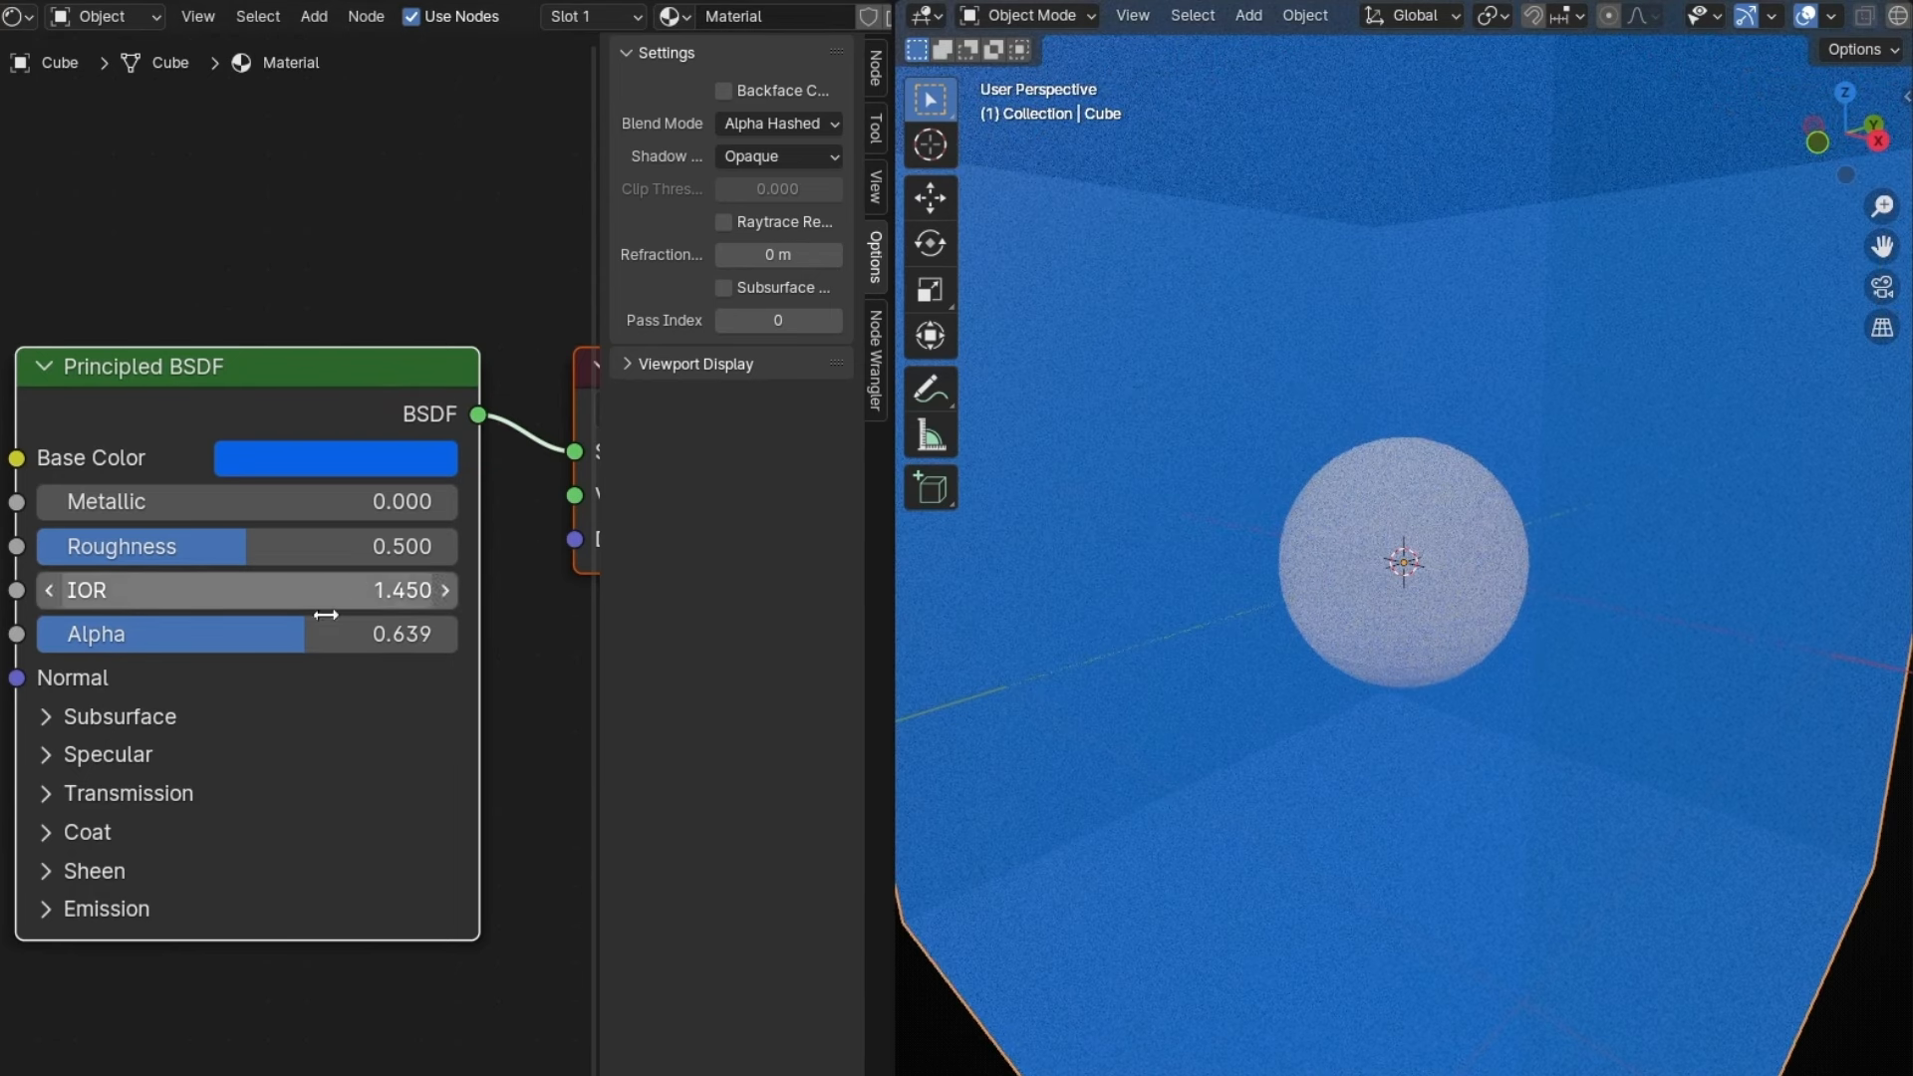
pyautogui.moveTo(329, 634); pyautogui.dragTo(170, 634)
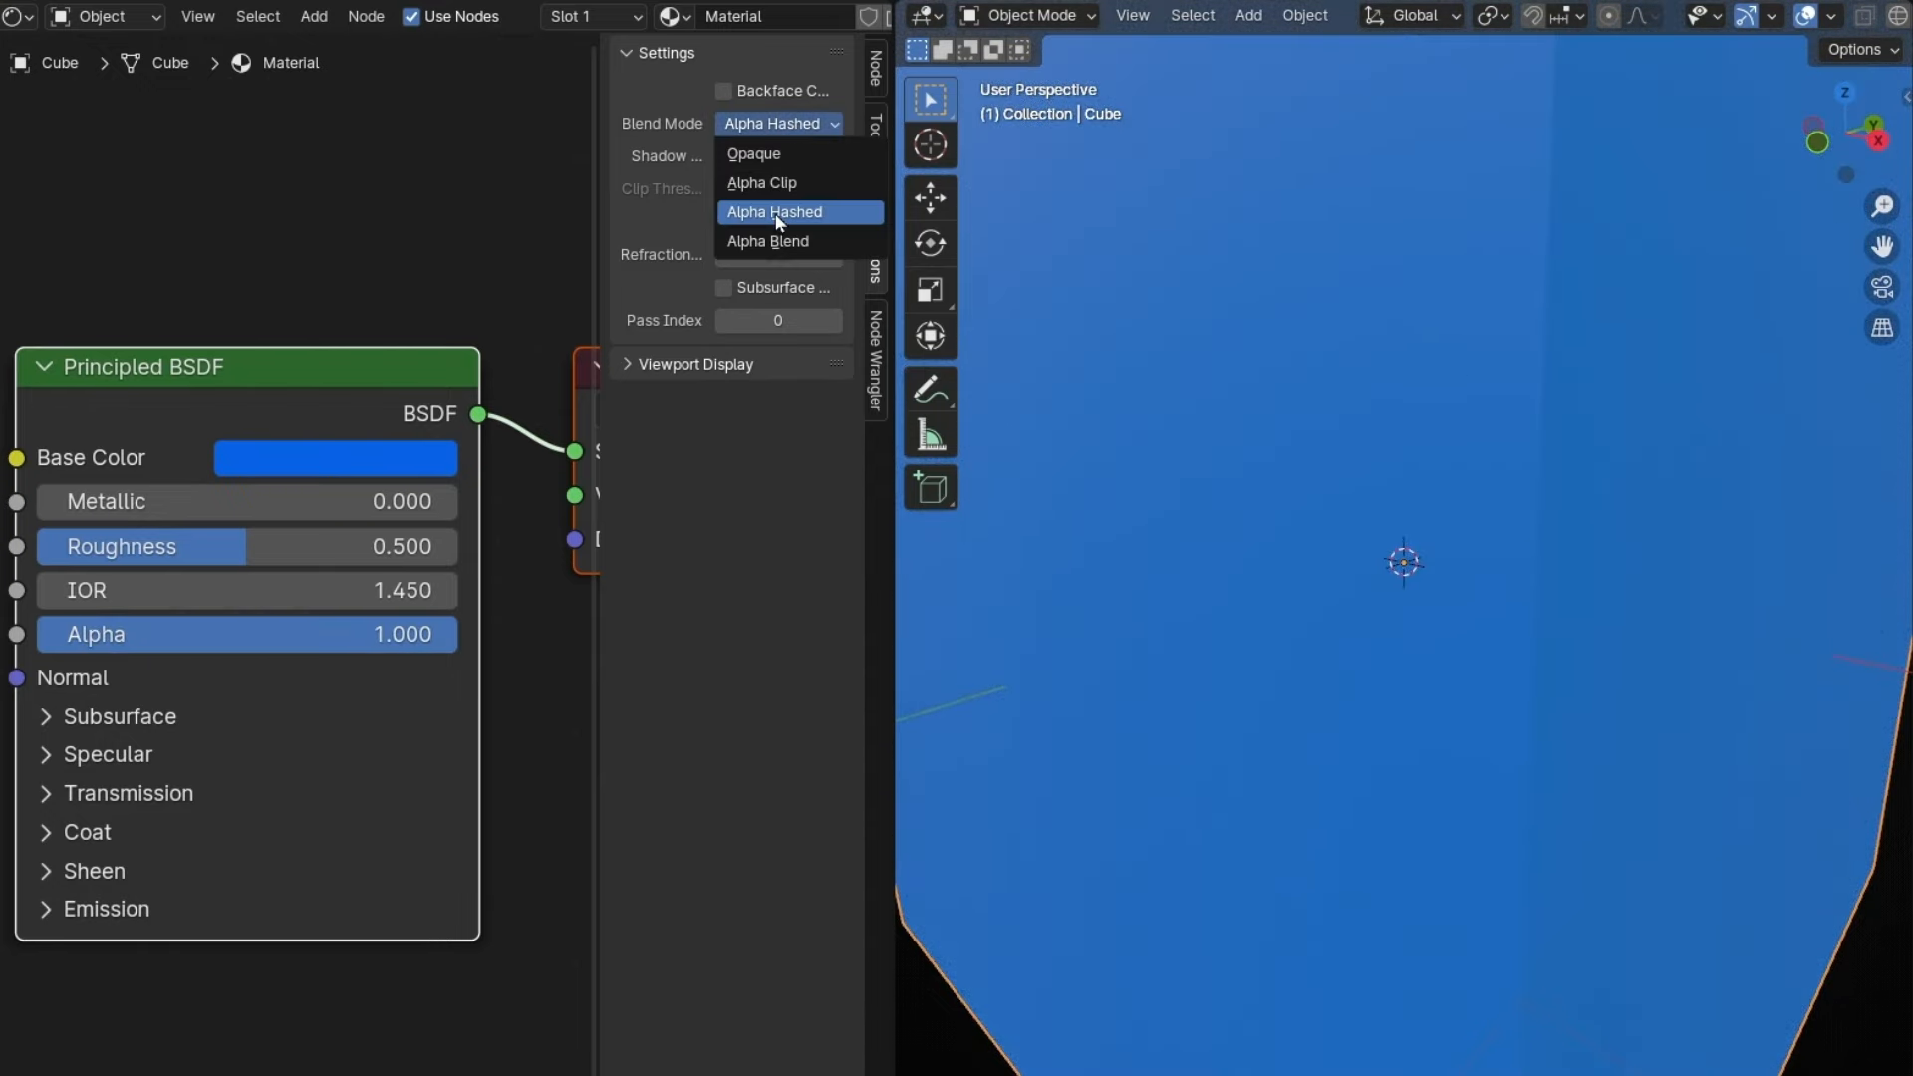
pyautogui.click(767, 240)
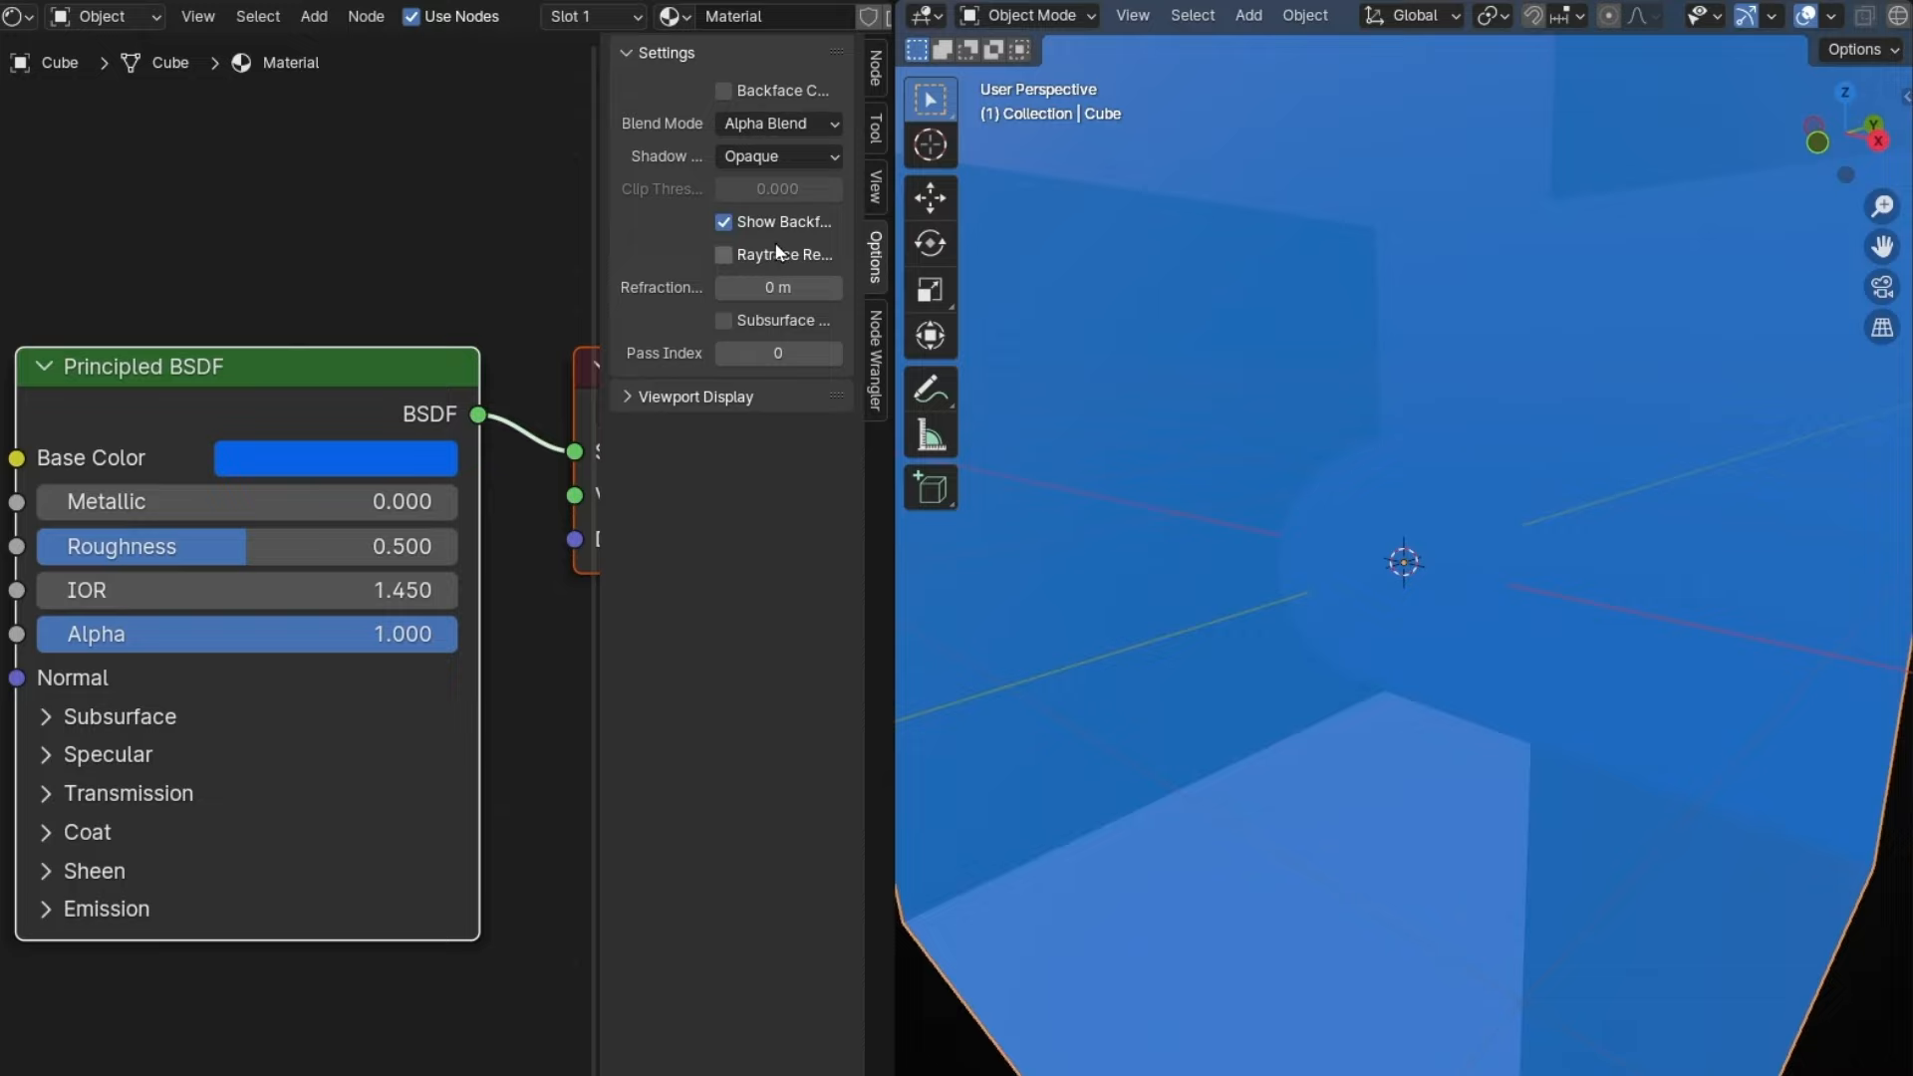
pyautogui.moveTo(779, 150)
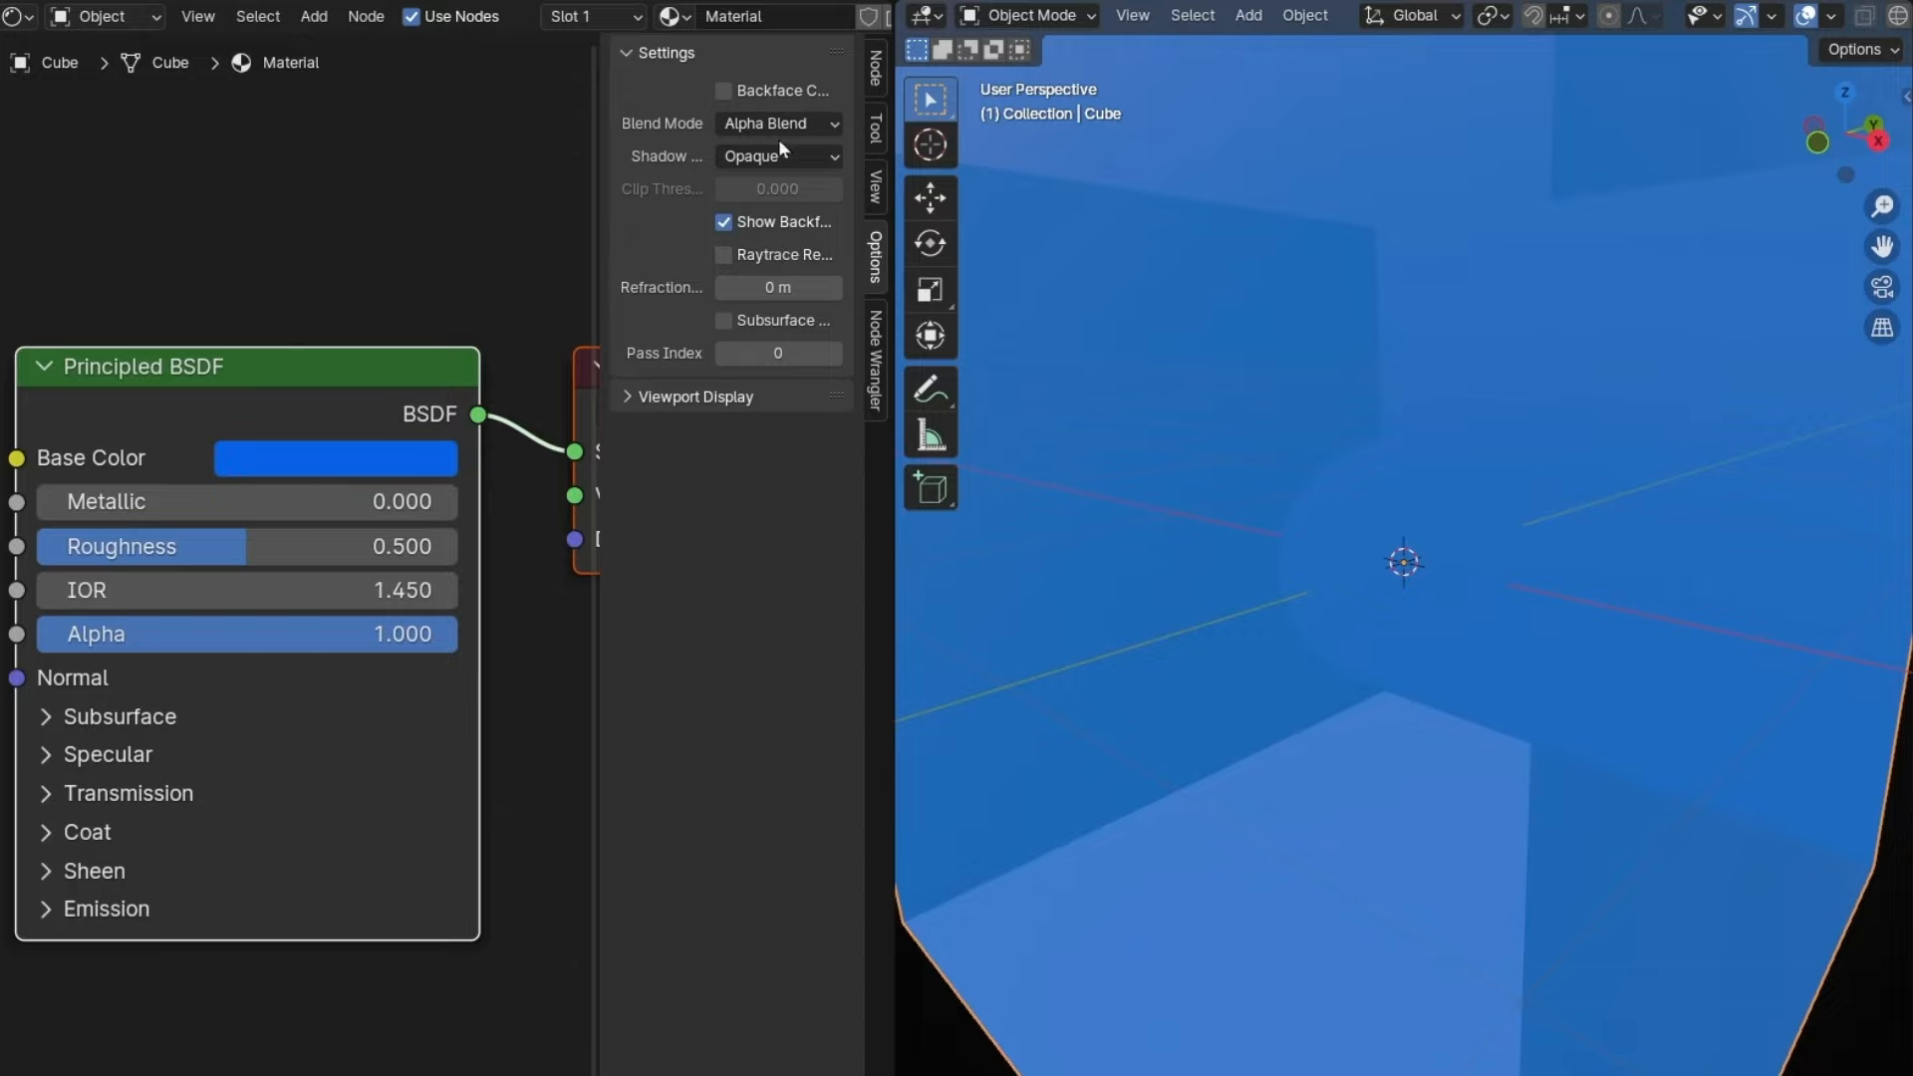
pyautogui.click(777, 122)
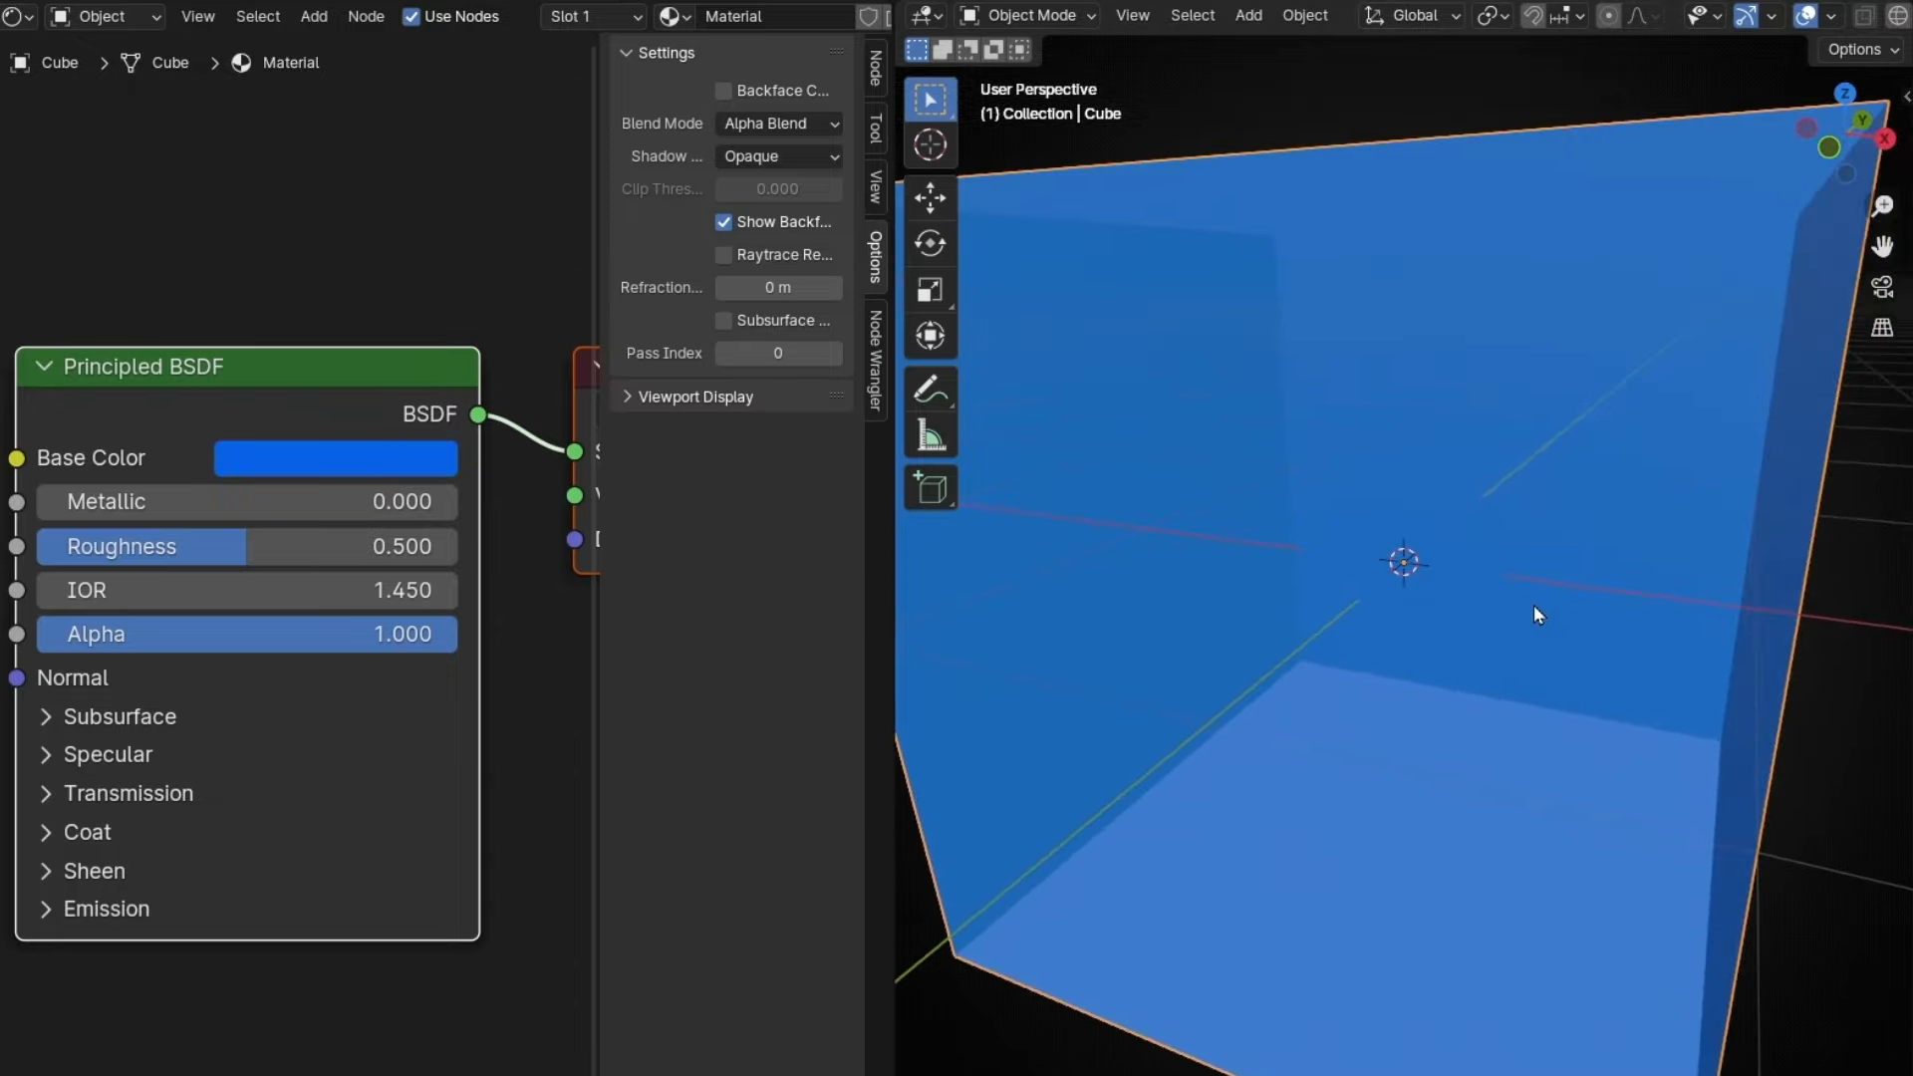
pyautogui.moveTo(1469, 675)
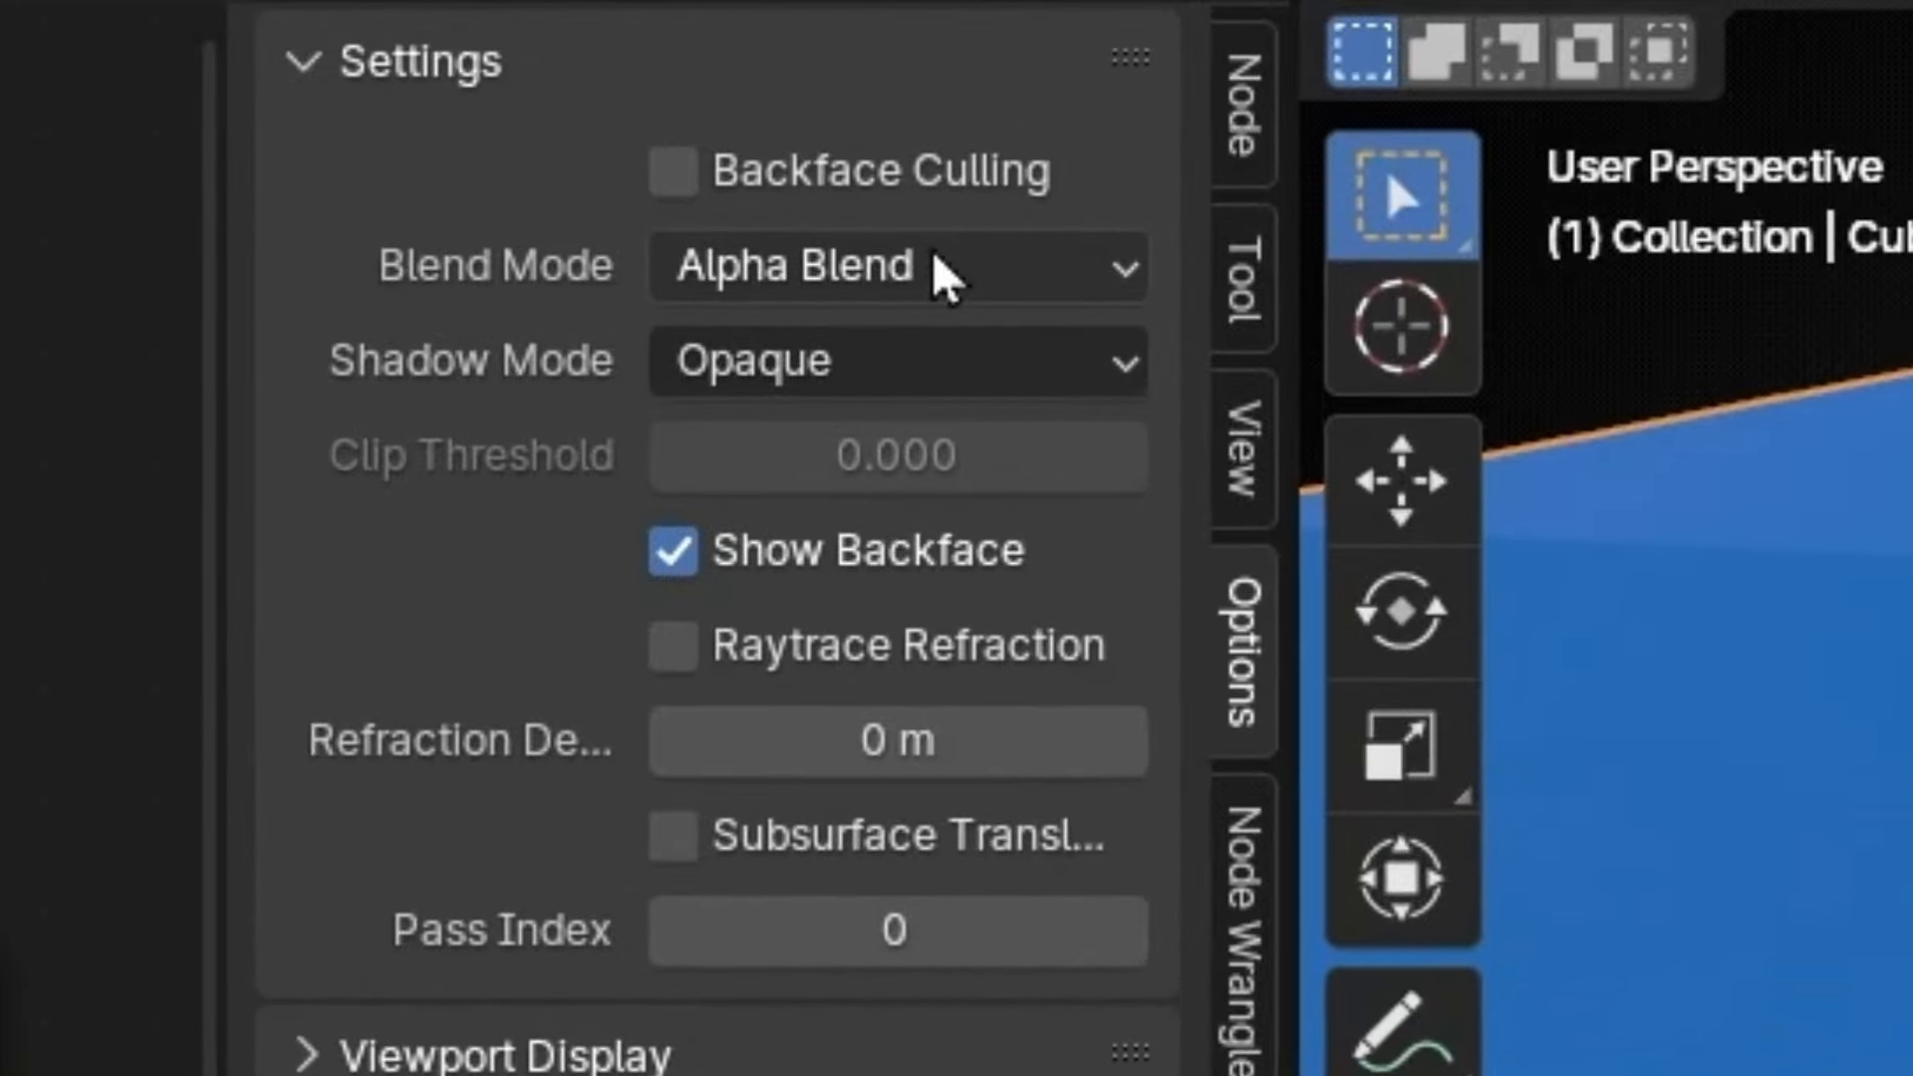
pyautogui.click(897, 265)
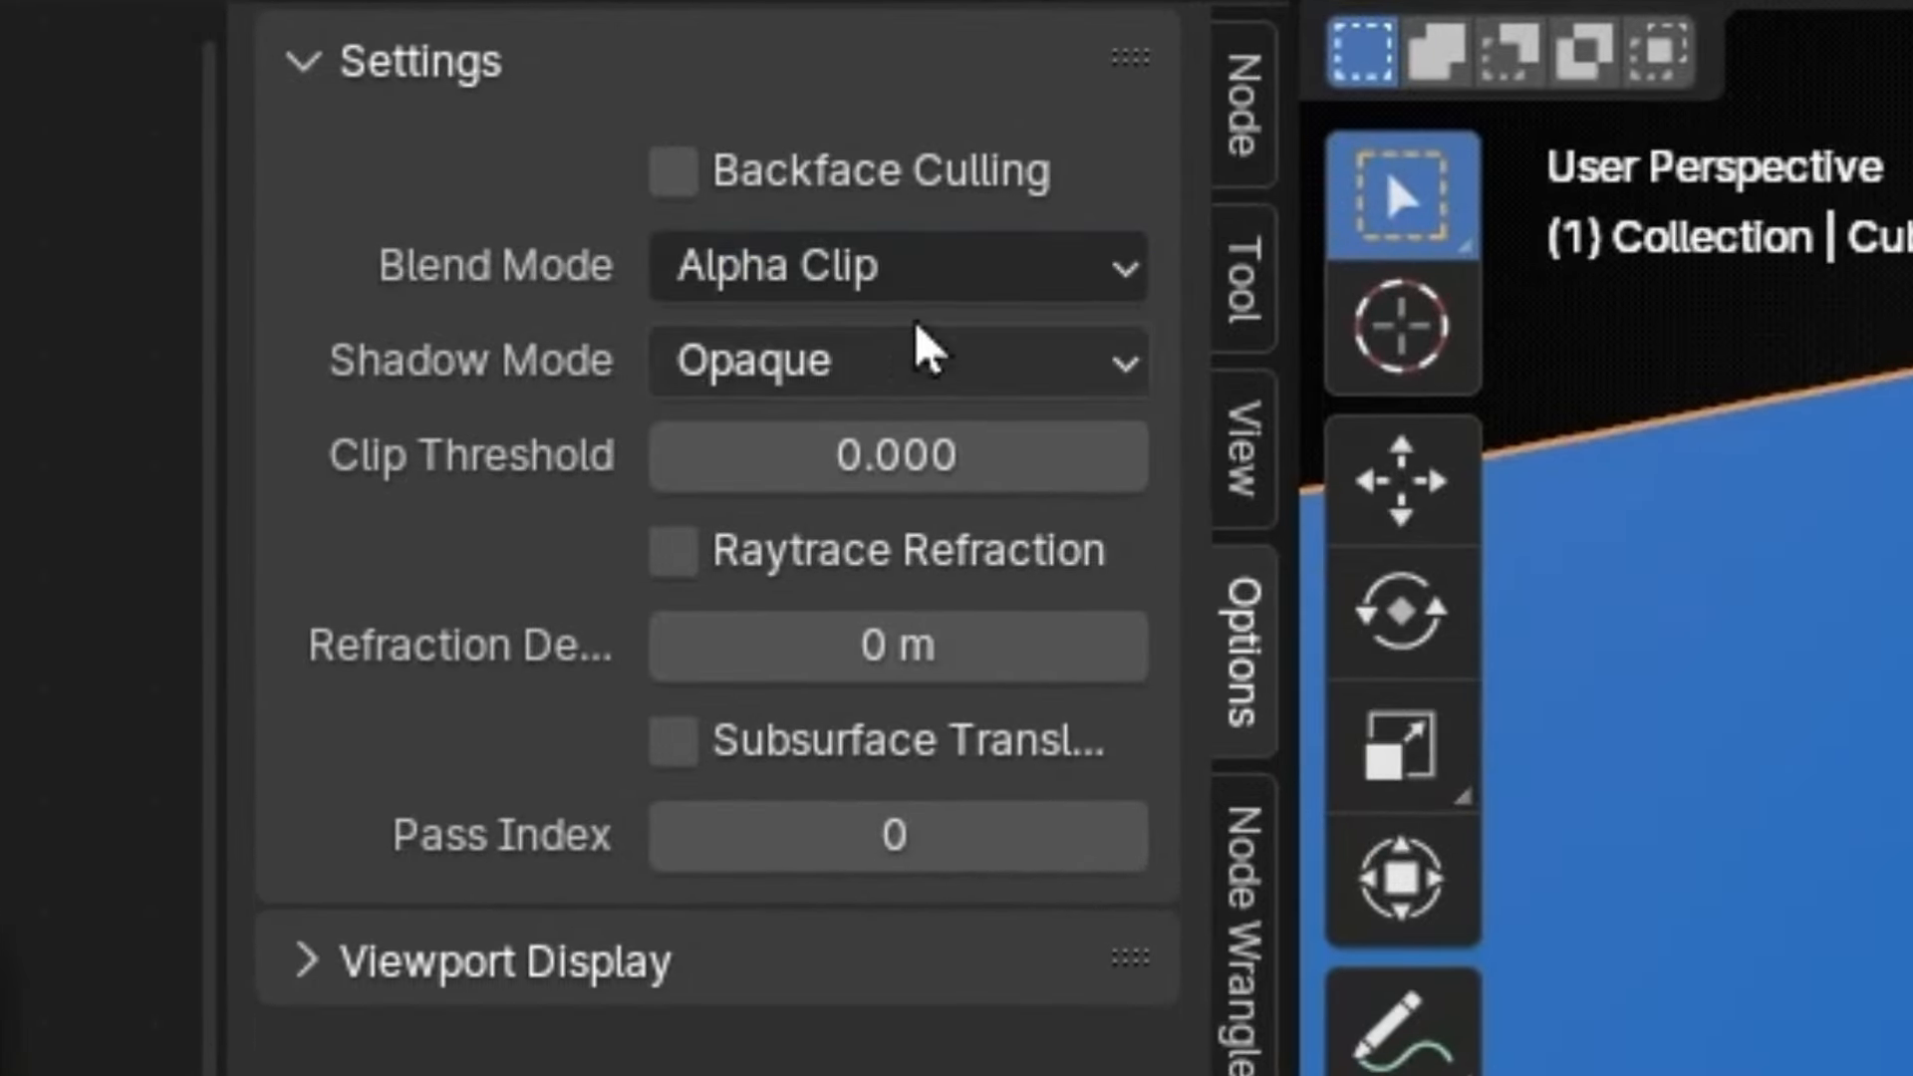
pyautogui.click(897, 265)
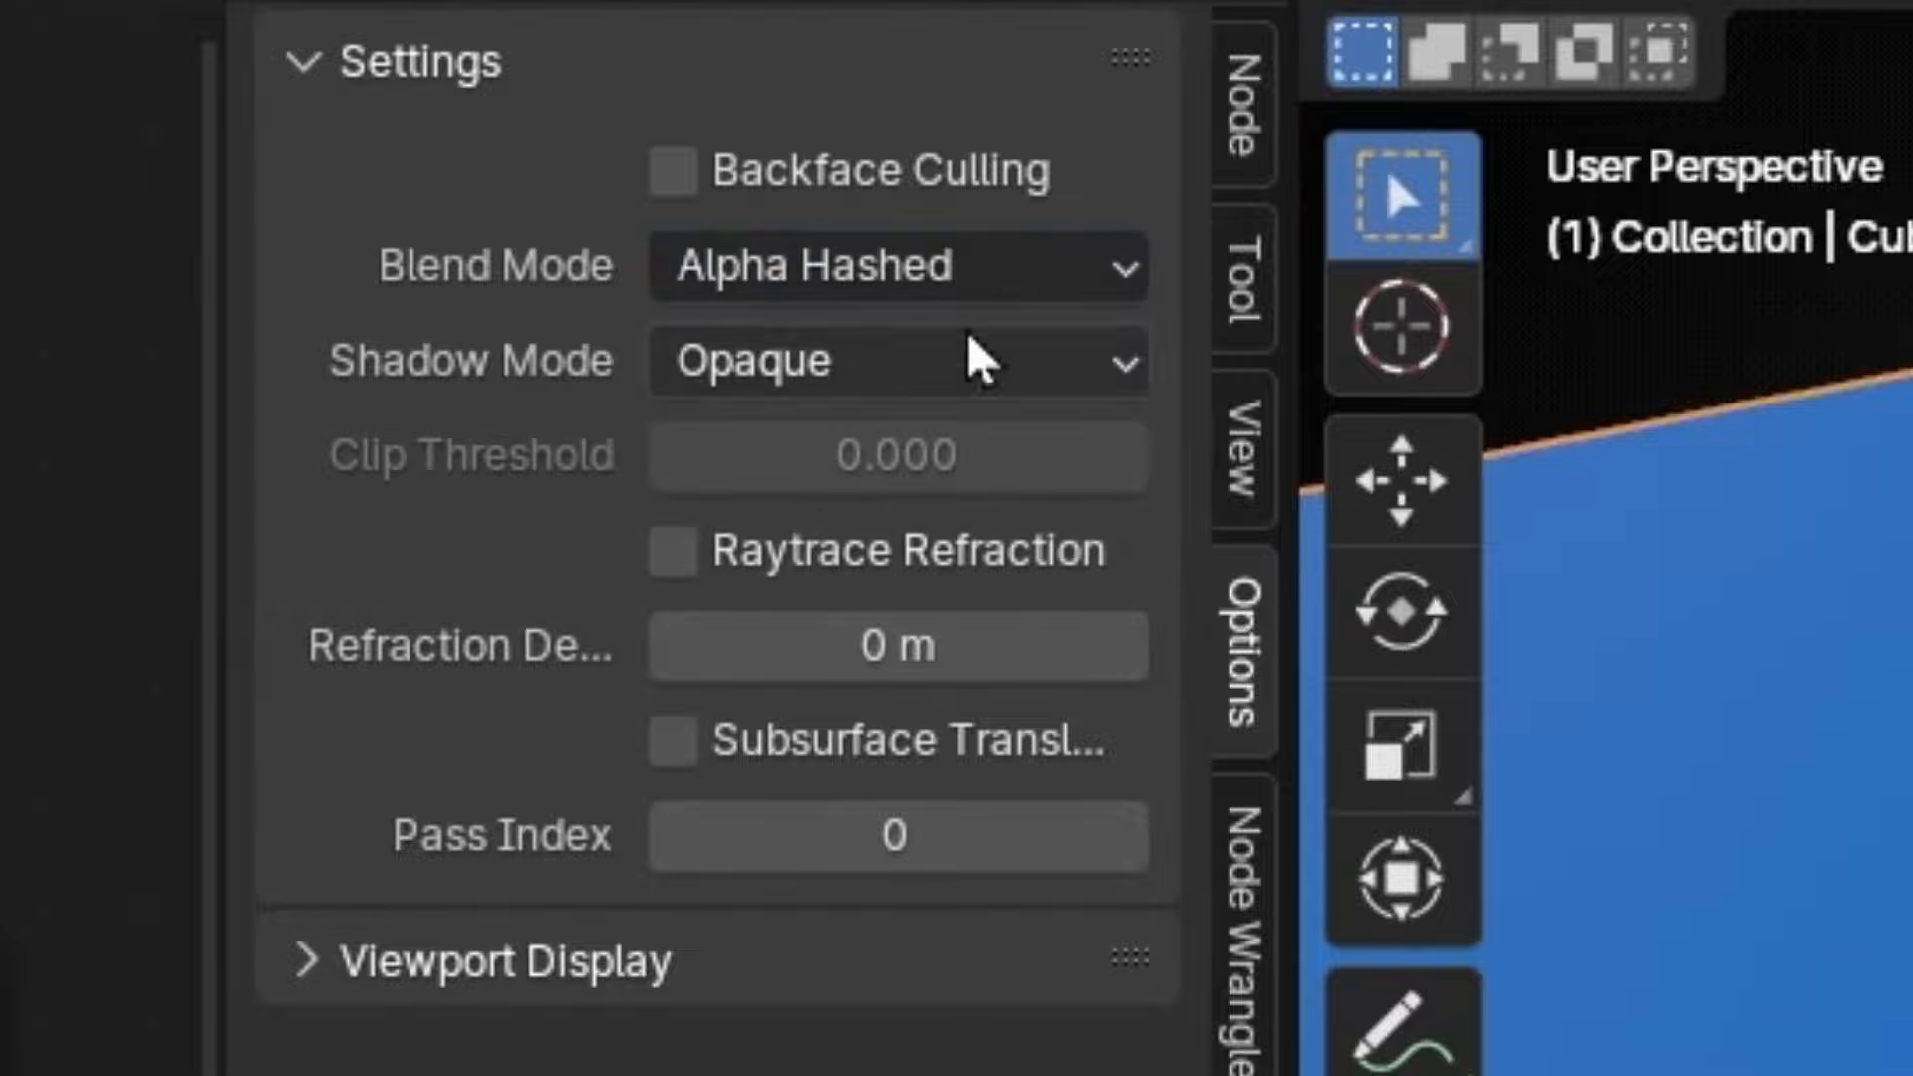
pyautogui.click(897, 265)
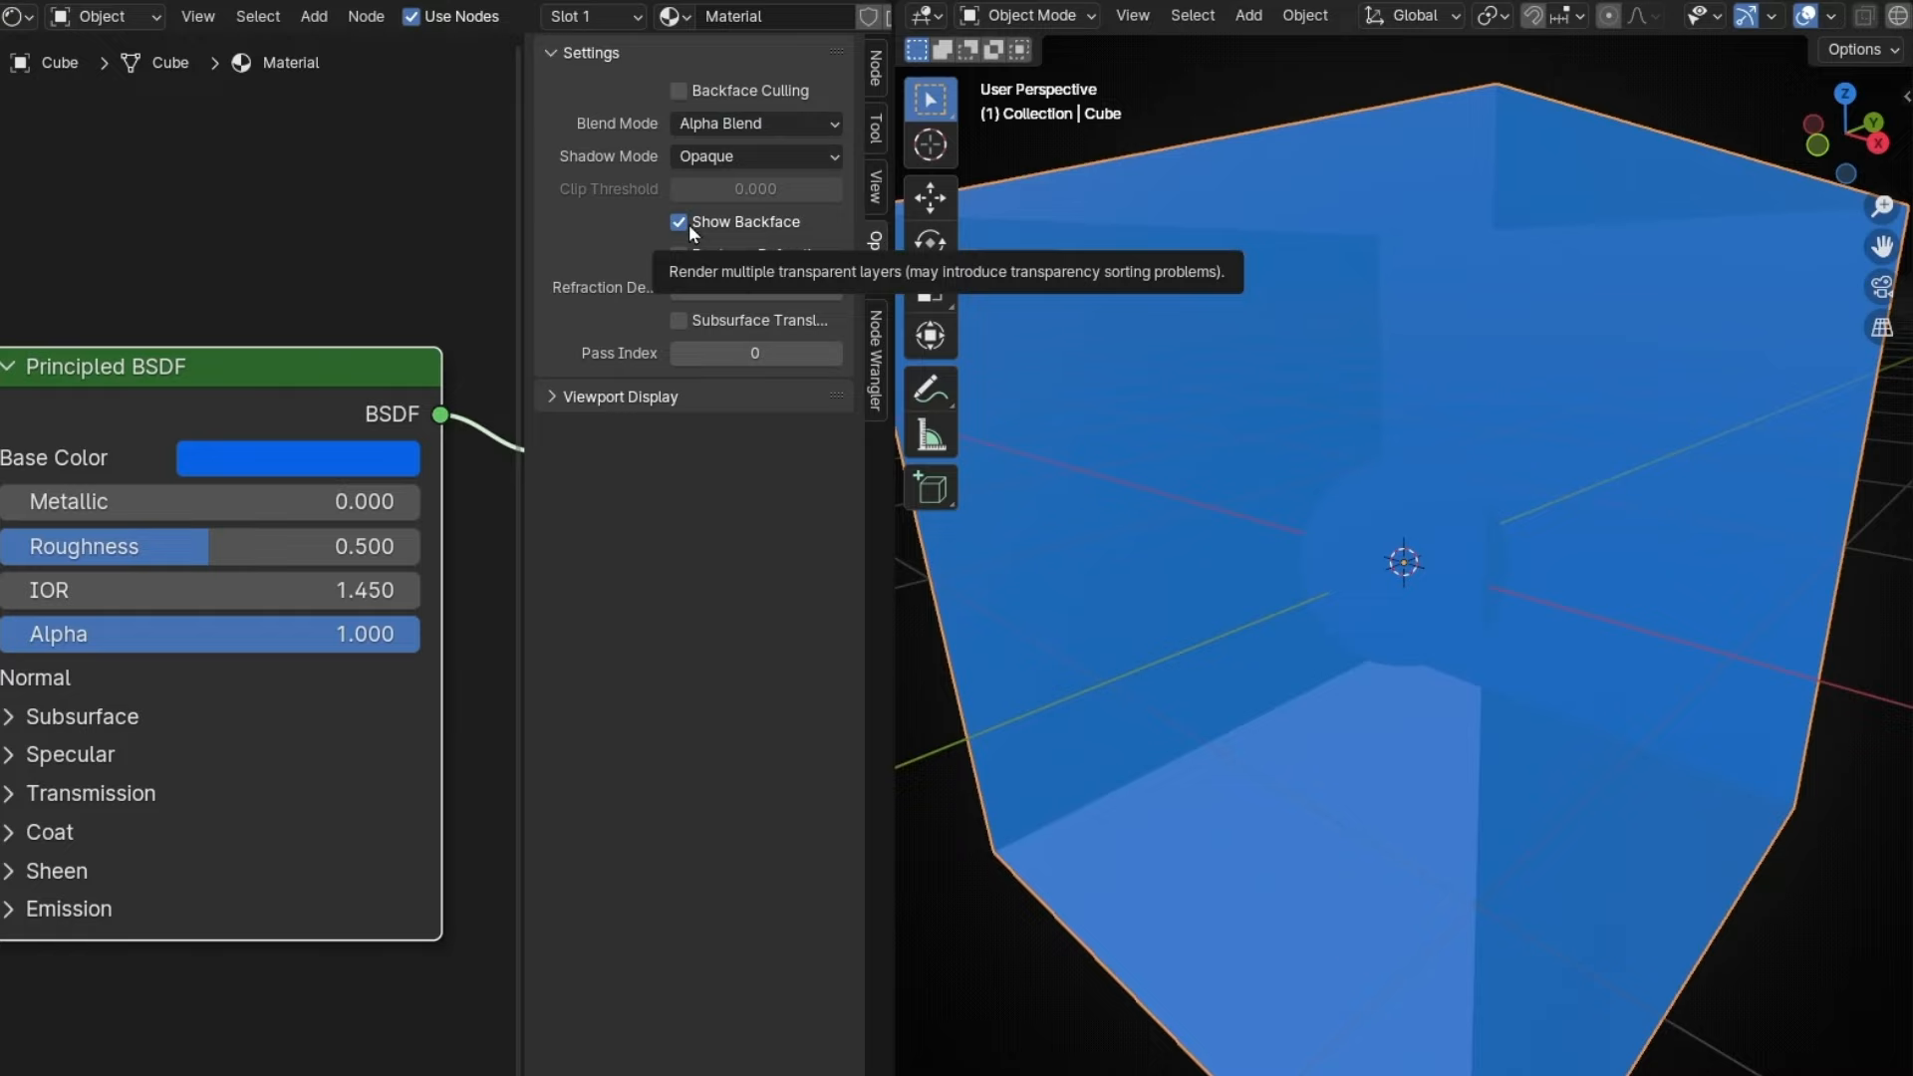
pyautogui.moveTo(290, 504)
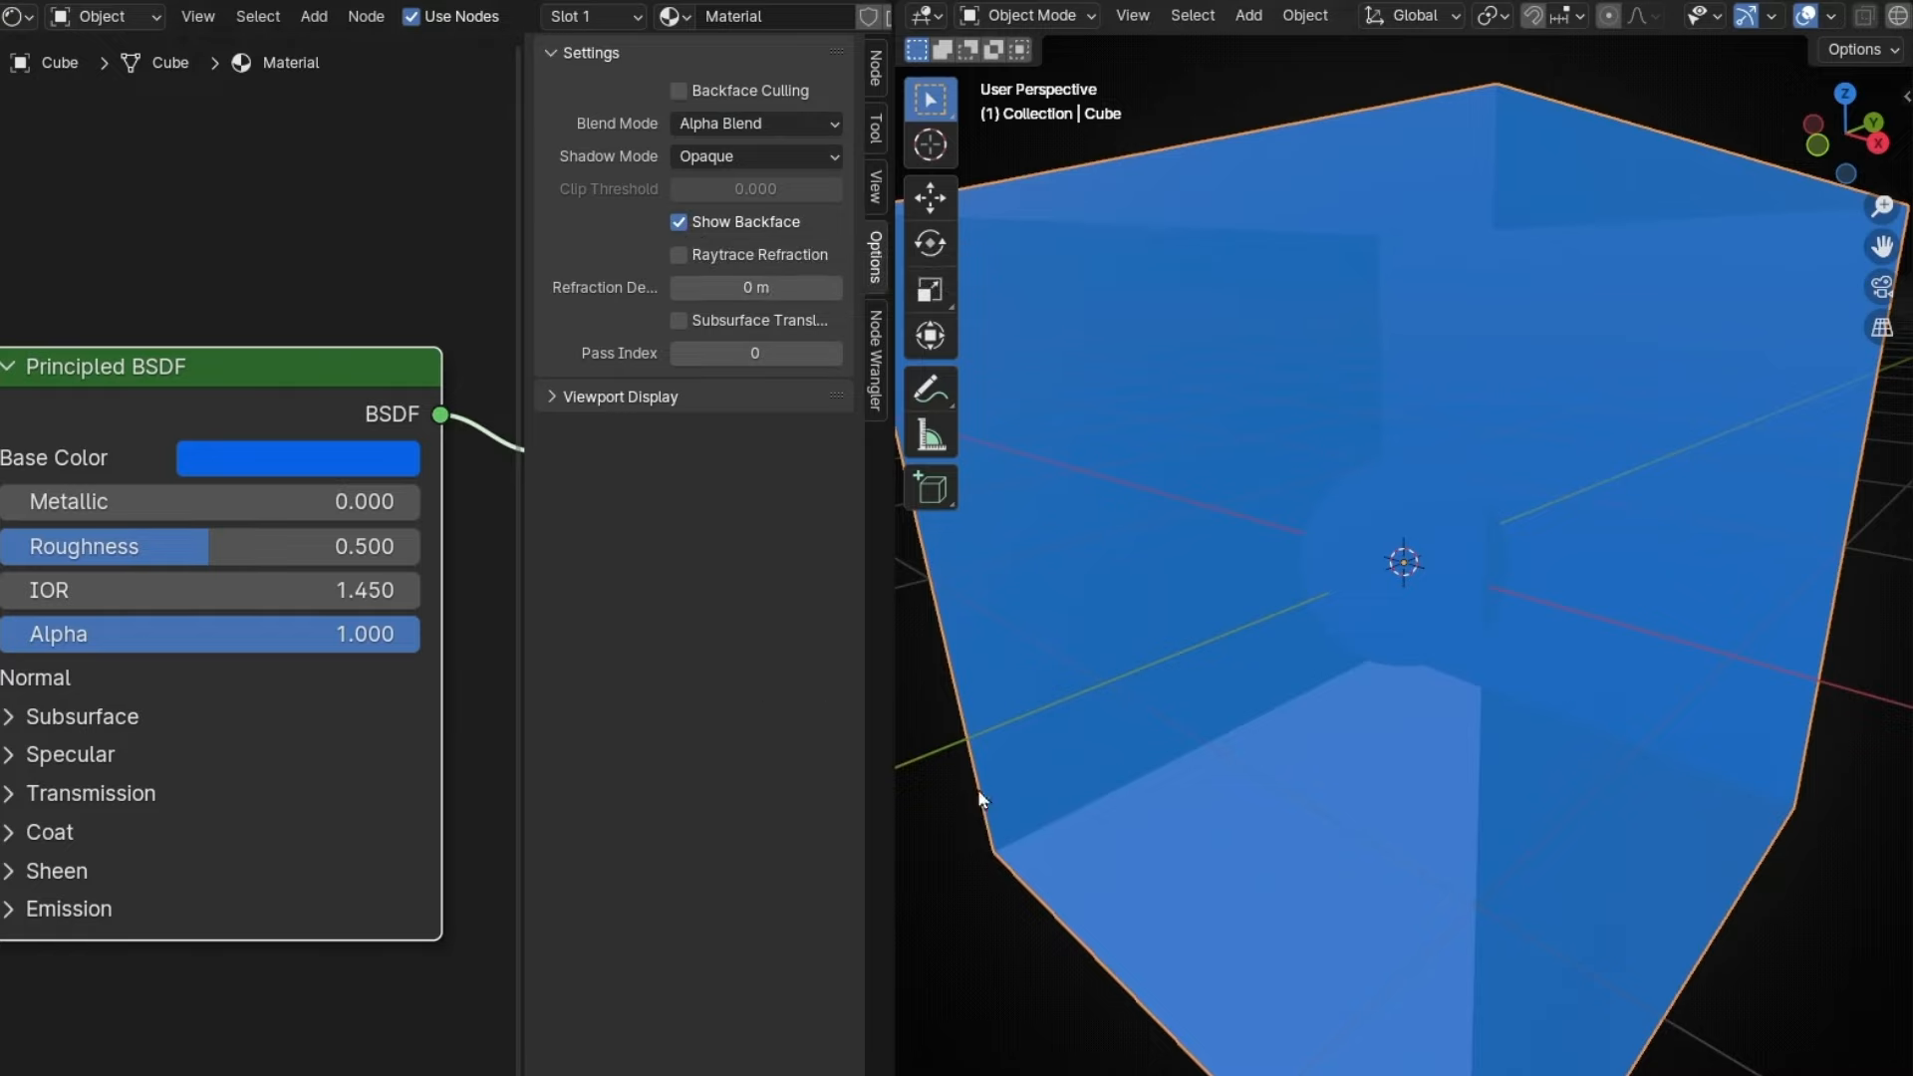
# Step: Turn Show Backface off, orbit around the translucent box, then turn it back on
pyautogui.click(678, 222)
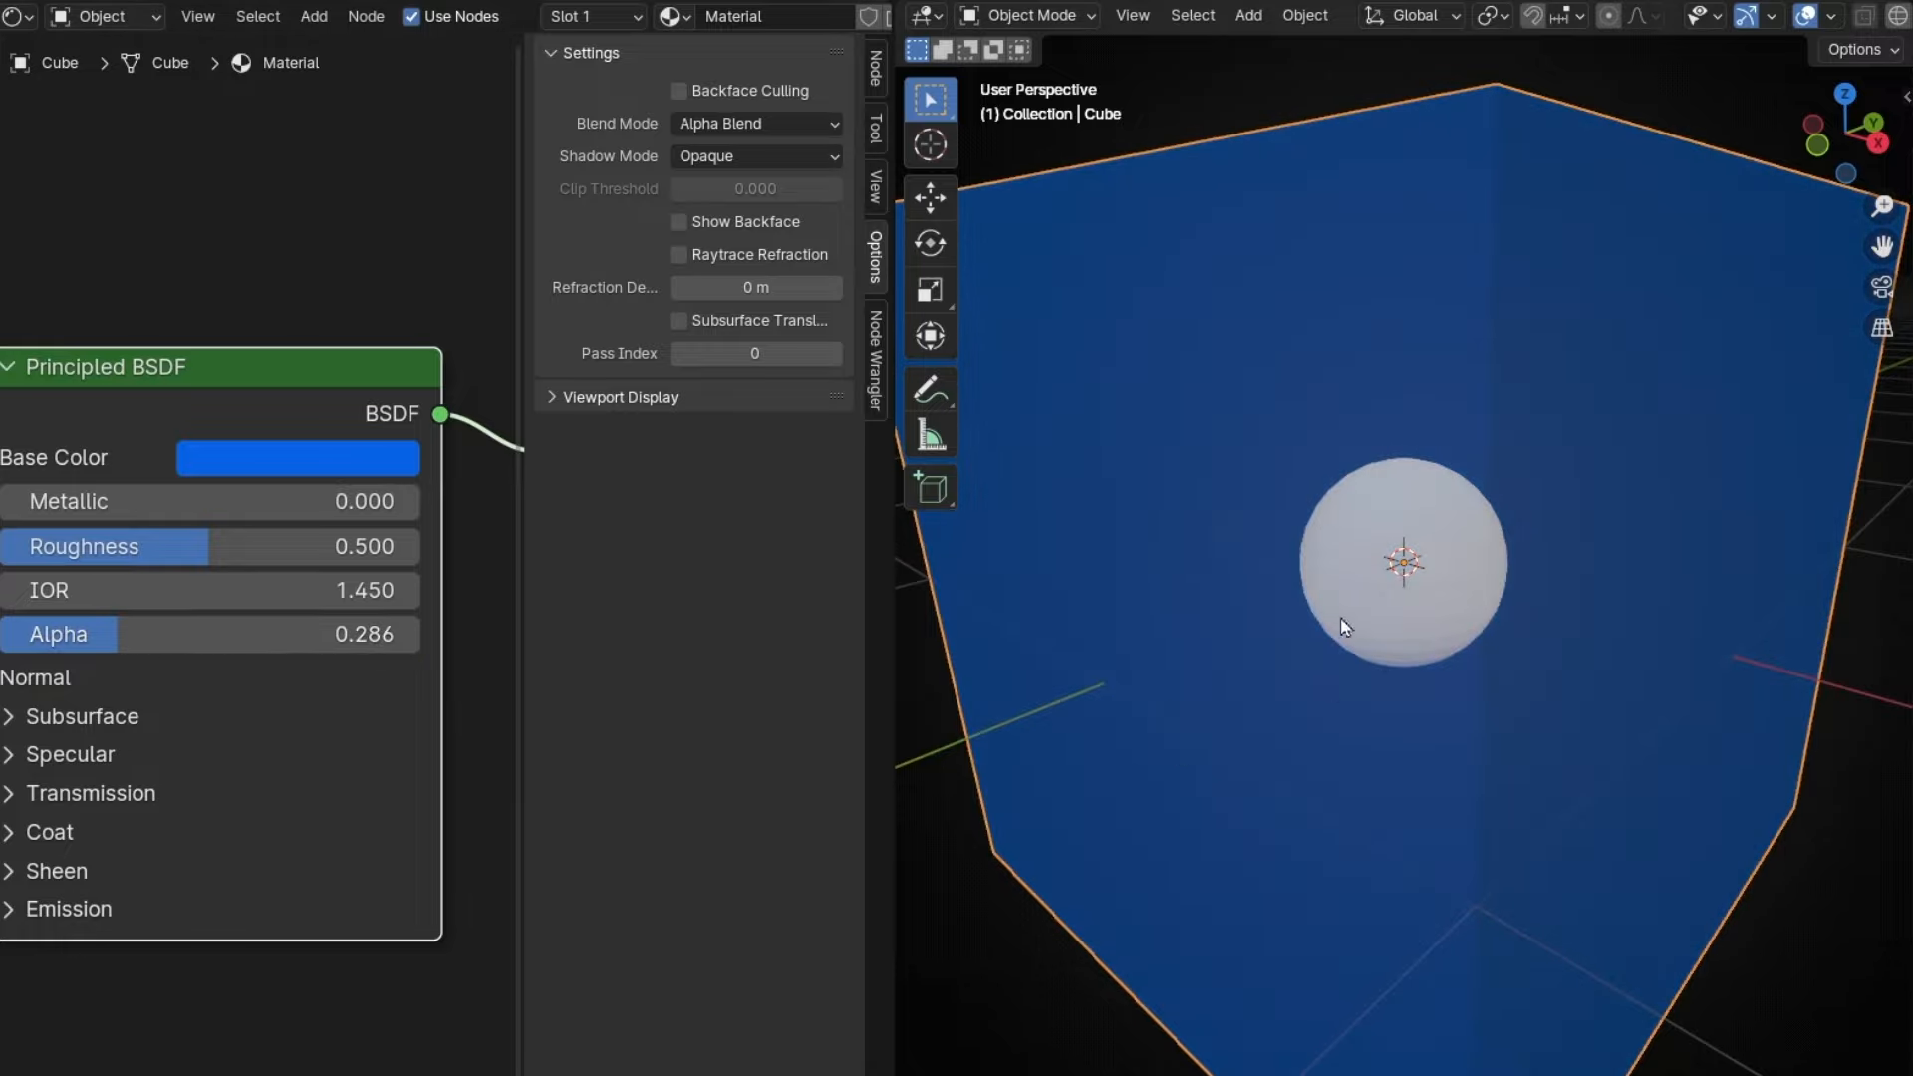
pyautogui.moveTo(1343, 626); pyautogui.dragTo(1277, 714)
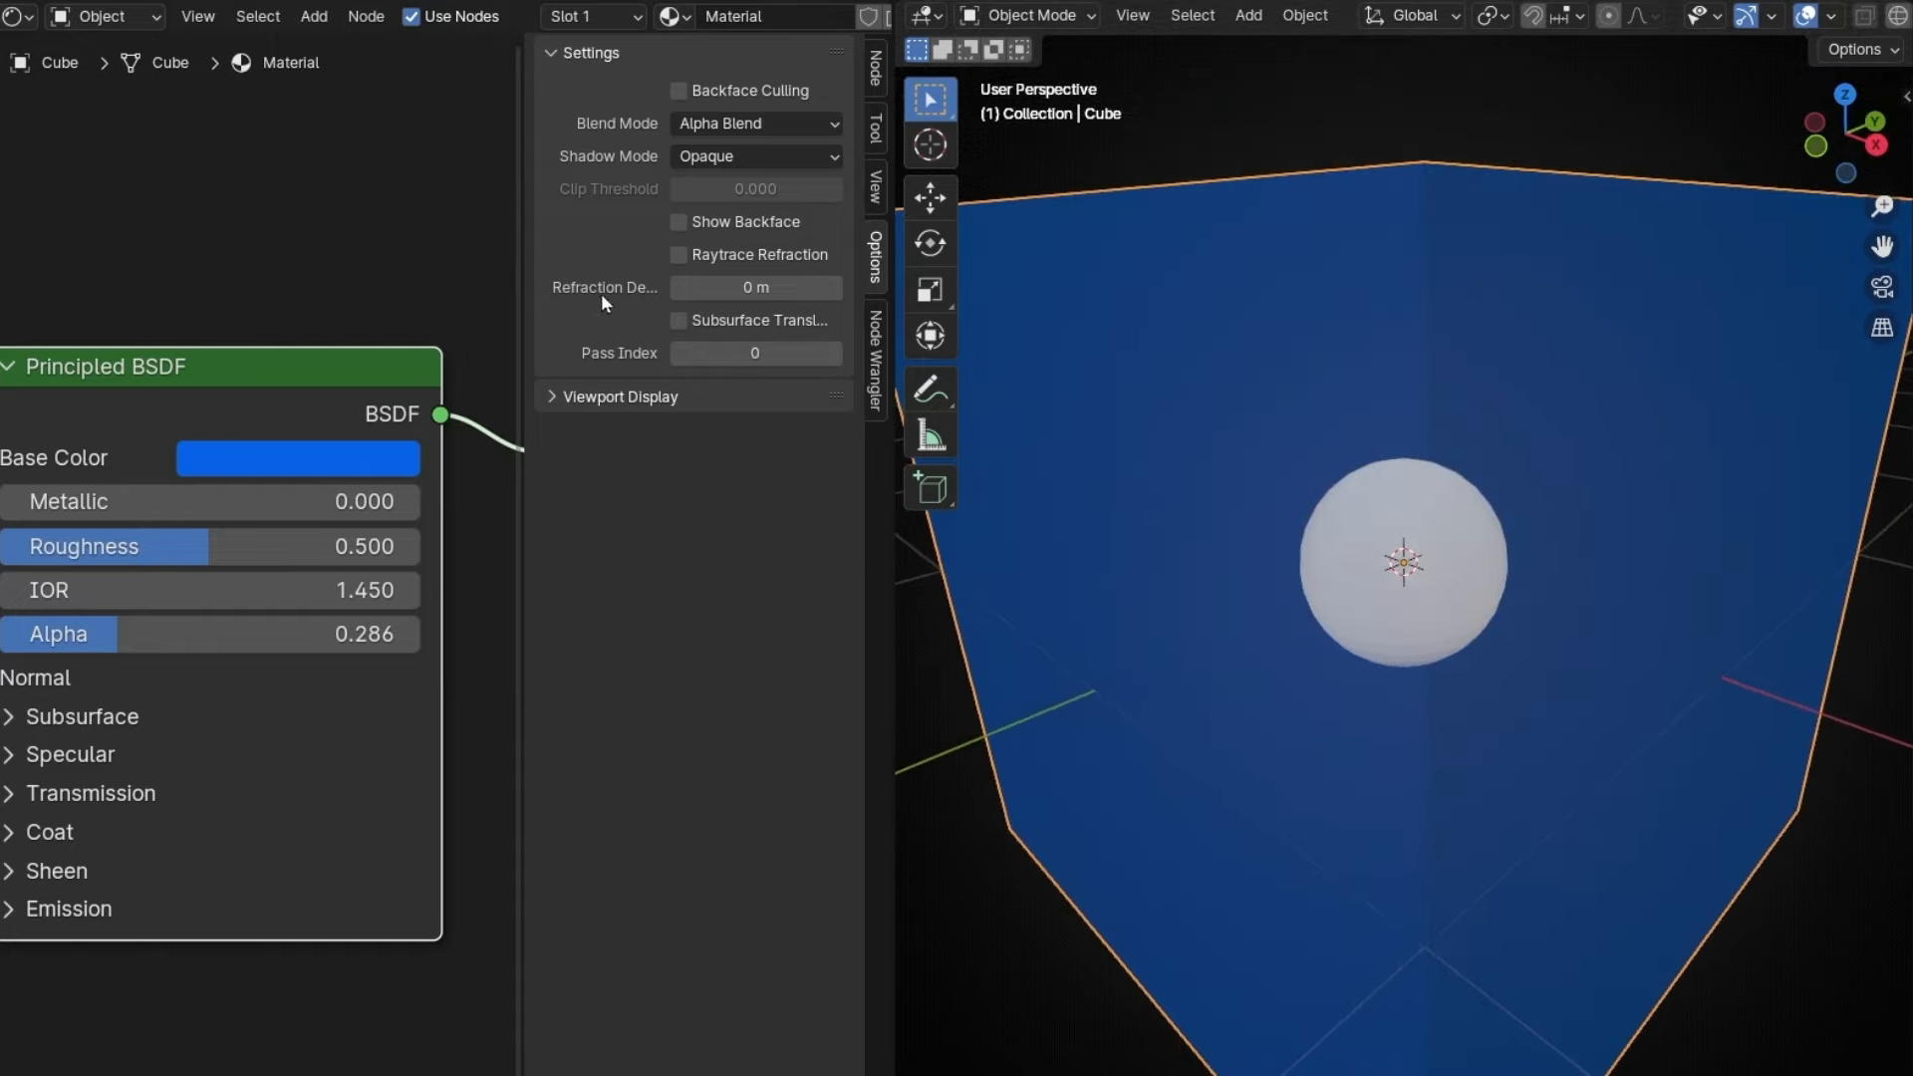
pyautogui.moveTo(717, 215)
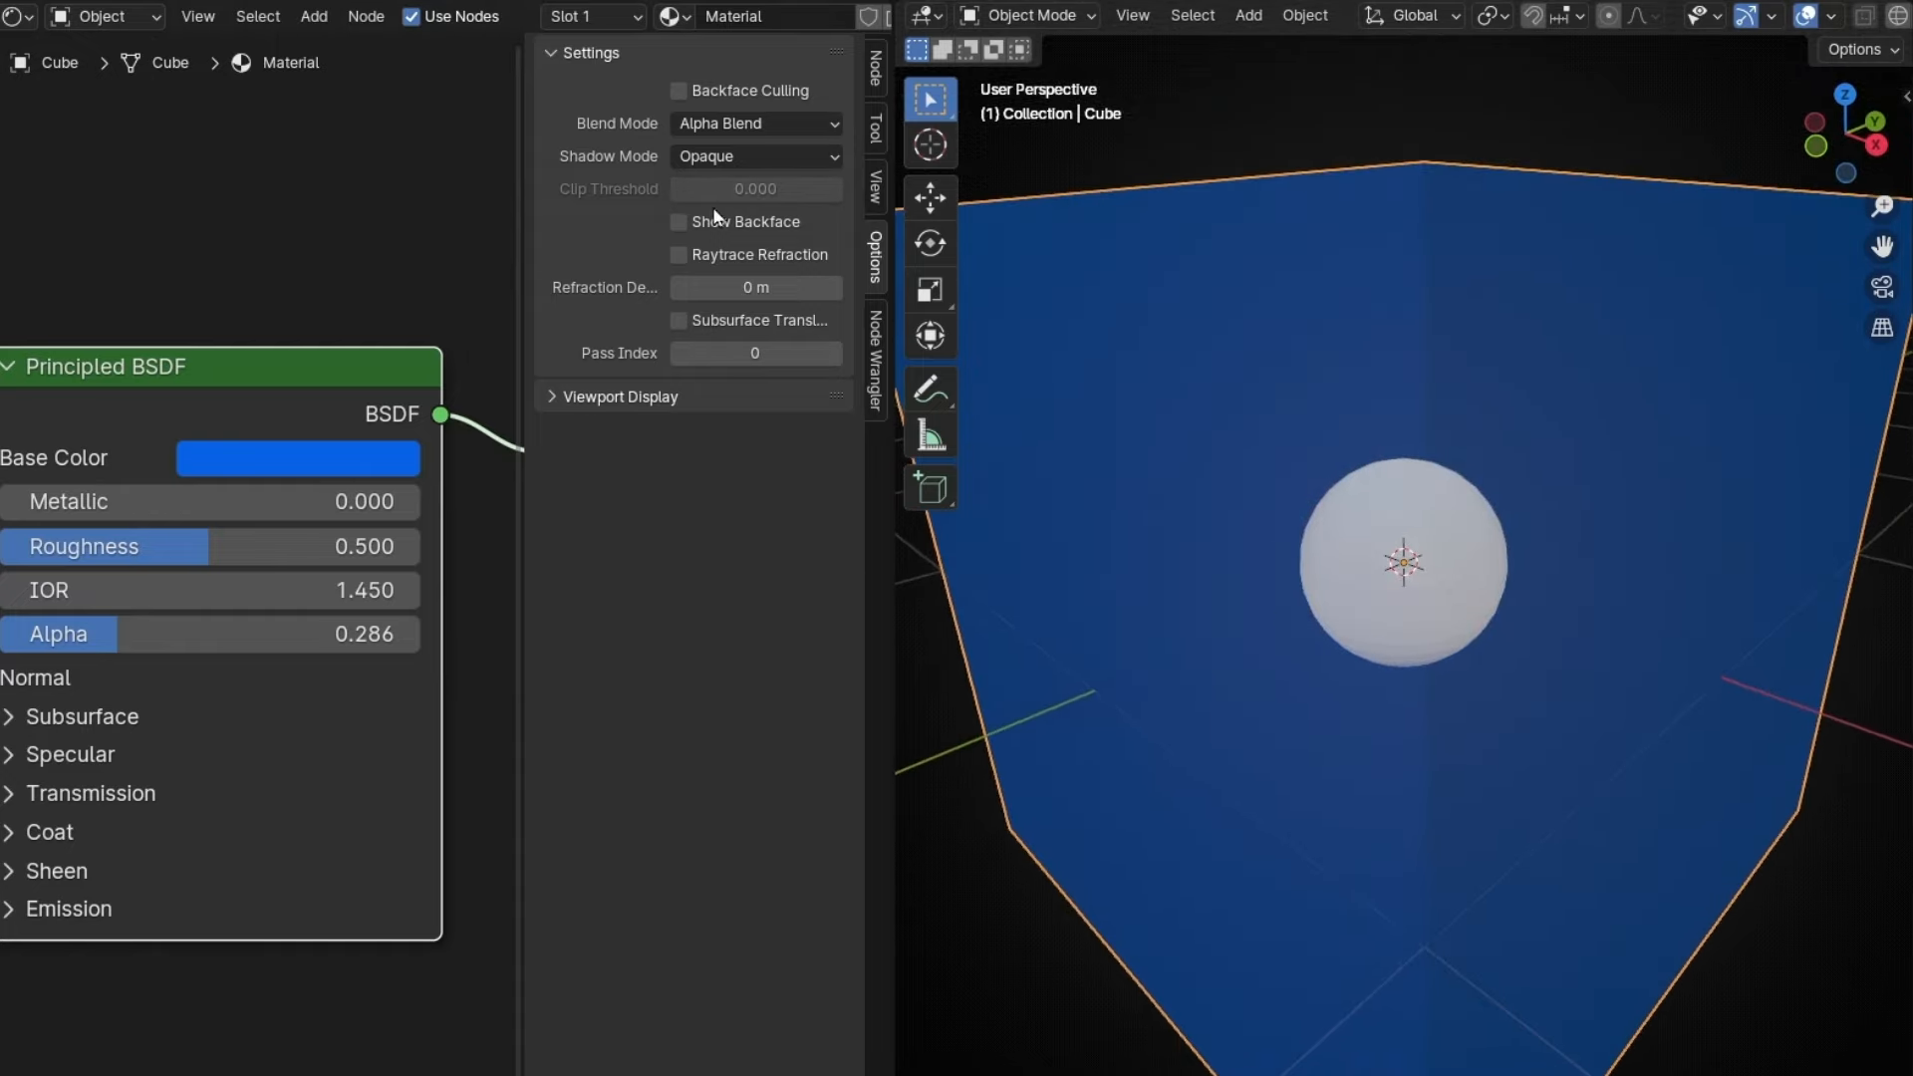
pyautogui.click(680, 221)
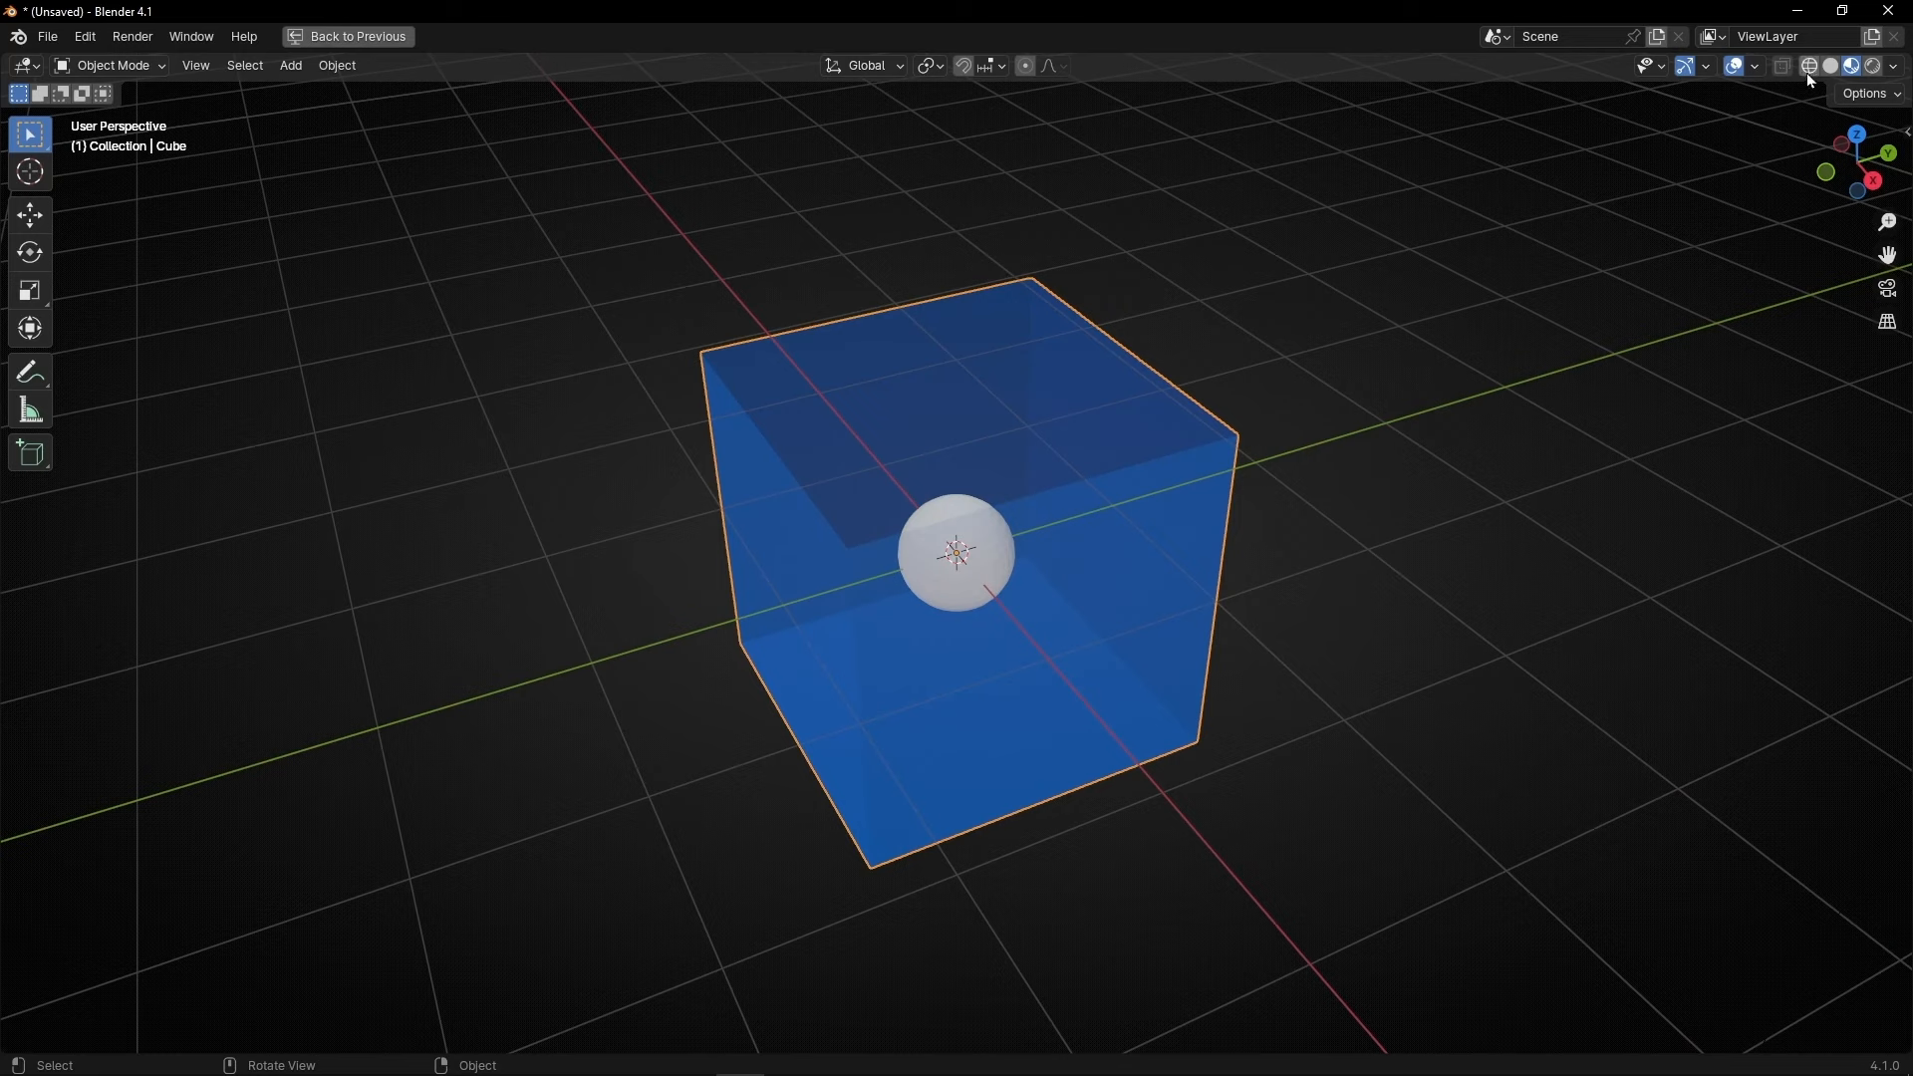
# Step: Enable Face Orientation in Viewport Overlays, tinting outward faces blue and inward faces red
pyautogui.click(1755, 66)
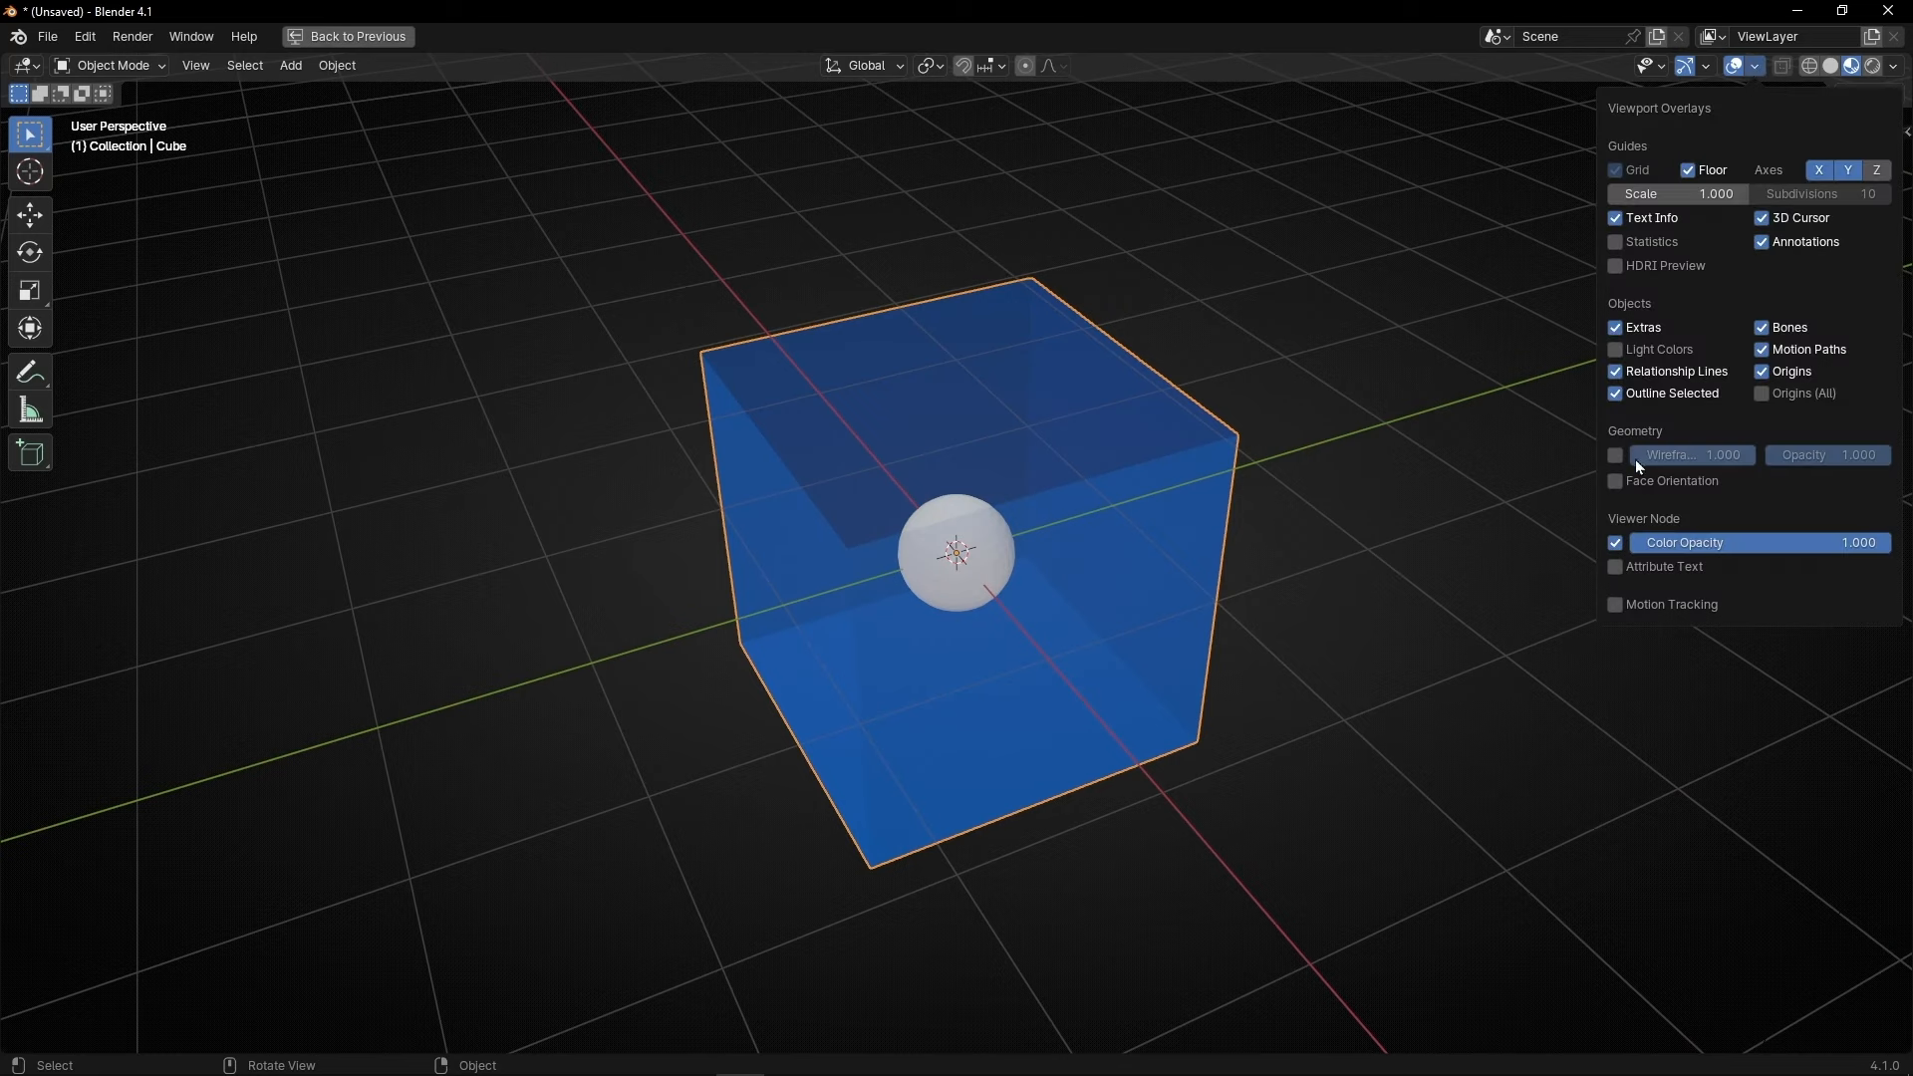
pyautogui.click(1755, 66)
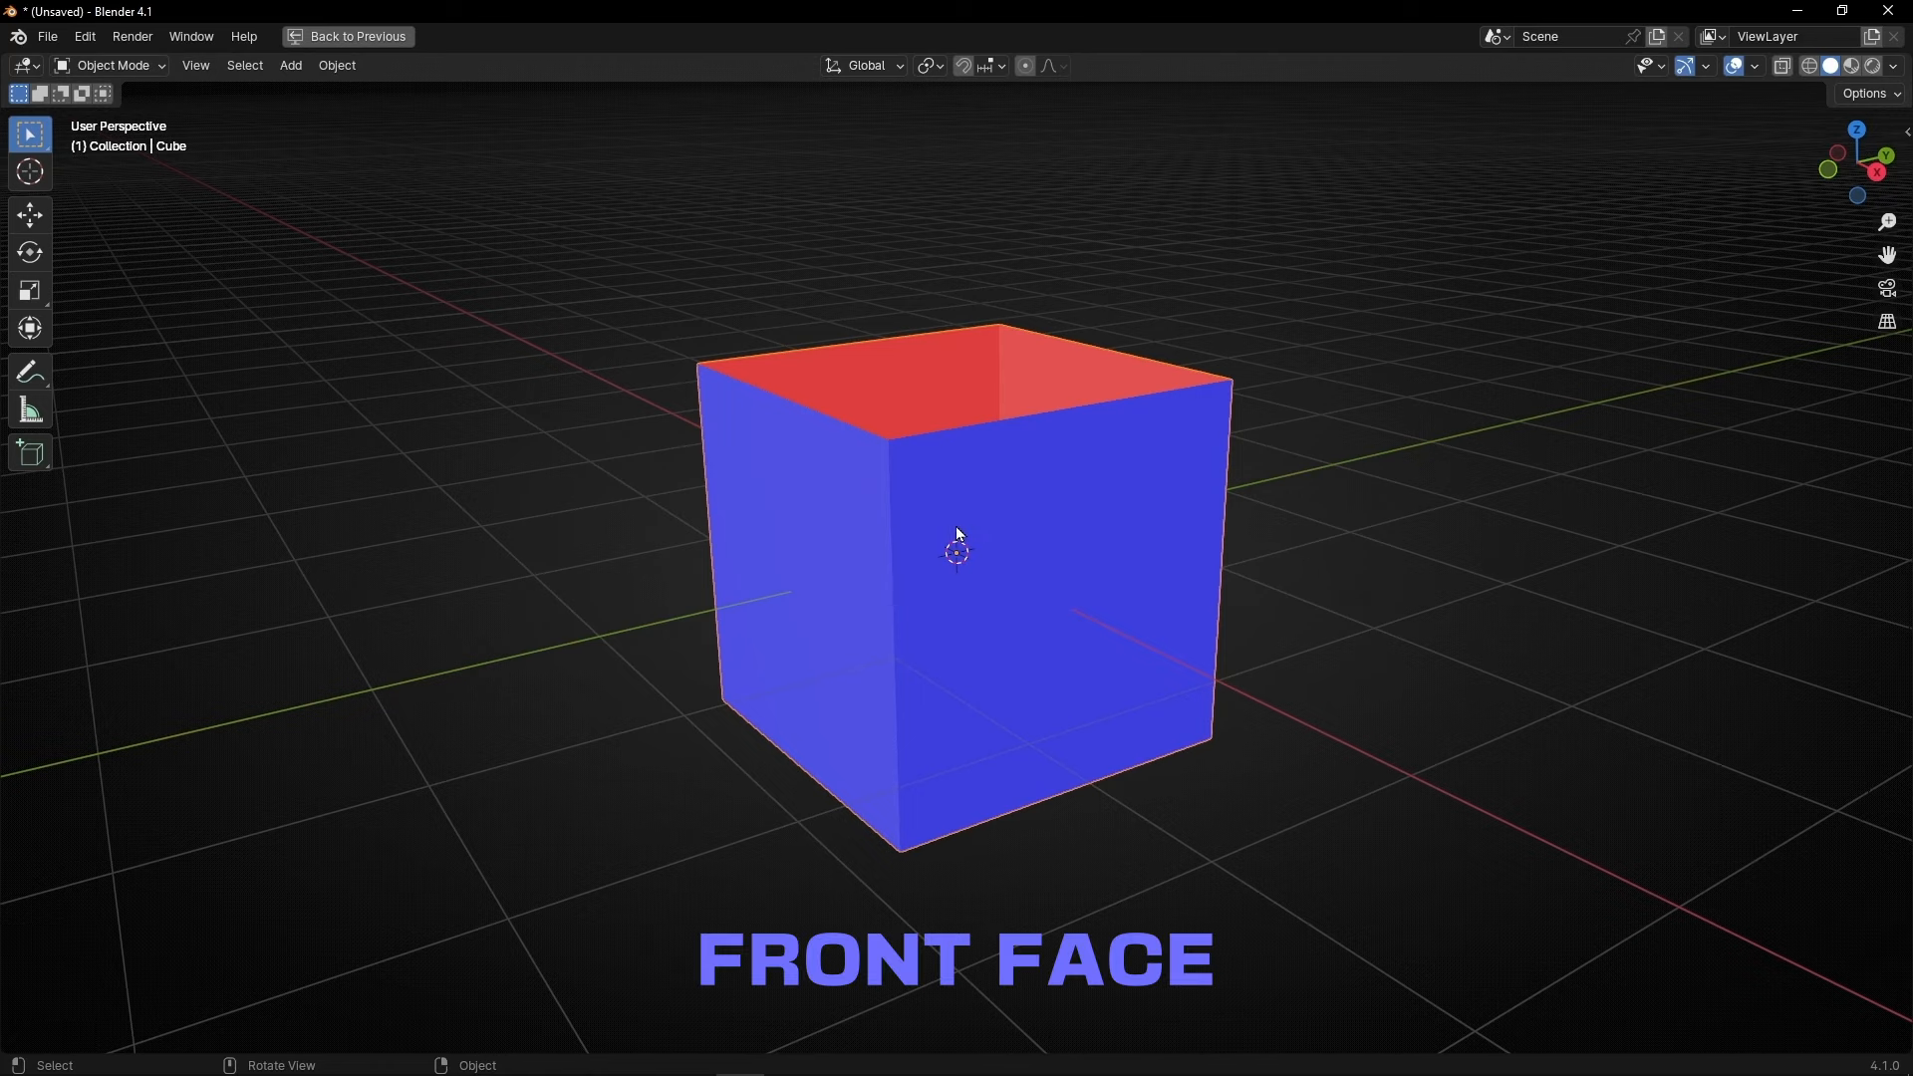
pyautogui.moveTo(885, 494)
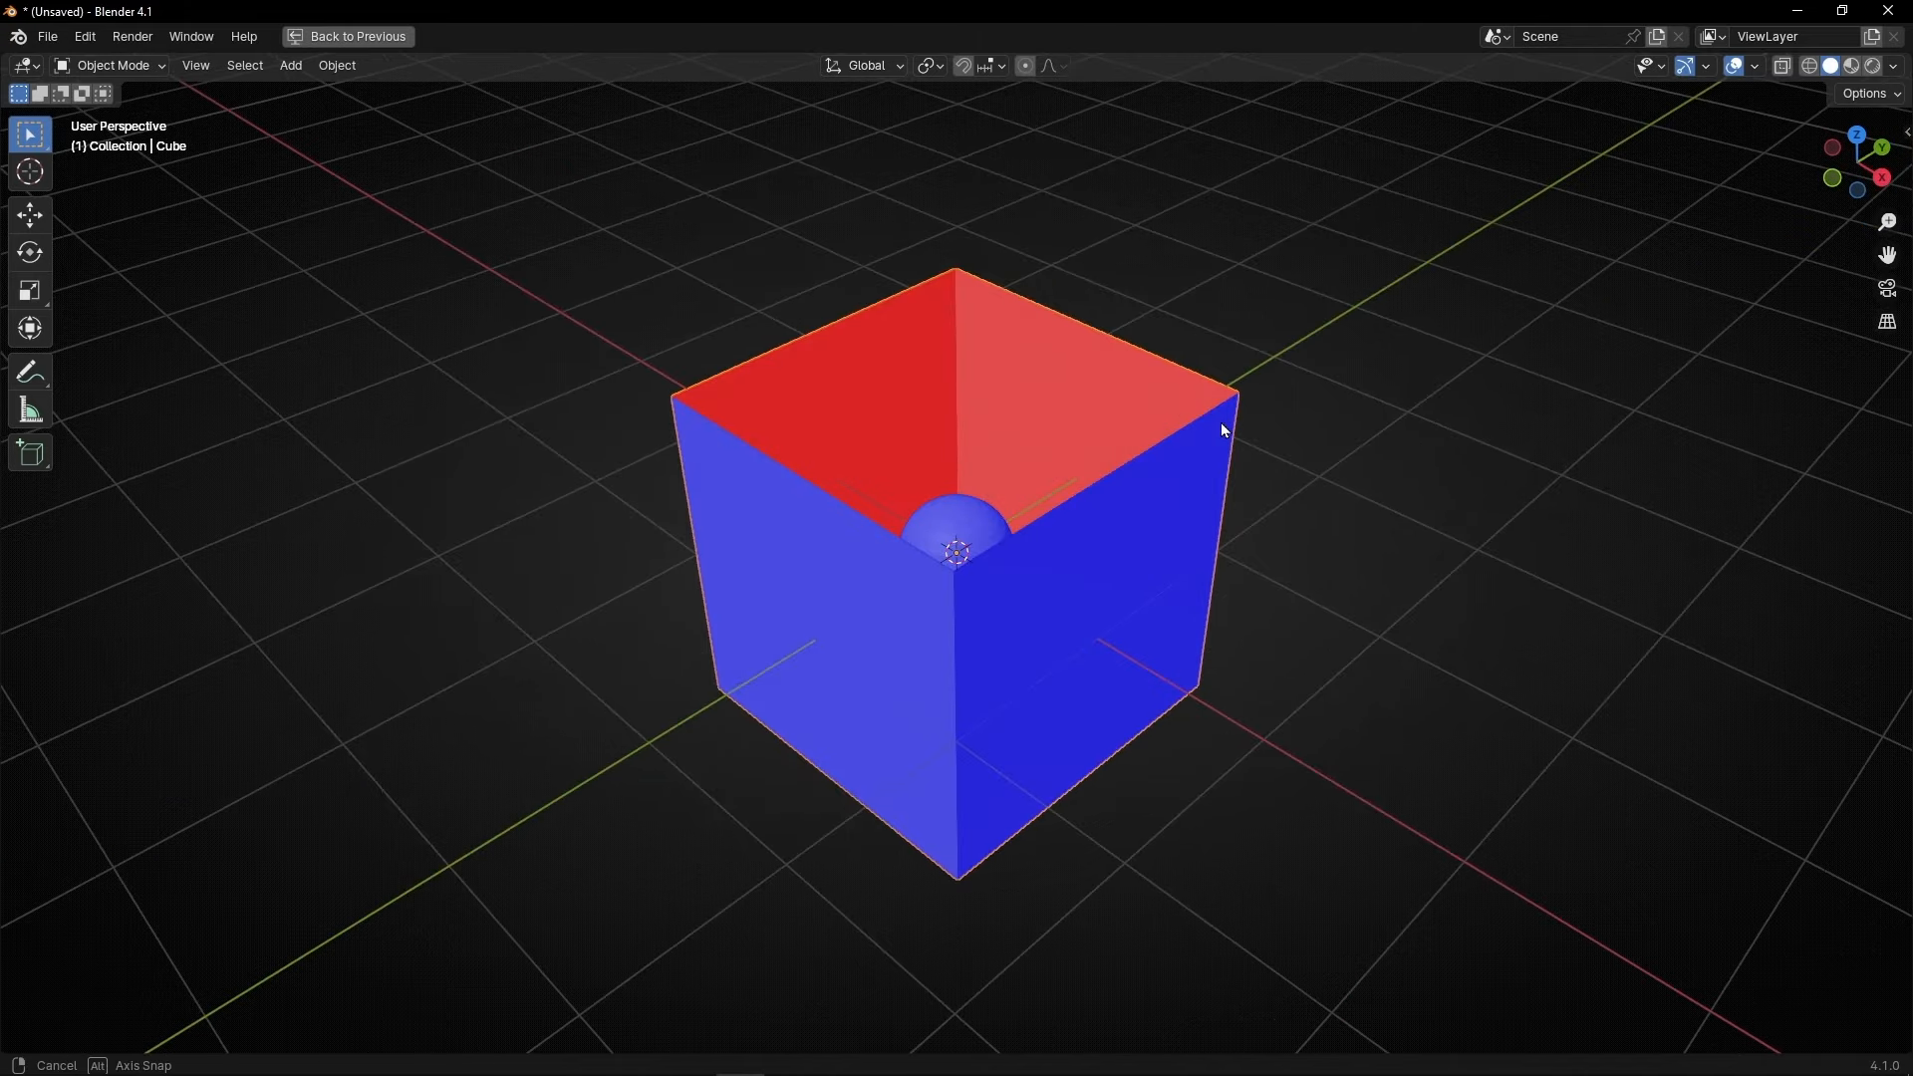
pyautogui.click(1755, 65)
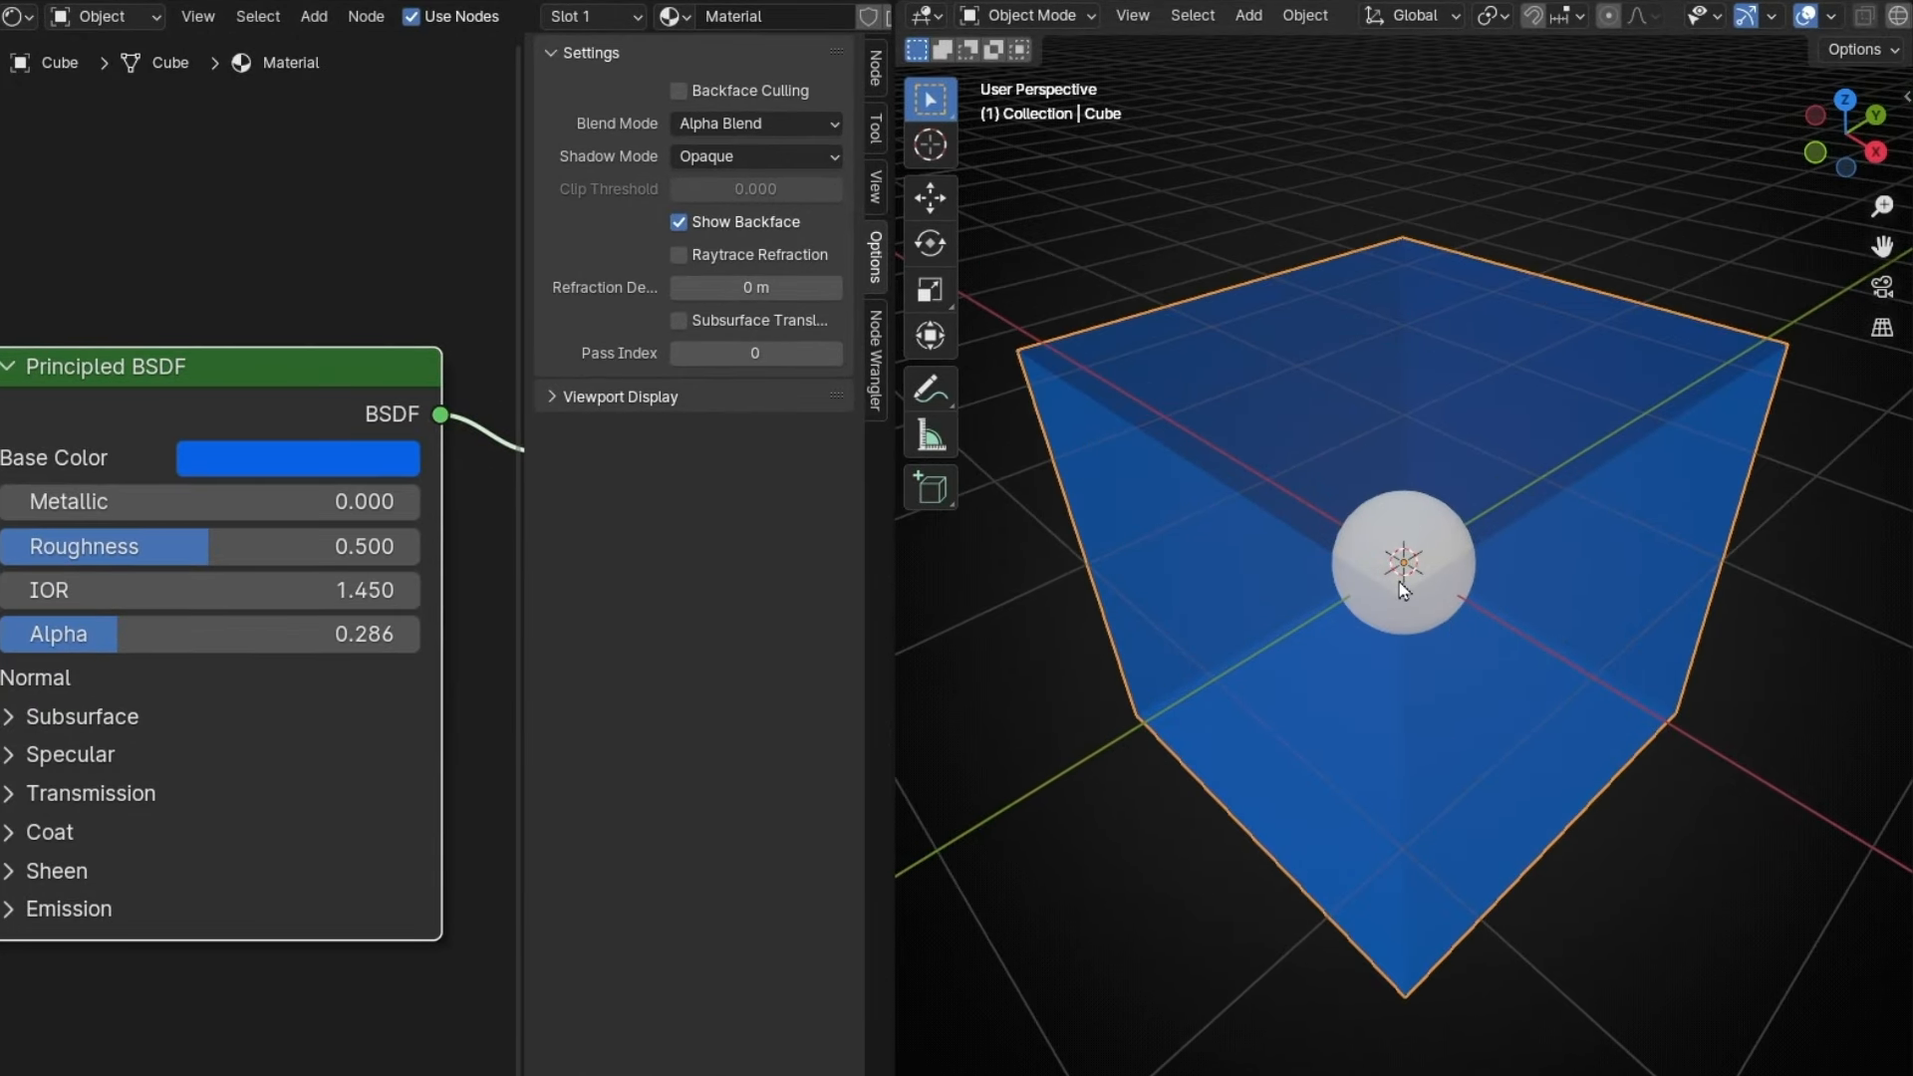
pyautogui.moveTo(1500, 733)
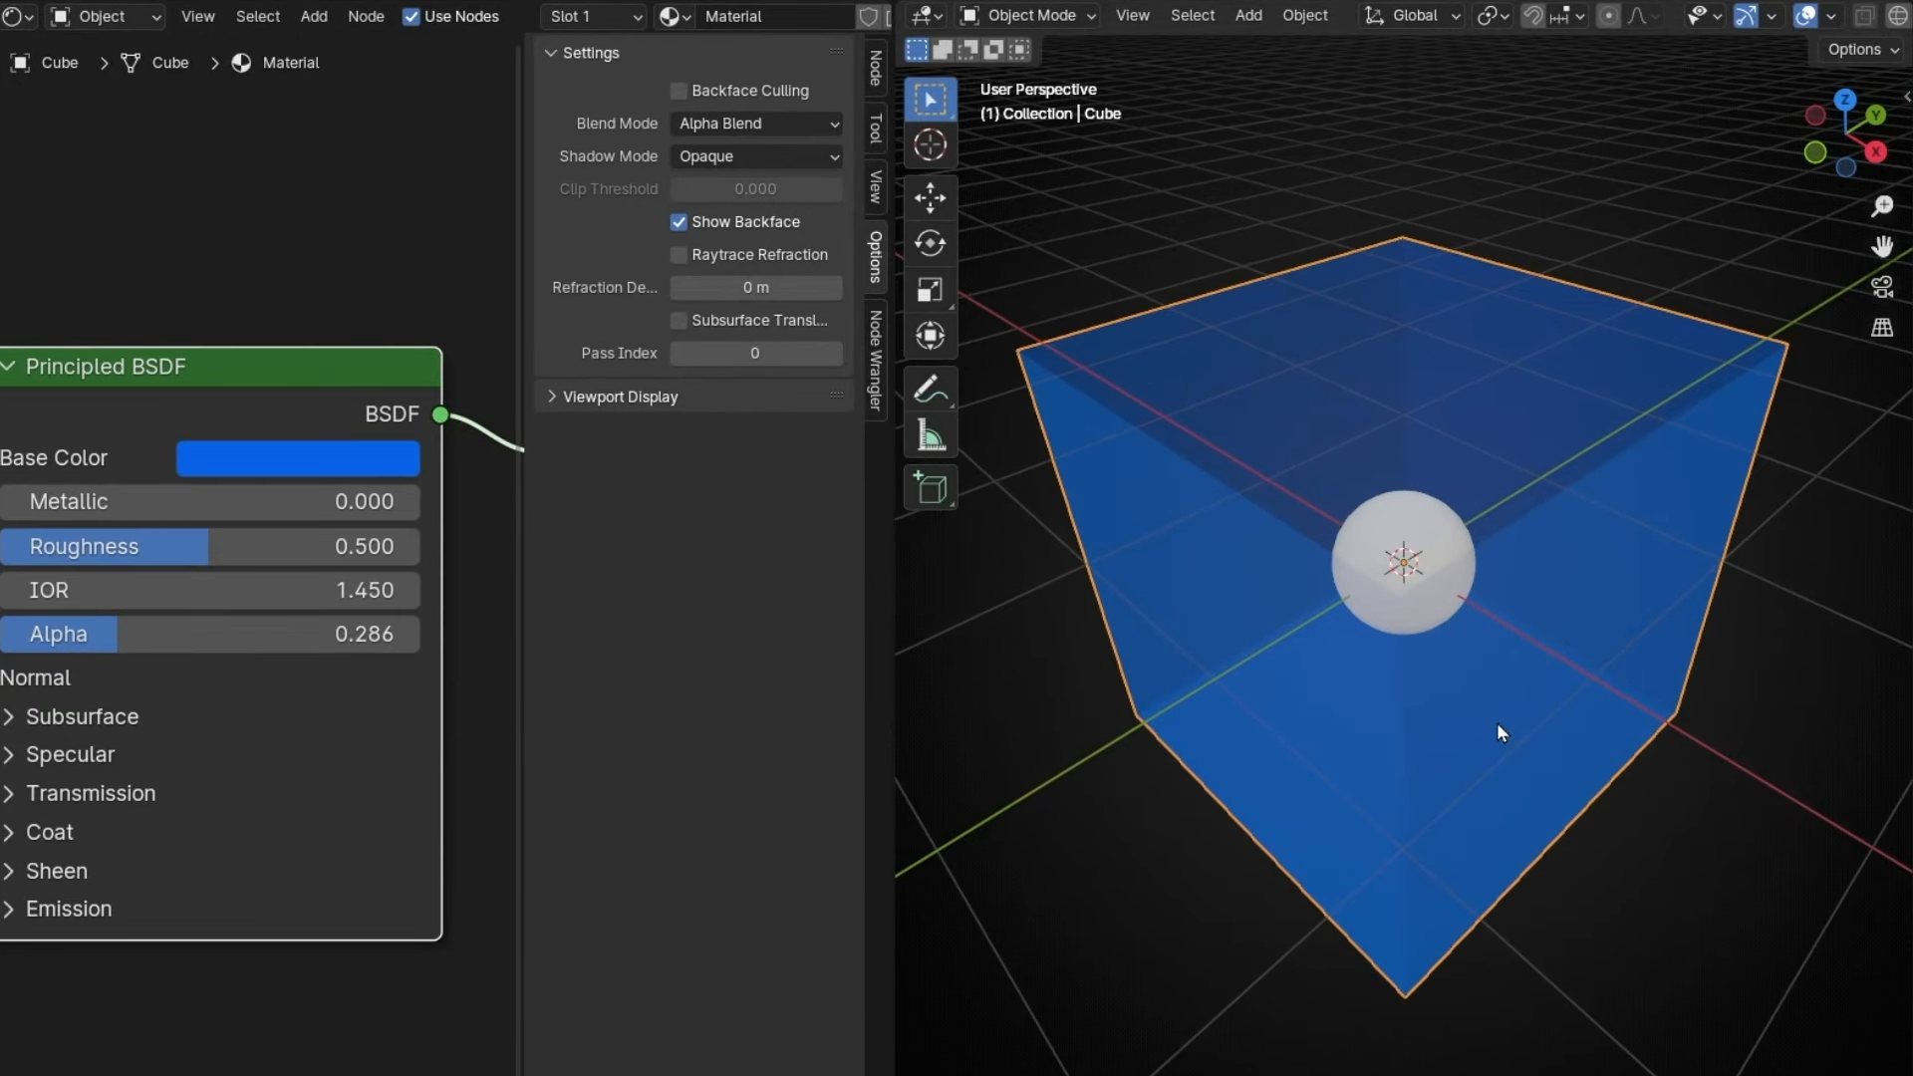
pyautogui.moveTo(1452, 331)
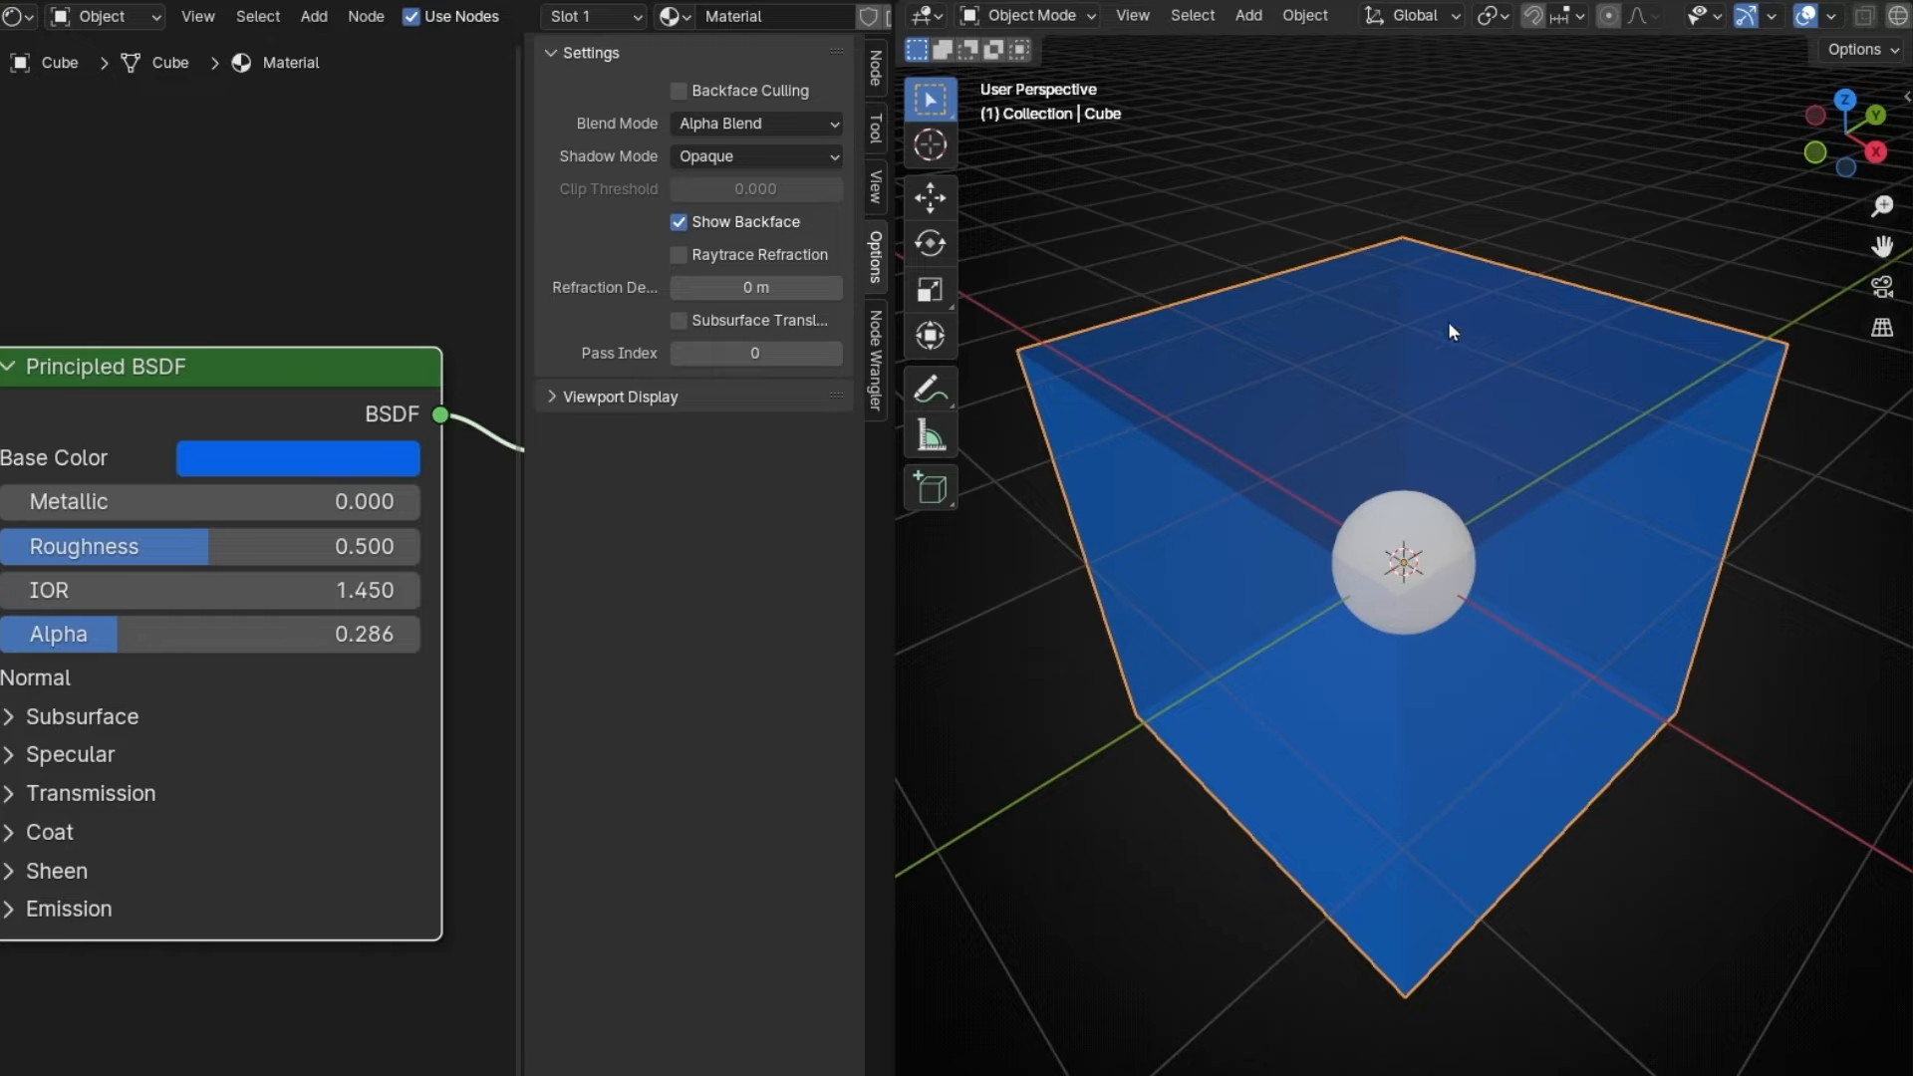
pyautogui.moveTo(1258, 646)
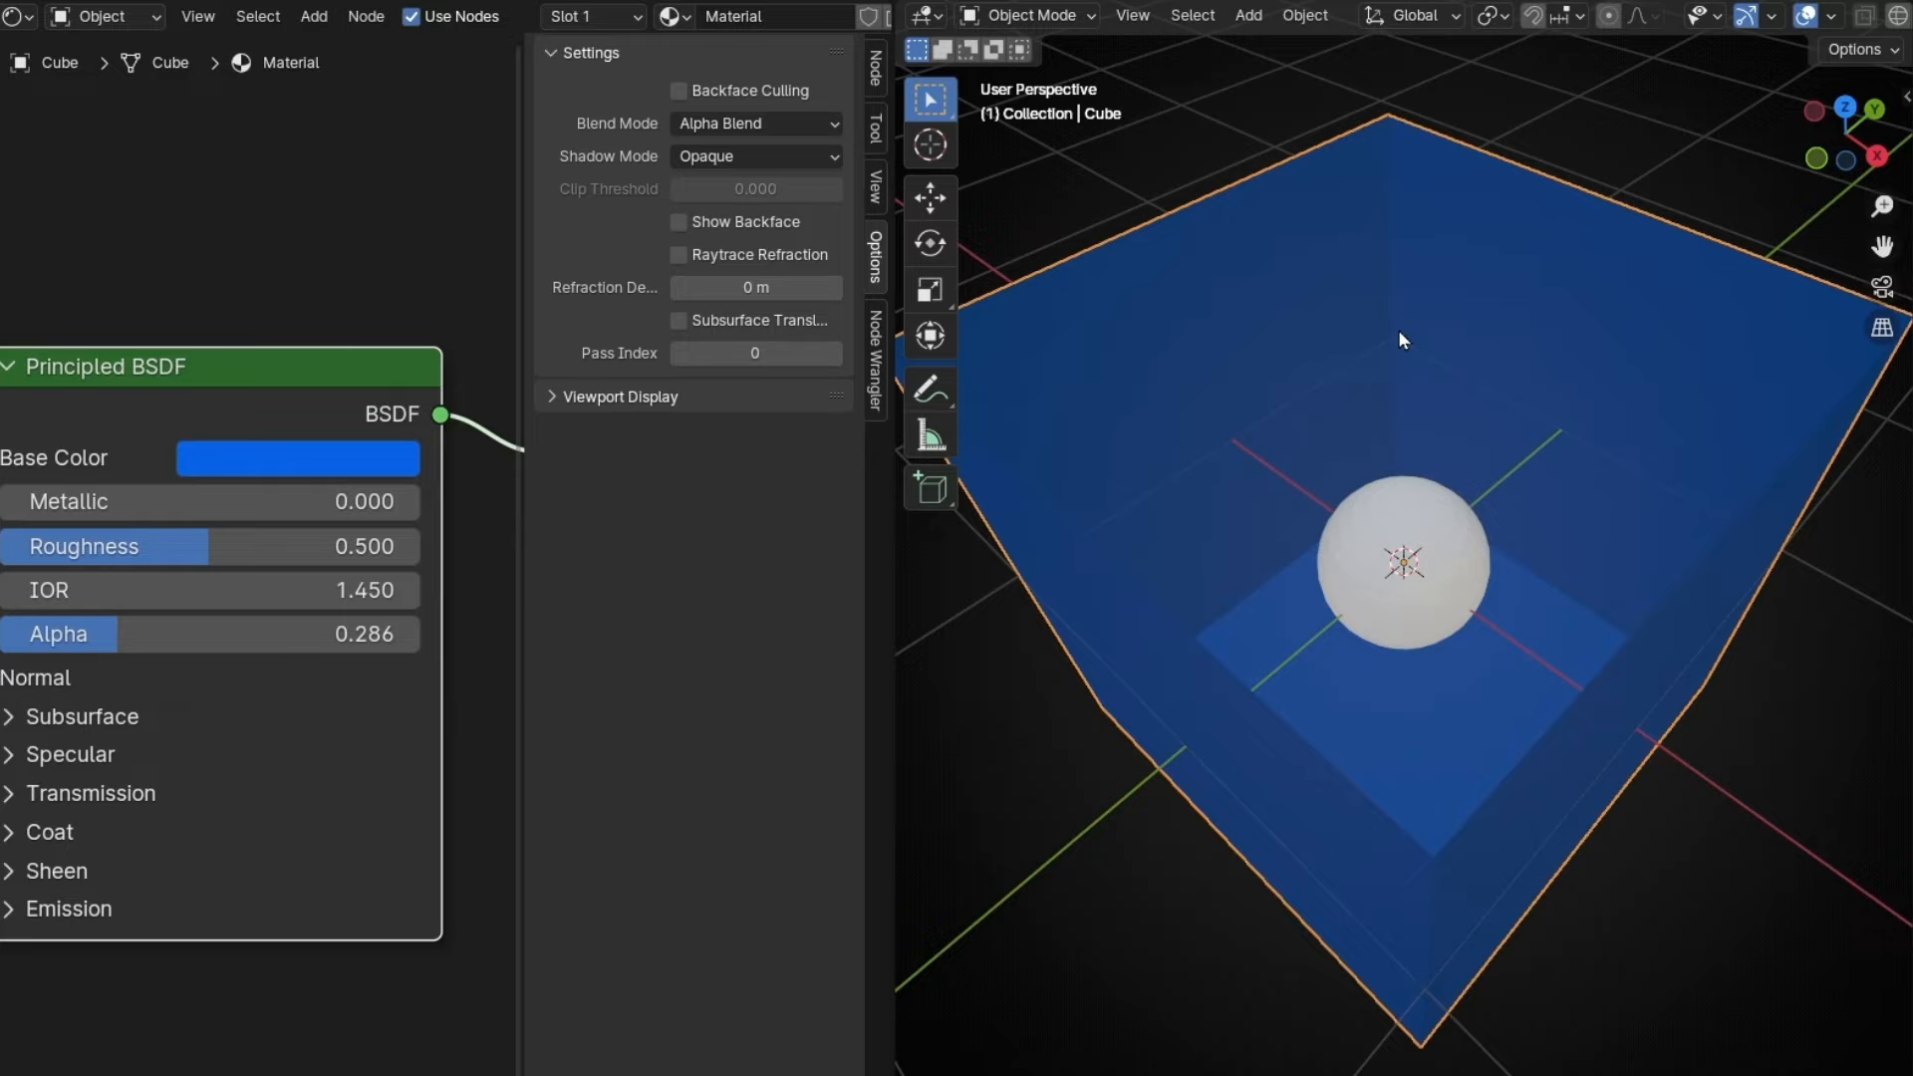
pyautogui.moveTo(744, 98)
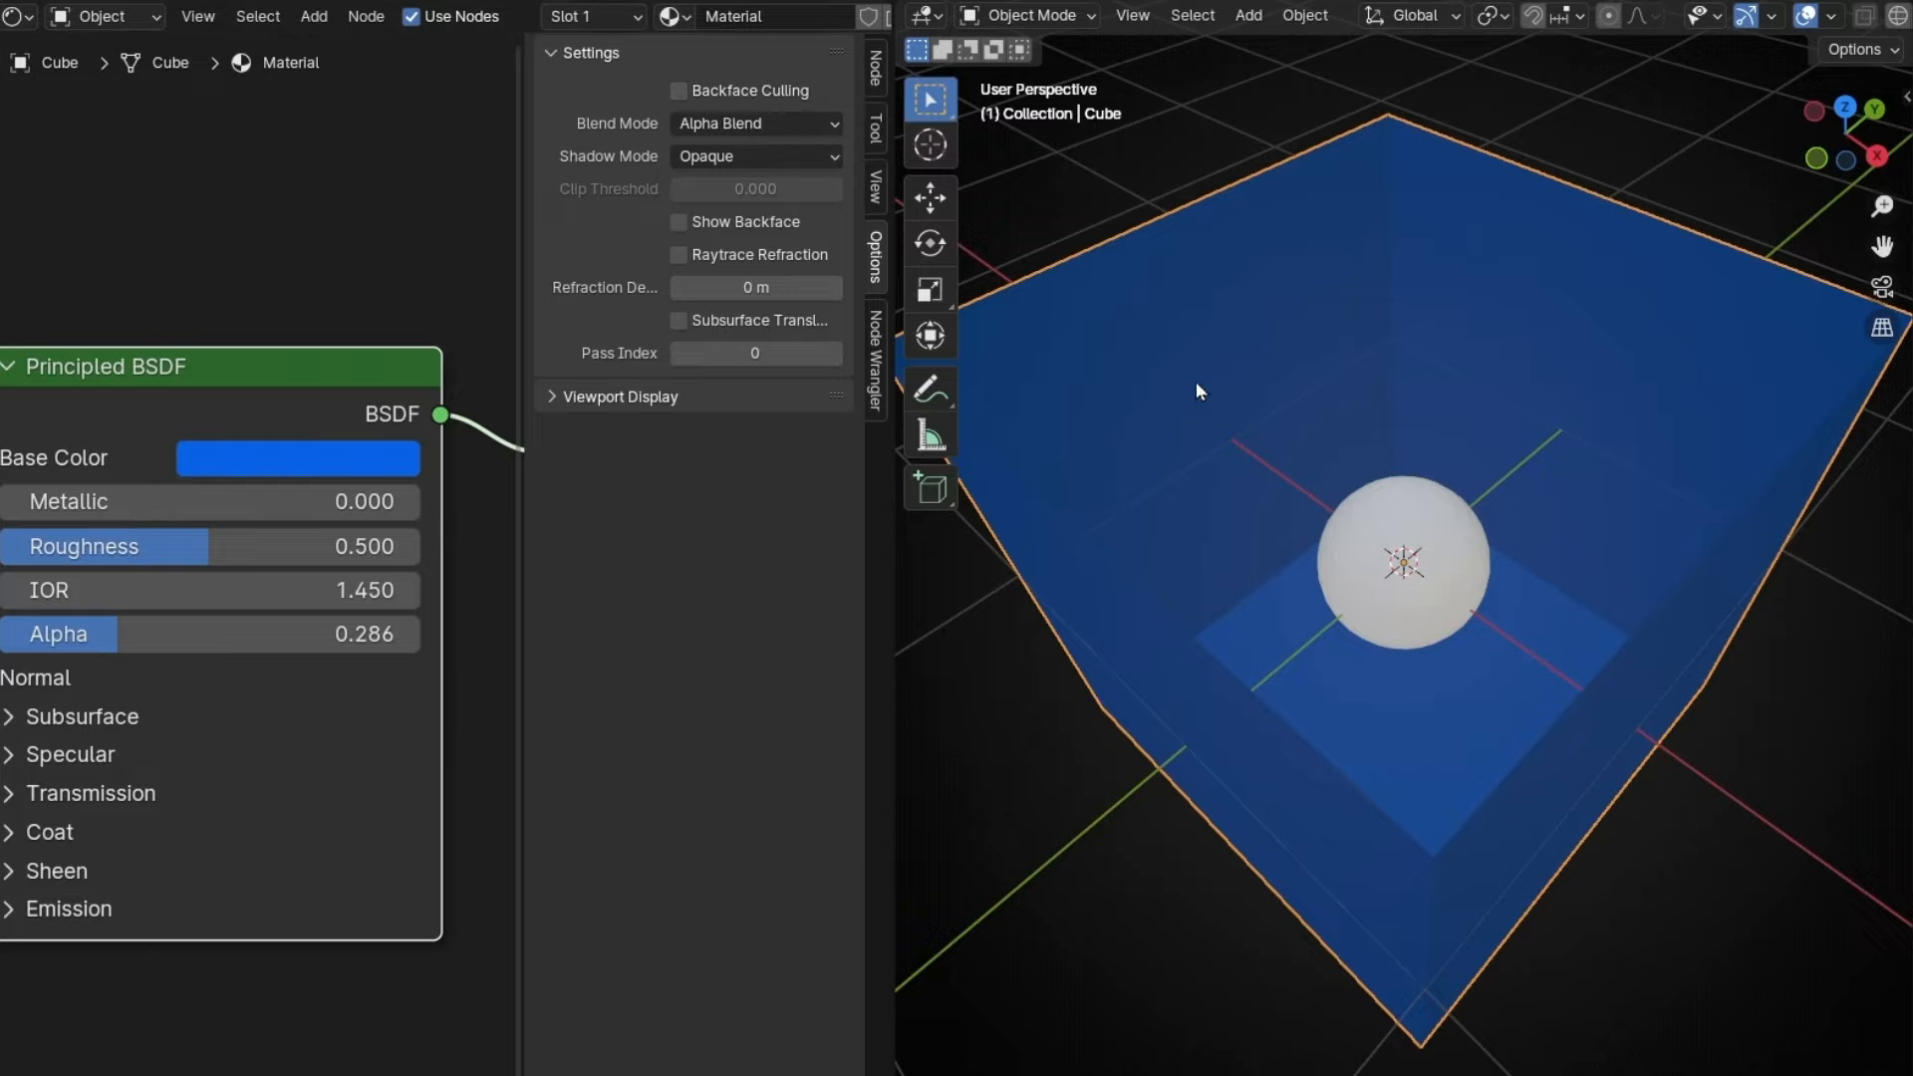
# Step: Uncheck Show Backface in Material Settings so the box's back faces are culled
pyautogui.click(679, 89)
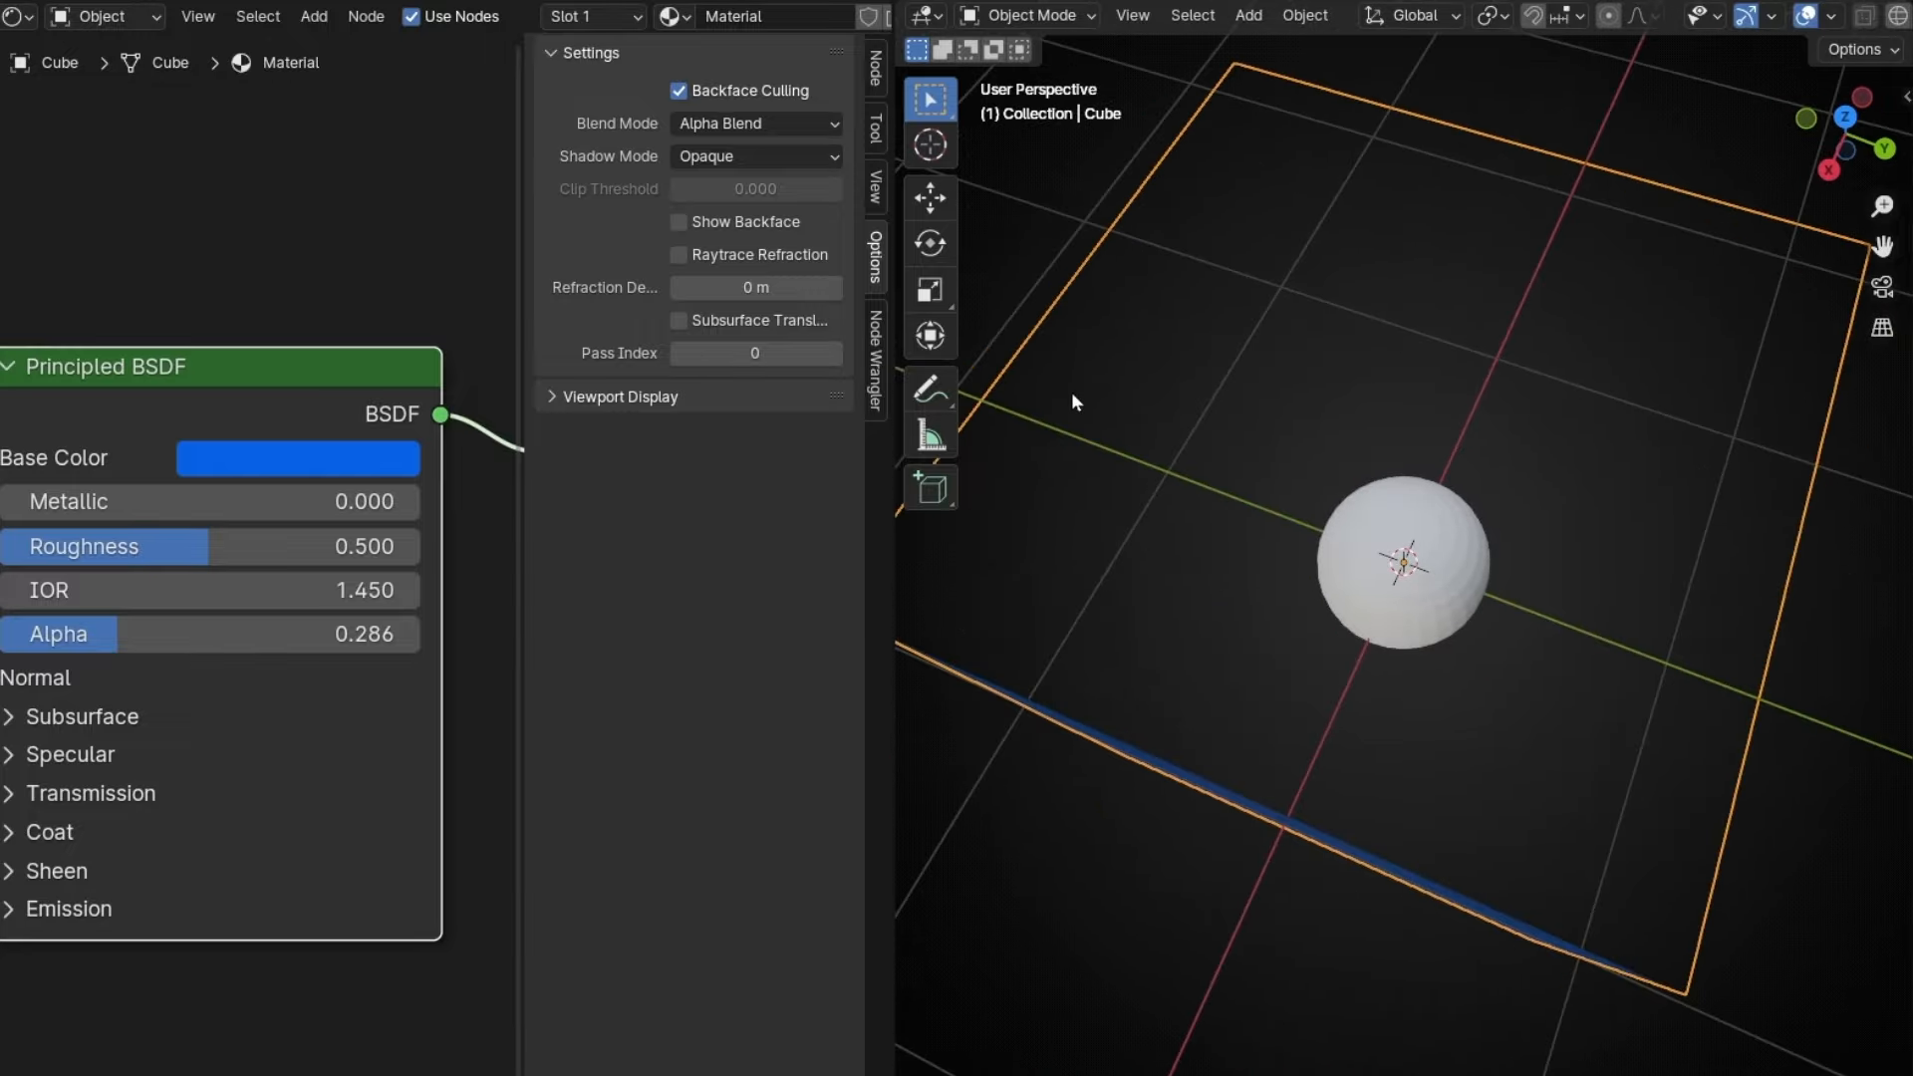
pyautogui.moveTo(1074, 403); pyautogui.dragTo(1333, 366)
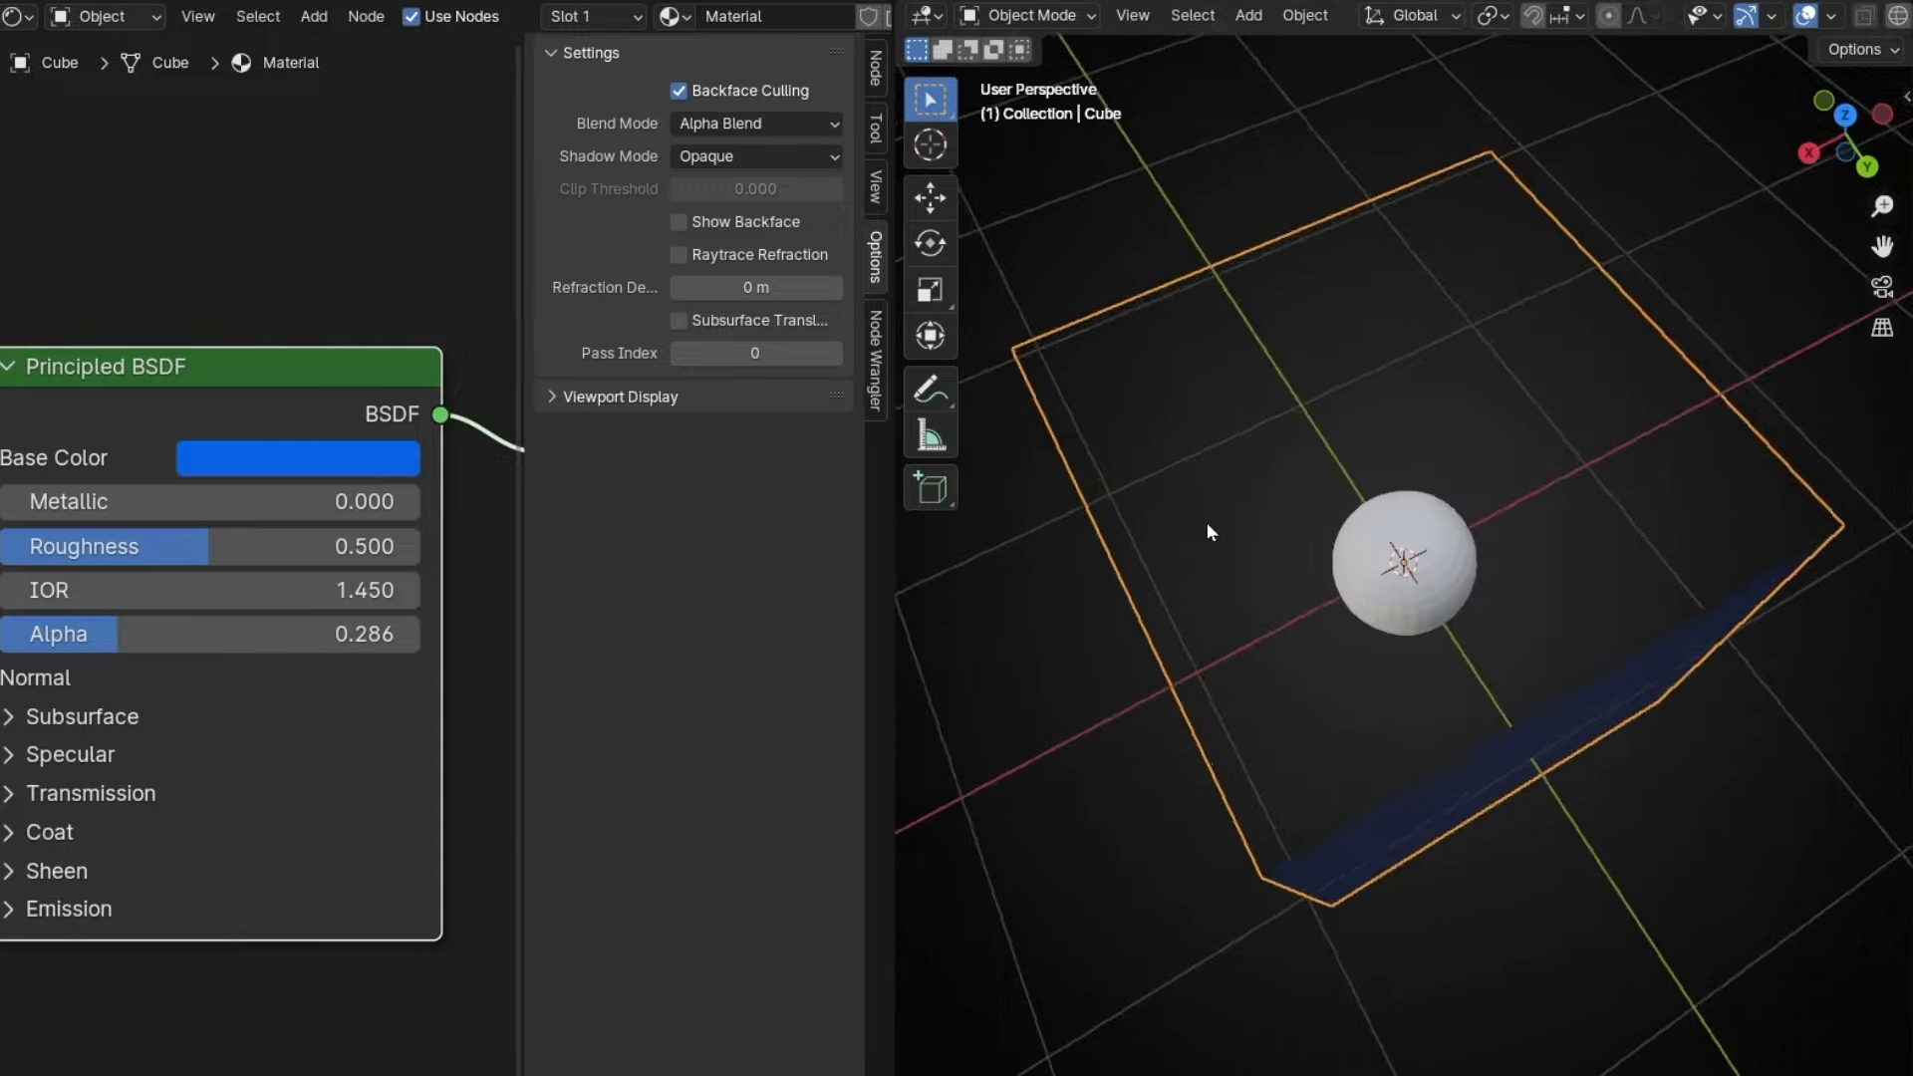
pyautogui.moveTo(1208, 531); pyautogui.dragTo(1105, 488)
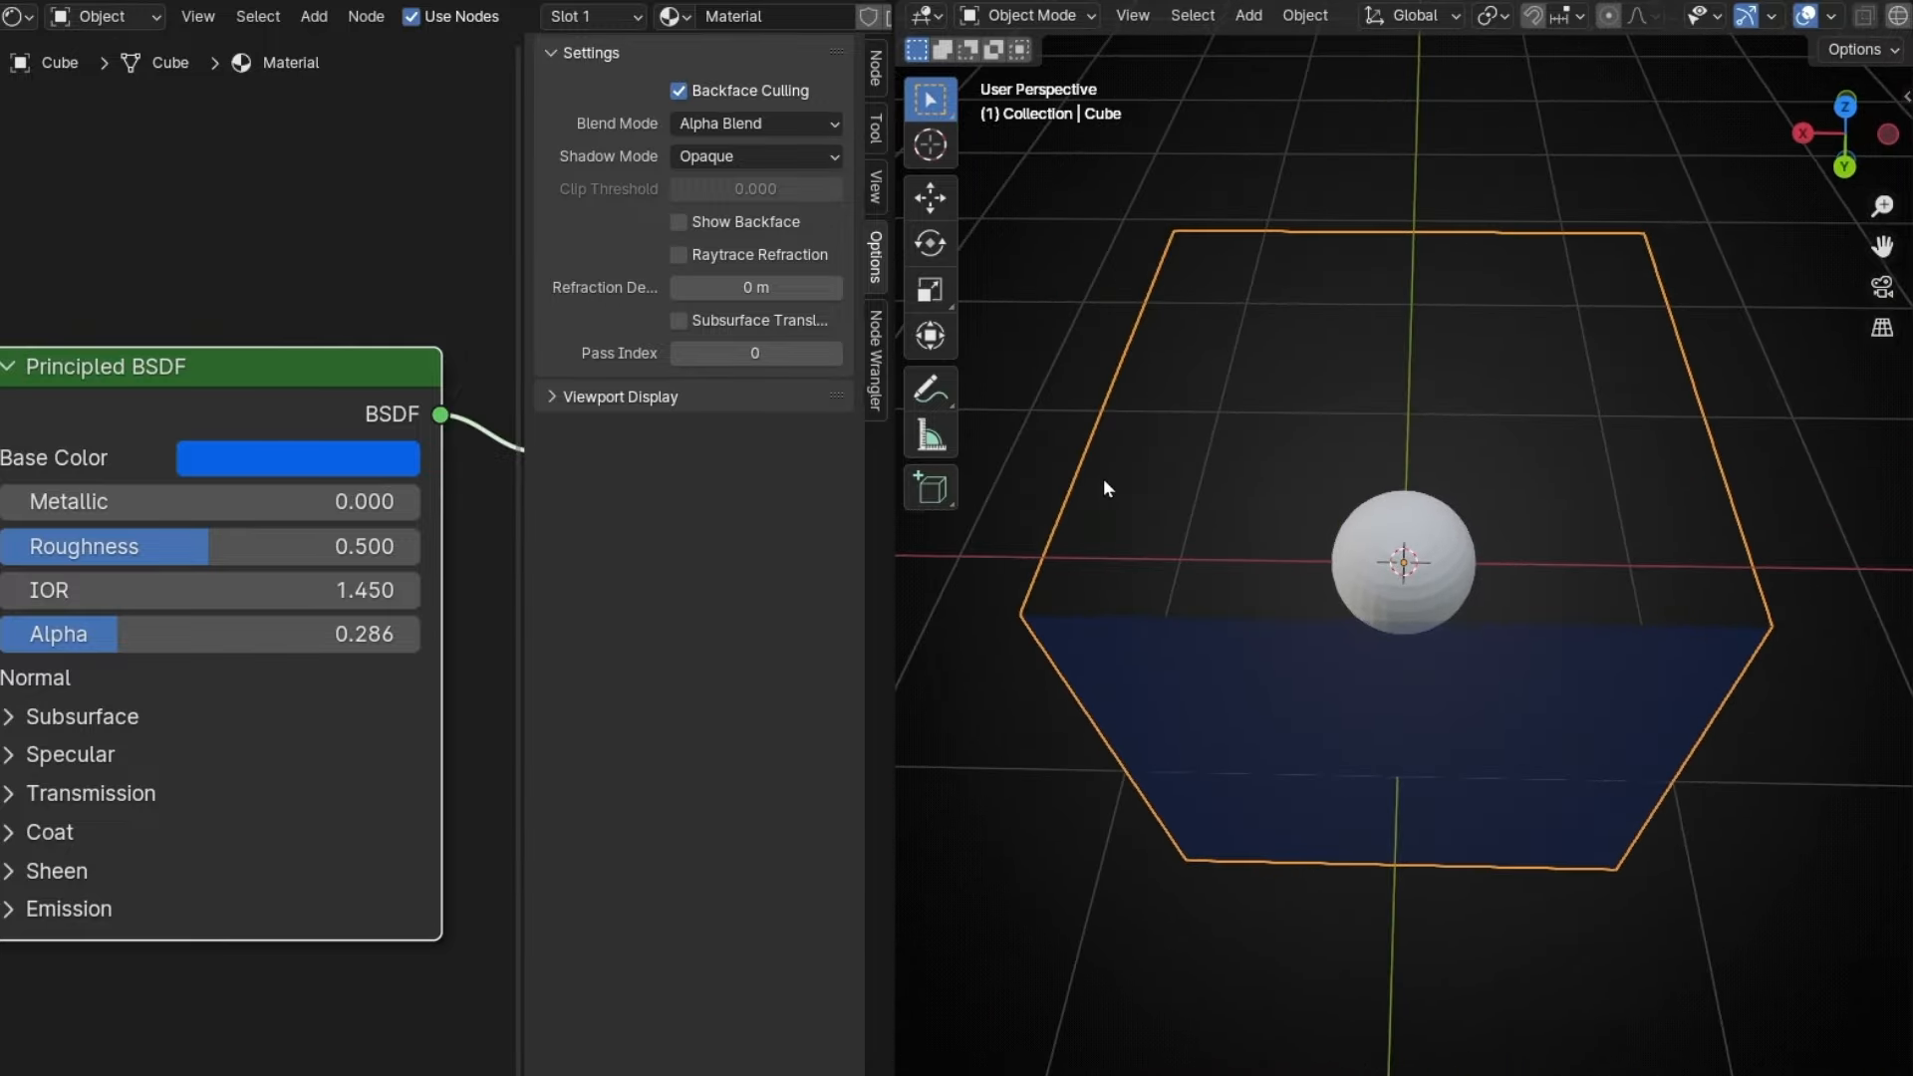
pyautogui.moveTo(1104, 489); pyautogui.dragTo(1458, 514)
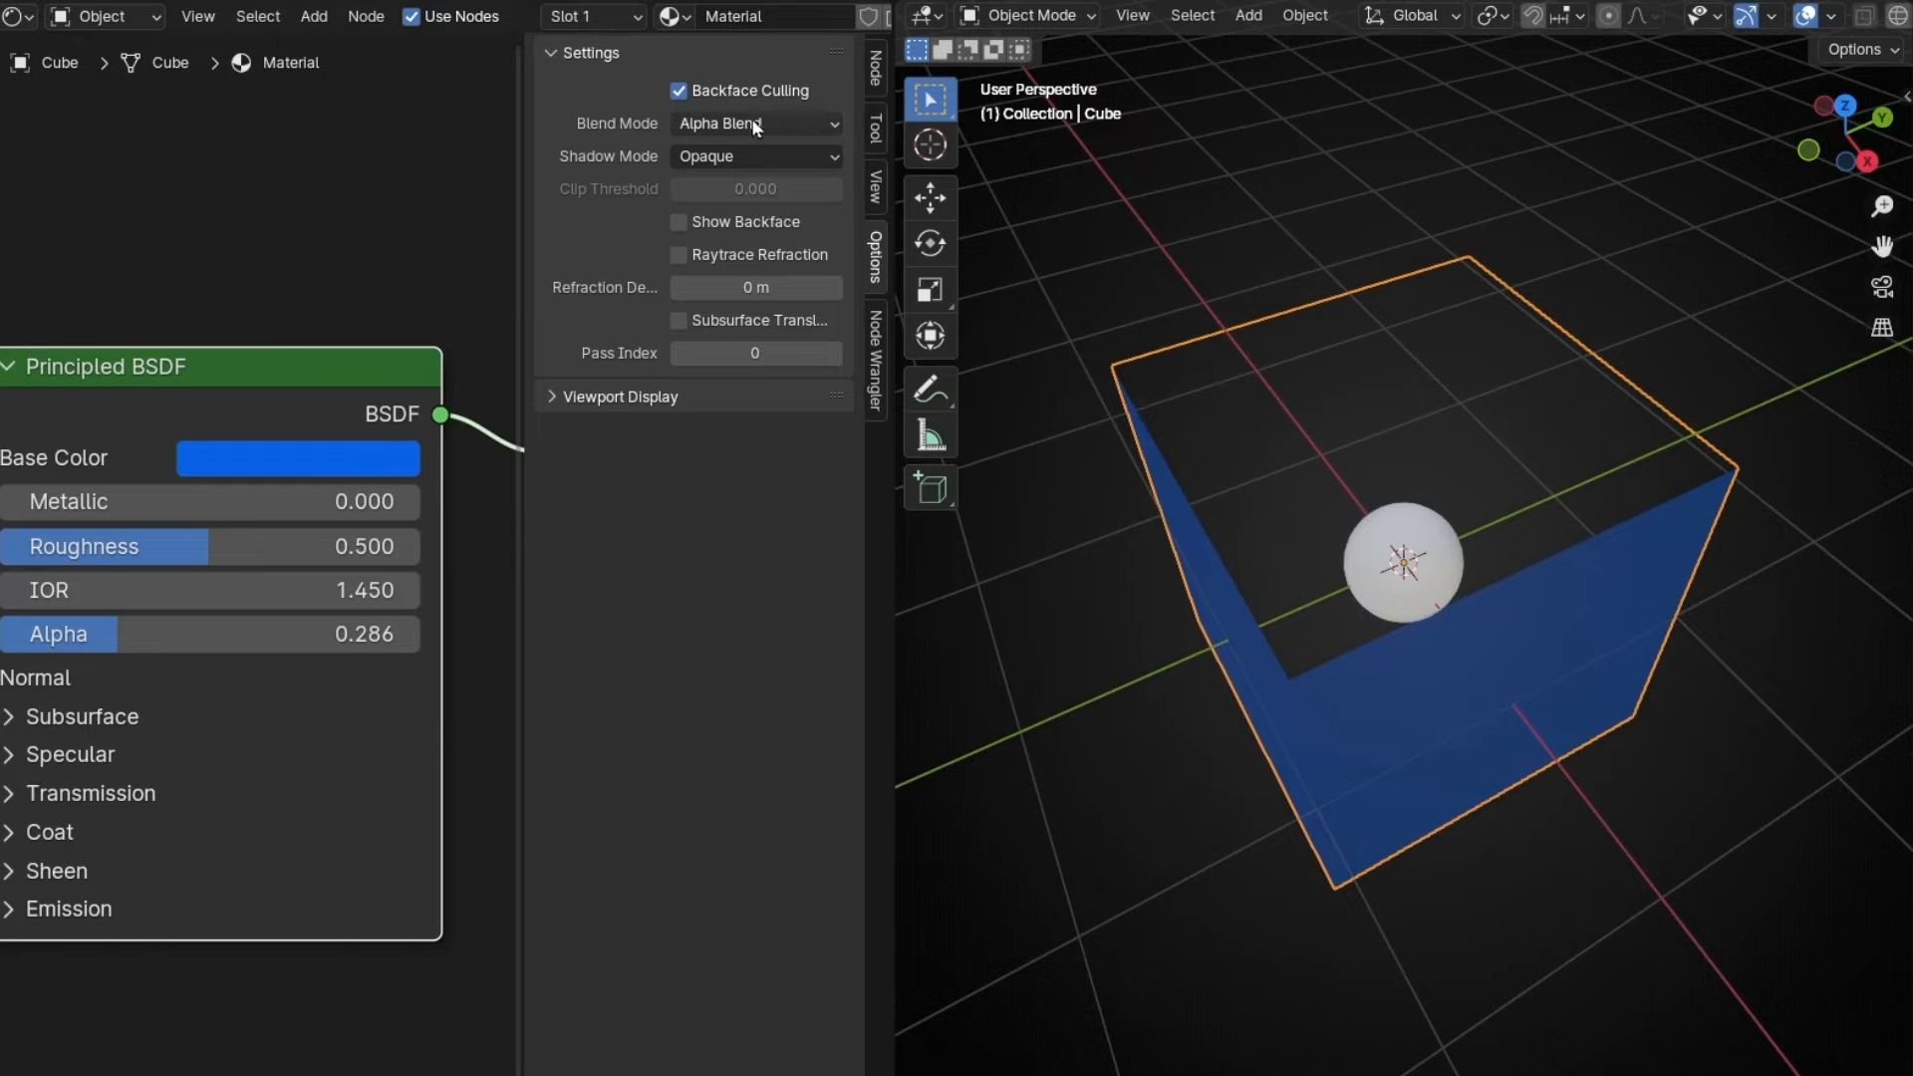
pyautogui.click(678, 89)
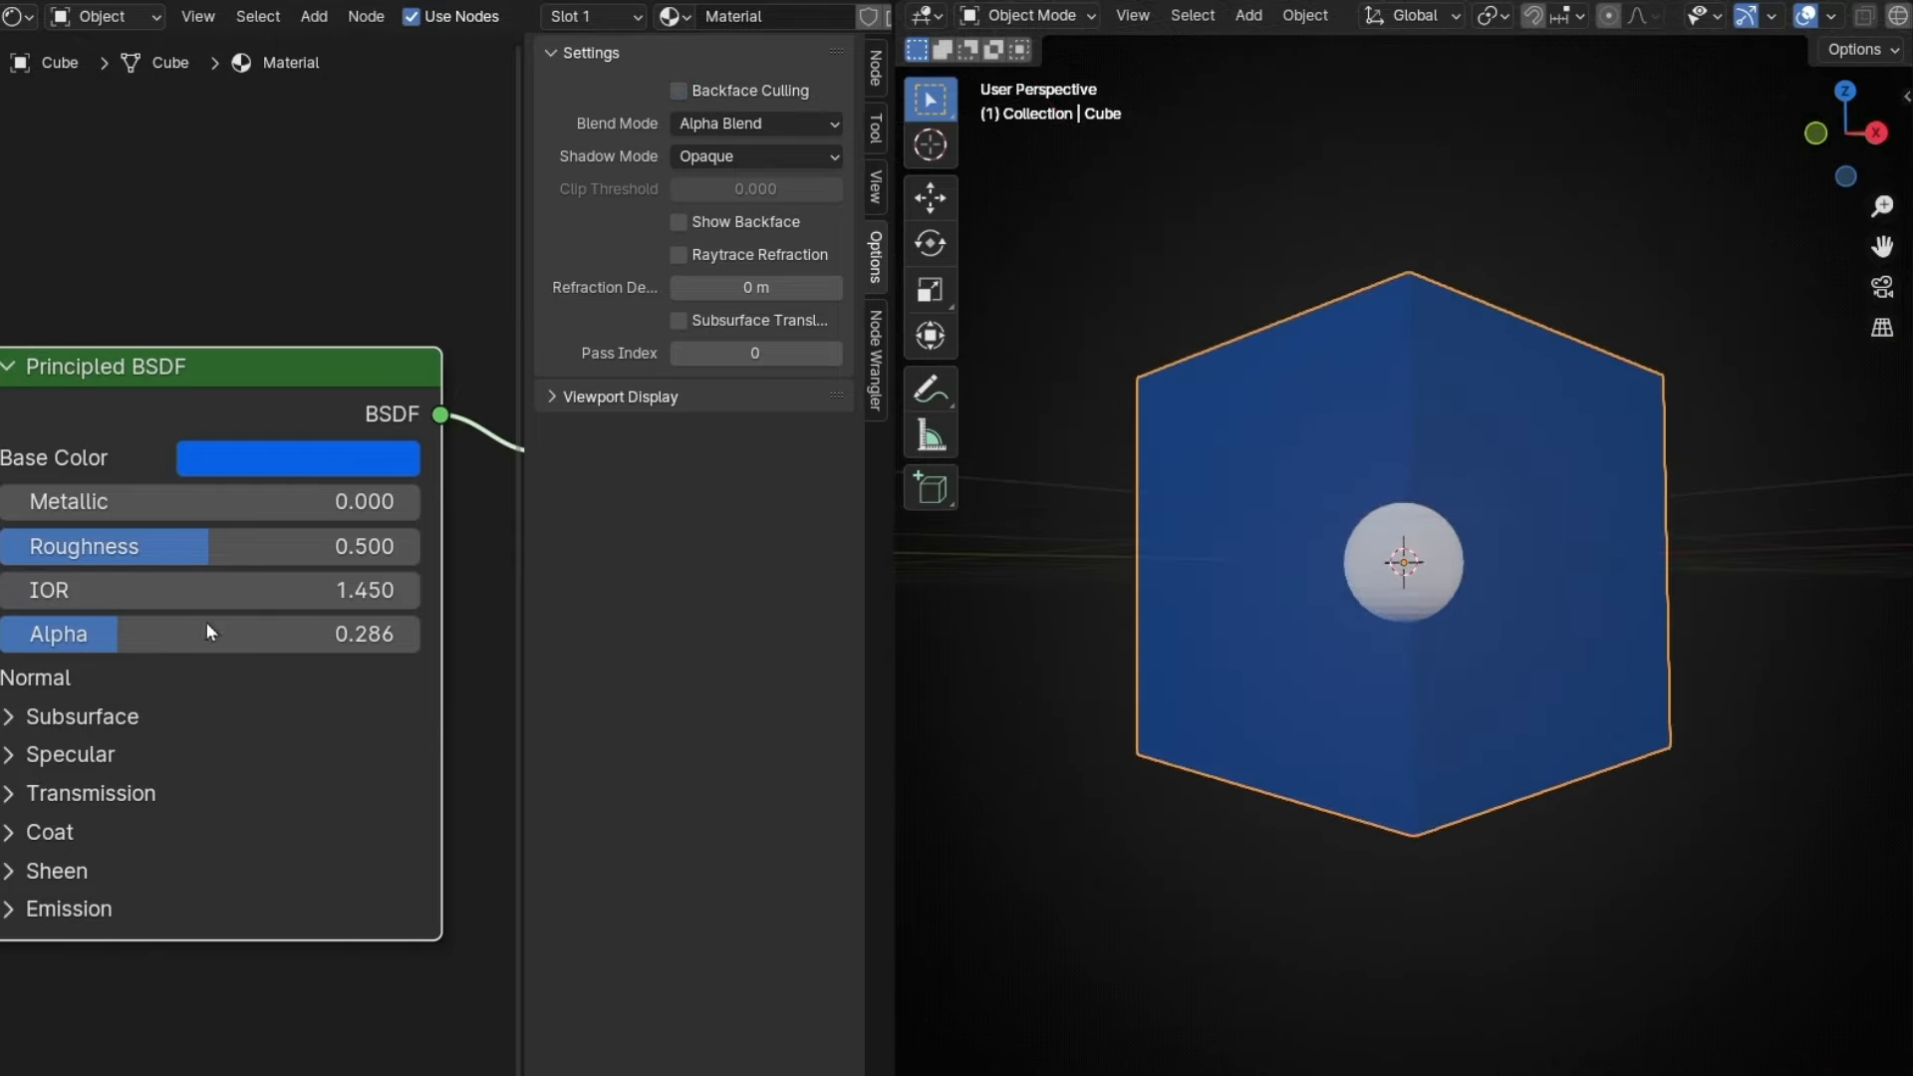
pyautogui.moveTo(207, 634); pyautogui.dragTo(415, 634)
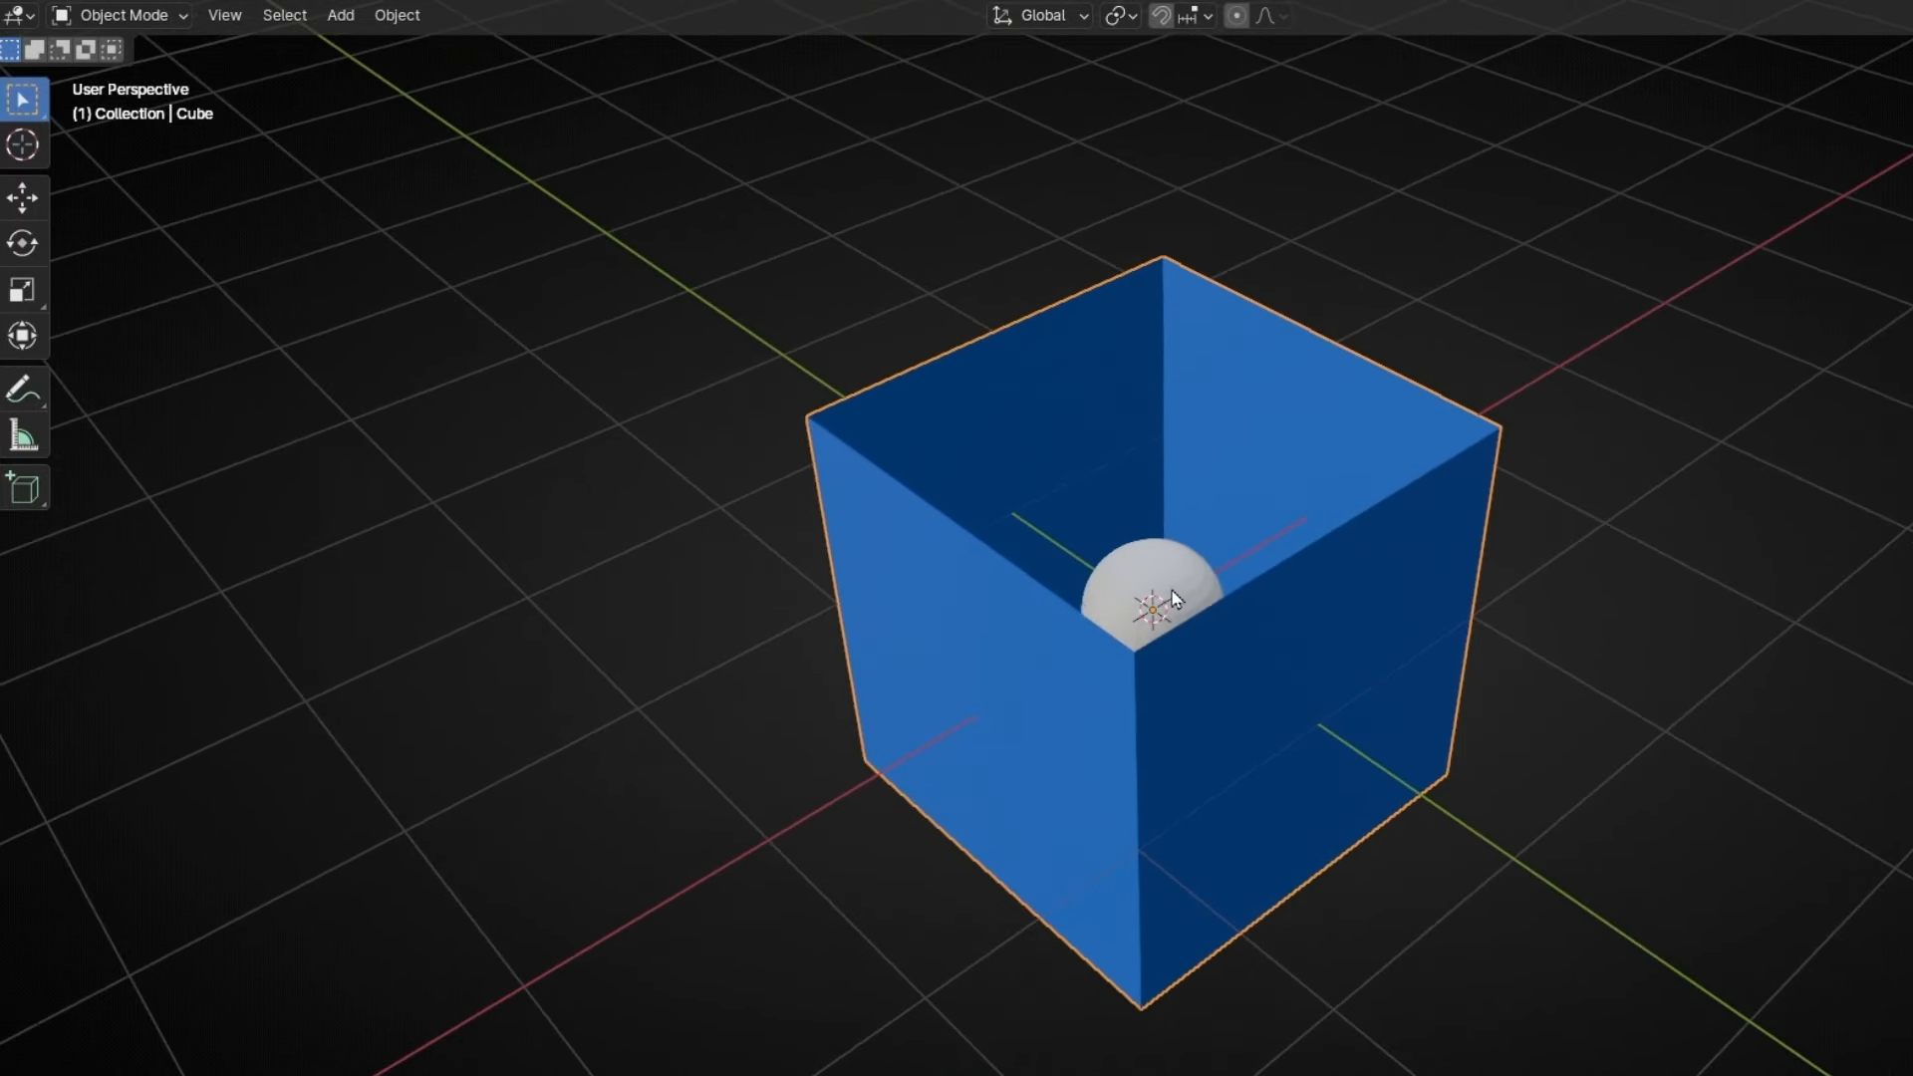
# Step: Fill the cube's top face back in and restore the material Alpha to 1.000
pyautogui.press('Tab')
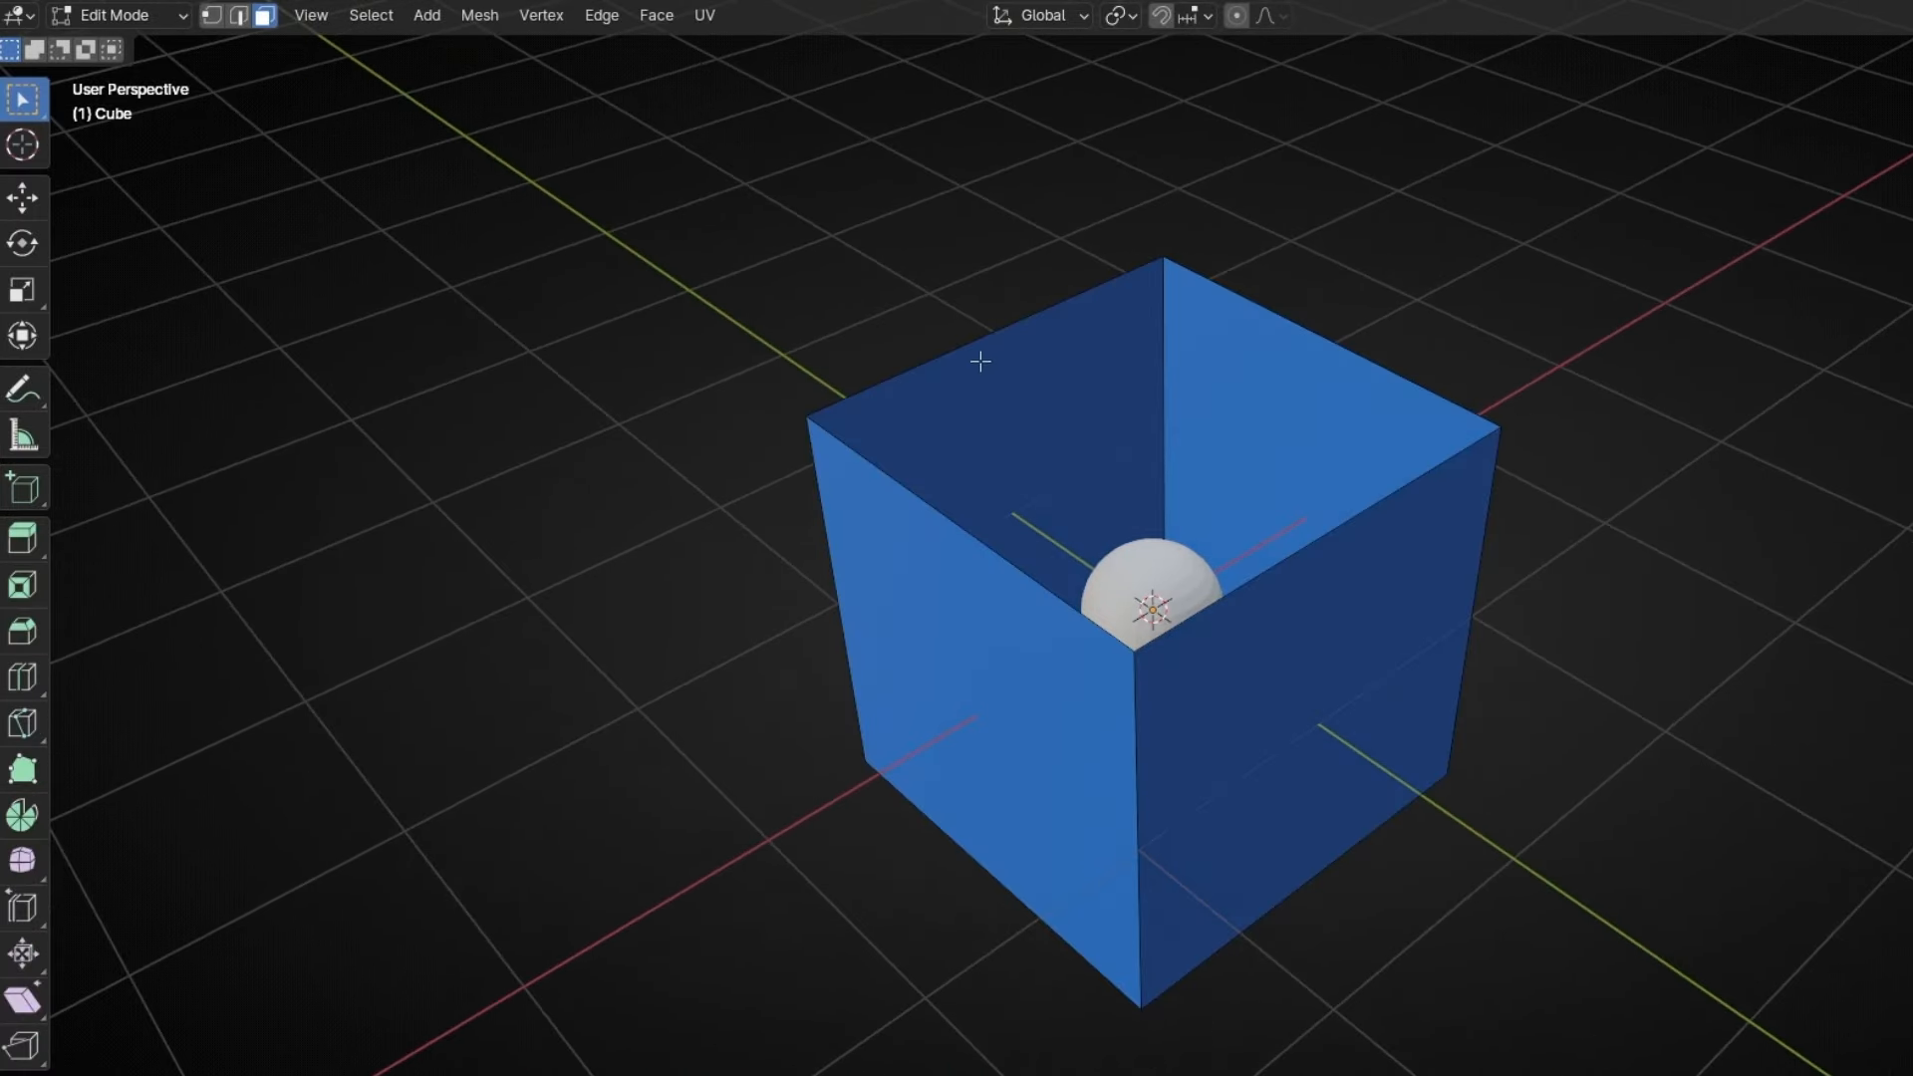
pyautogui.click(238, 15)
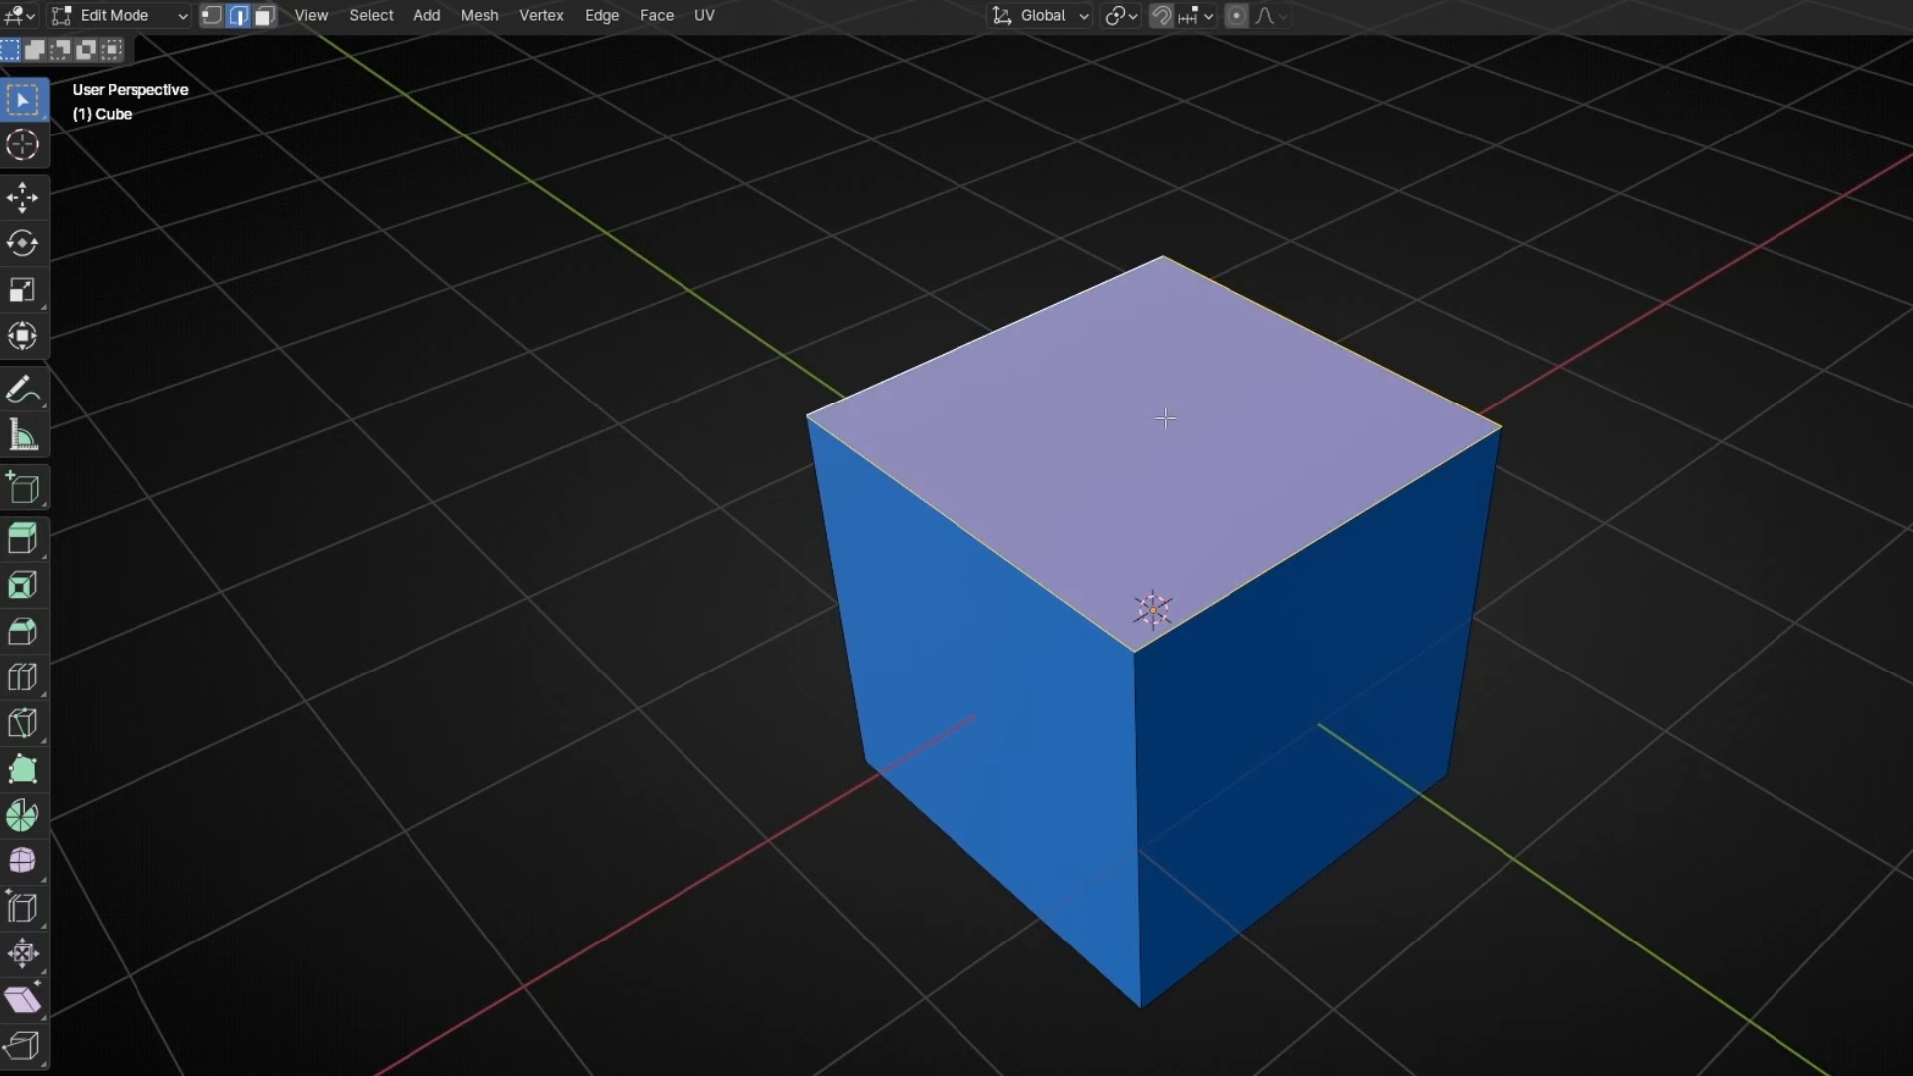
pyautogui.press('Tab')
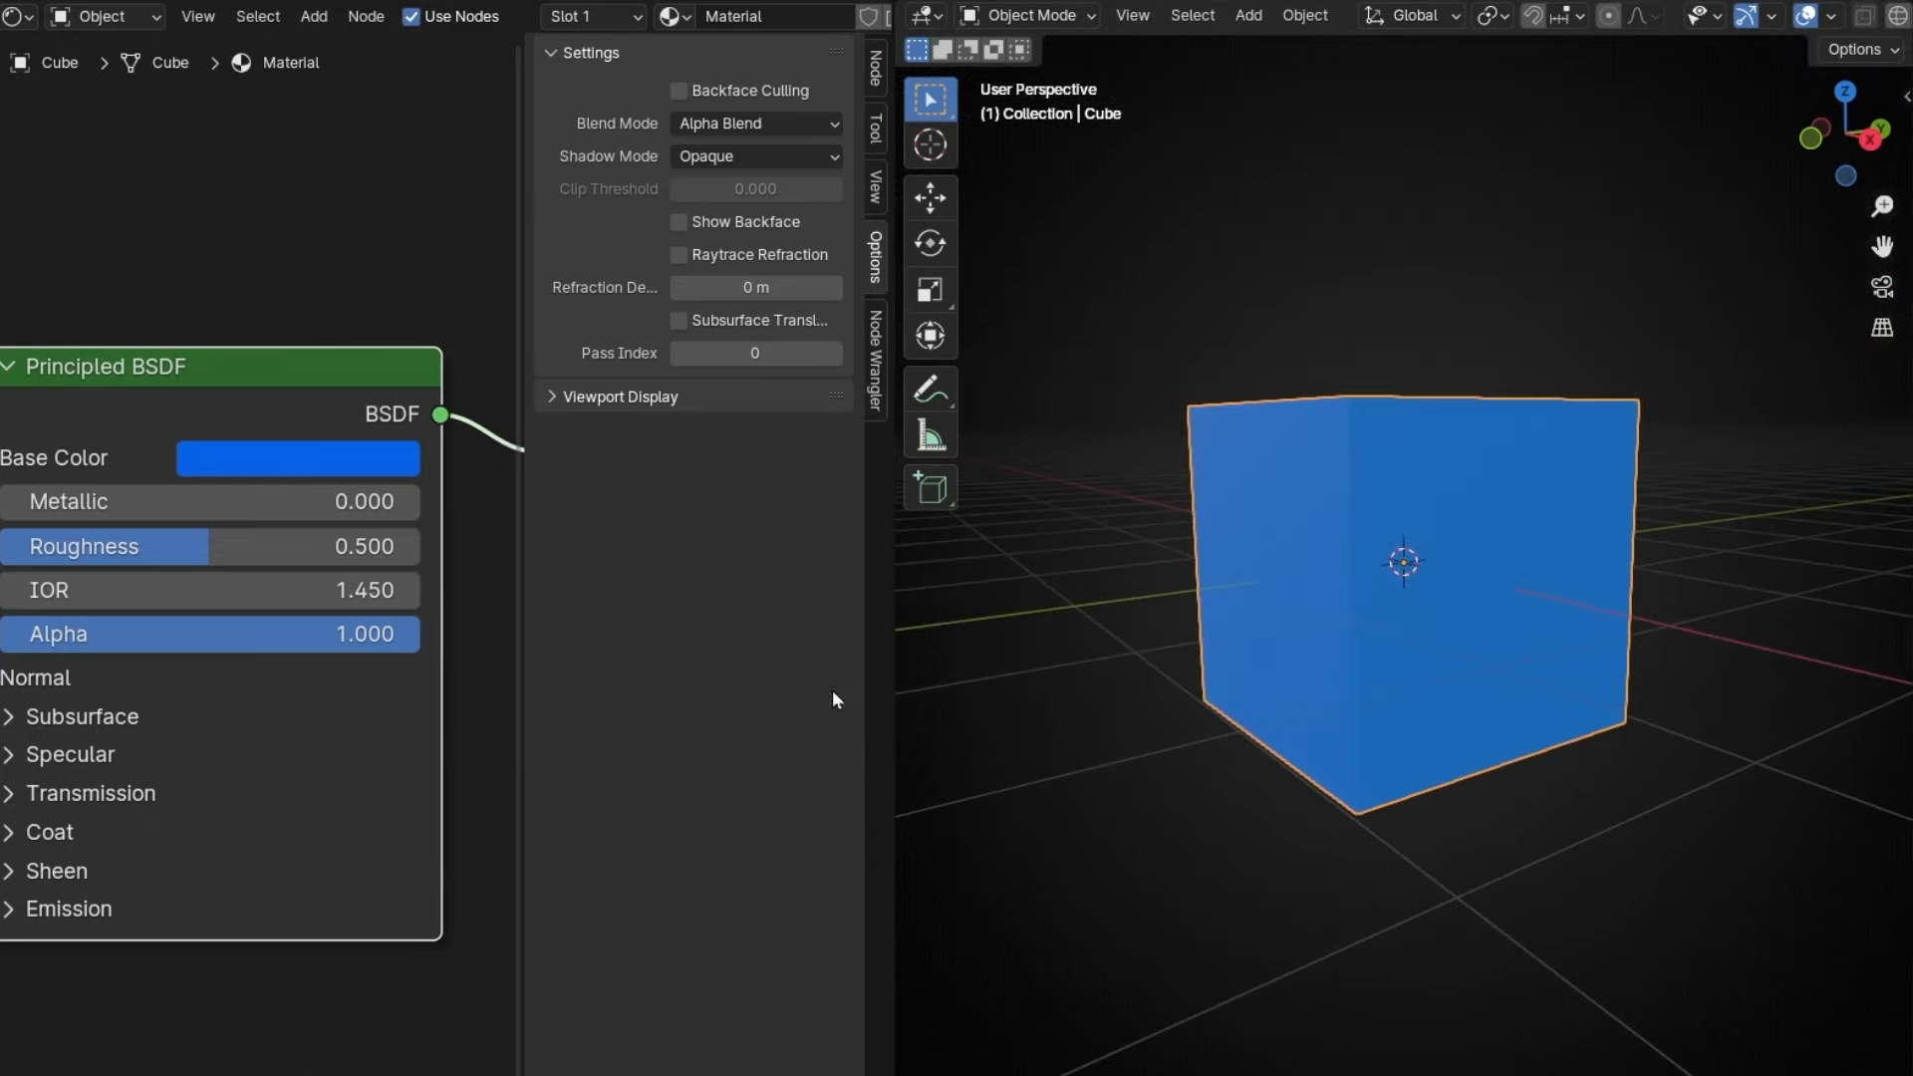
pyautogui.moveTo(696, 107)
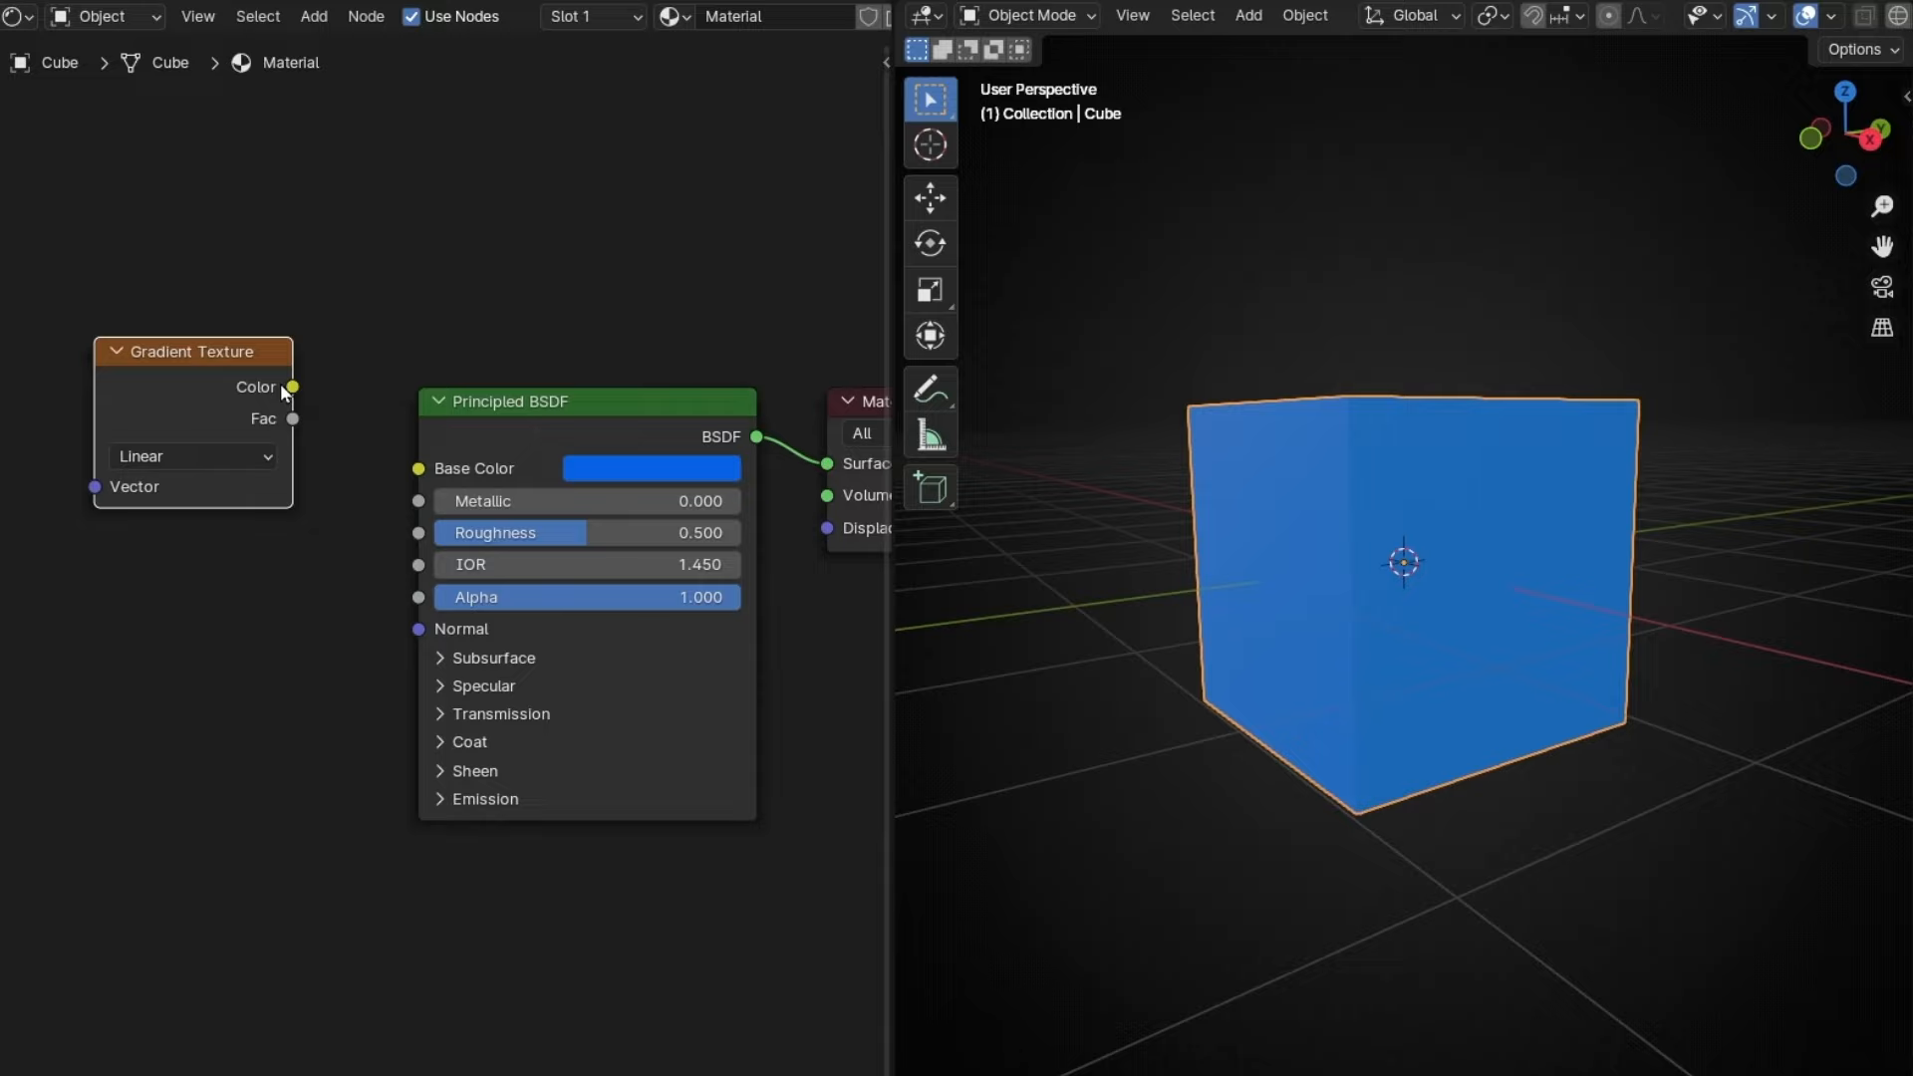
# Step: Connect the Gradient Texture Color output to the Principled BSDF Alpha socket
pyautogui.moveTo(292, 387); pyautogui.dragTo(353, 571)
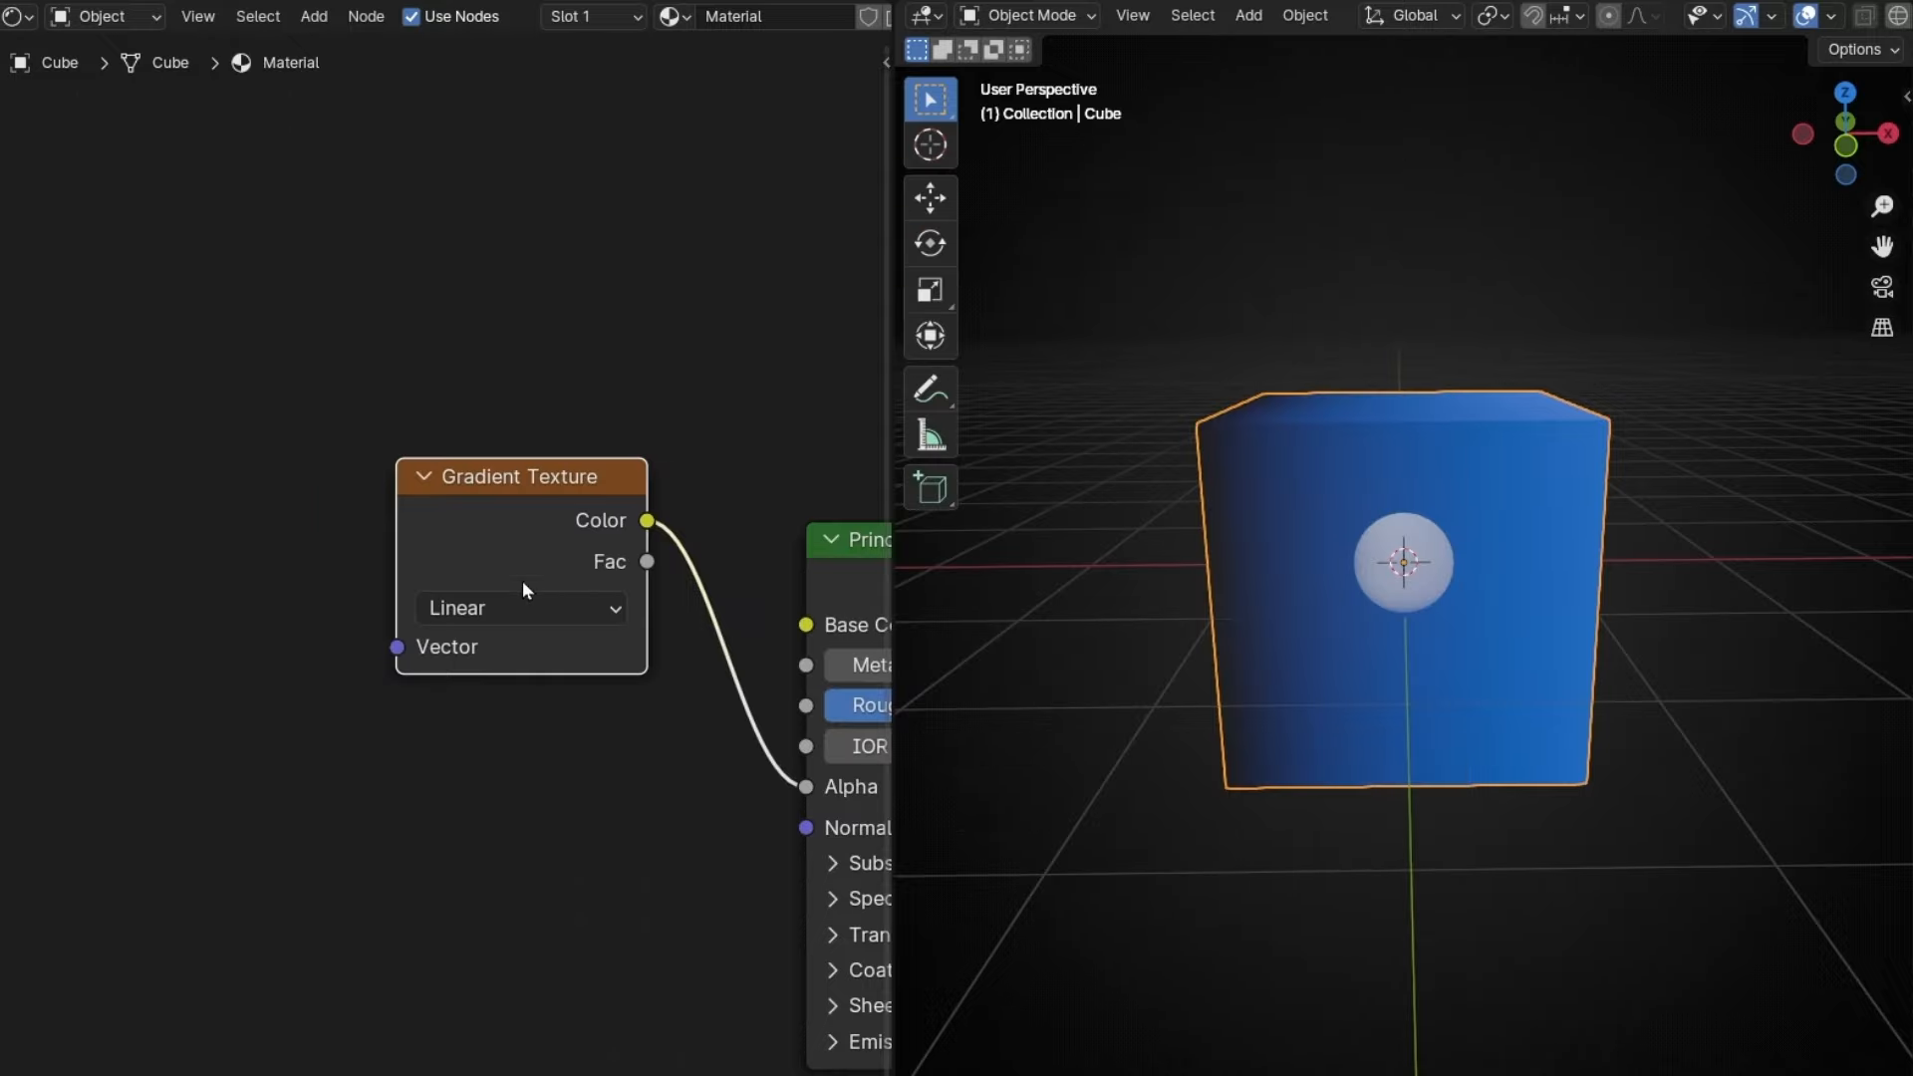
# Step: Add Texture Coordinate and Mapping nodes to the gradient, with Mapping Location X at -0.4 m
pyautogui.press('ctrl+t')
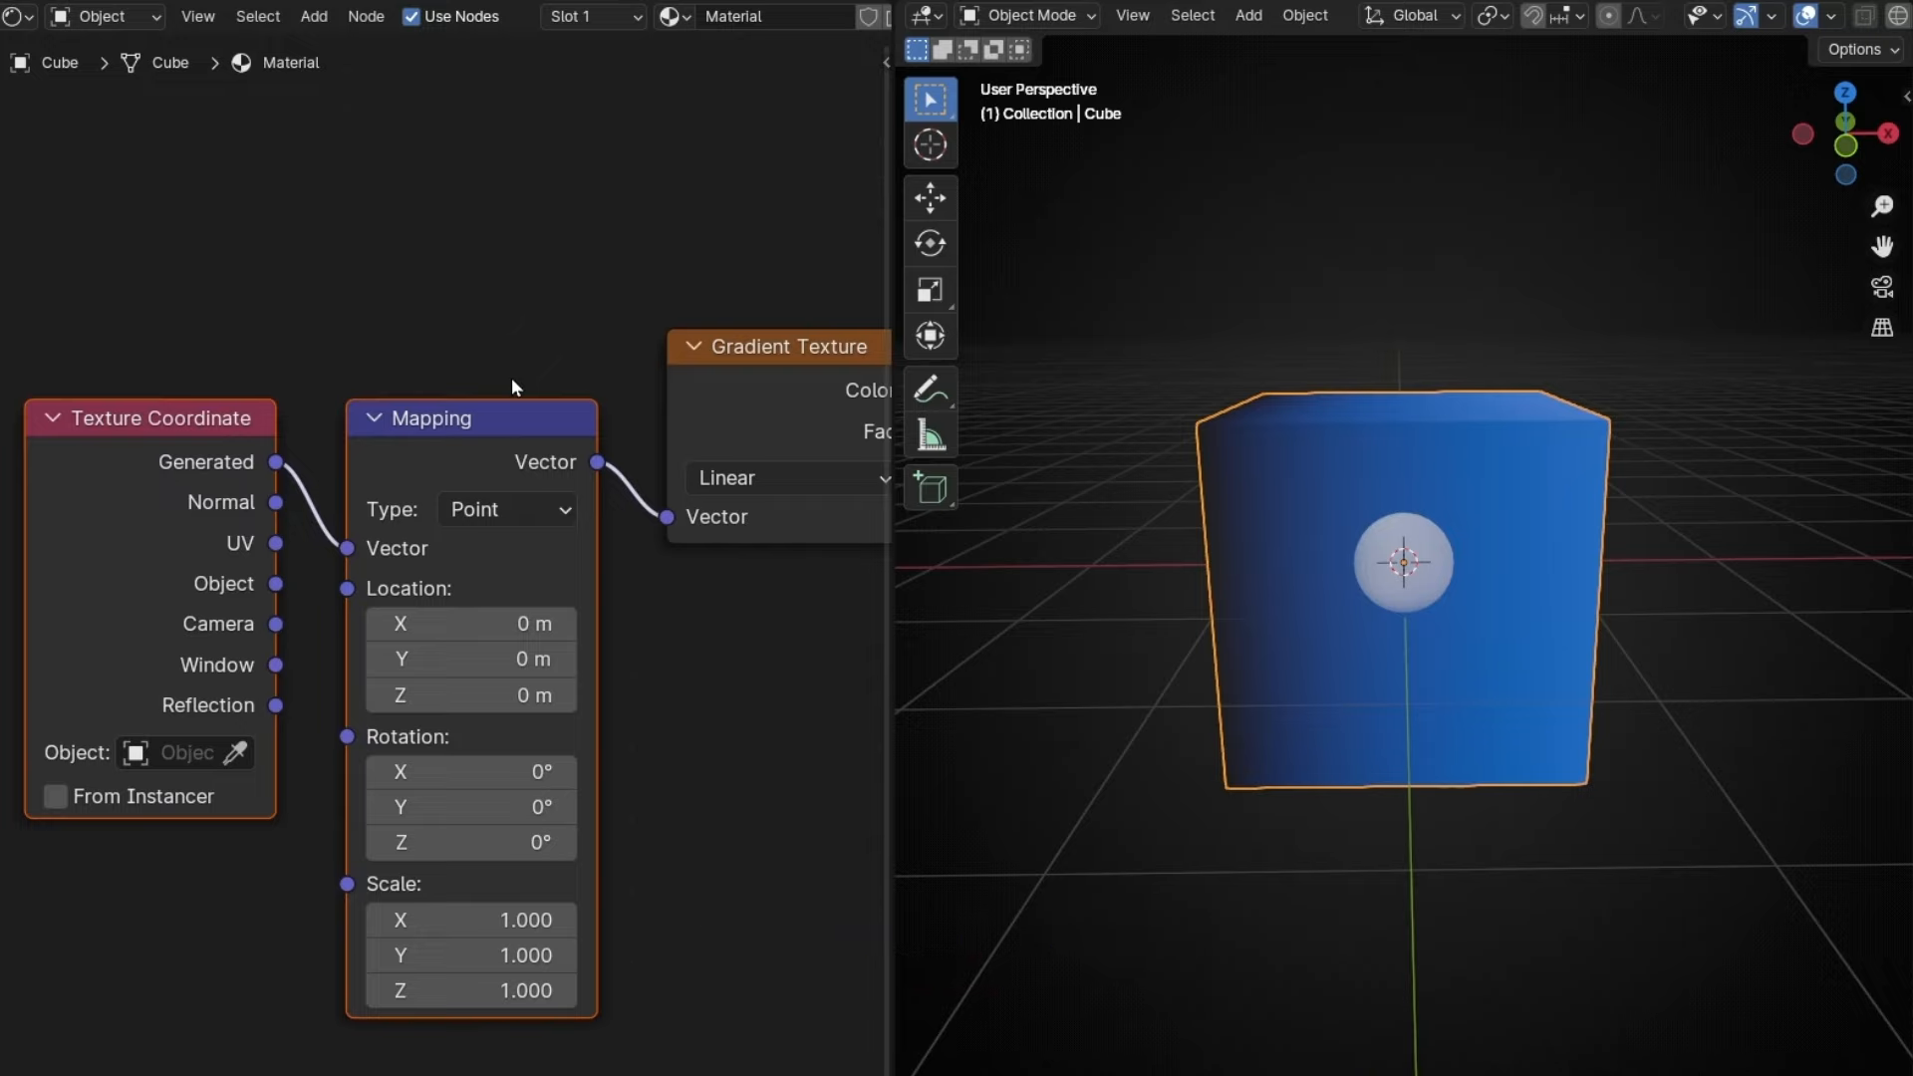
pyautogui.moveTo(1028, 600)
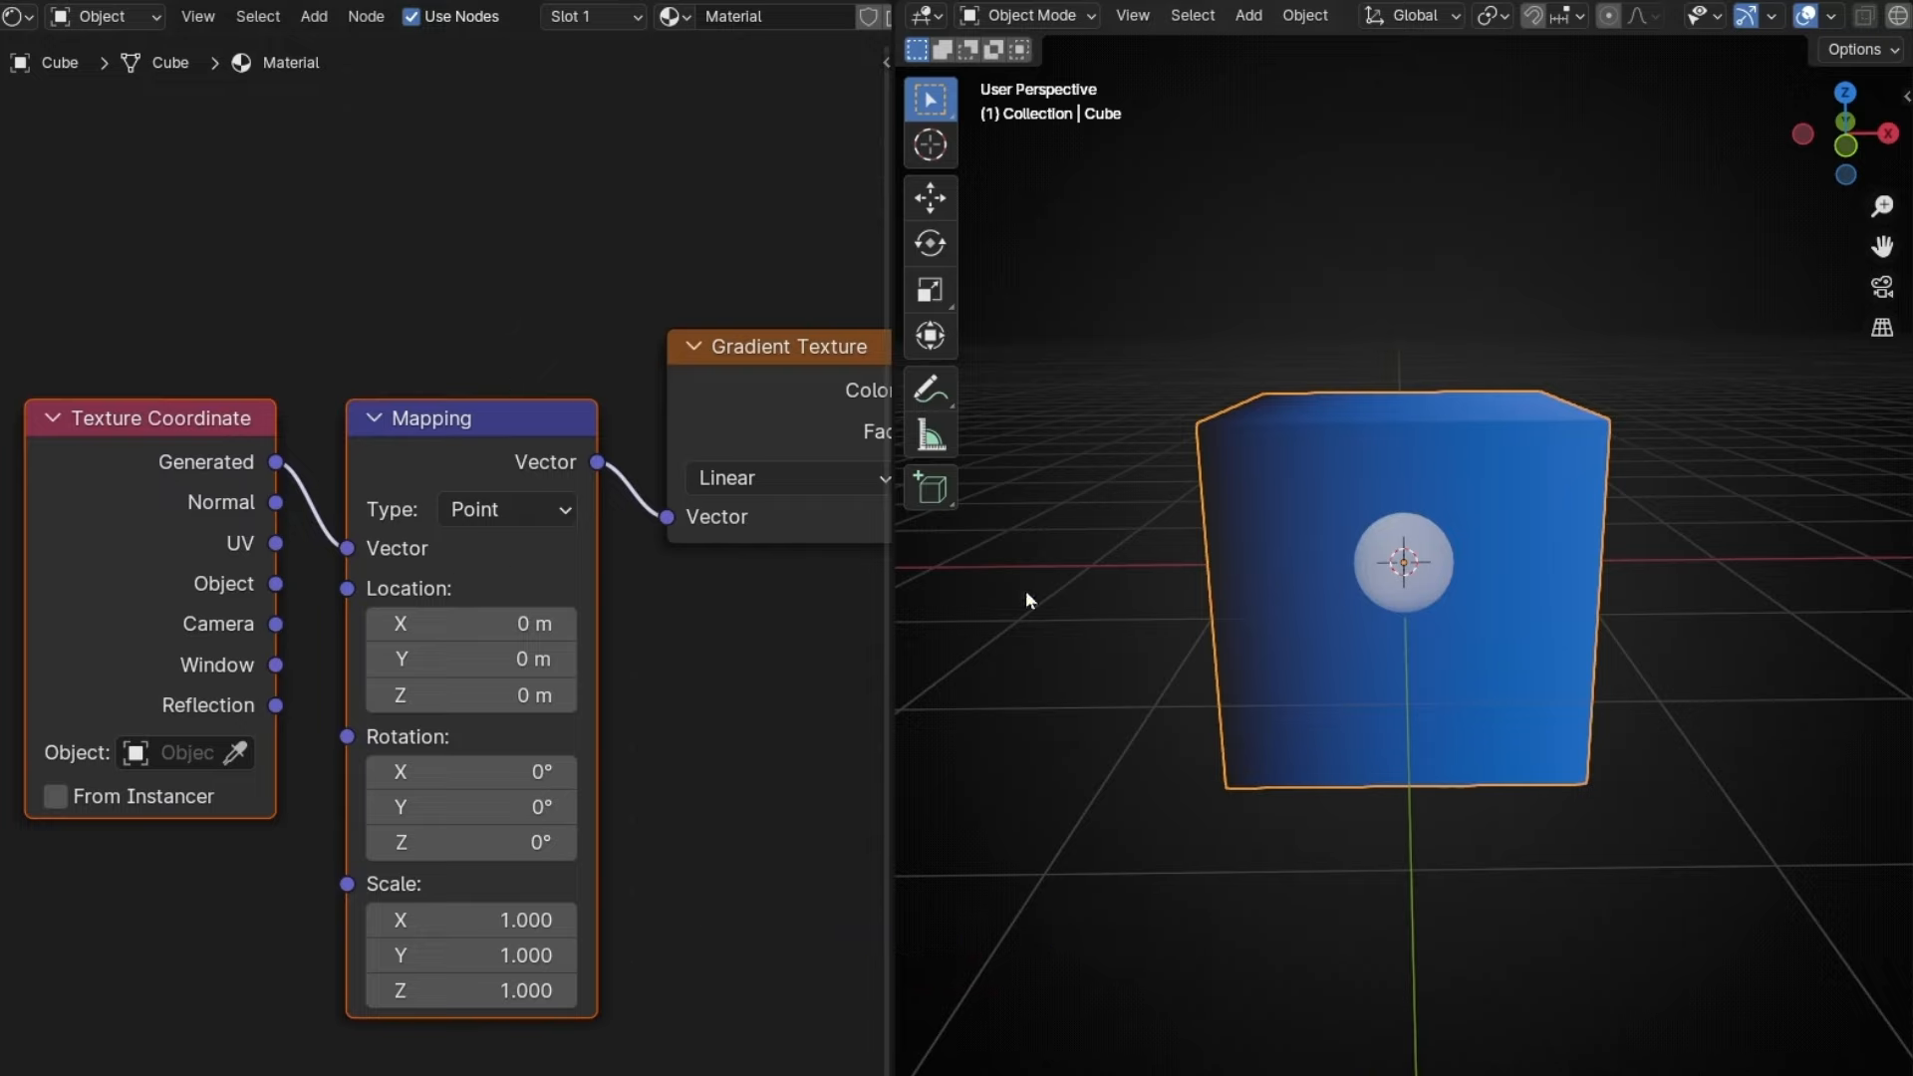
pyautogui.moveTo(581, 630)
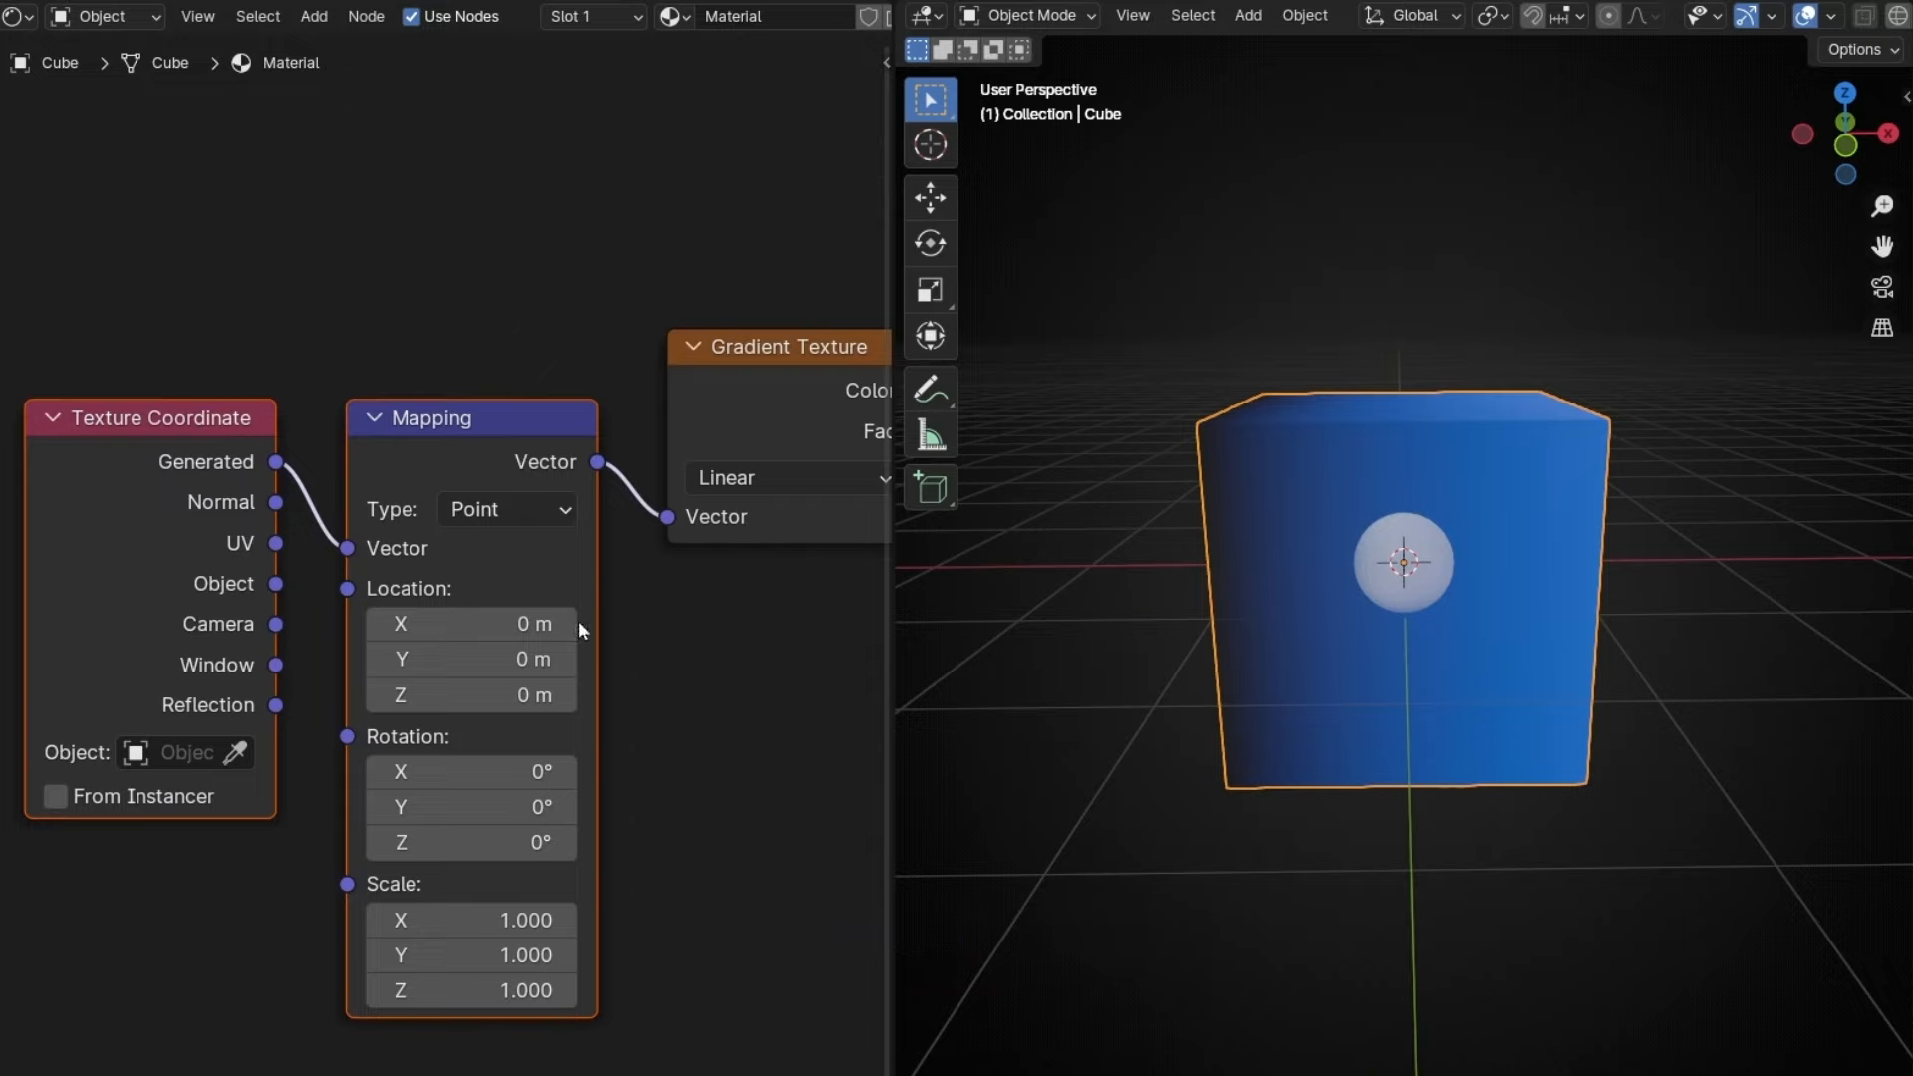
pyautogui.moveTo(470, 624); pyautogui.dragTo(532, 624)
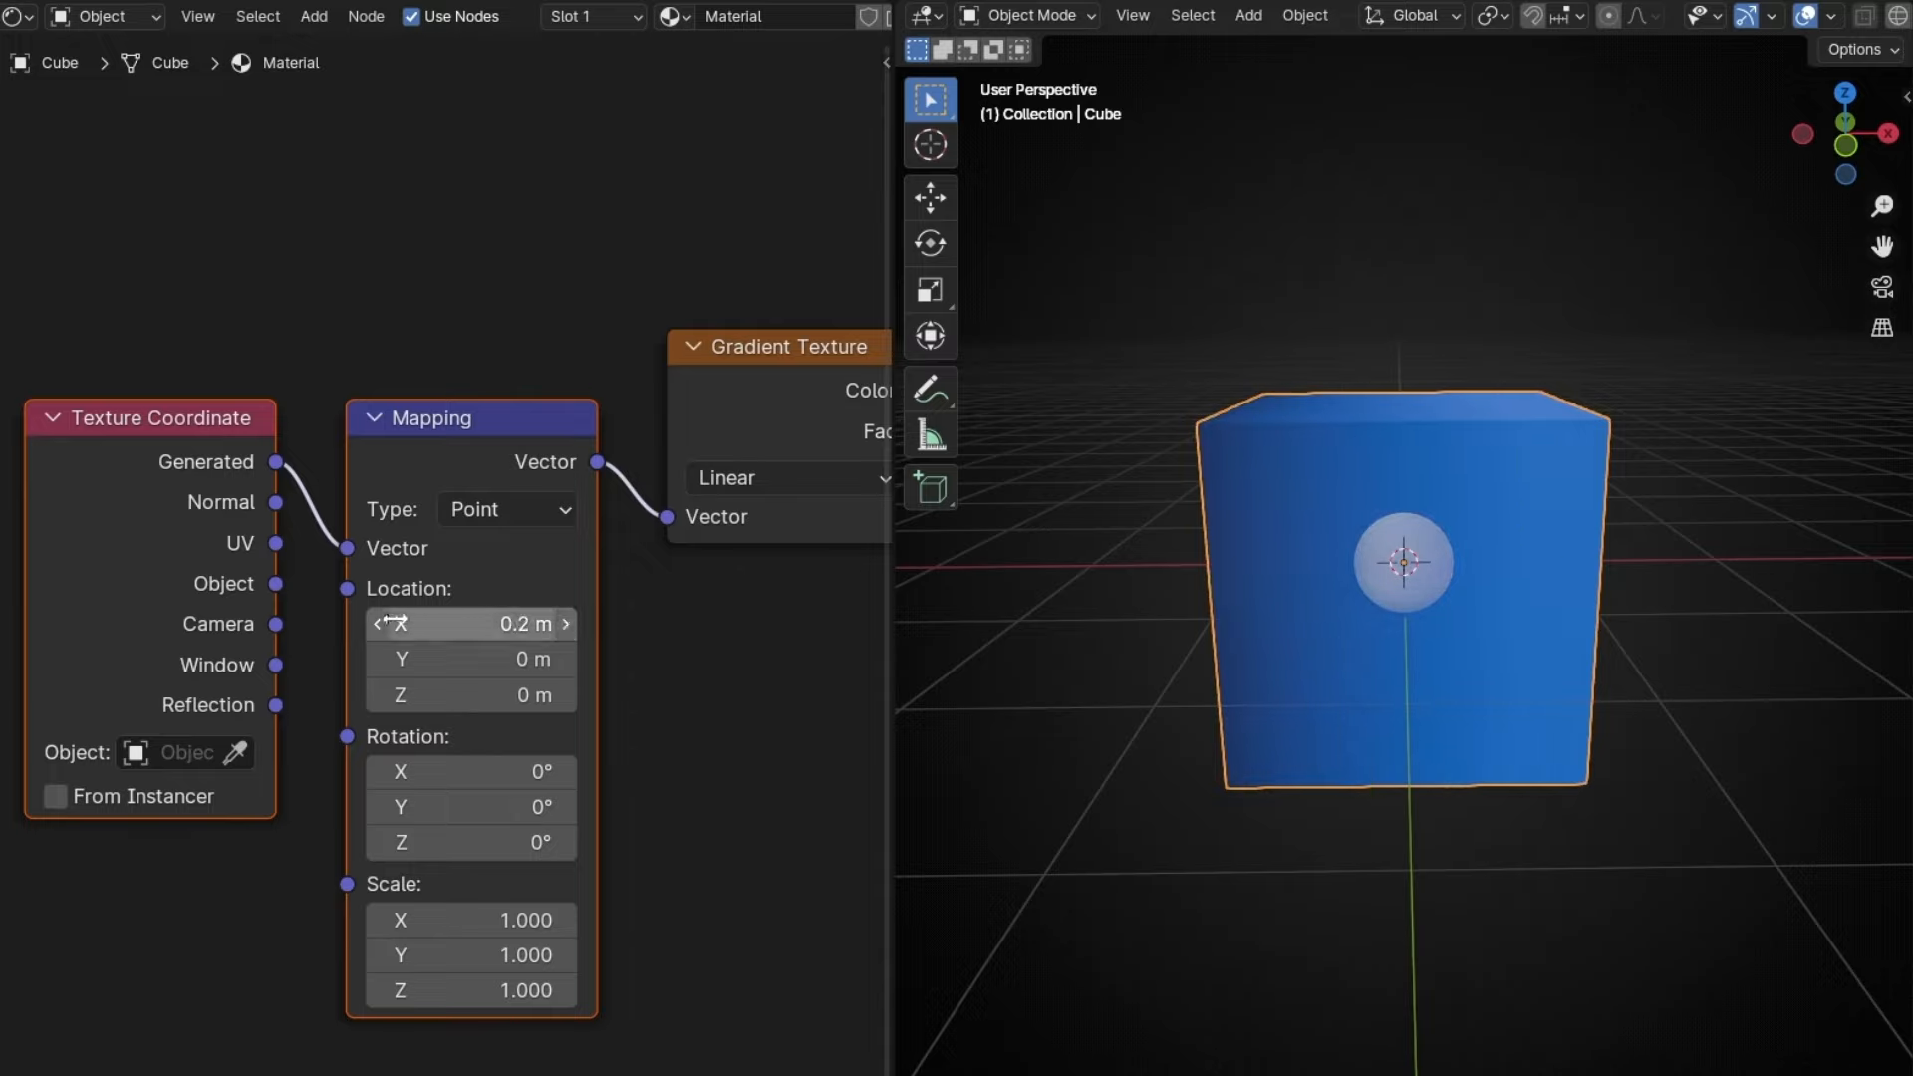
pyautogui.moveTo(489, 622); pyautogui.dragTo(379, 621)
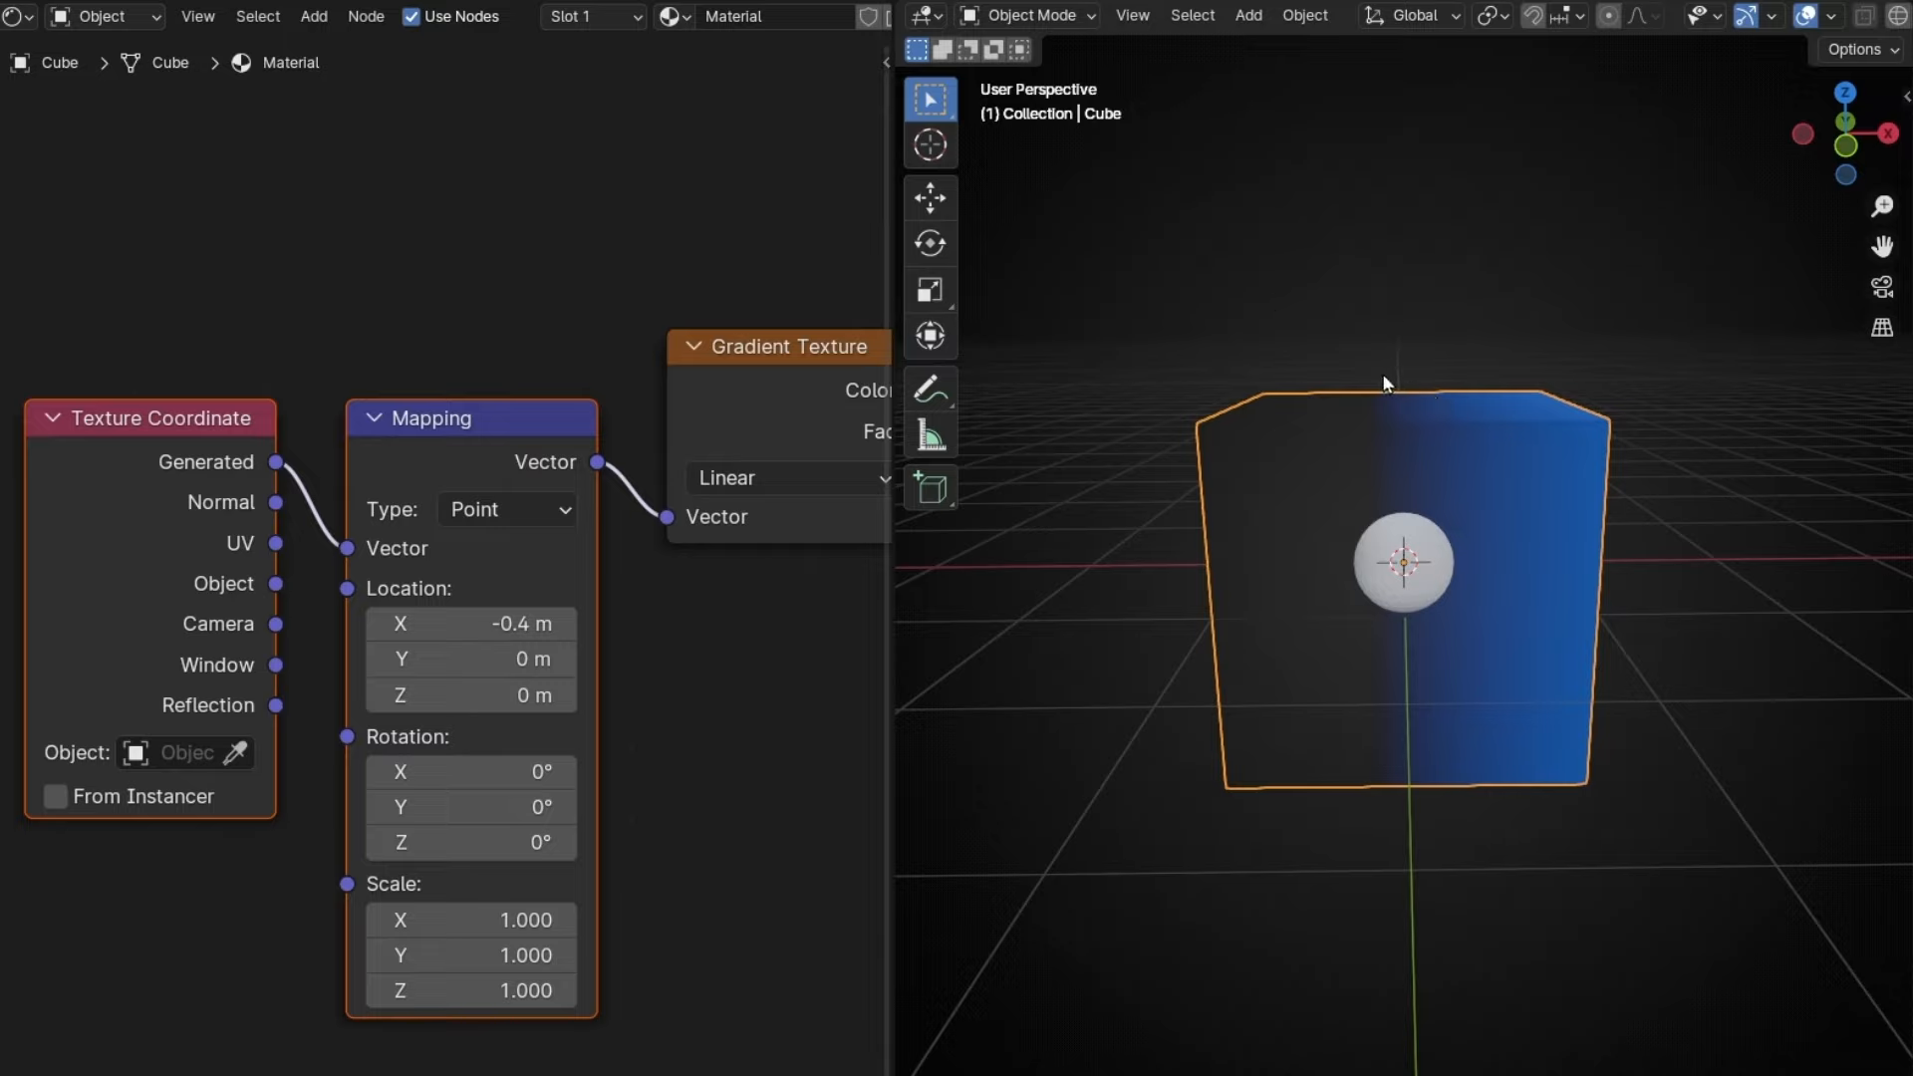
pyautogui.moveTo(1022, 317)
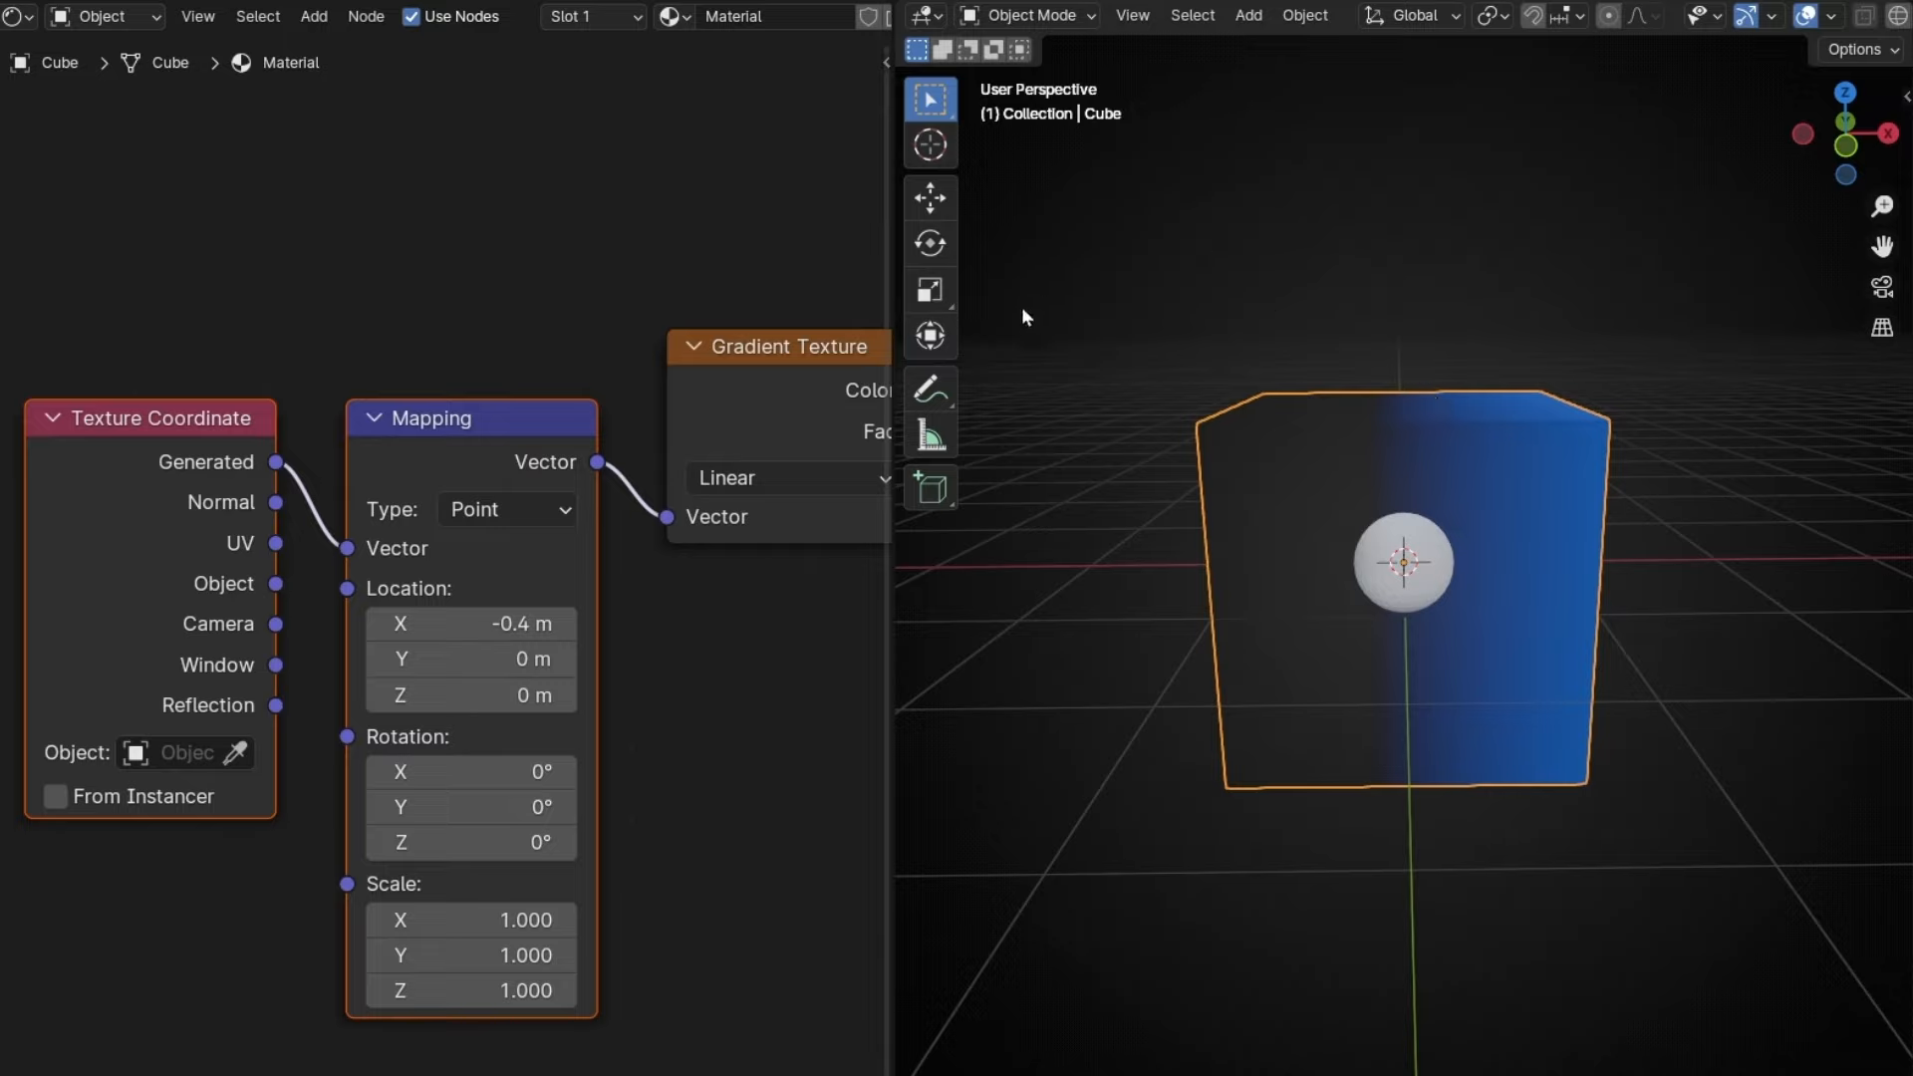
pyautogui.click(929, 388)
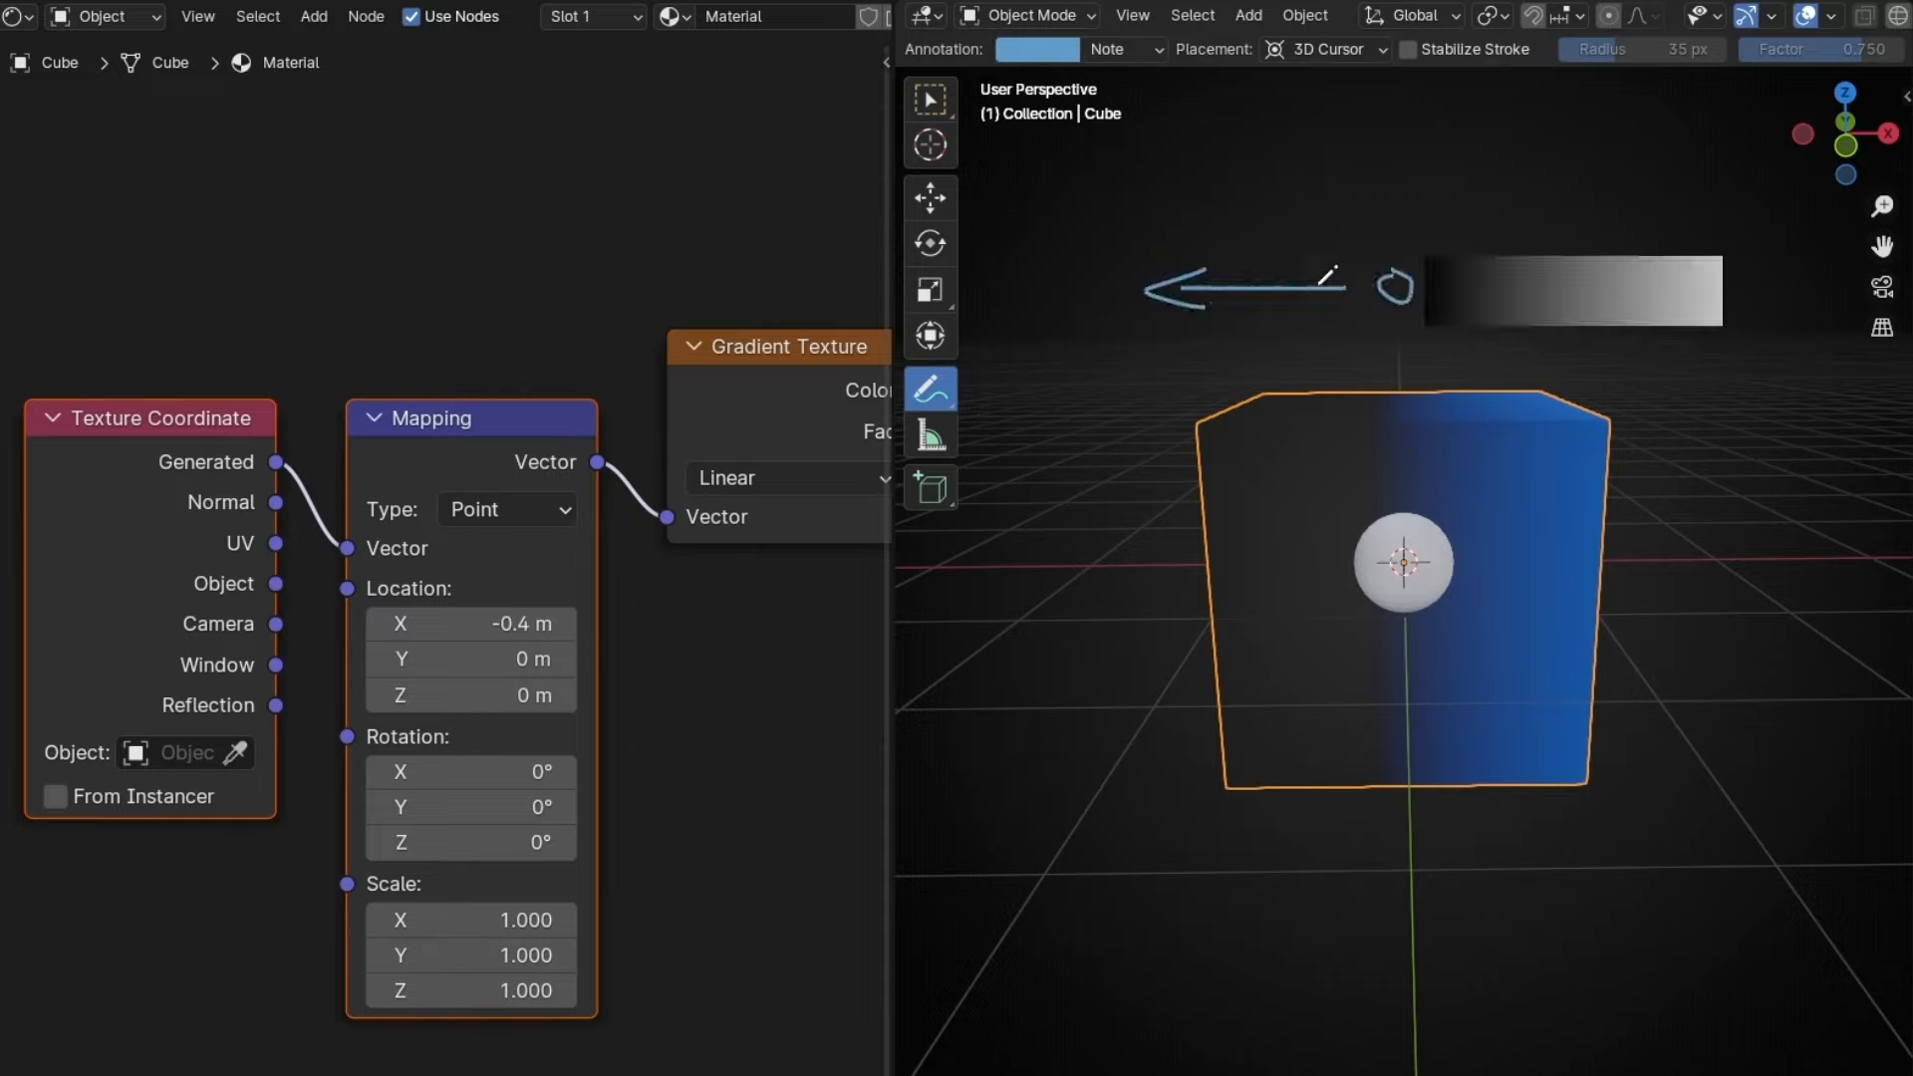
# Step: Draw annotation arrows and marks around the cube showing the gradient's direction
pyautogui.moveTo(1068, 494); pyautogui.dragTo(1282, 360)
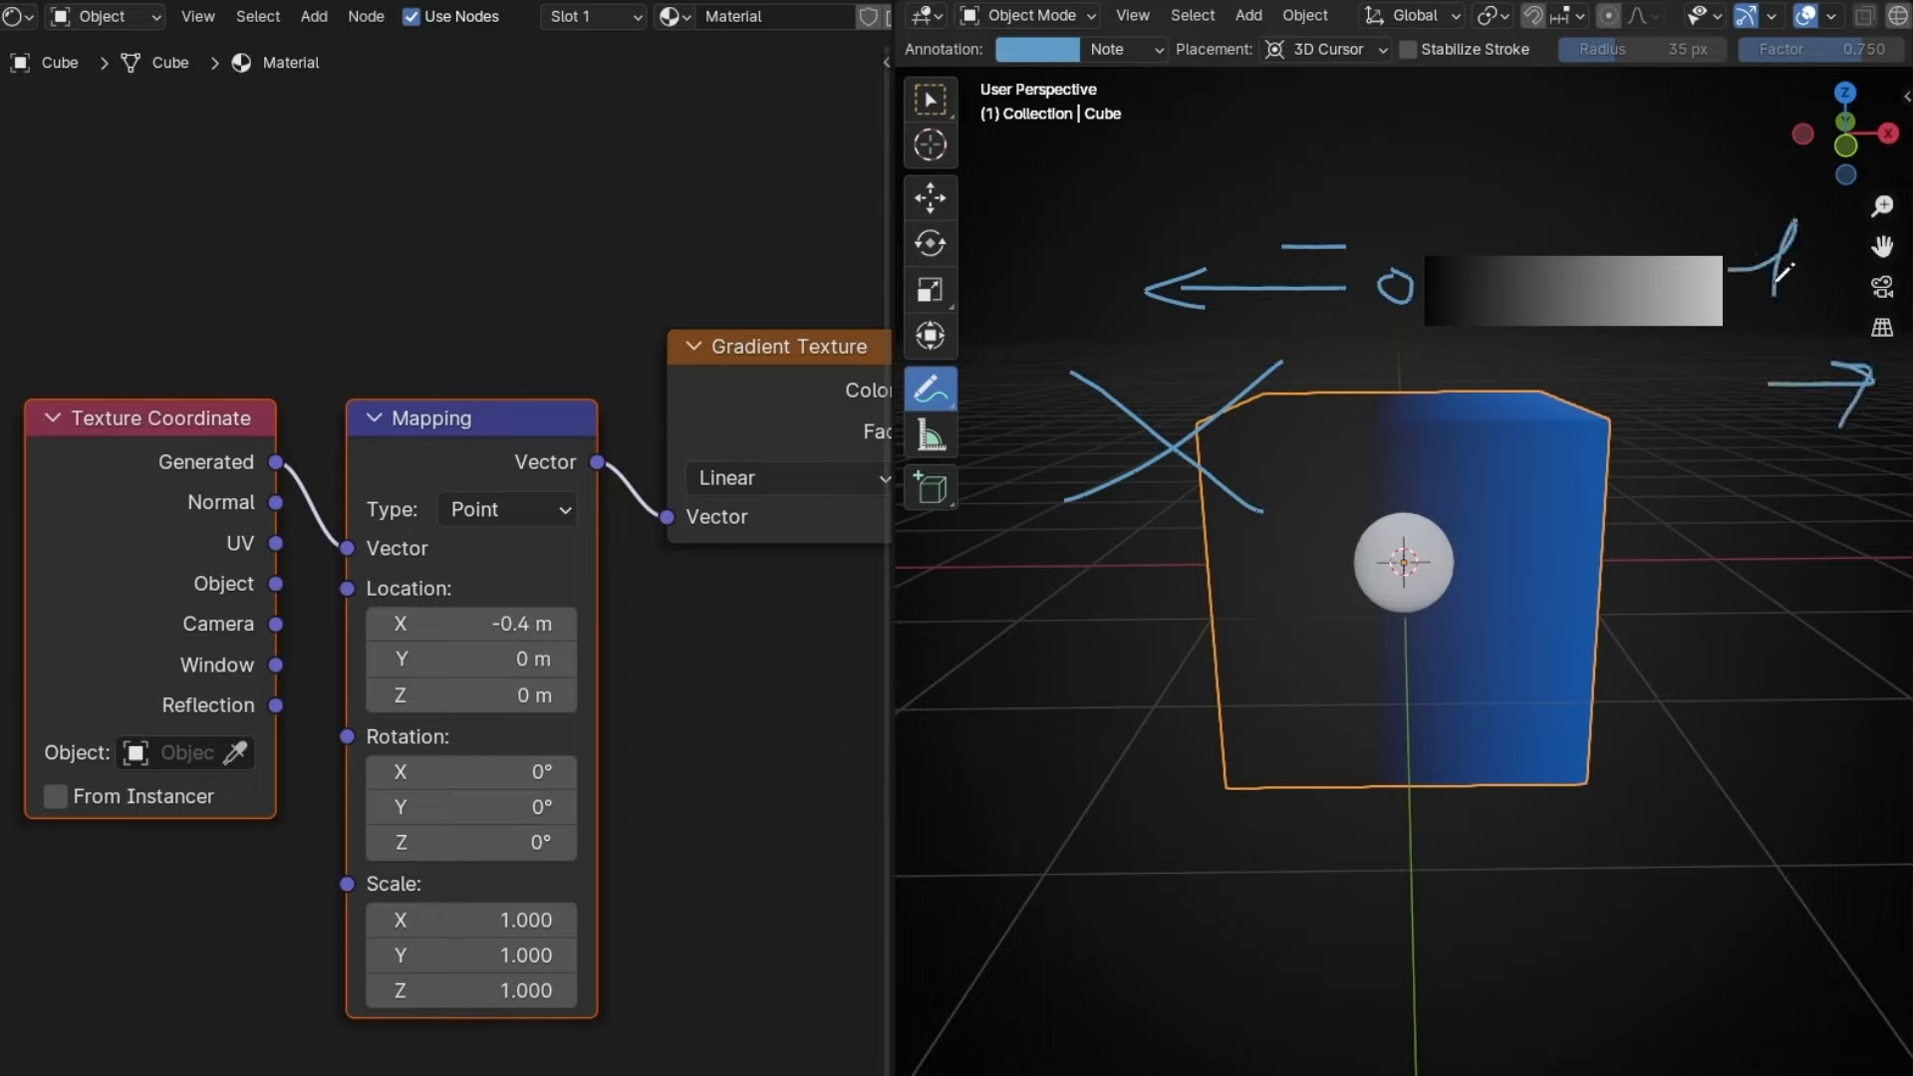
pyautogui.moveTo(1440, 293); pyautogui.dragTo(1708, 281)
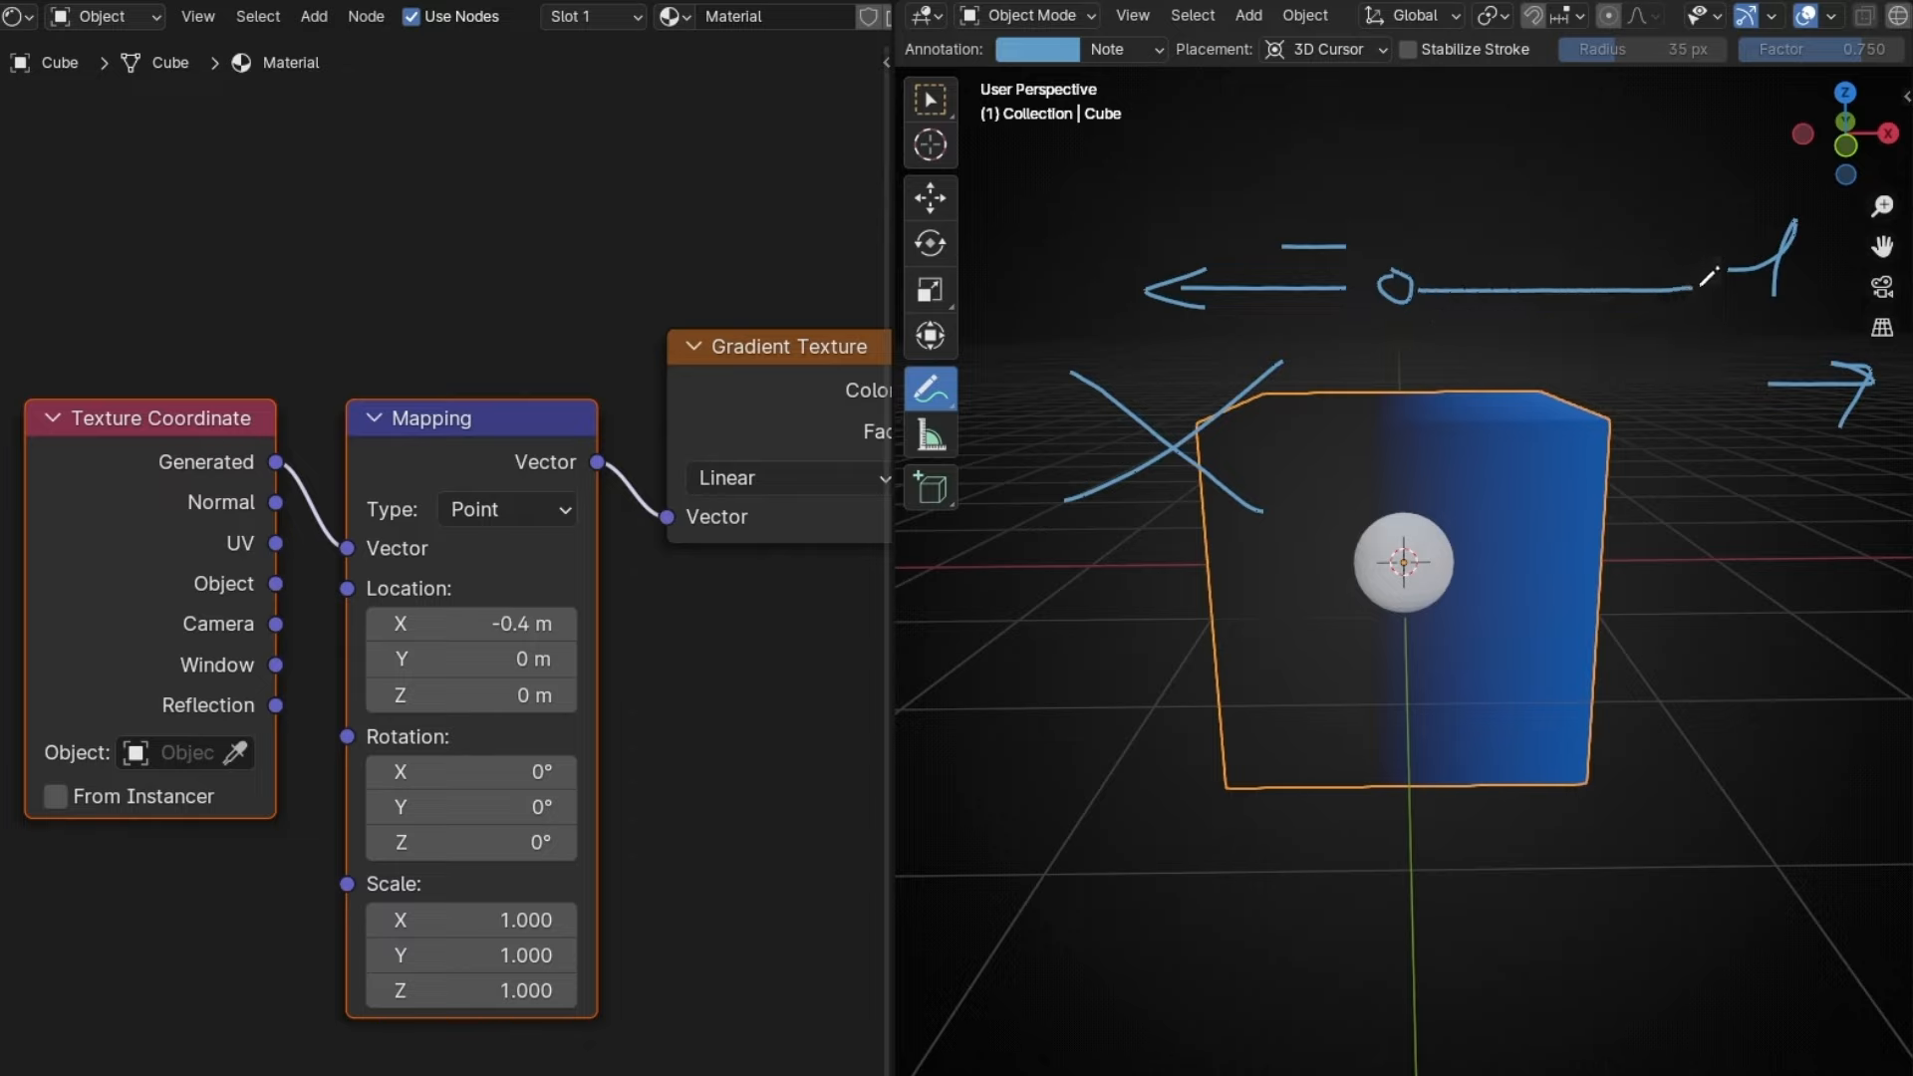
pyautogui.moveTo(1379, 440); pyautogui.dragTo(1574, 371)
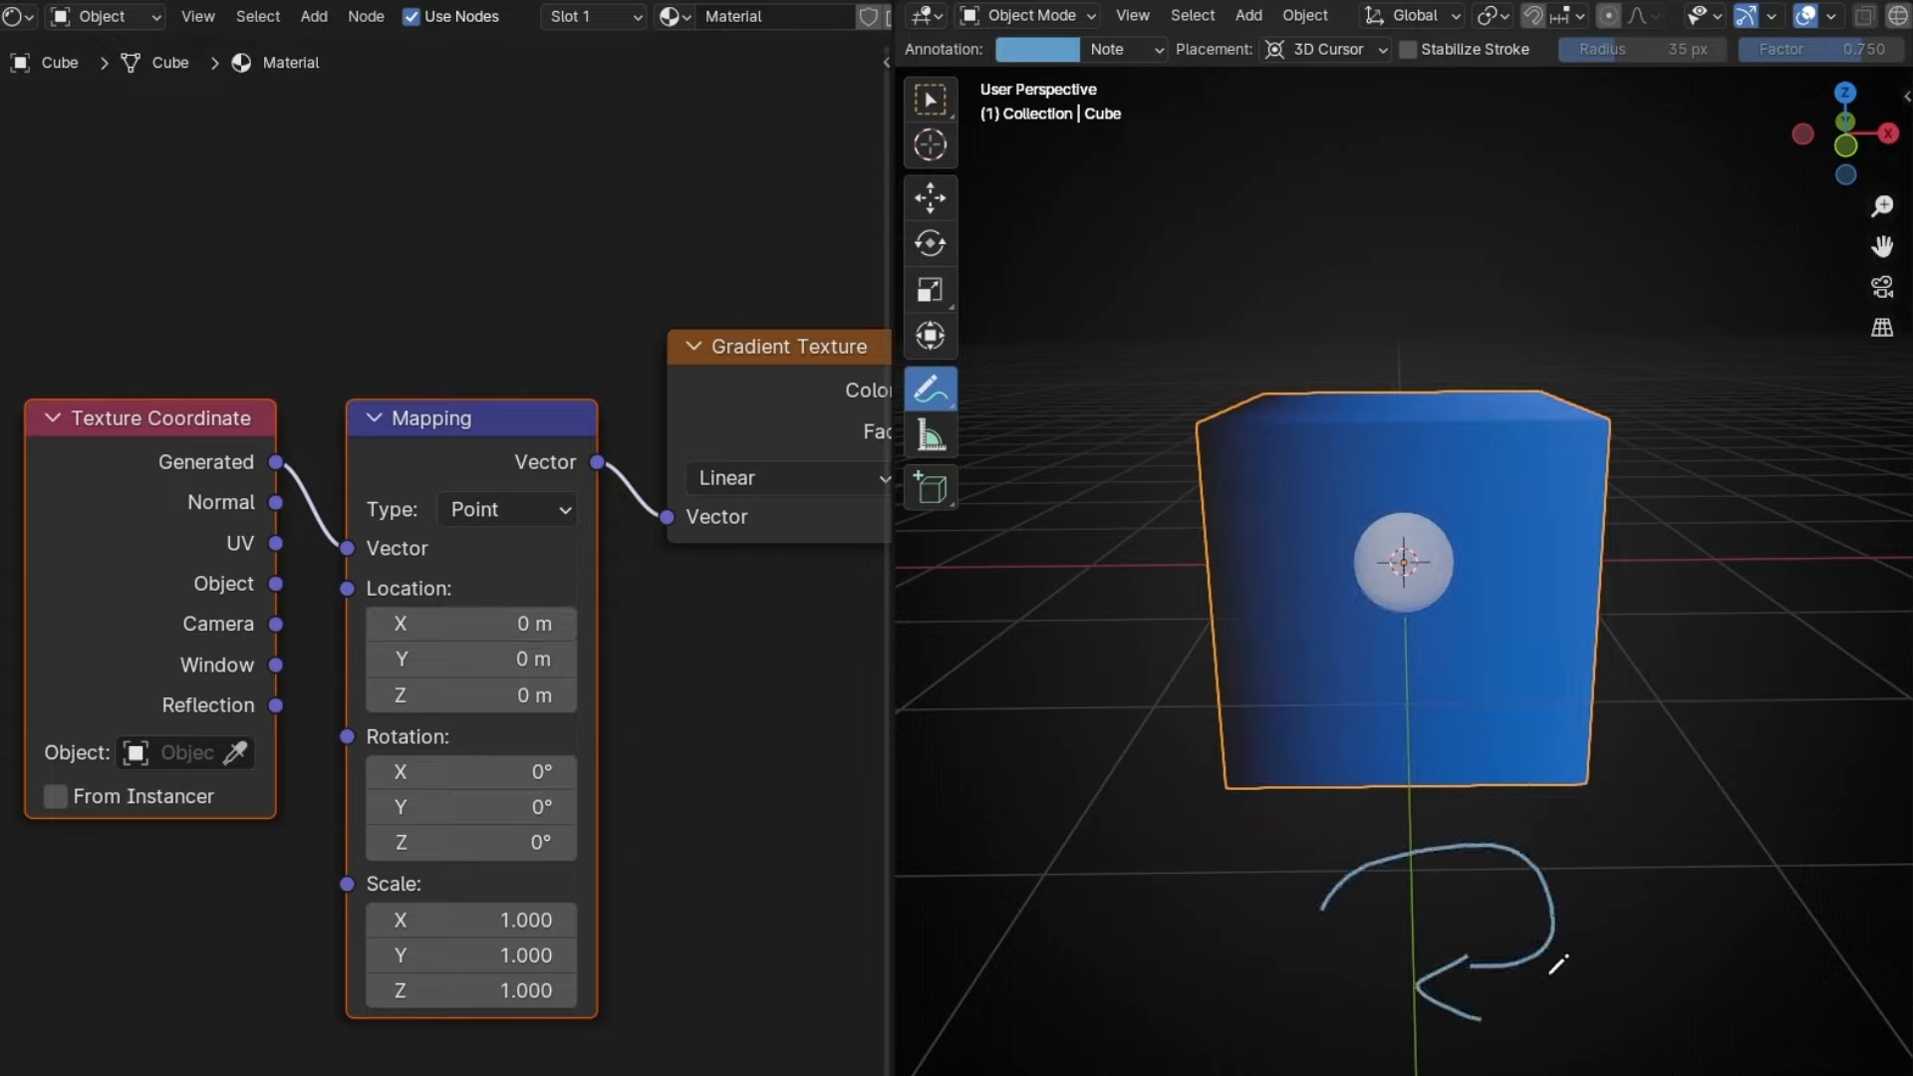
# Step: Rotate the gradient vertically and slide Mapping Location X through offsets, ending at -0.3 m
pyautogui.moveTo(470, 806); pyautogui.dragTo(512, 806)
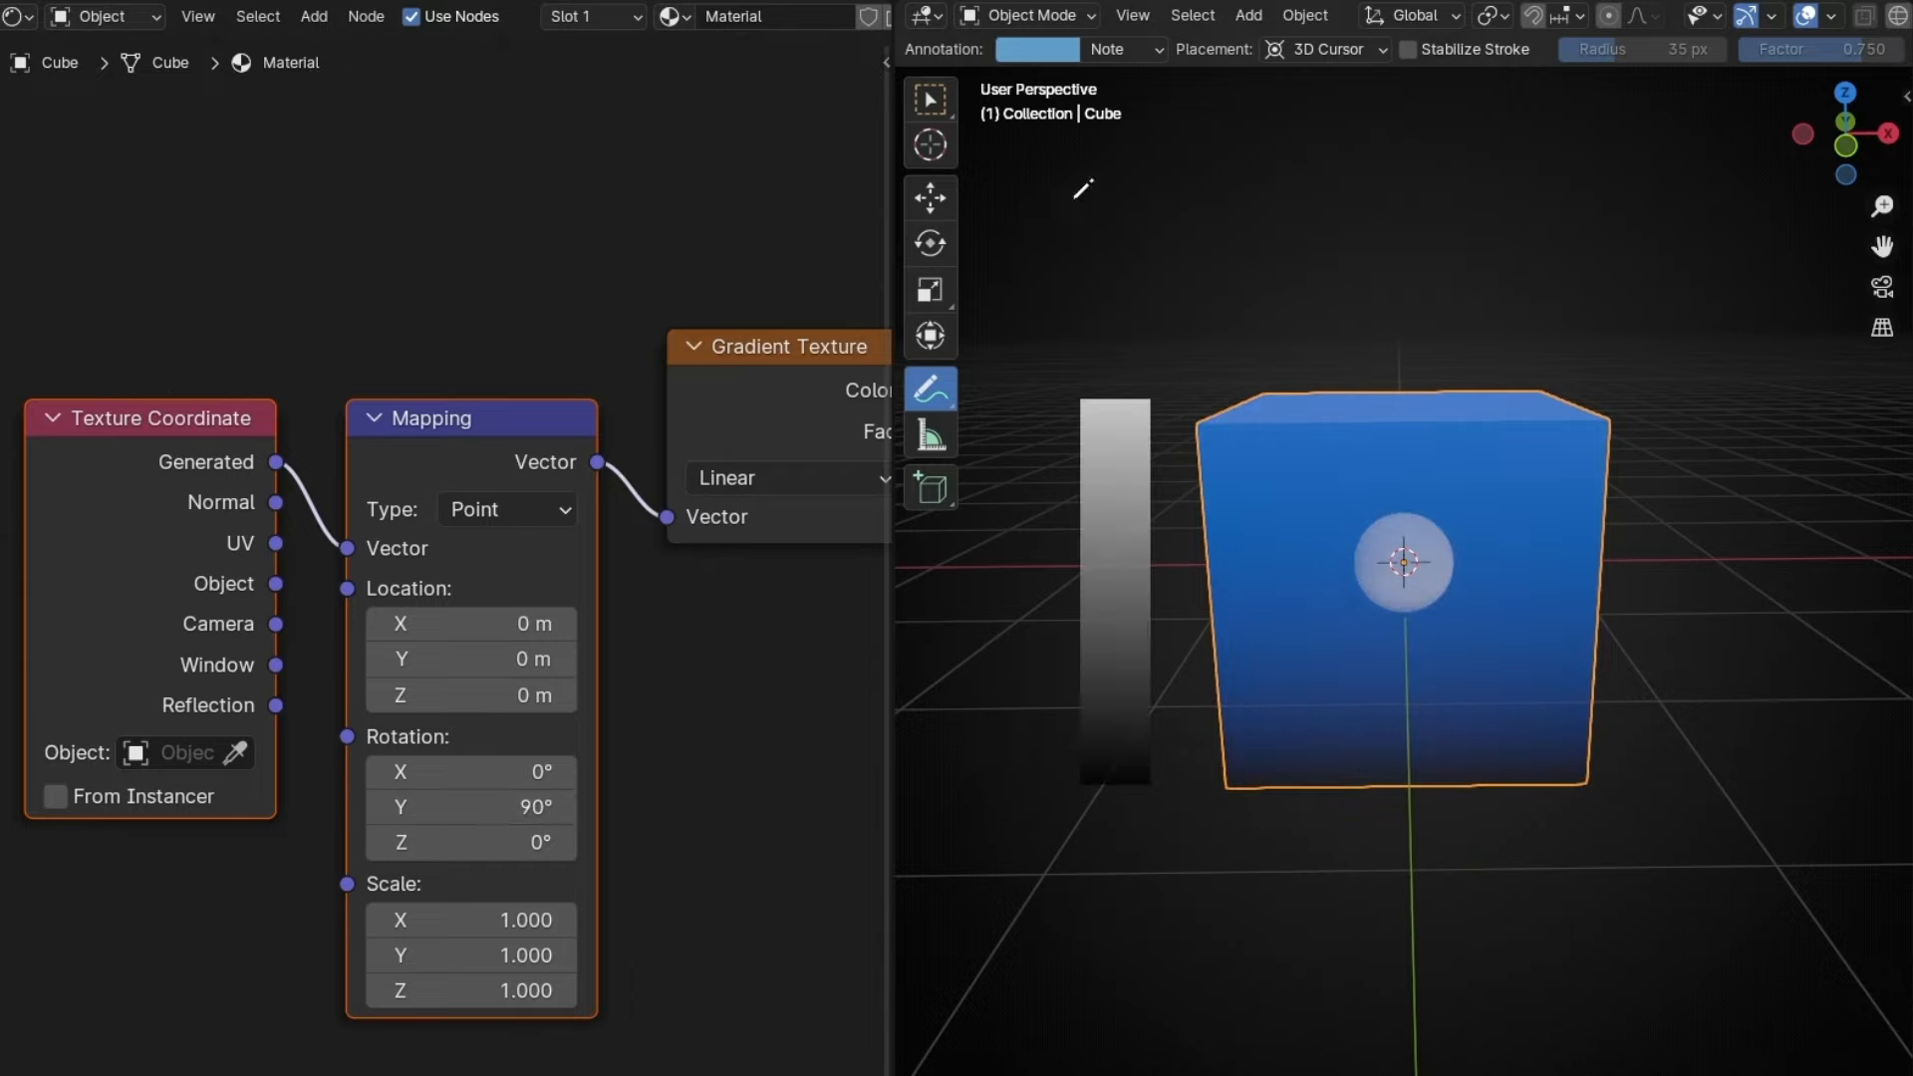
pyautogui.moveTo(470, 623); pyautogui.dragTo(366, 624)
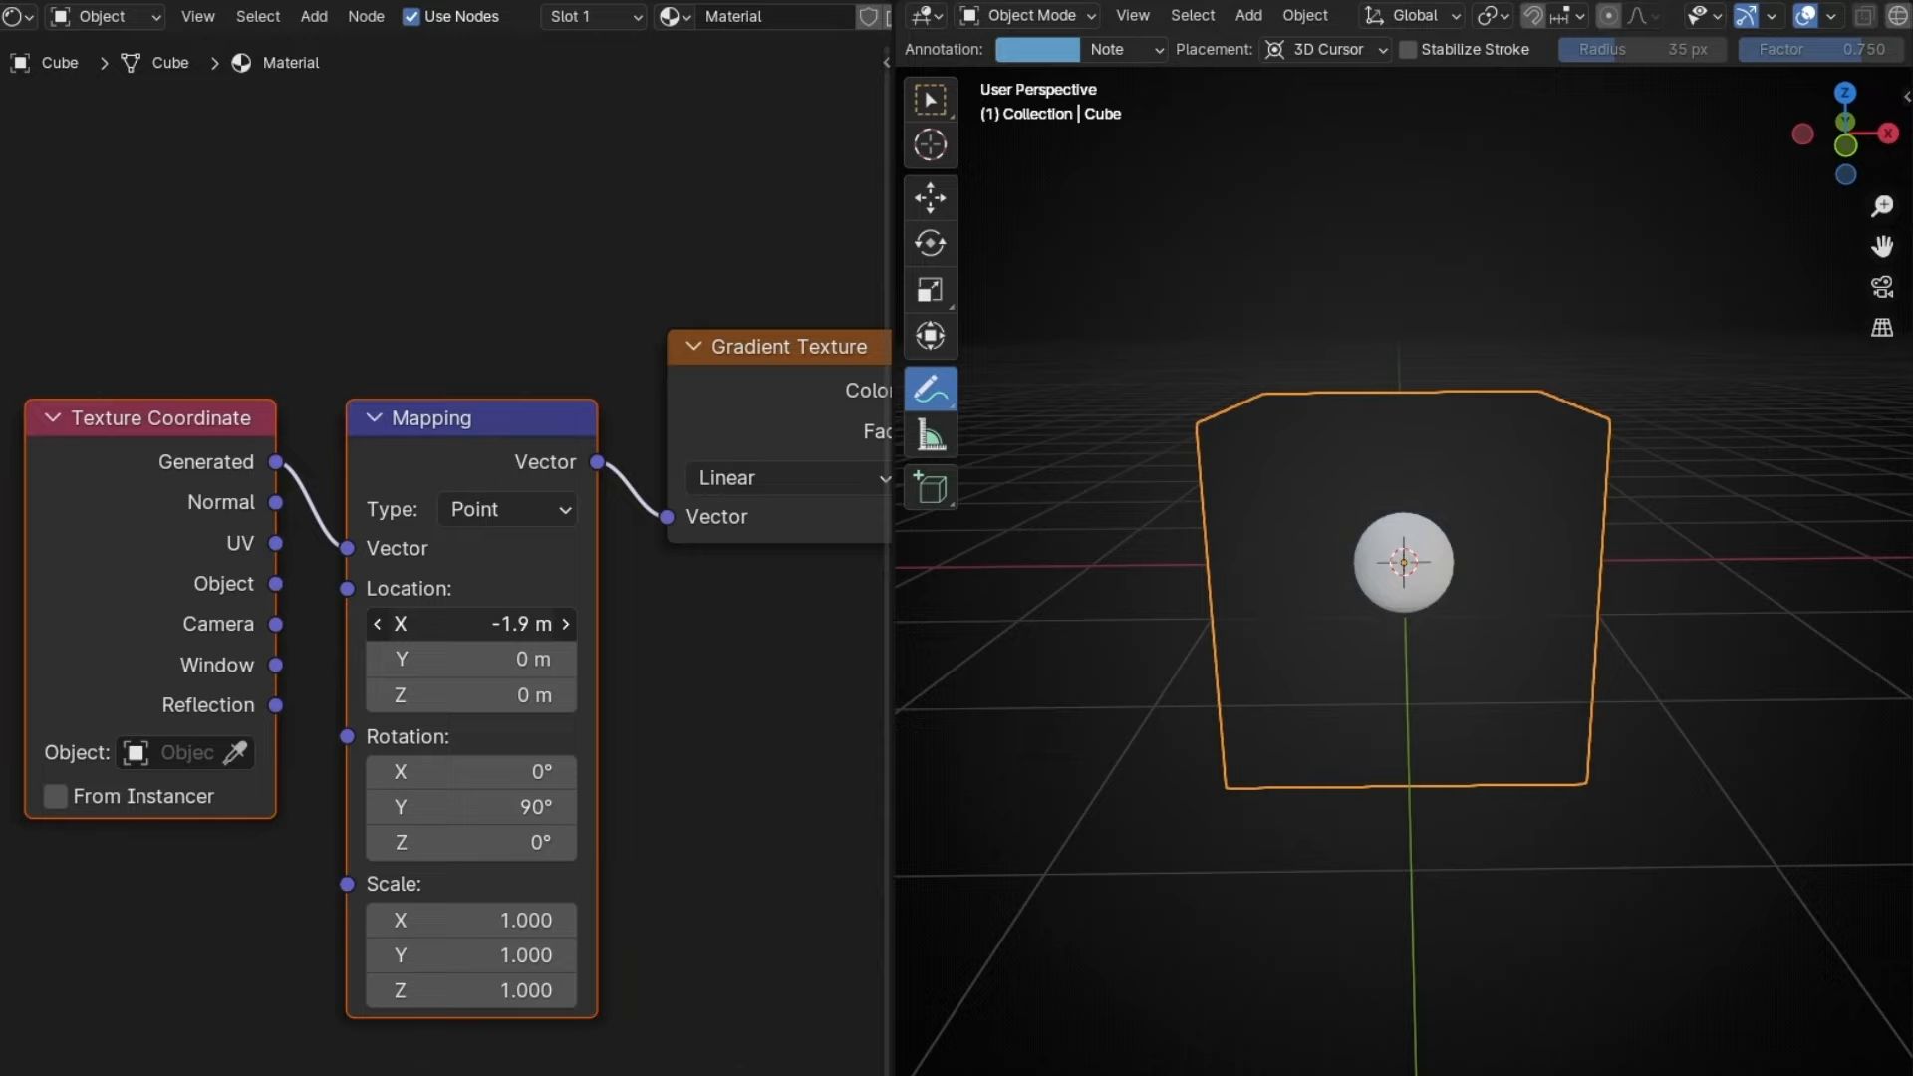
pyautogui.moveTo(469, 624); pyautogui.dragTo(457, 624)
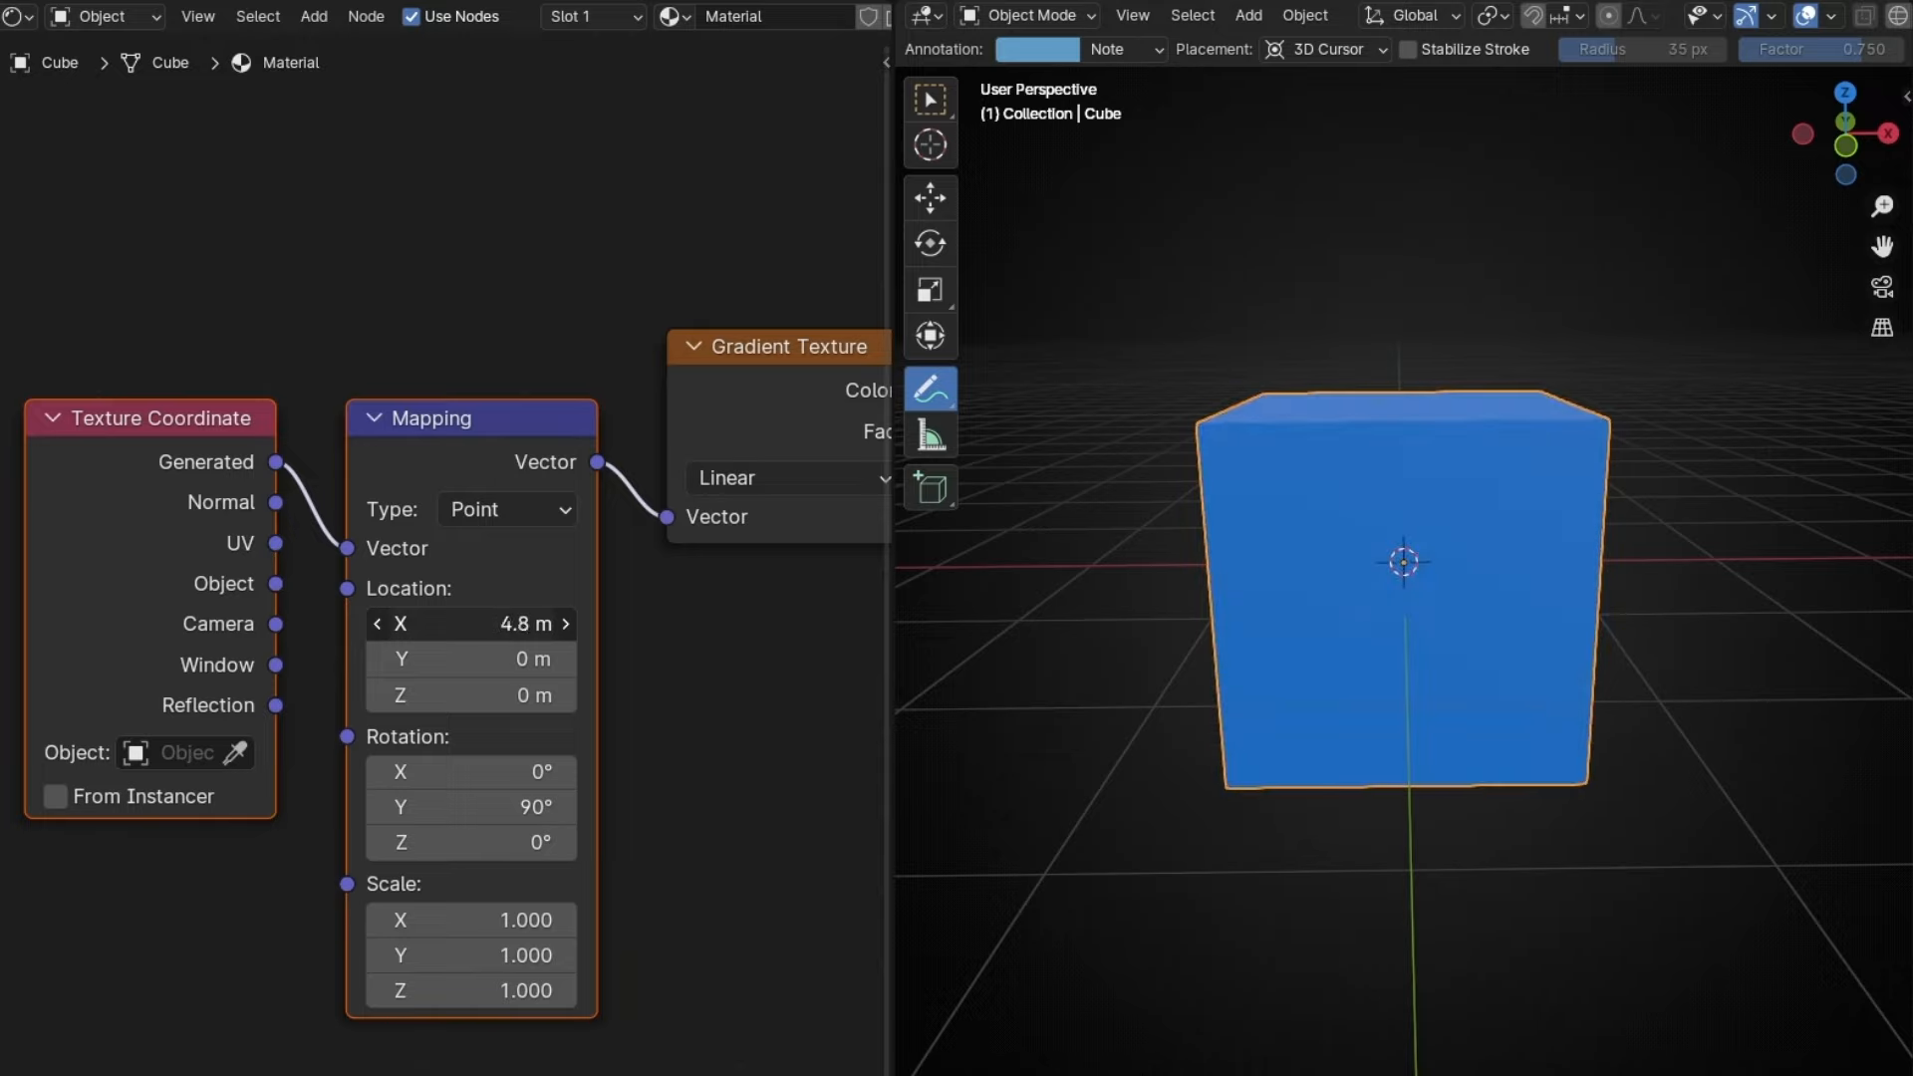
pyautogui.moveTo(549, 624); pyautogui.dragTo(513, 624)
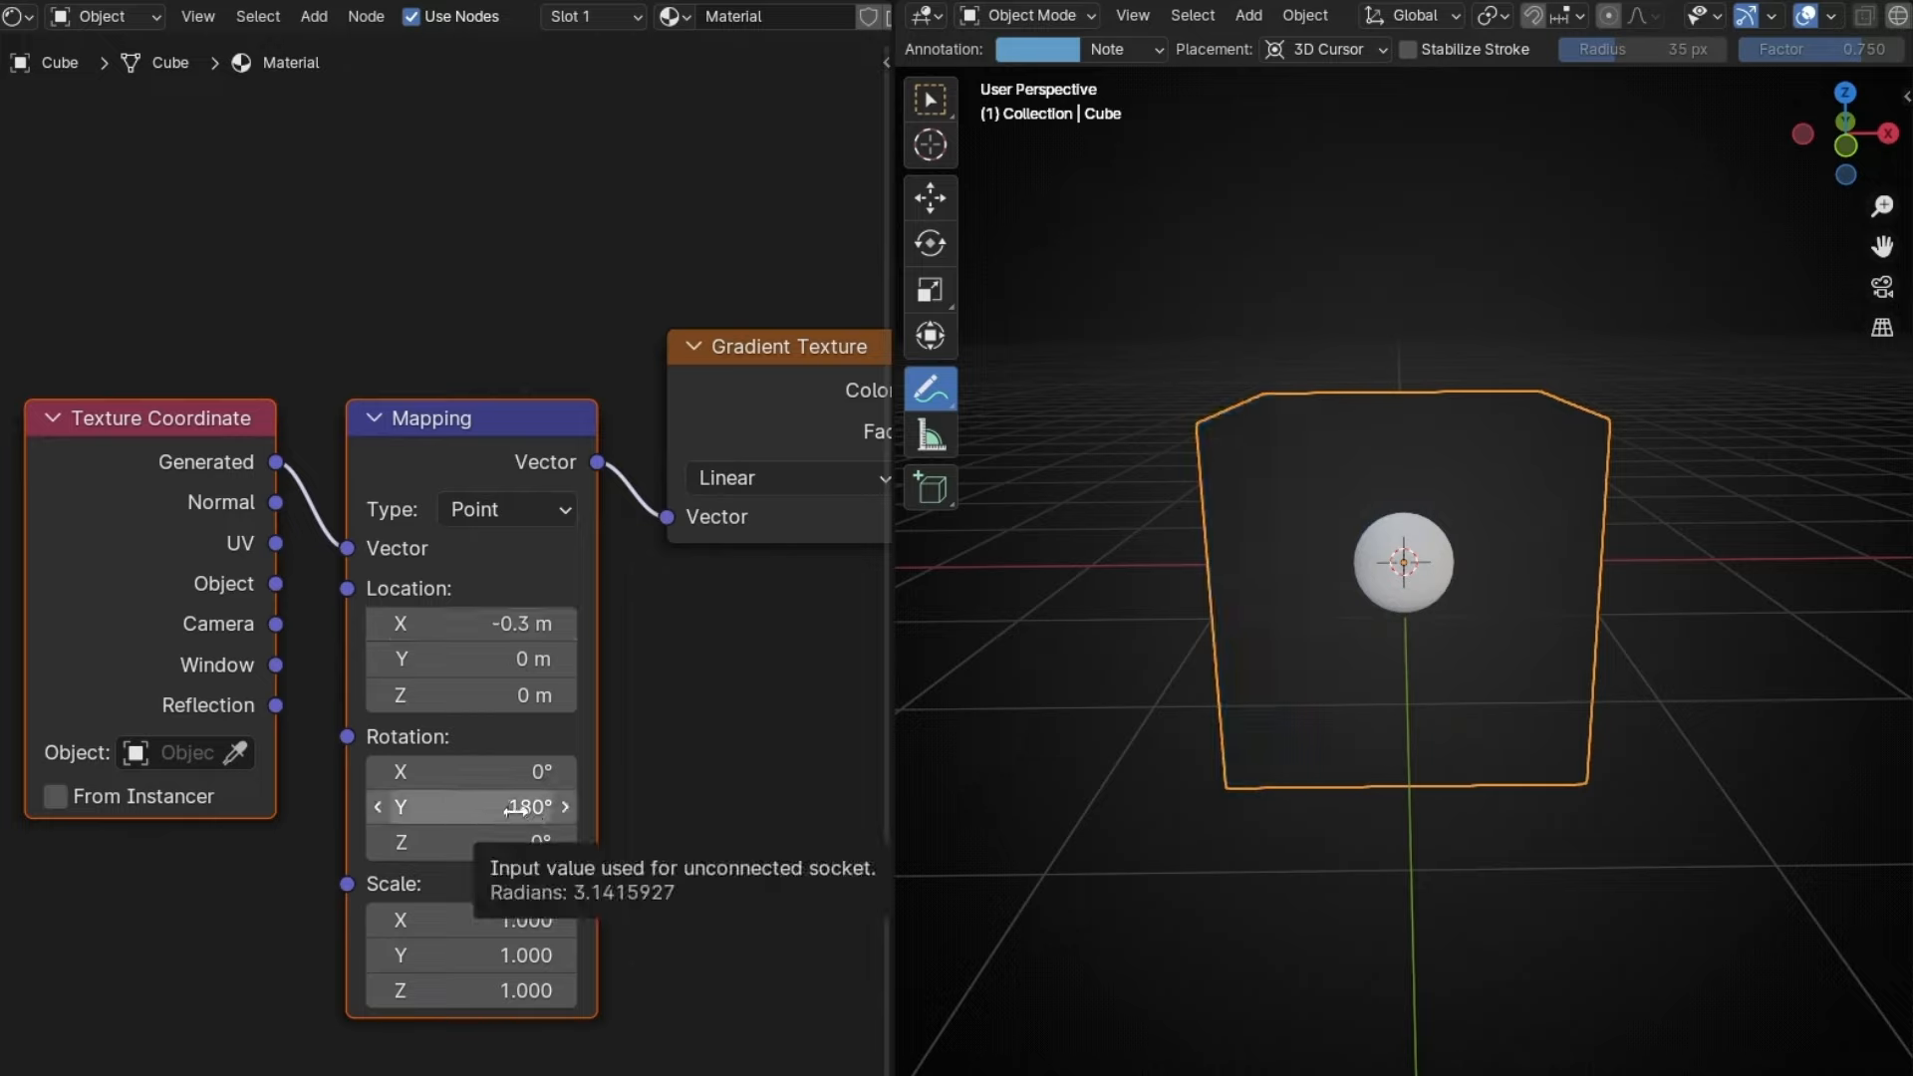
# Step: Compare Mapping Rotation Y of 270° and 90° while sliding Location X, ending at 90° and -0.4 m
pyautogui.write('90')
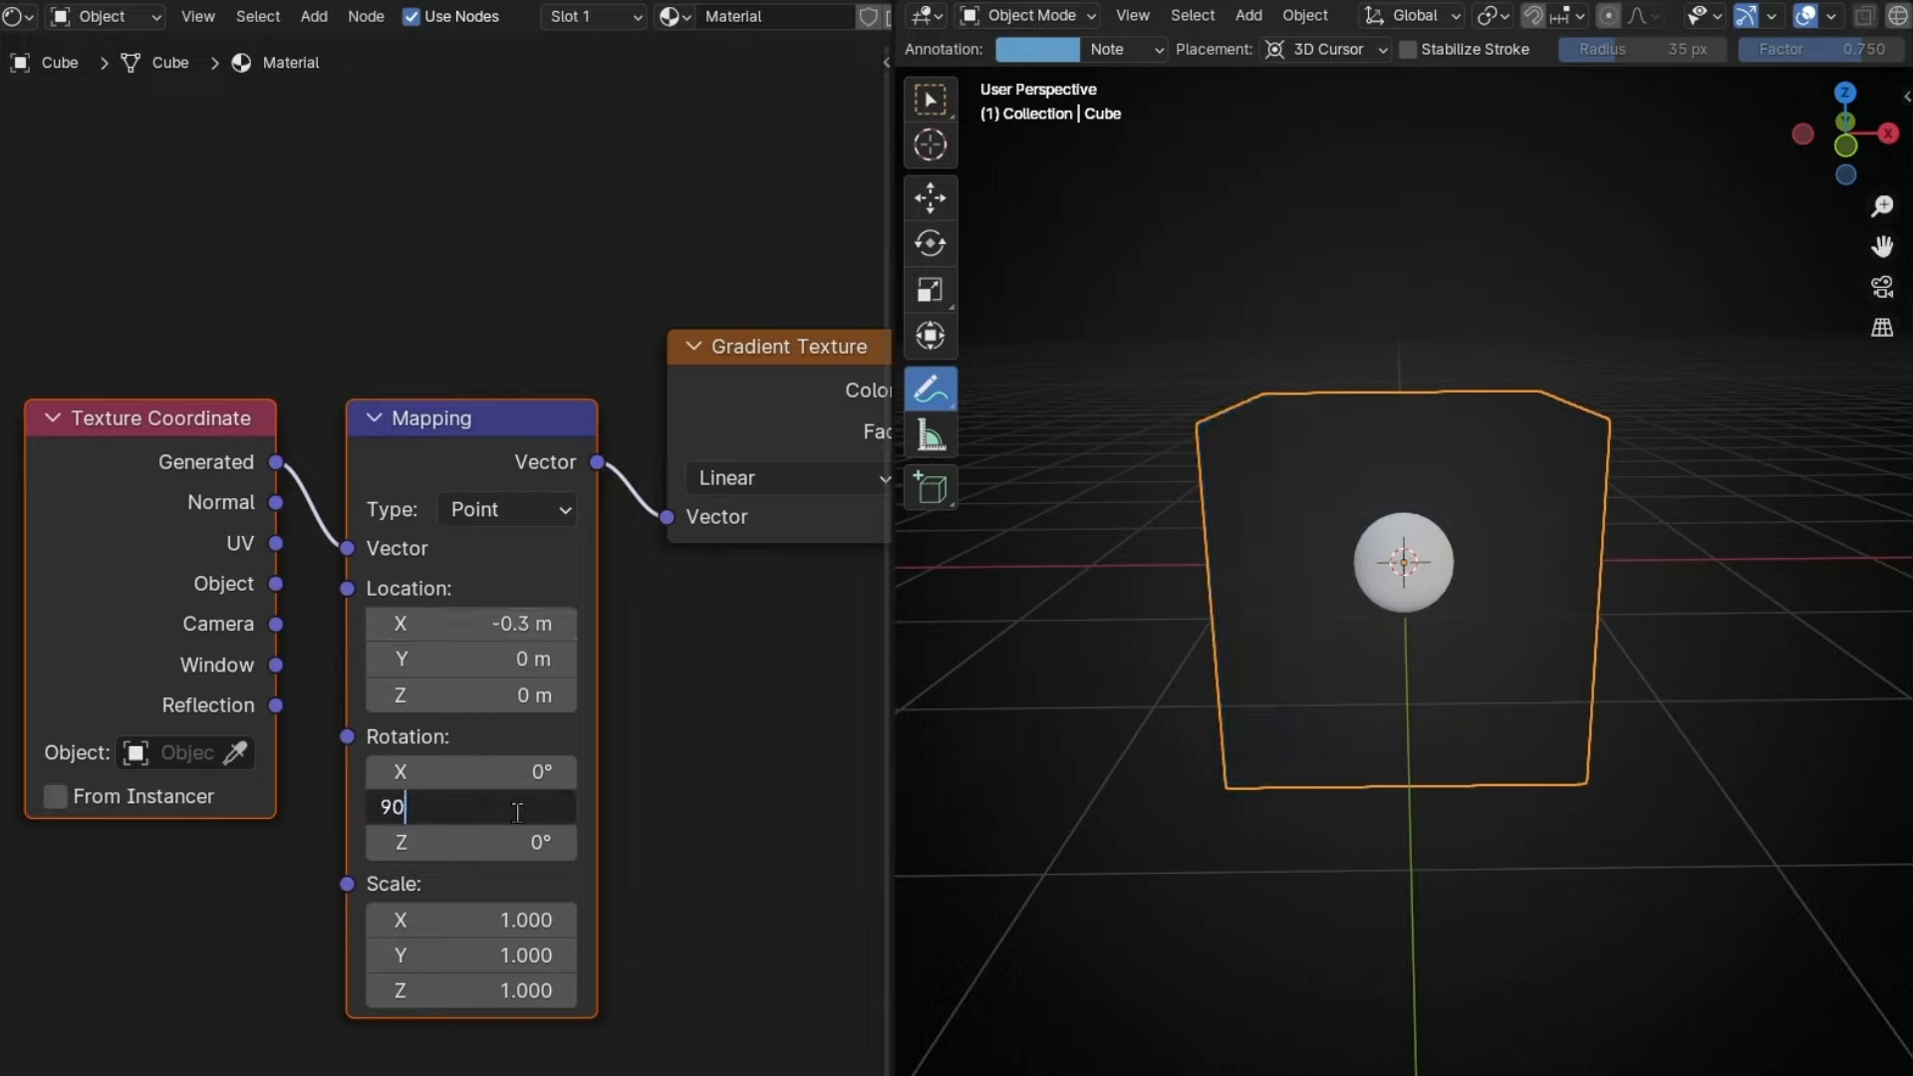
pyautogui.write('+180')
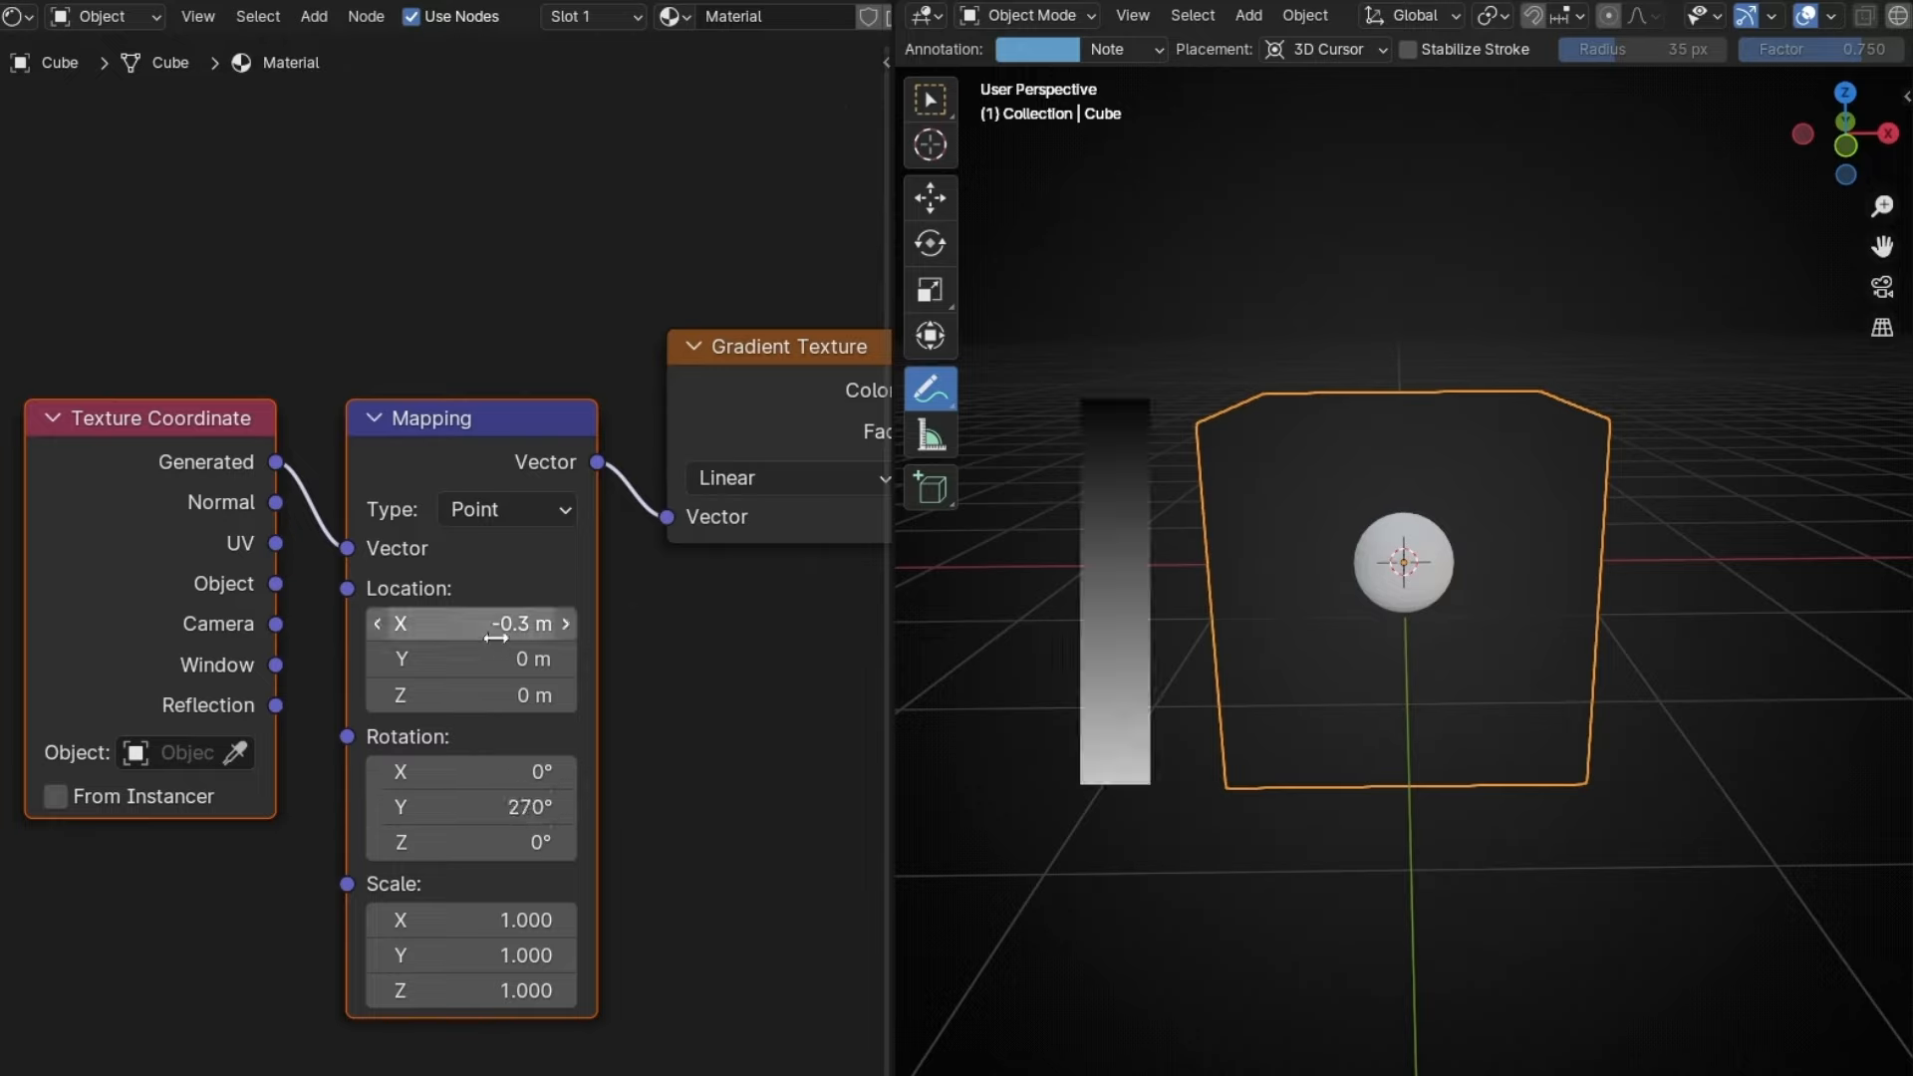
pyautogui.moveTo(500, 623); pyautogui.dragTo(366, 624)
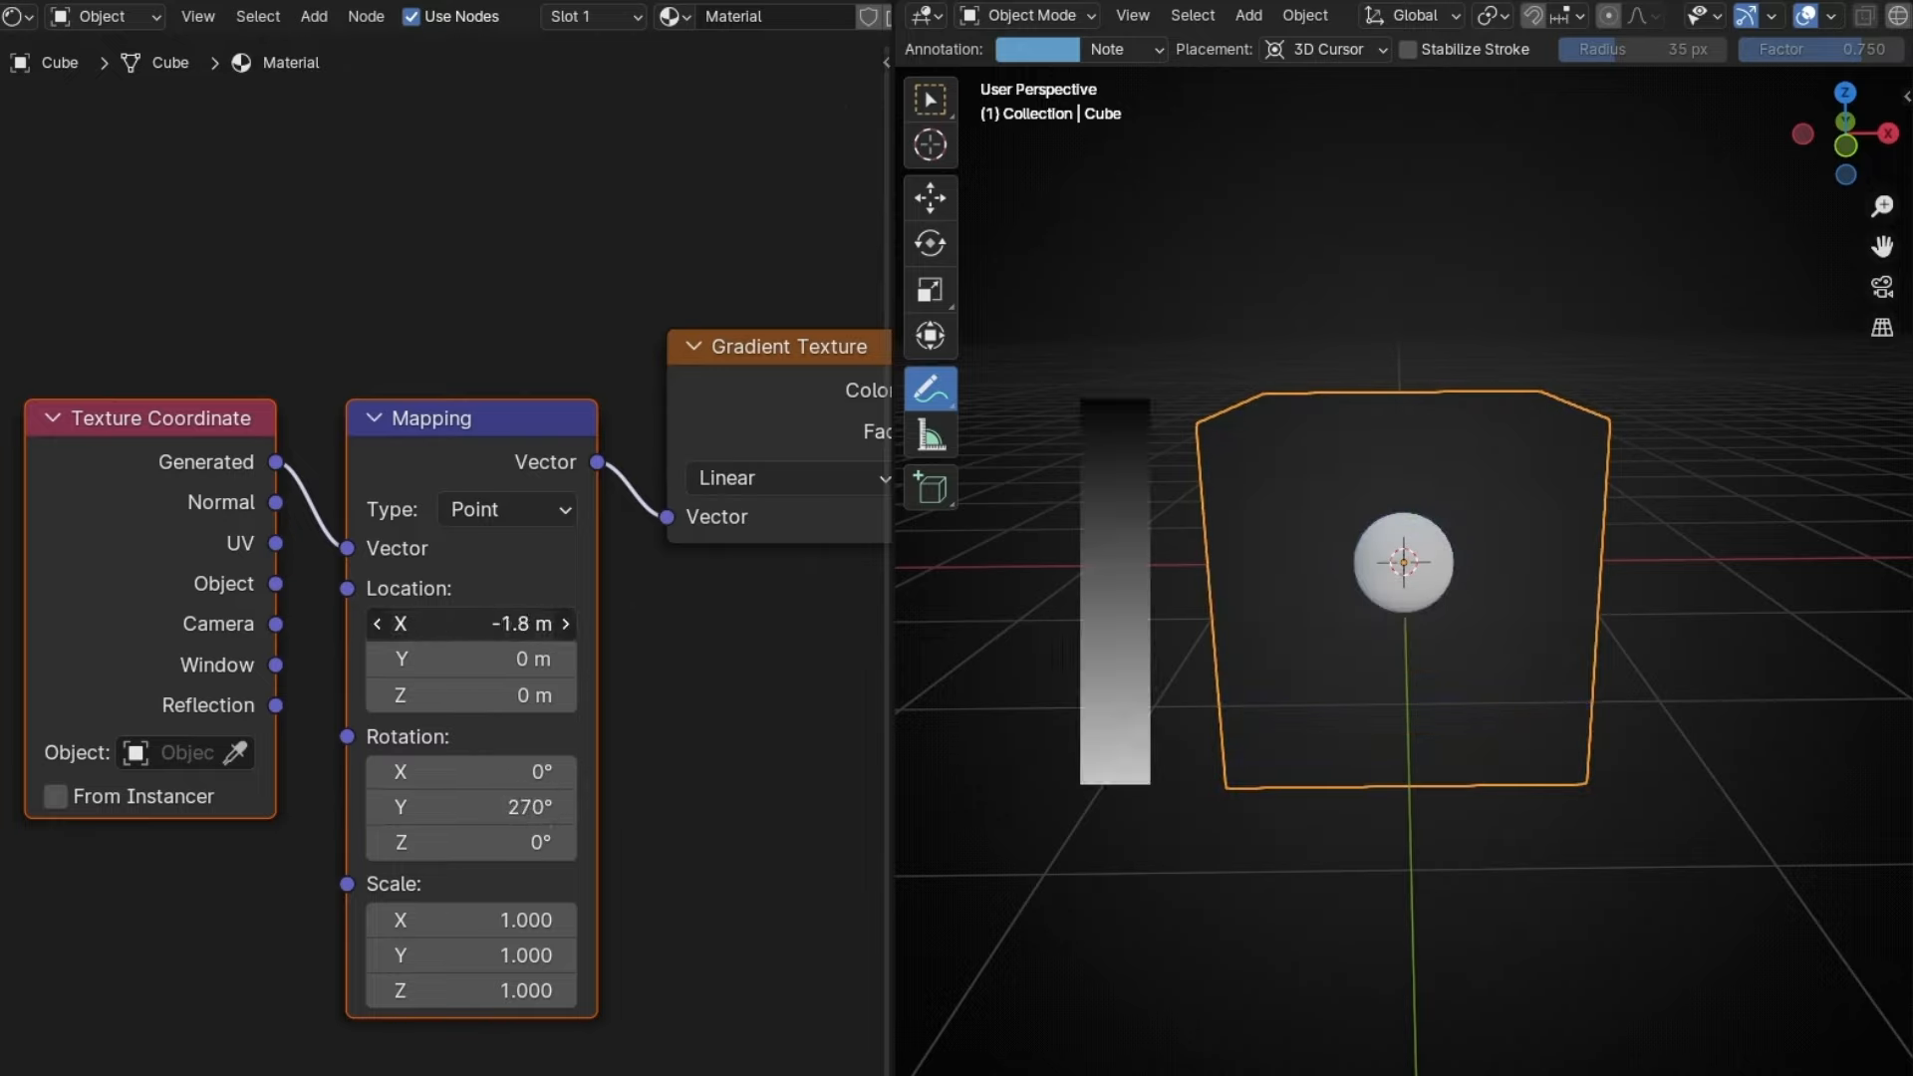
pyautogui.moveTo(470, 624); pyautogui.dragTo(549, 624)
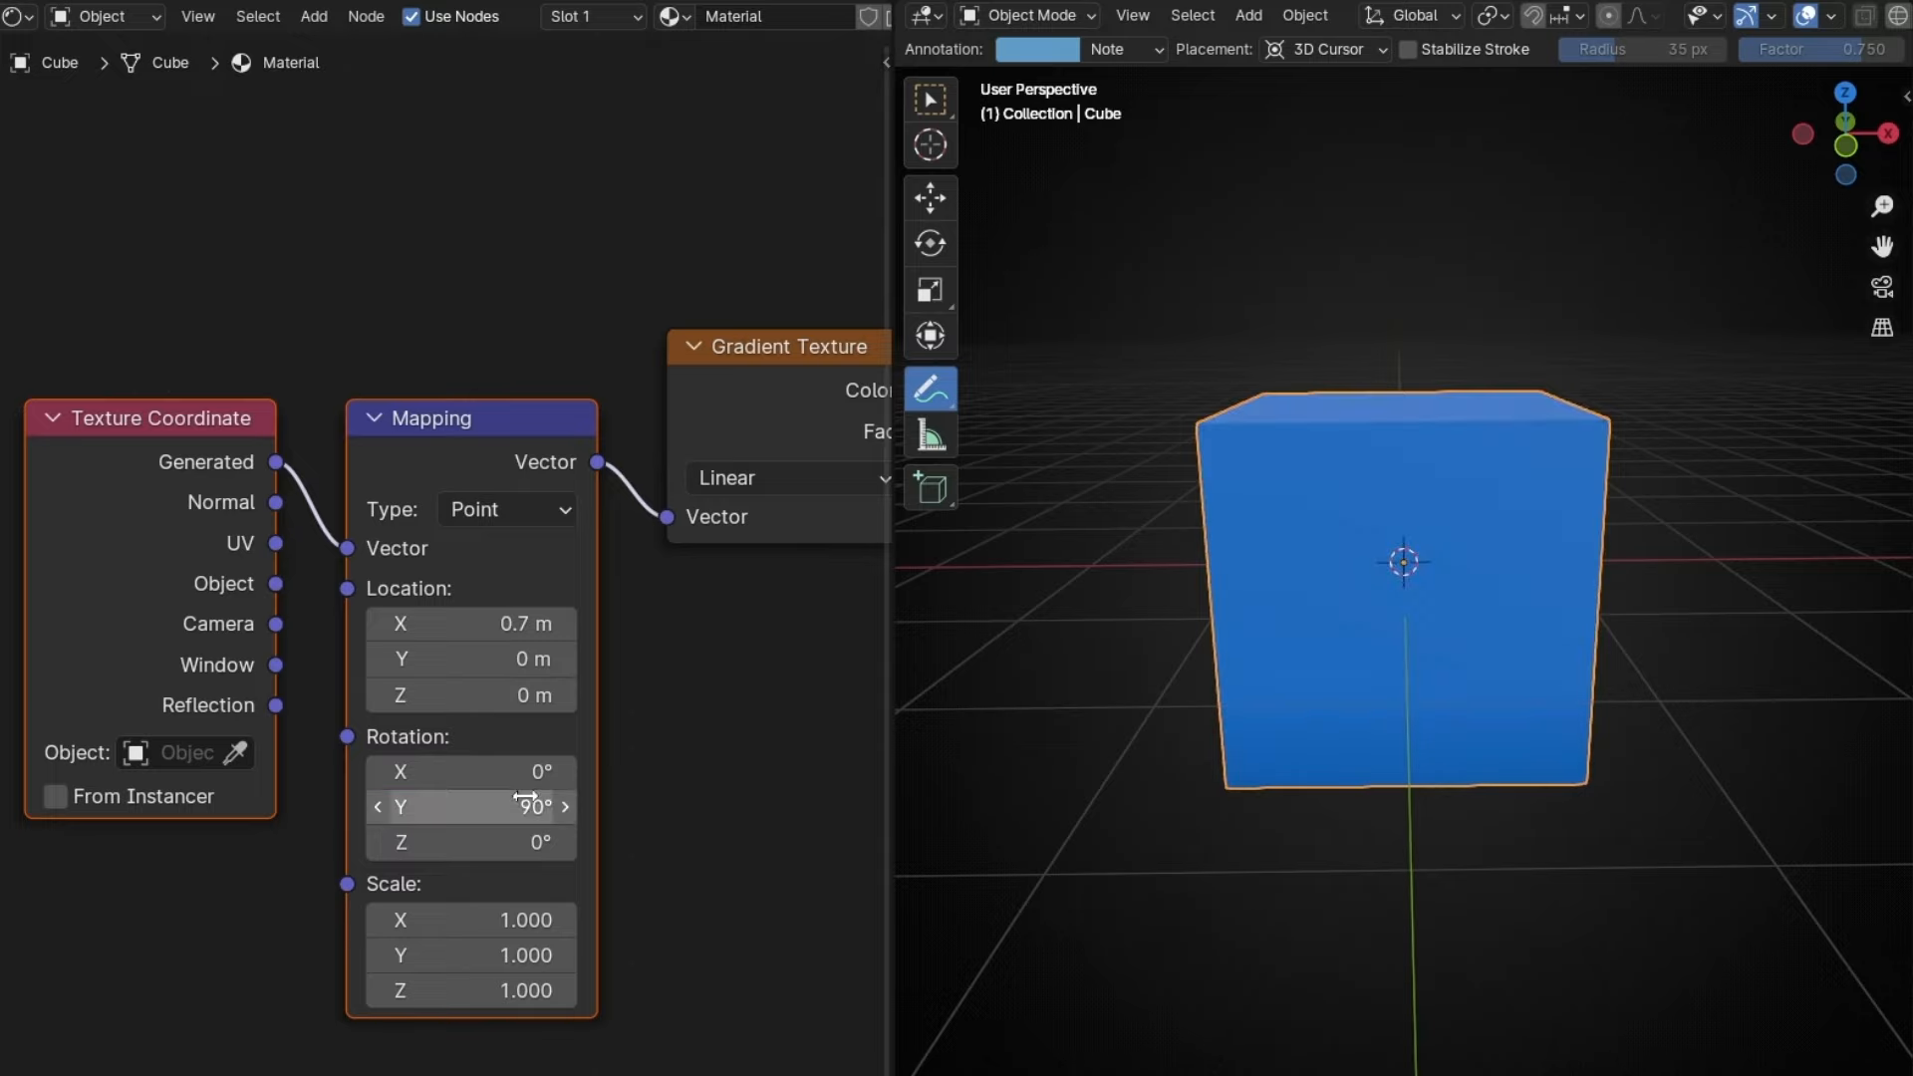
pyautogui.moveTo(469, 623); pyautogui.dragTo(549, 624)
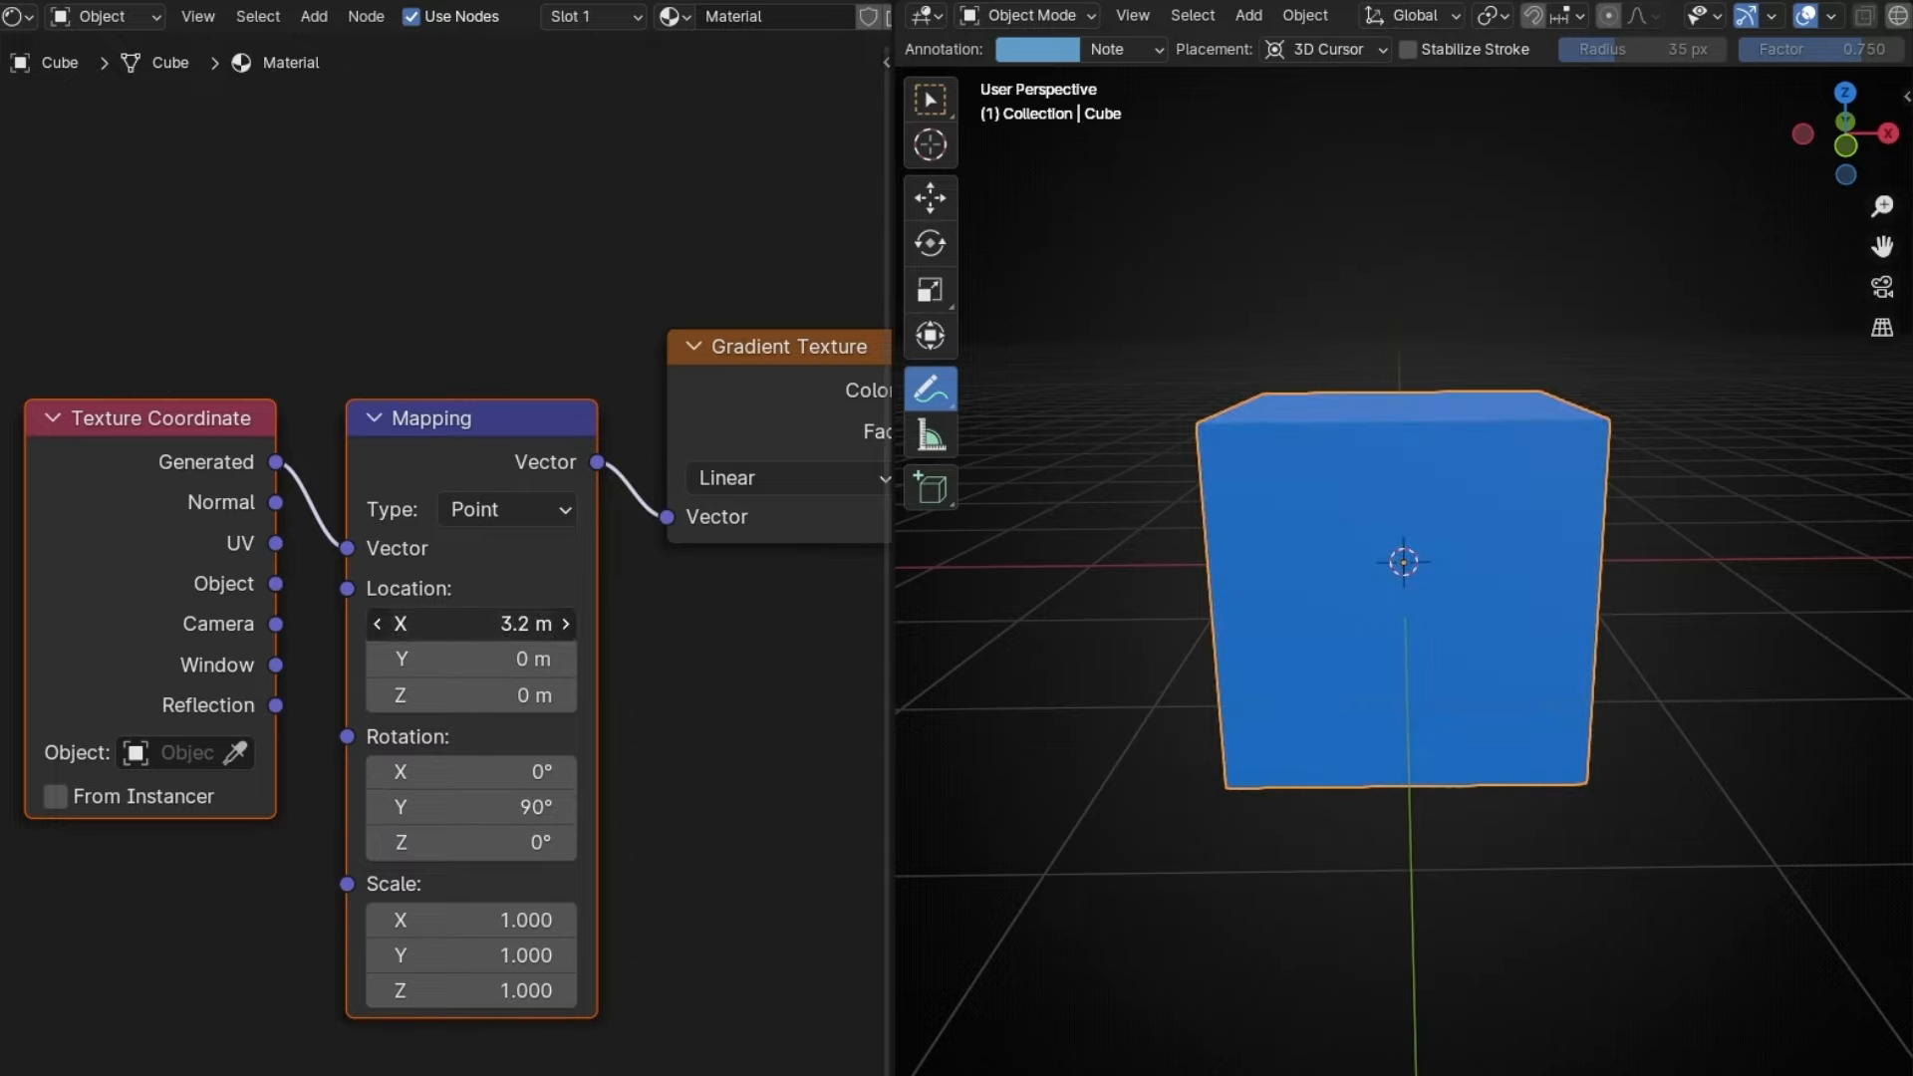
pyautogui.moveTo(470, 624); pyautogui.dragTo(402, 624)
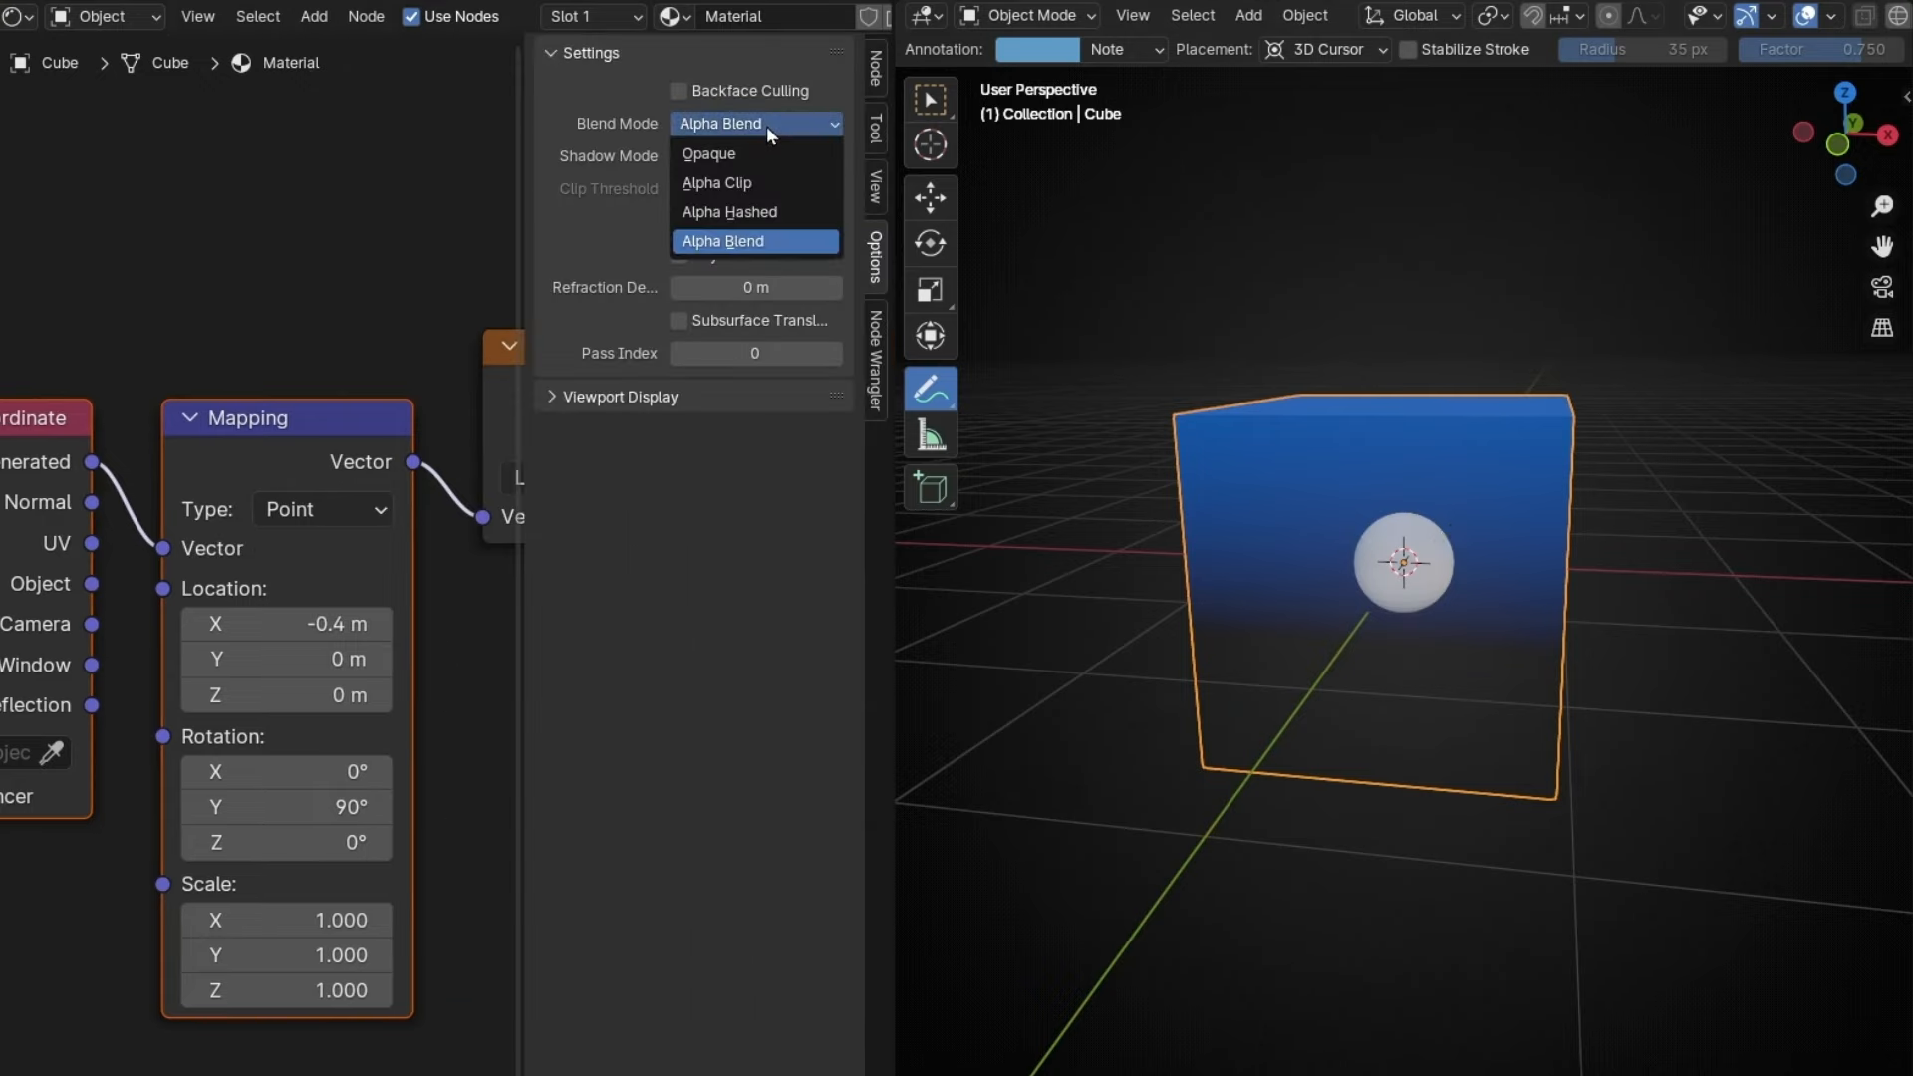
# Step: Trial Alpha Clip blend mode while adjusting Location X, then return to Alpha Blend at -0.2 m
pyautogui.click(718, 182)
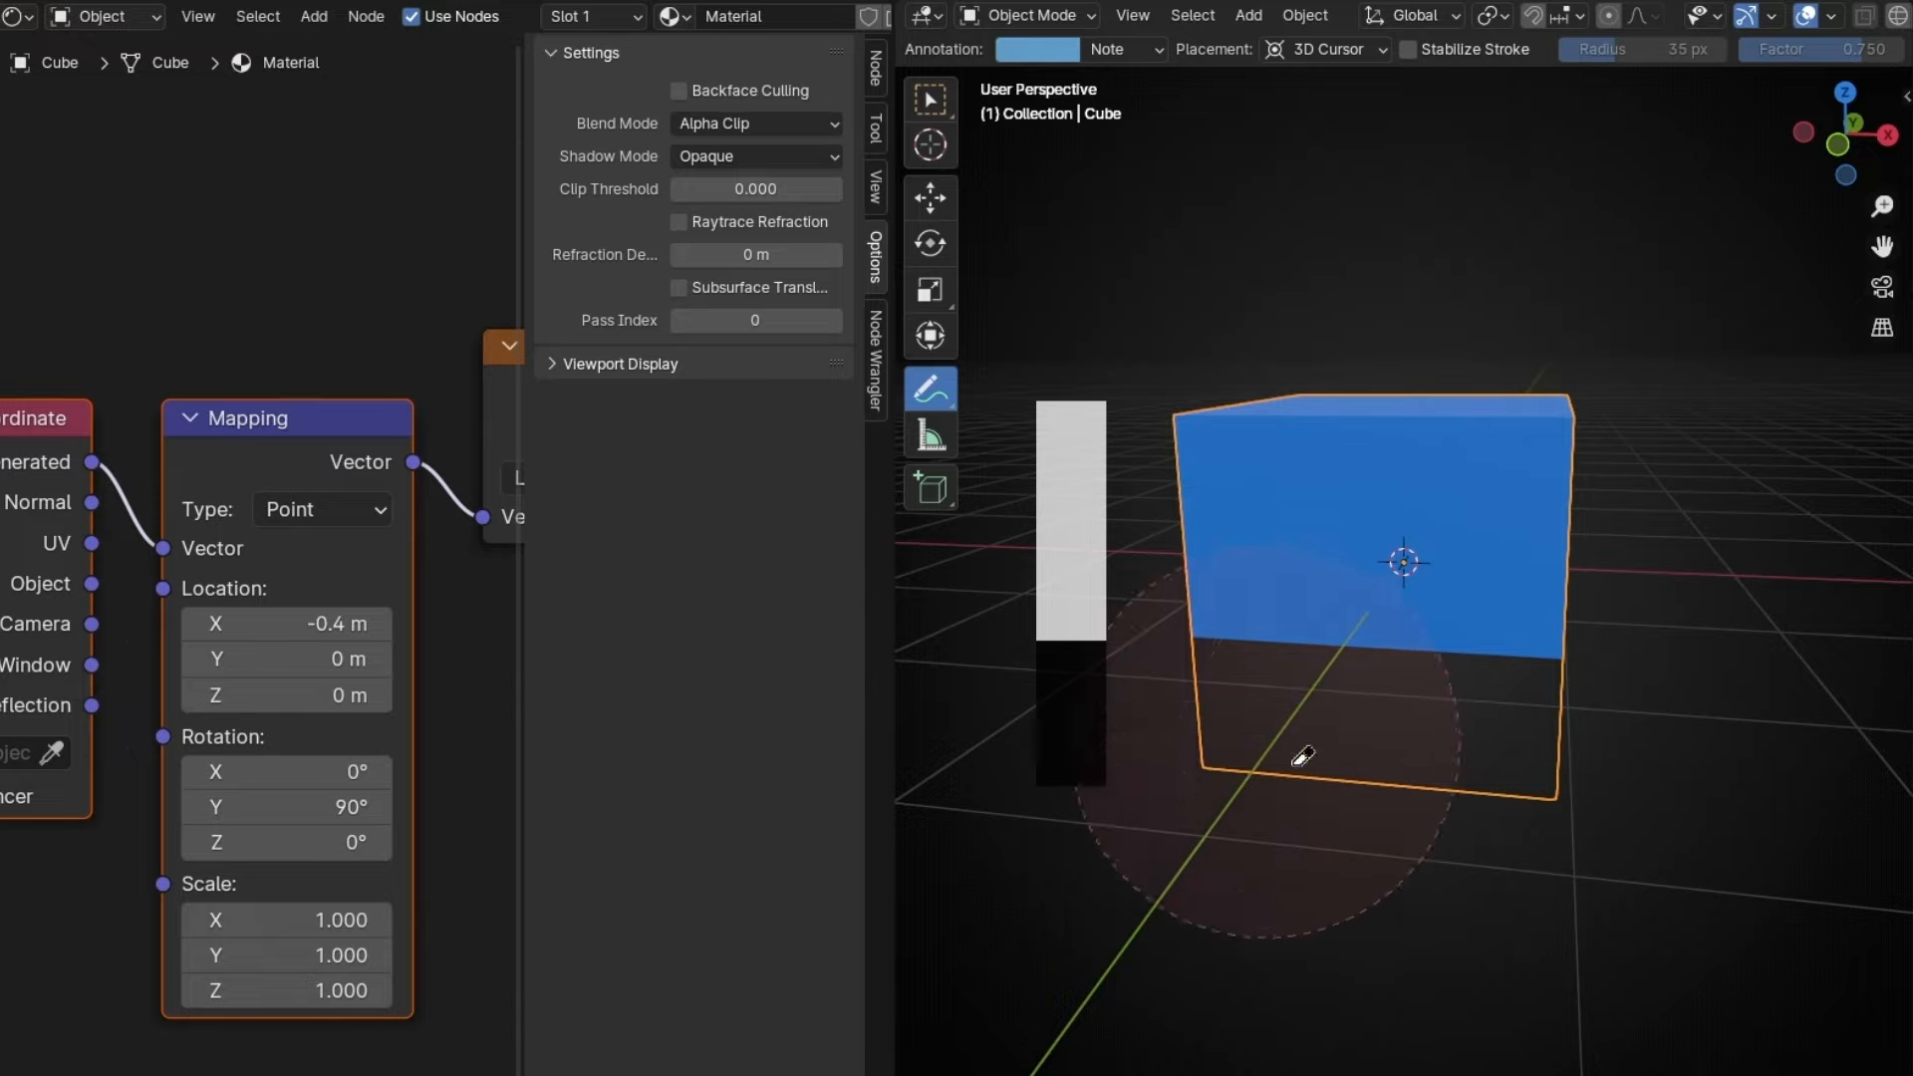
pyautogui.moveTo(1190, 594)
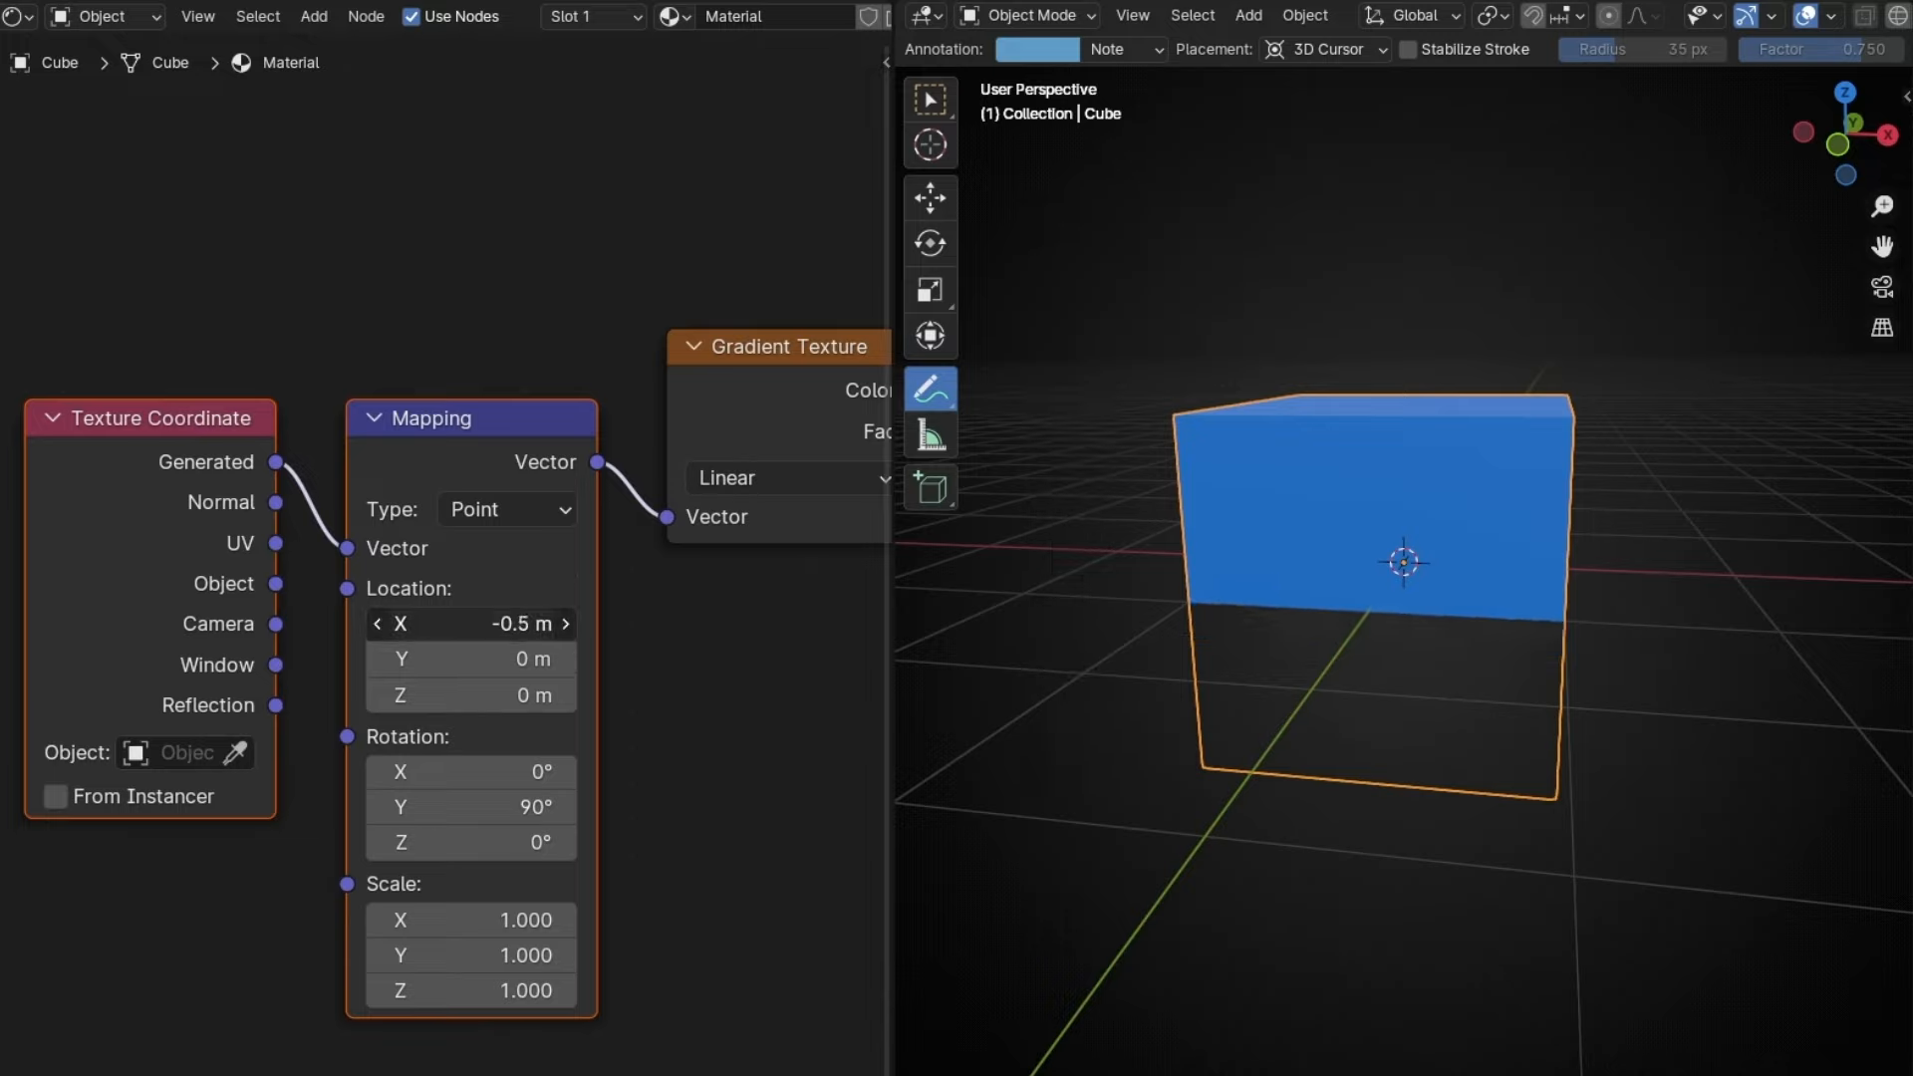
pyautogui.click(470, 624)
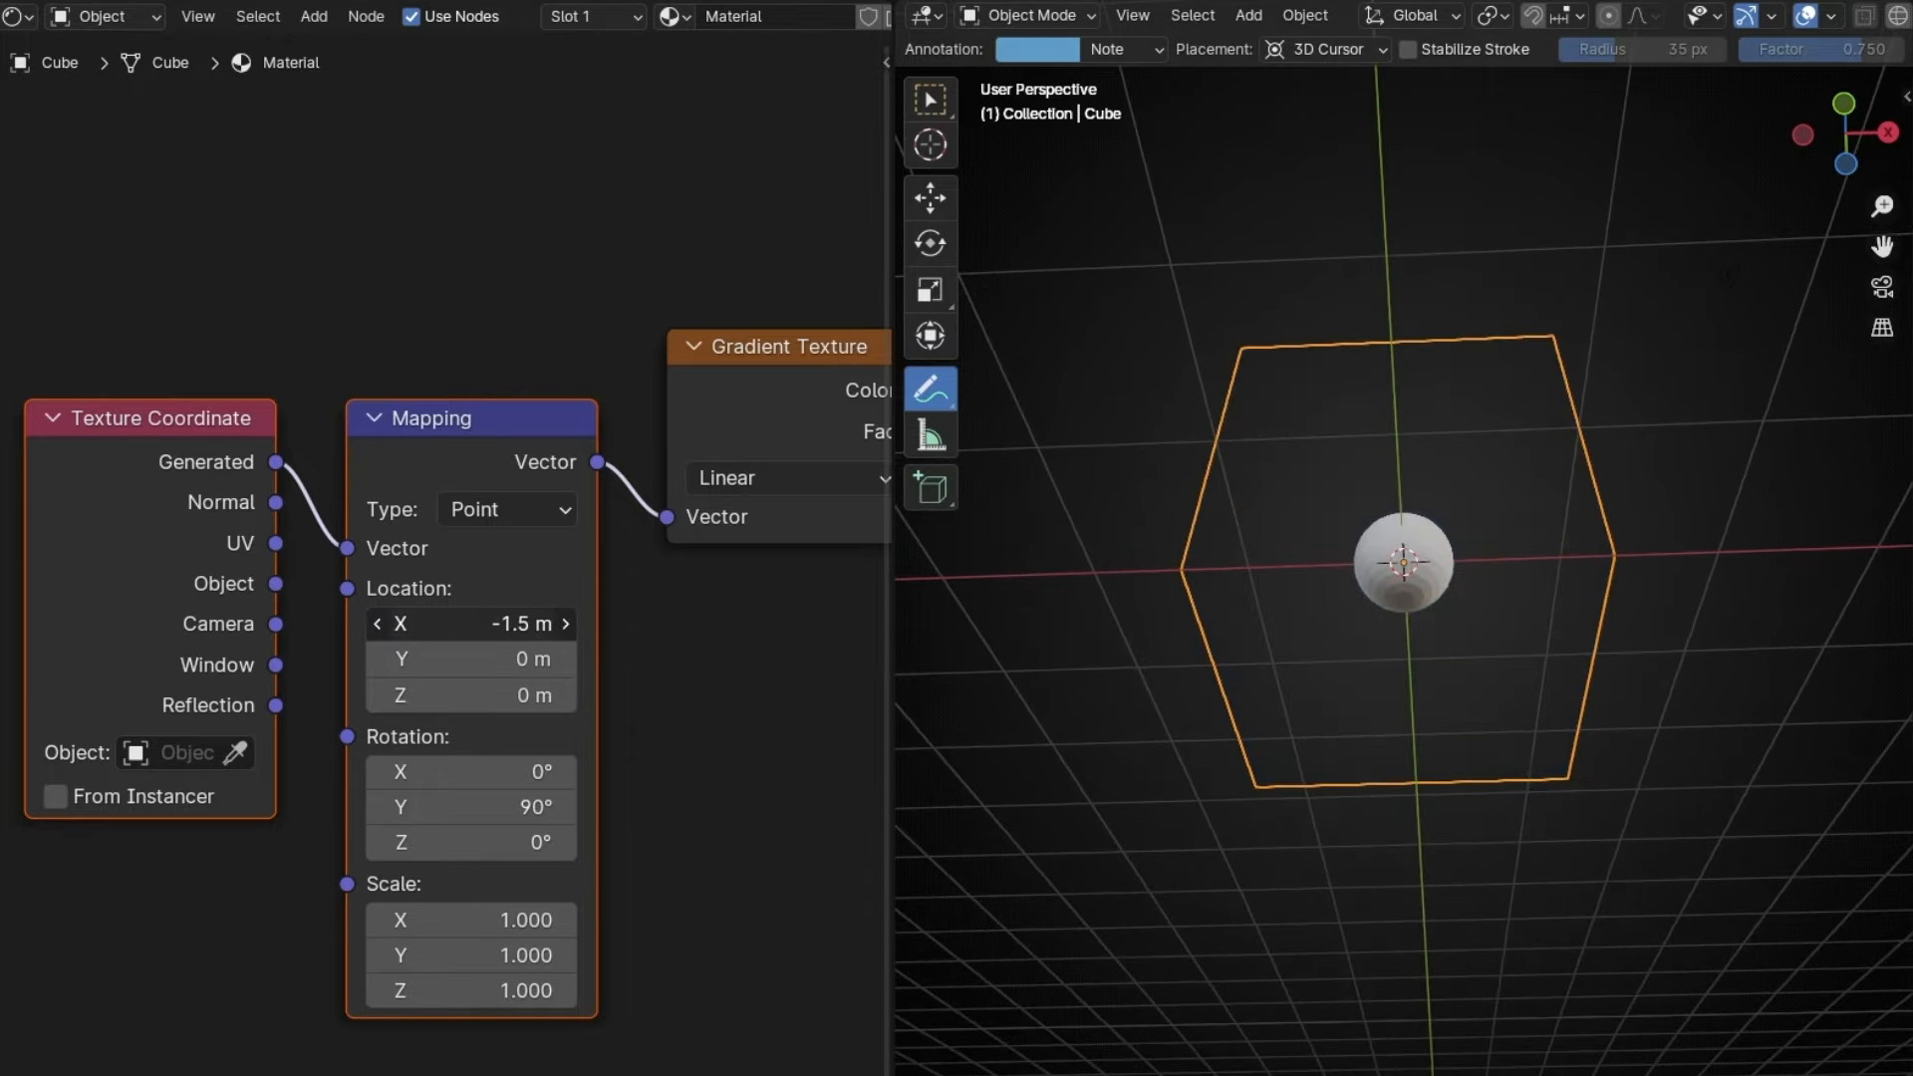
pyautogui.moveTo(525, 624); pyautogui.dragTo(549, 624)
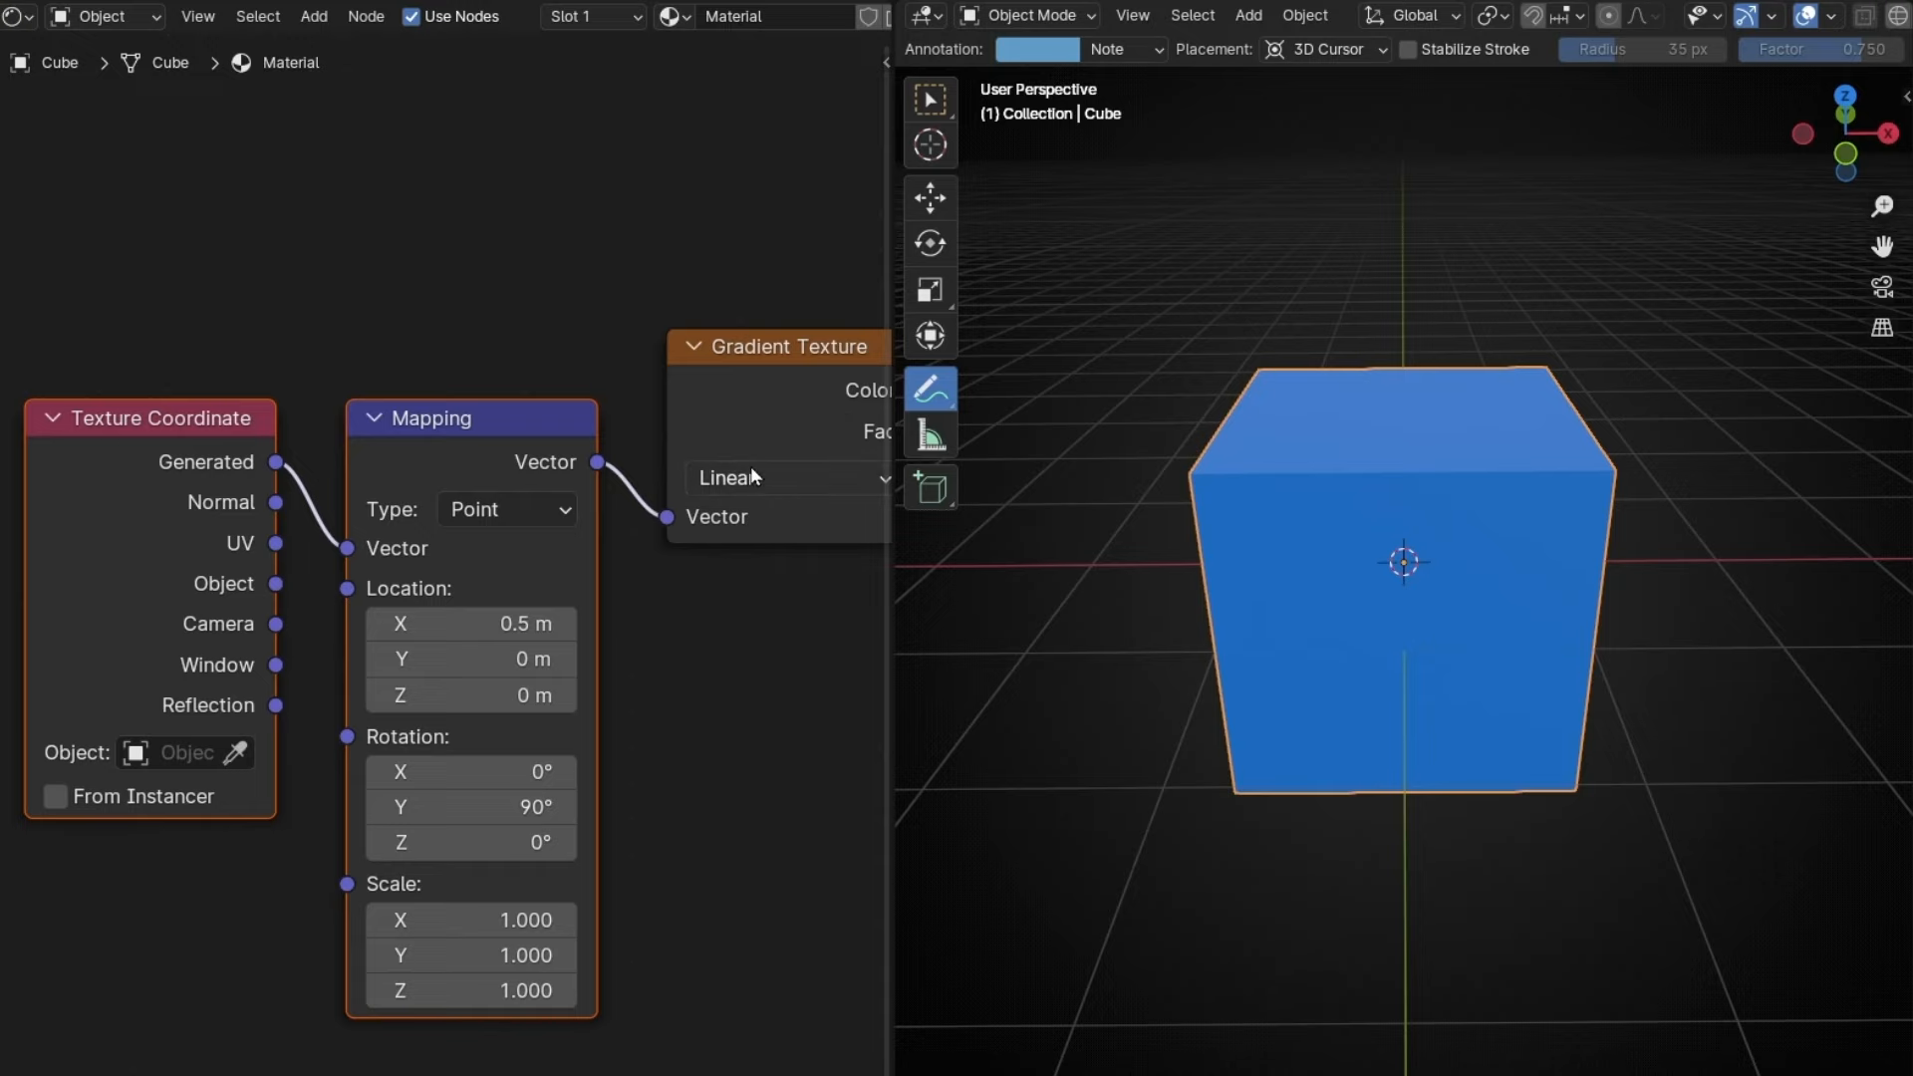
pyautogui.click(754, 123)
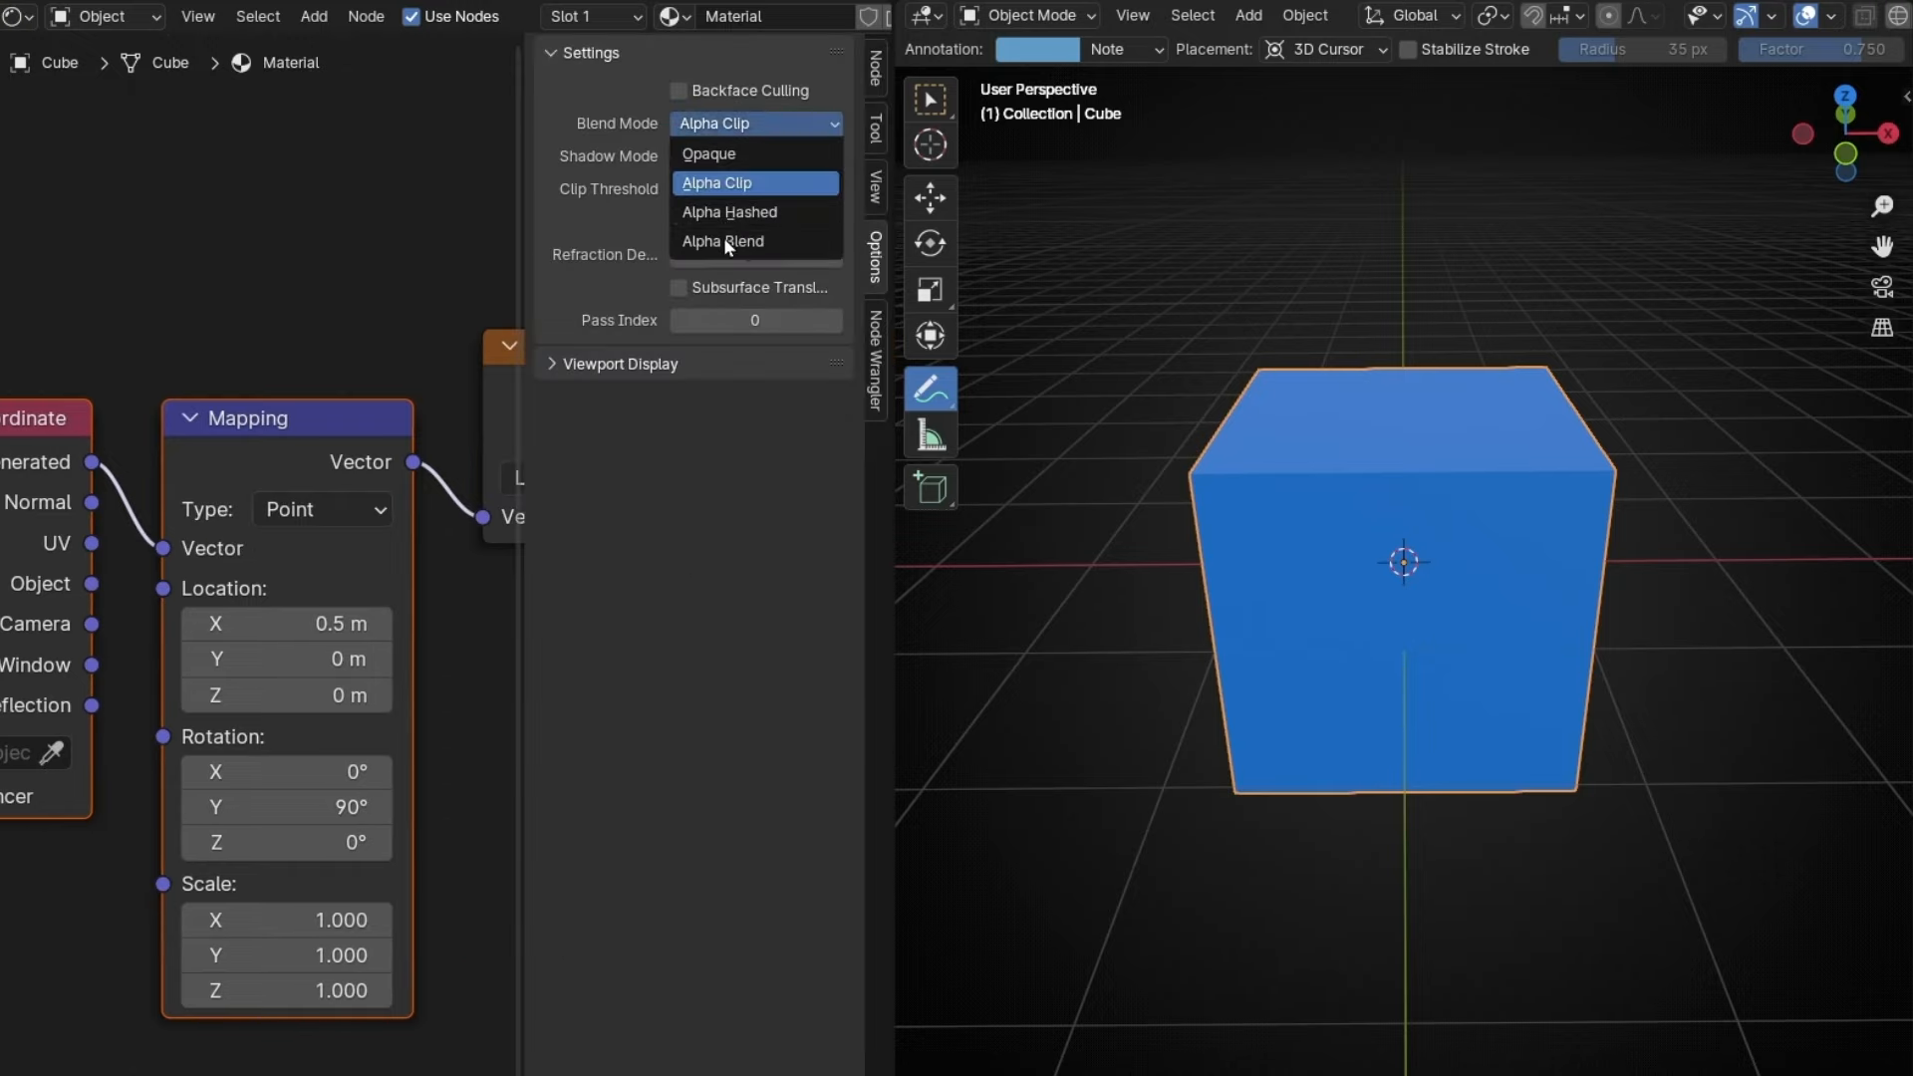
pyautogui.click(721, 240)
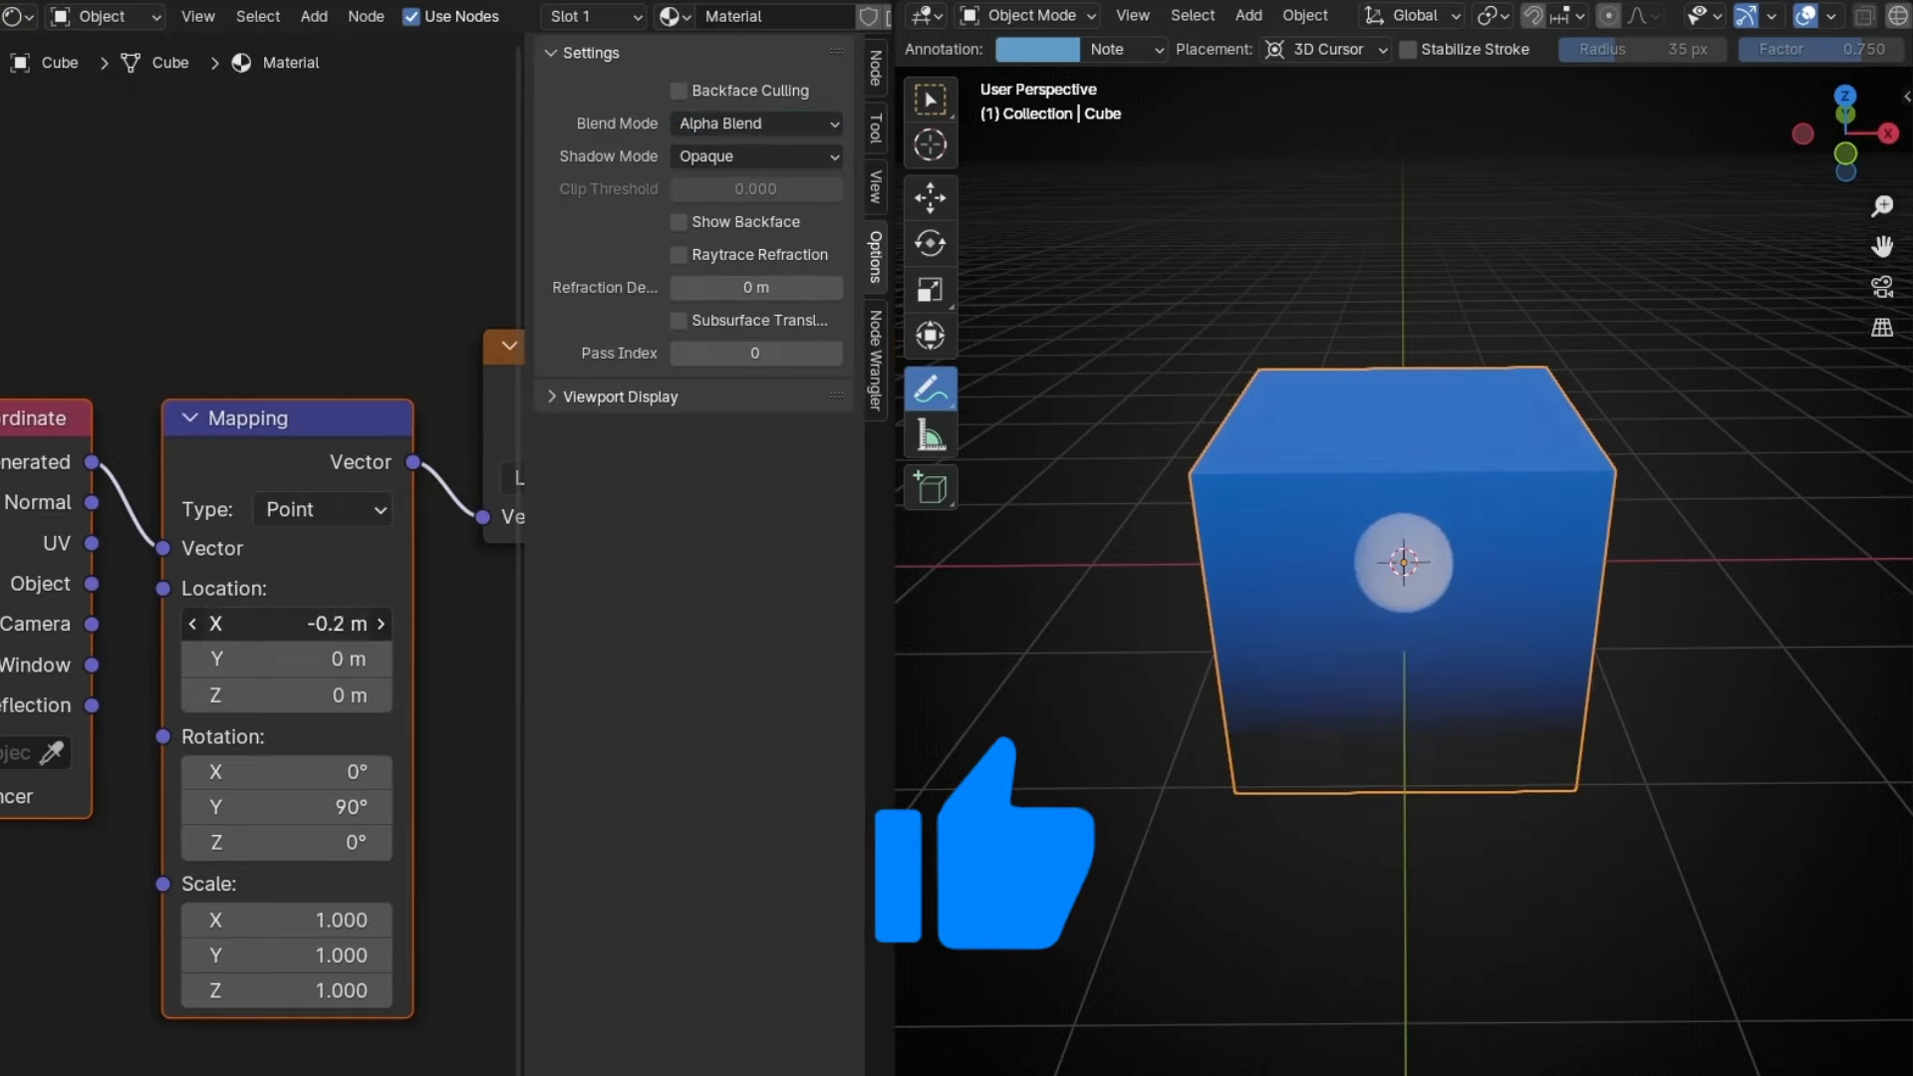